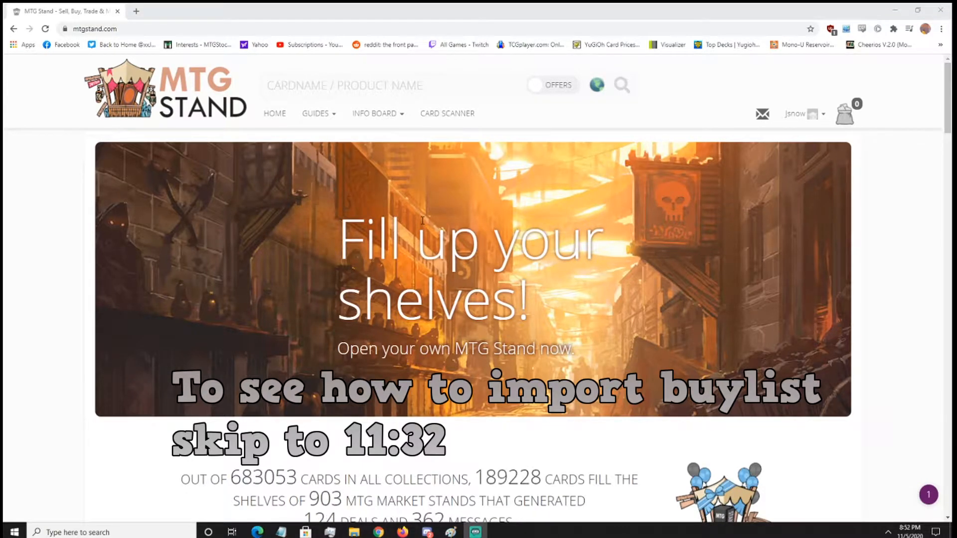
mouse_move(412, 186)
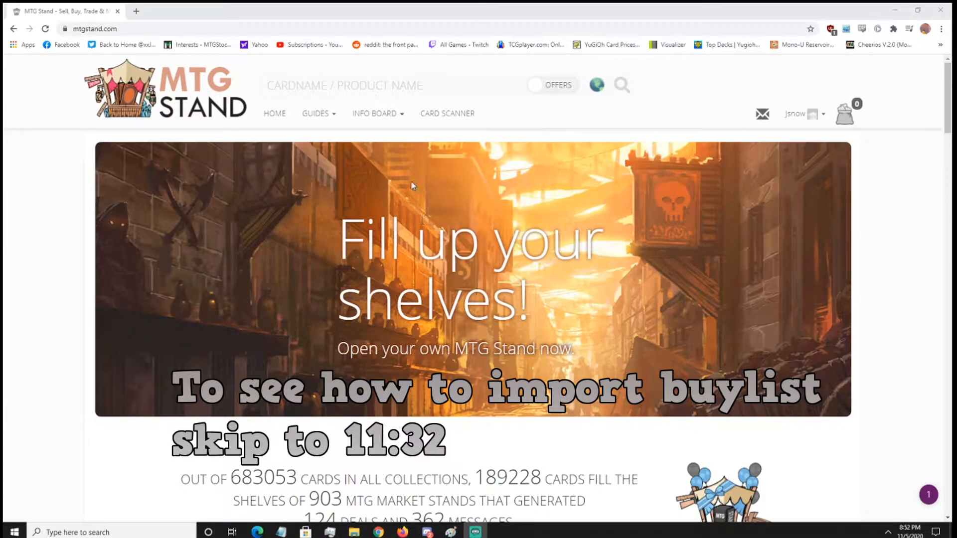
mouse_move(519, 267)
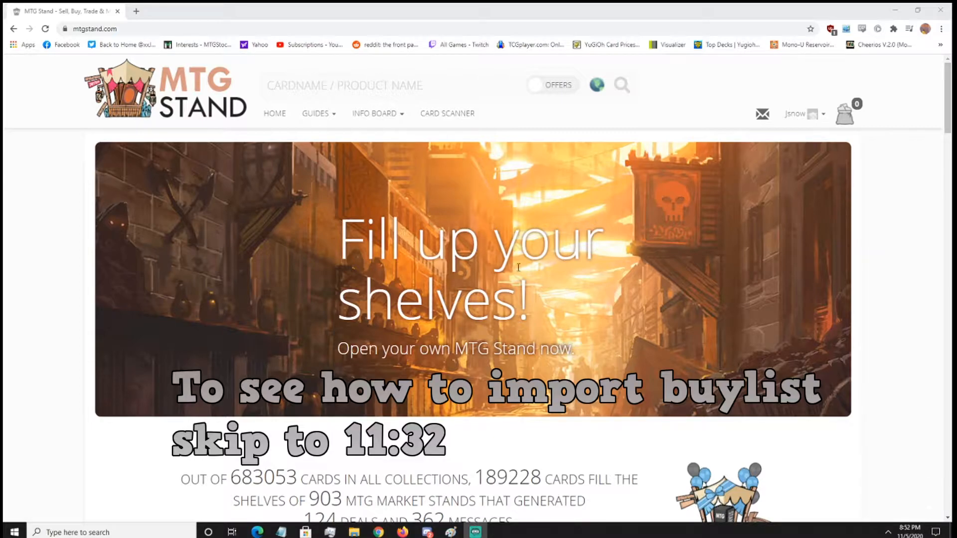
Step: Browse the MTG Stand start page and go to the Card Scanner
scroll("down", 3)
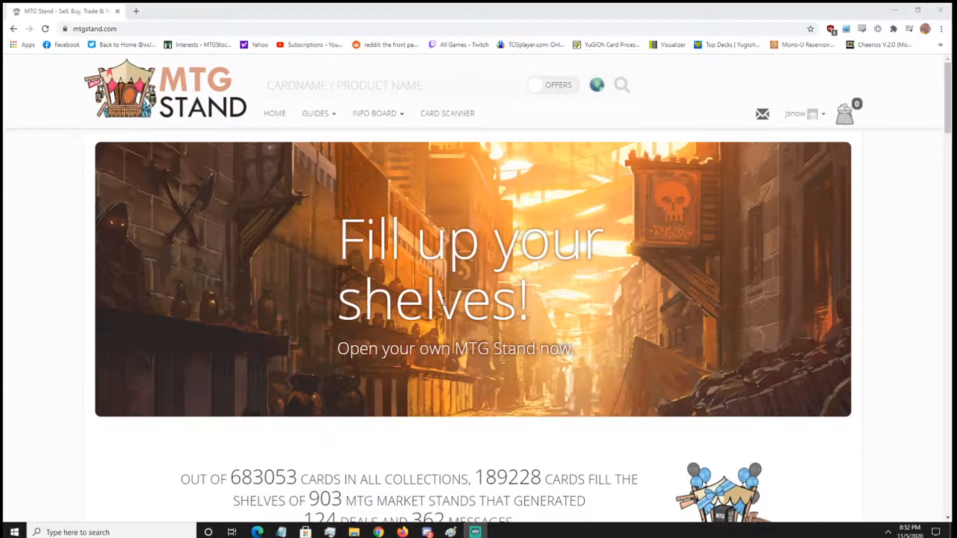
scroll("down", 3)
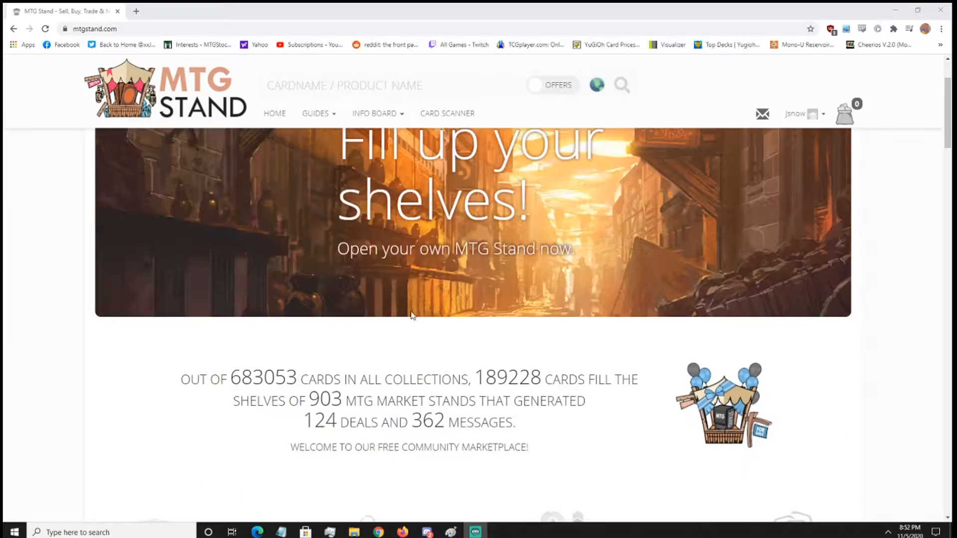
scroll("down", 3)
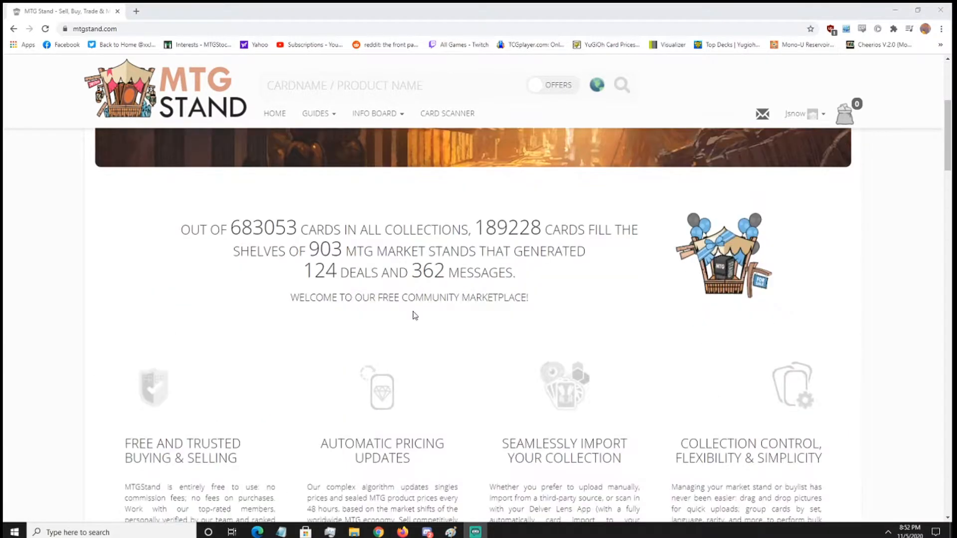
scroll("down", 3)
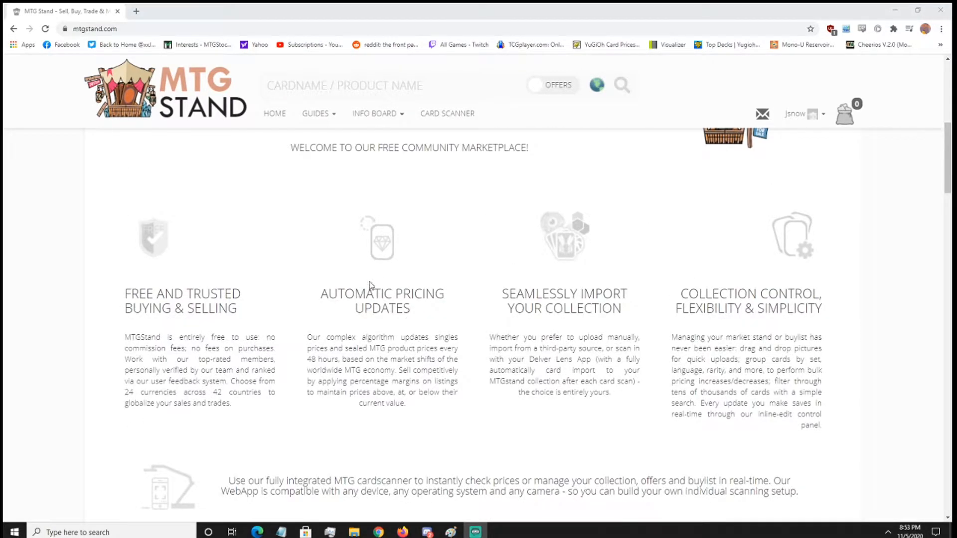
mouse_move(705, 251)
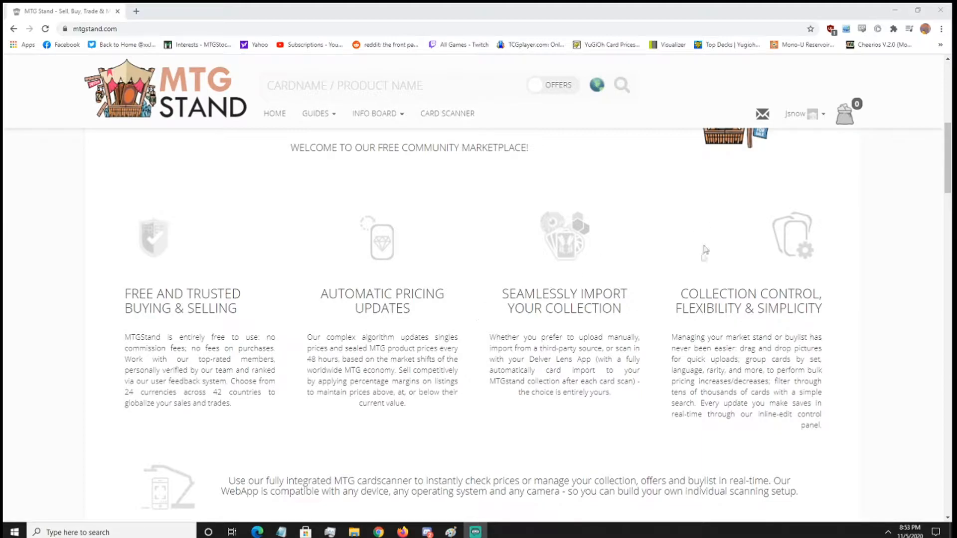
scroll("up", 3)
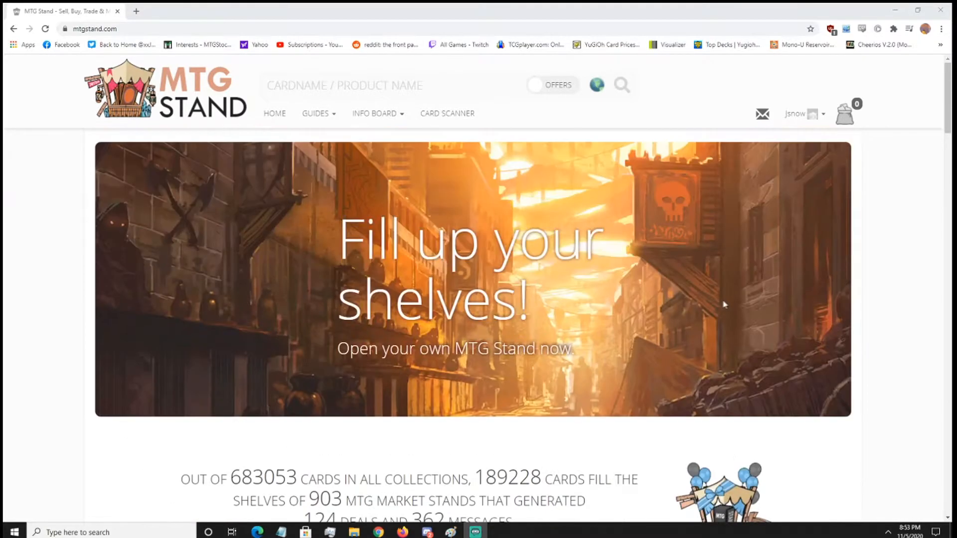
mouse_move(188, 160)
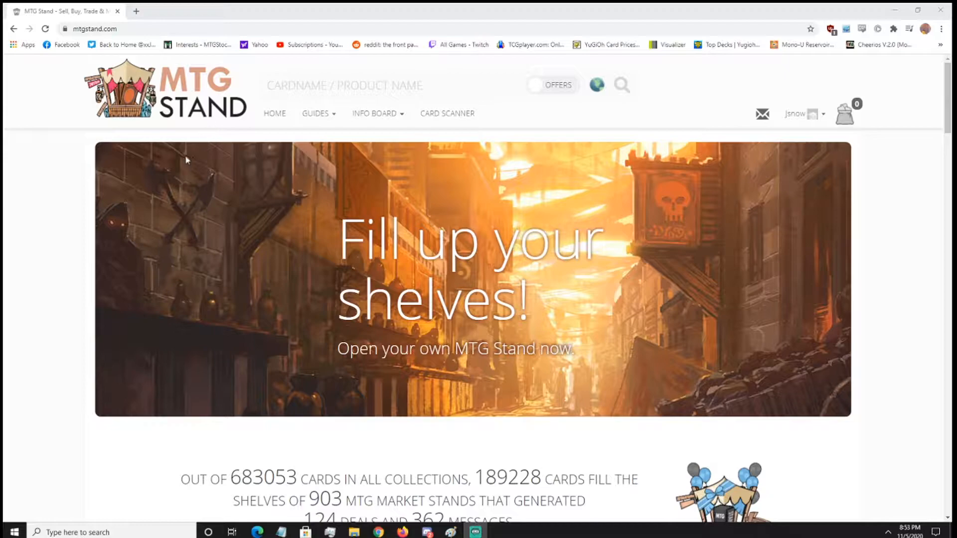
mouse_move(734, 155)
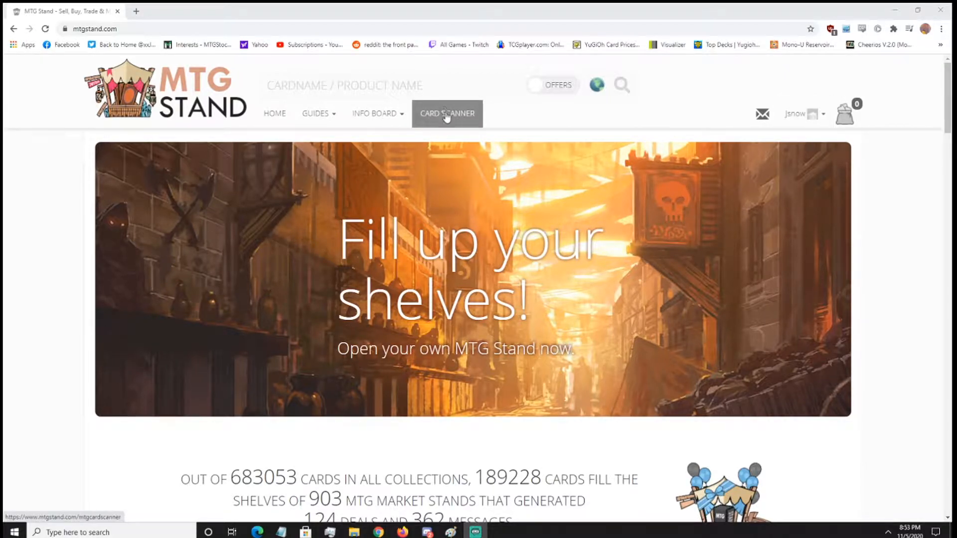
left_click(447, 114)
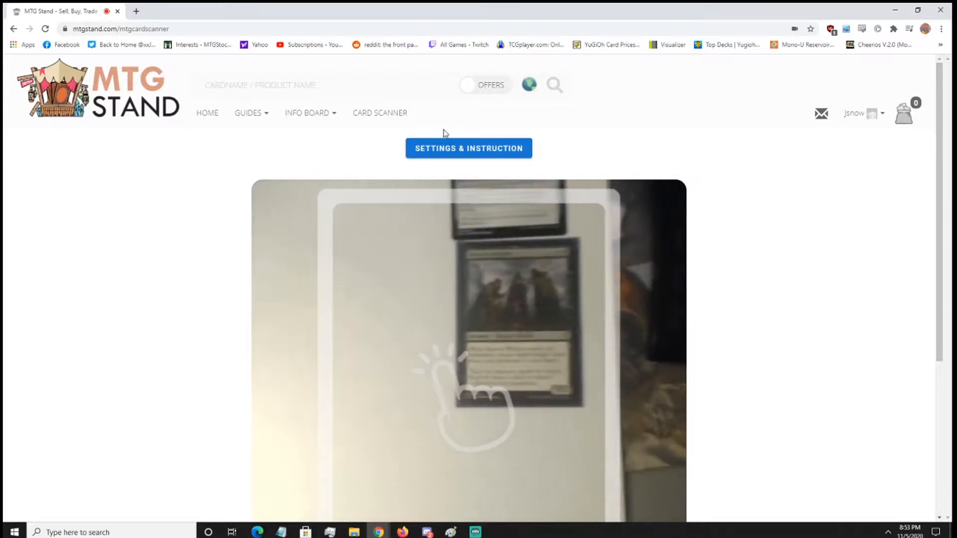
Step: Review the scanner's Settings & Instruction and set the card condition to Near Mint
left_click(469, 147)
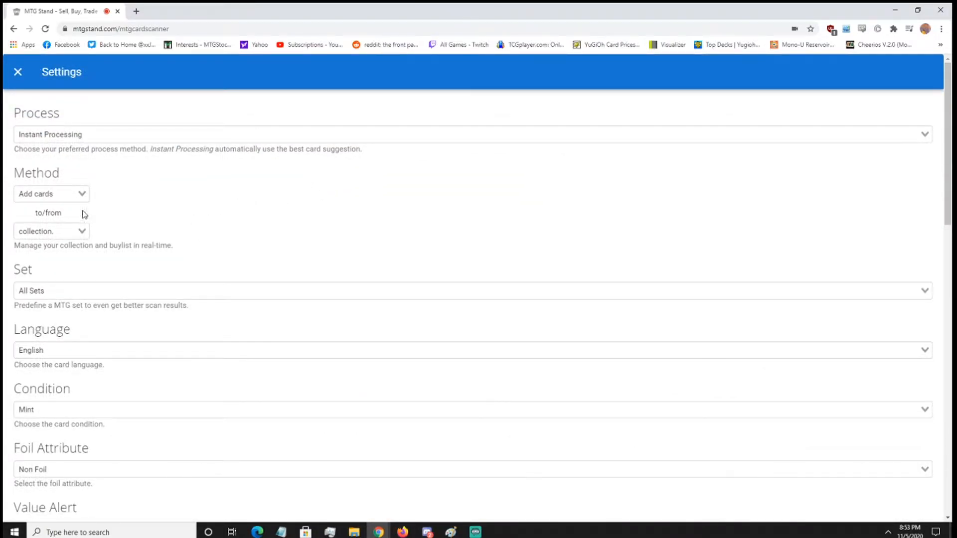
scroll("down", 3)
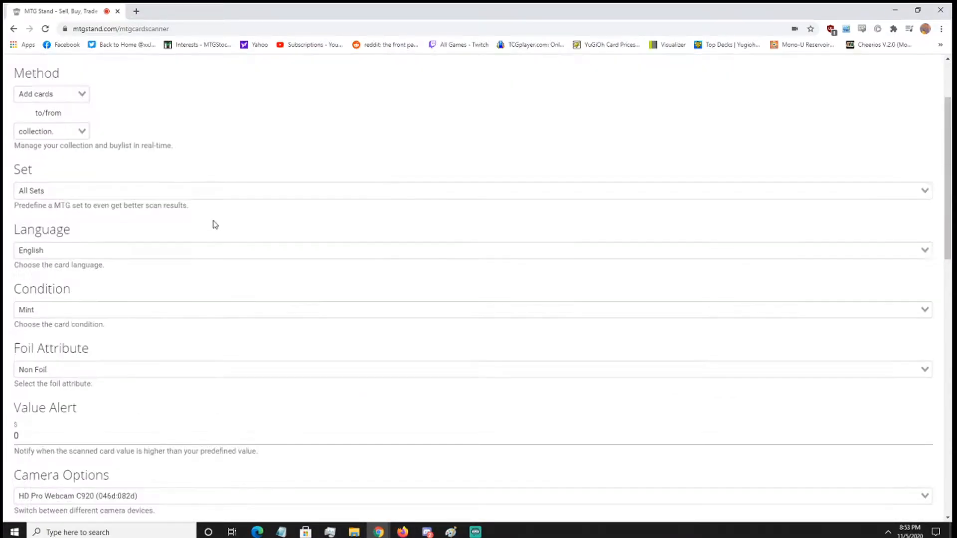
scroll("down", 3)
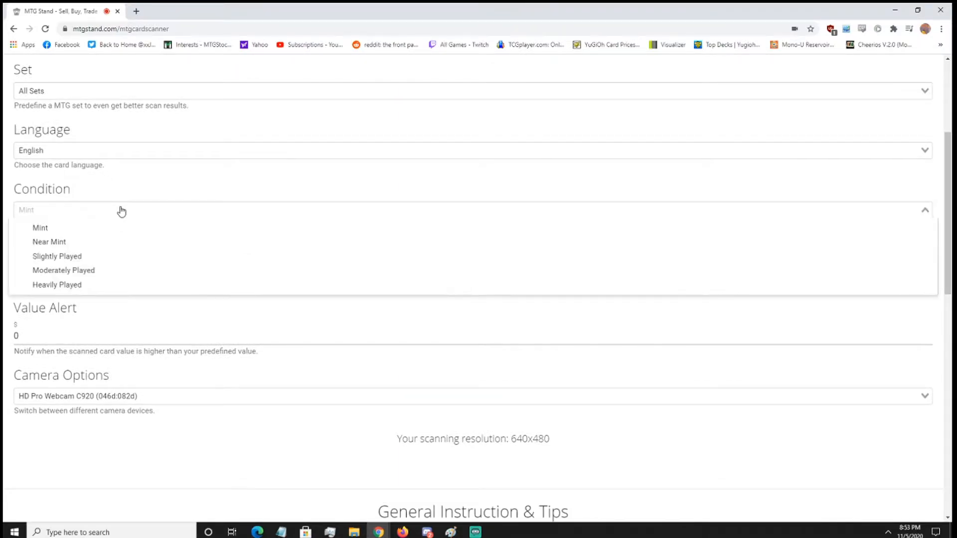
mouse_move(49, 241)
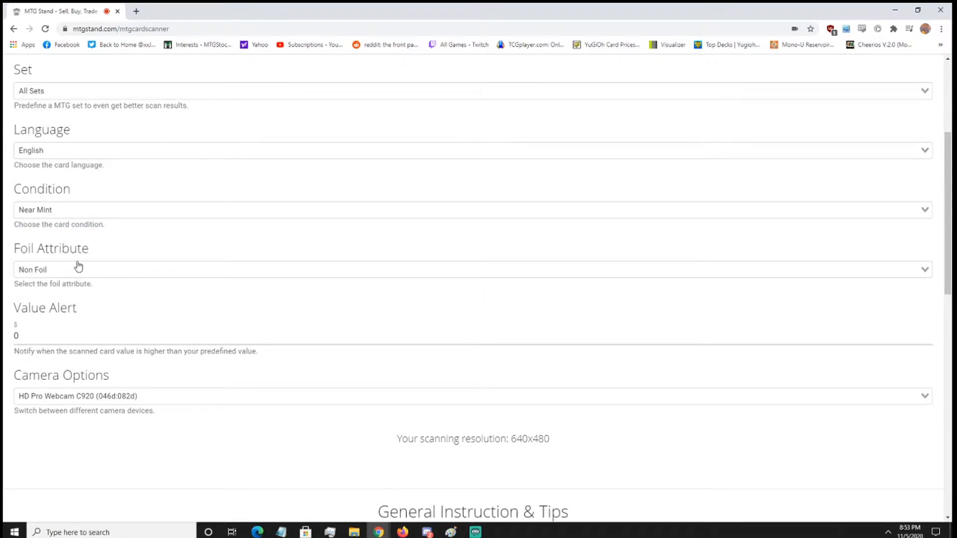
scroll("down", 3)
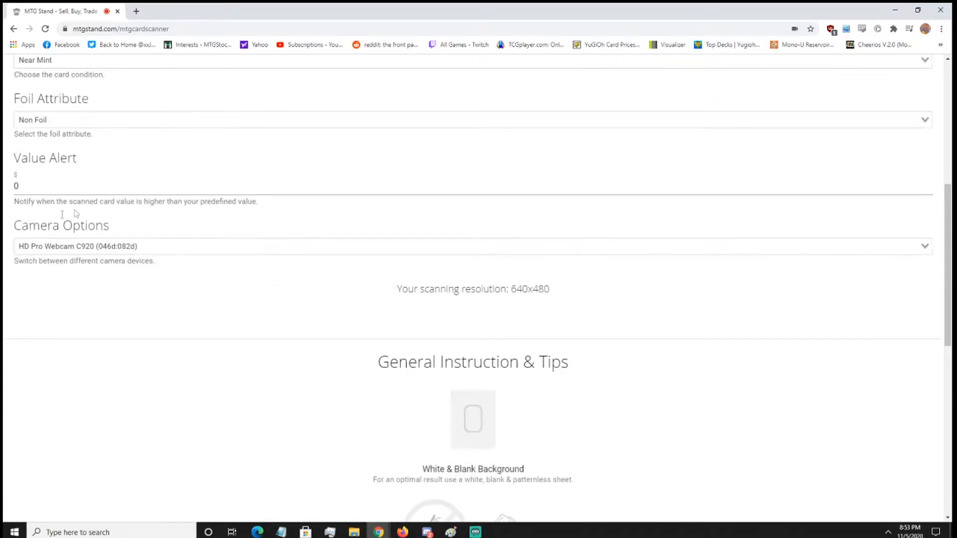
scroll("down", 3)
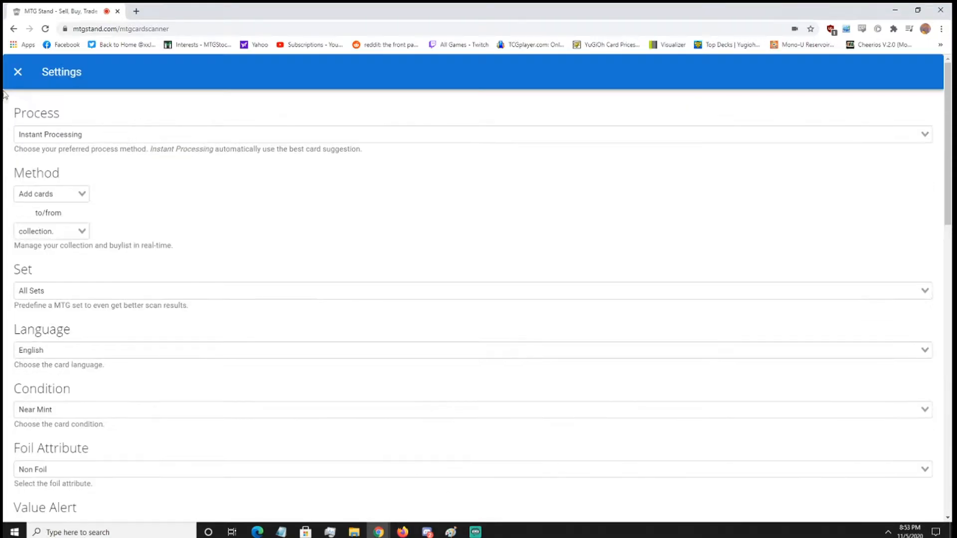
Step: Close the scanner settings so the live camera feed shows the held-up card
left_click(18, 71)
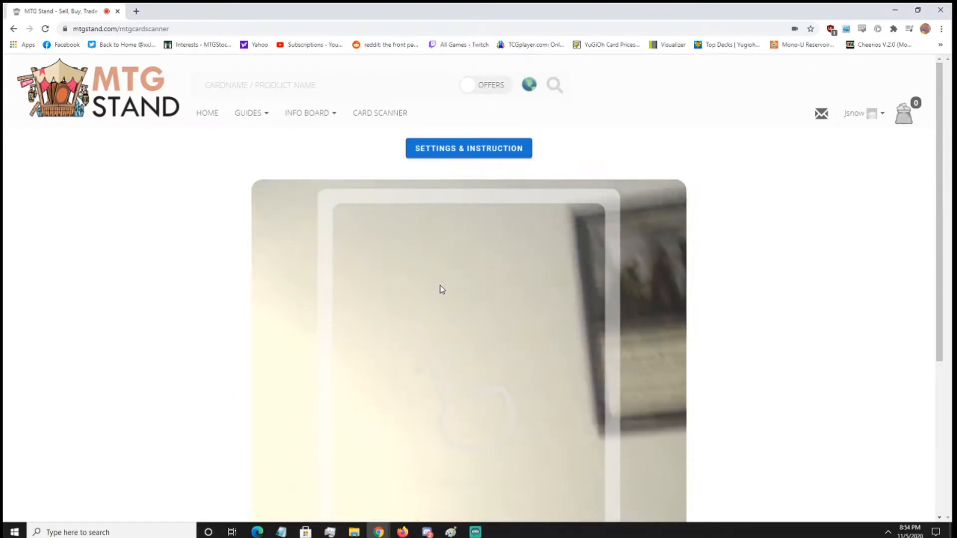
scroll("down", 3)
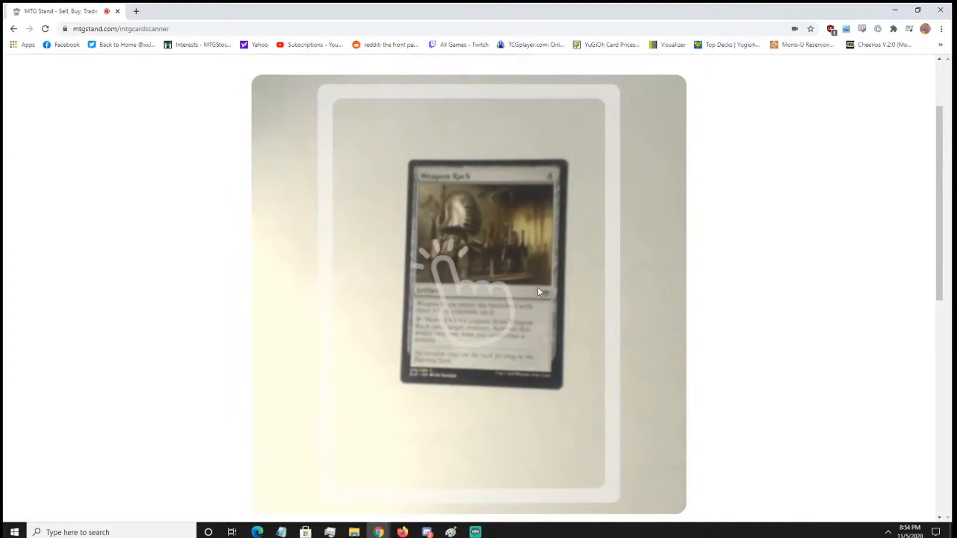
Step: Scan Weapon Rack (Throne of Eldraine) and check it in Recently Added at 0.02 $
scroll("down", 3)
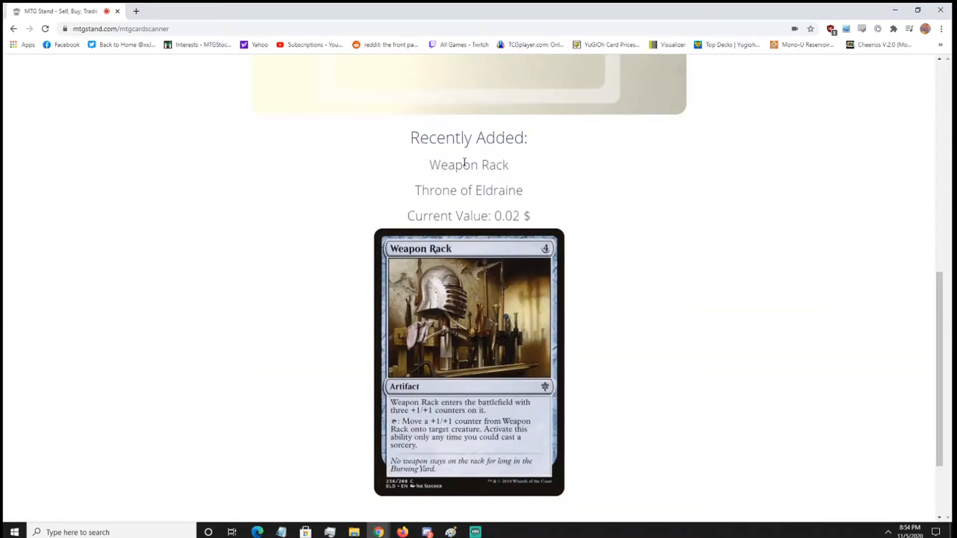
scroll("up", 3)
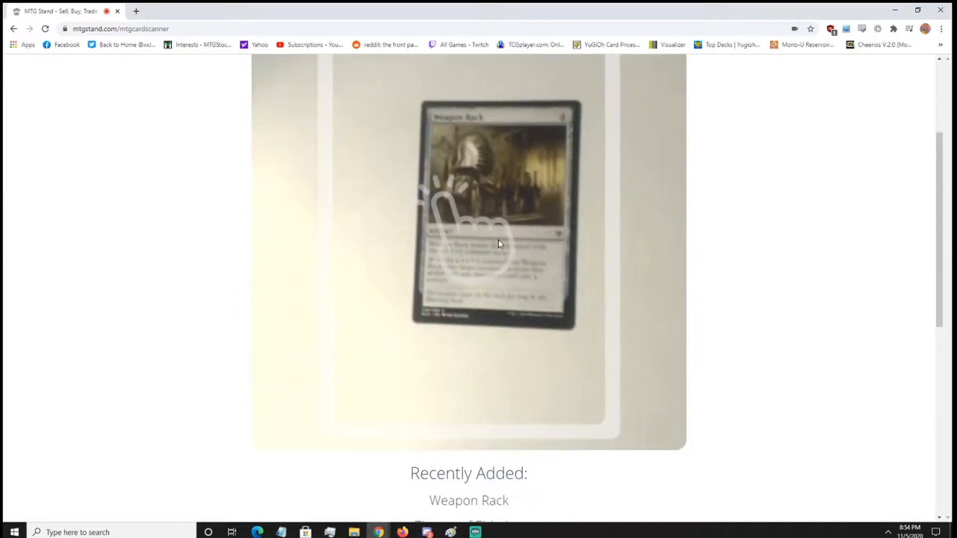
scroll("up", 3)
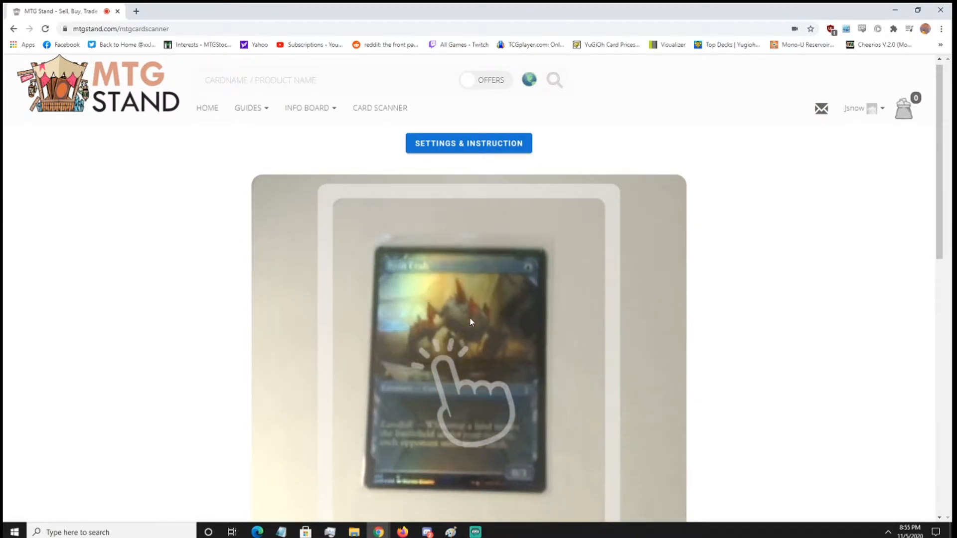
Step: Scan Slip Through Space (Oath of the Gatewatch) and check it in Recently Added at 0.14 $
scroll("down", 3)
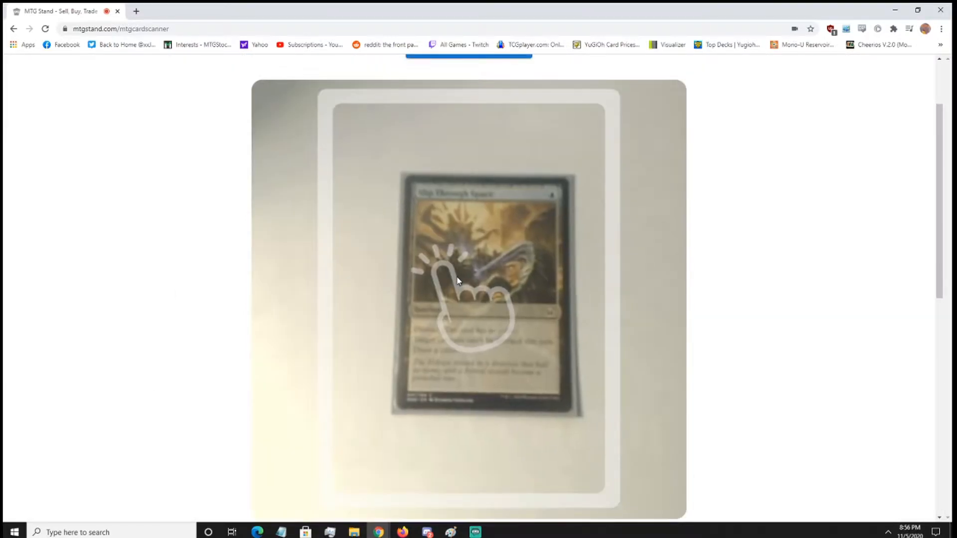
scroll("down", 3)
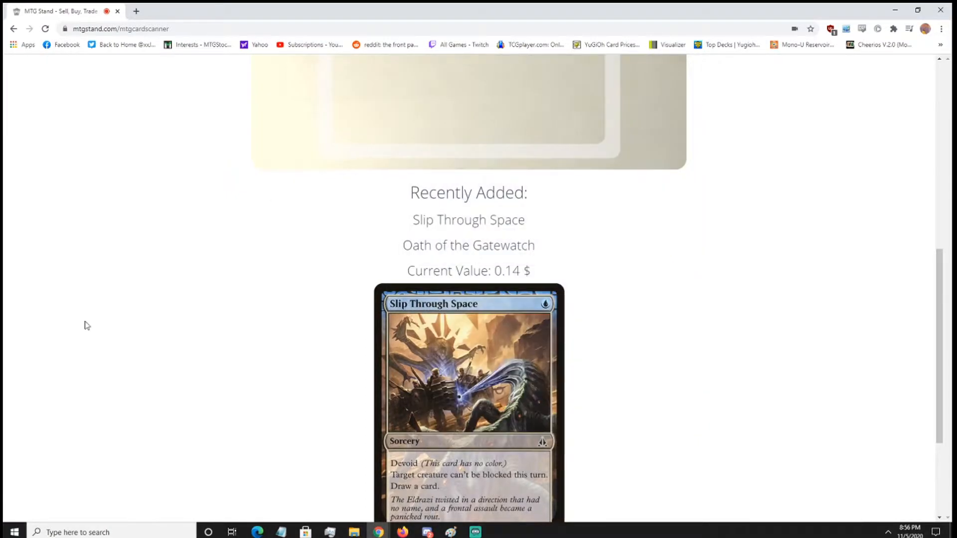
scroll("up", 3)
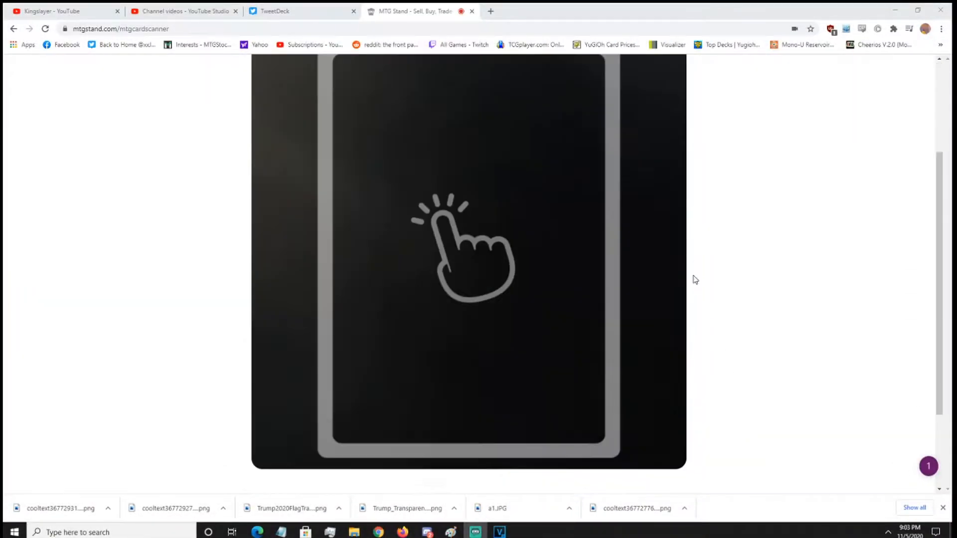
Step: Go to the Collection Manager from the account pages menu
scroll("up", 3)
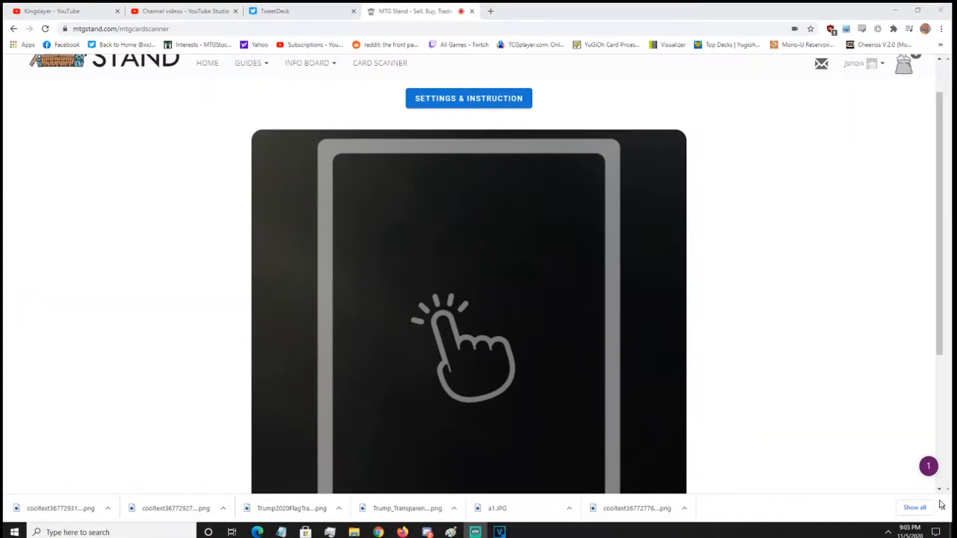
scroll("up", 3)
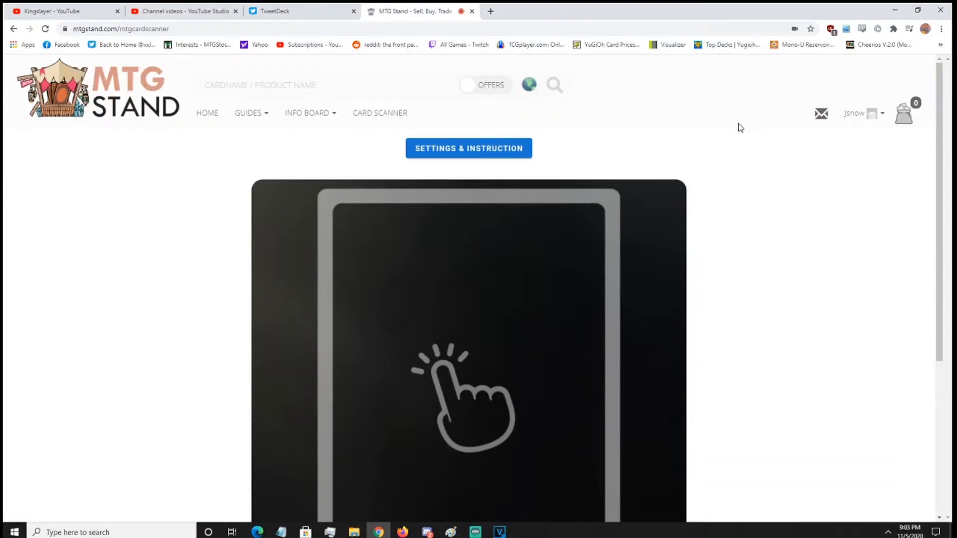
mouse_move(717, 122)
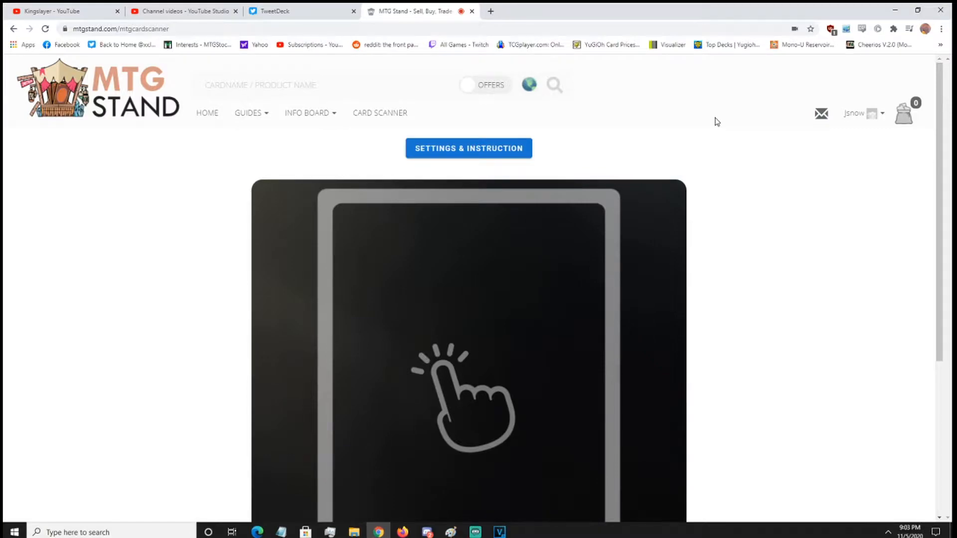
mouse_move(253, 53)
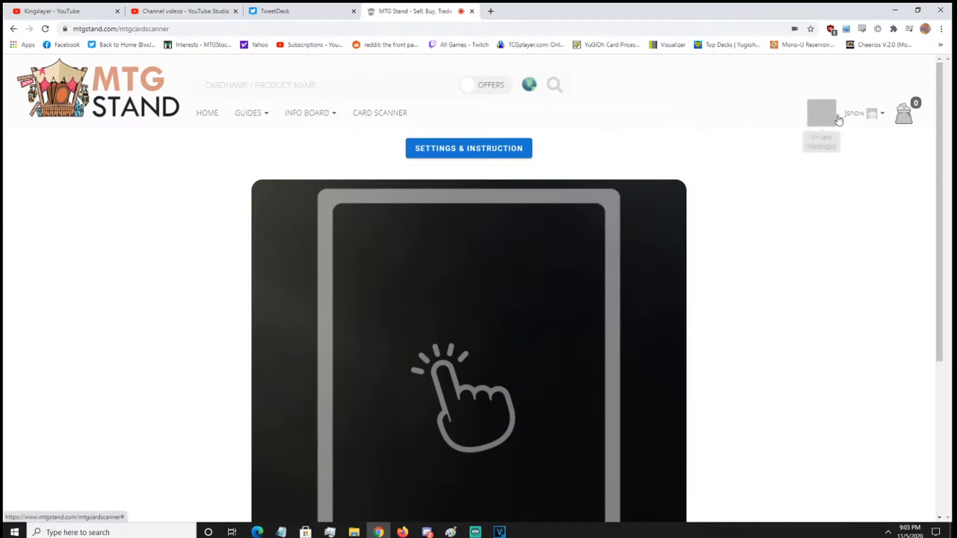
left_click(855, 113)
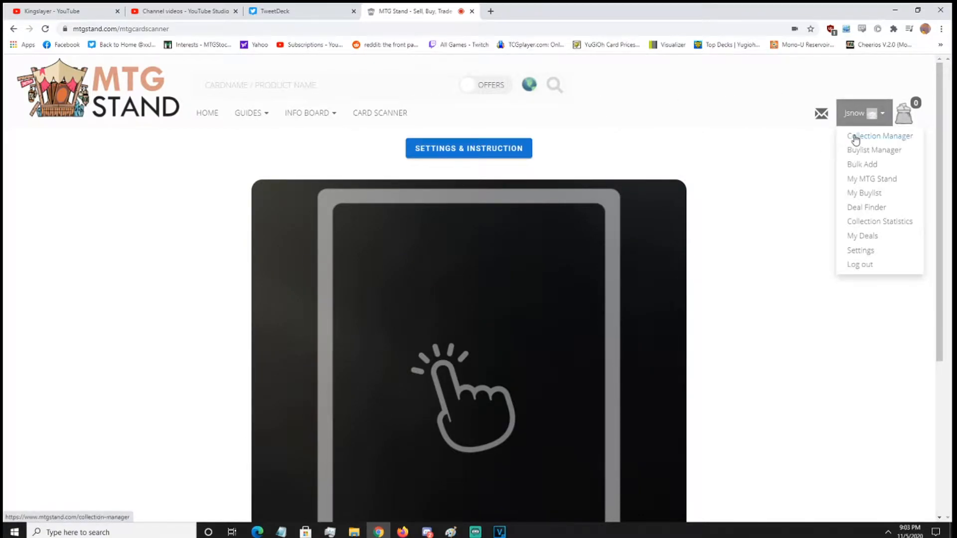
left_click(880, 135)
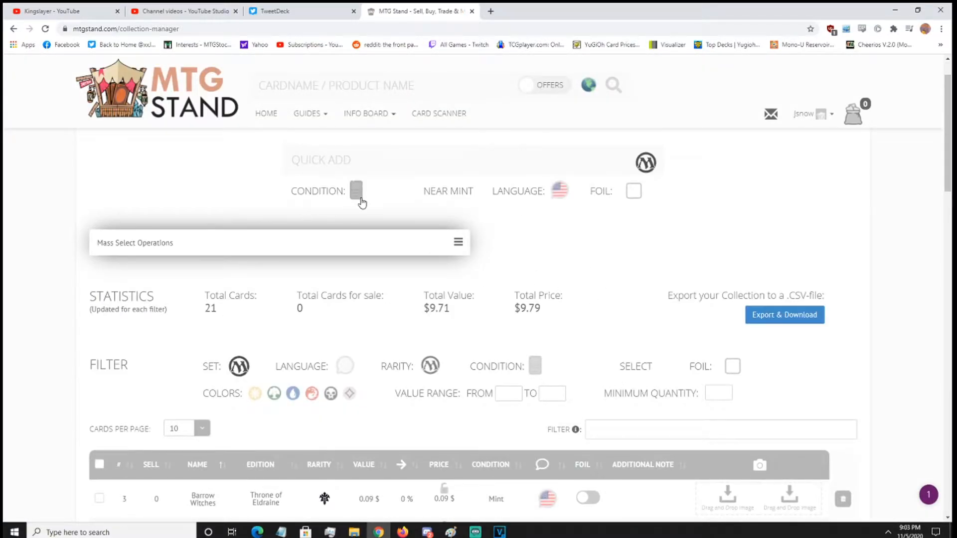
Step: Quick-add a Near Mint Fertile Thicket (Battle for Zendikar) and review the collection table
left_click(428, 160)
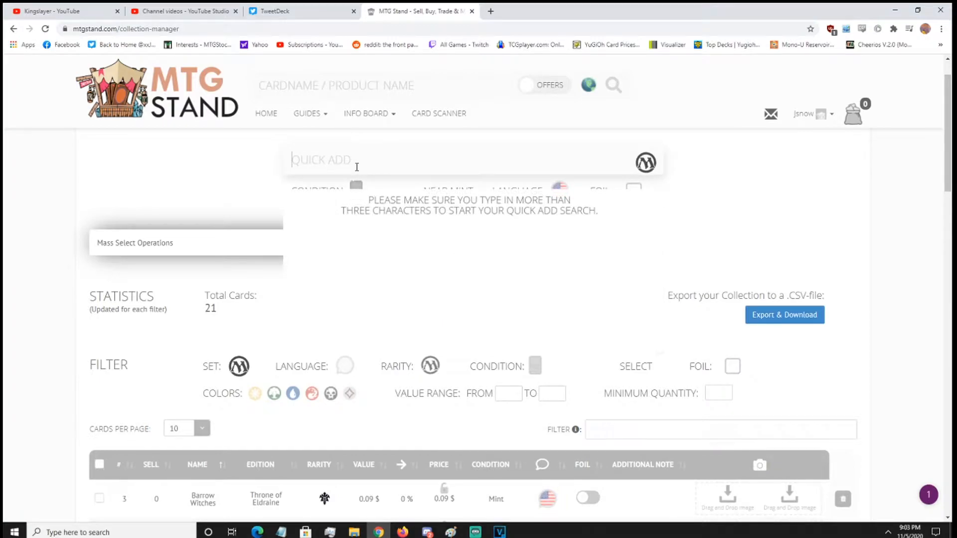
type("bk,l")
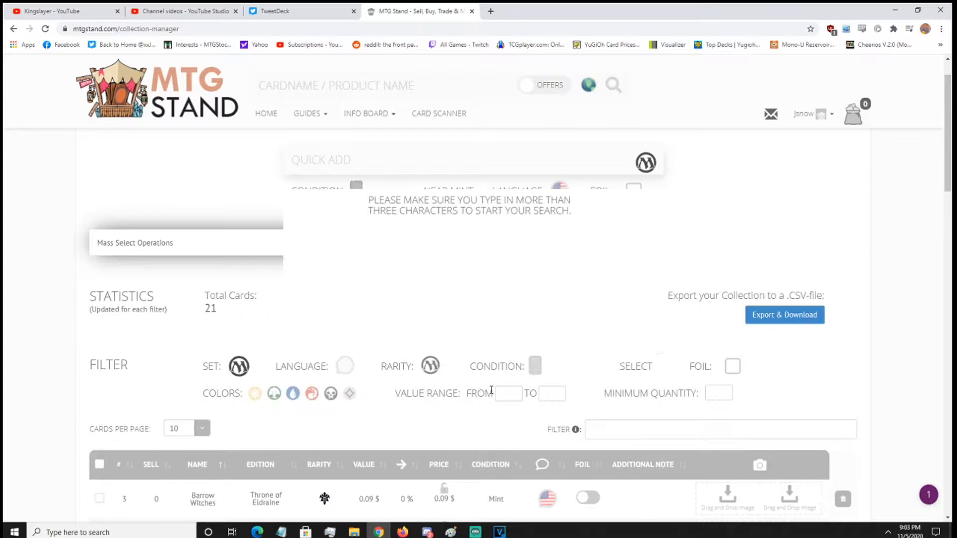
type("ze")
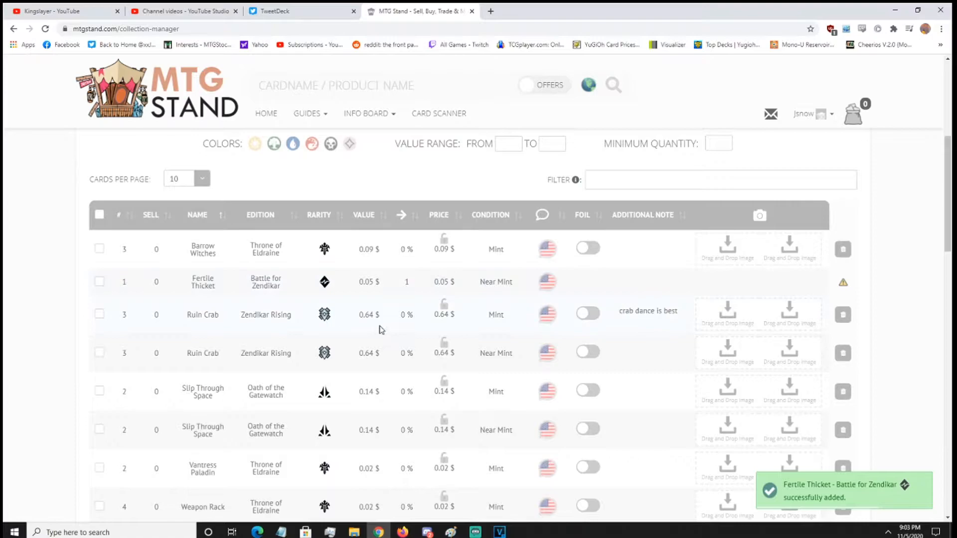
scroll("down", 3)
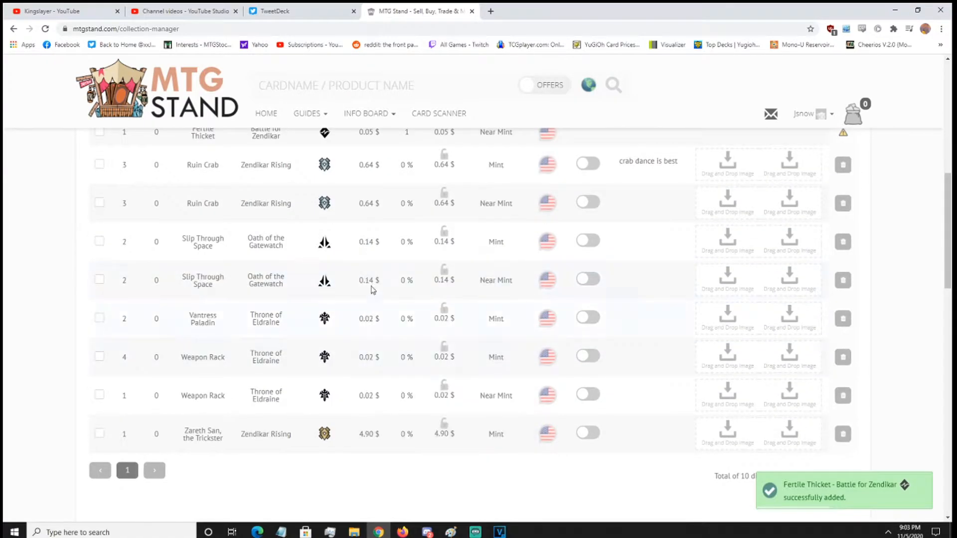
scroll("down", 3)
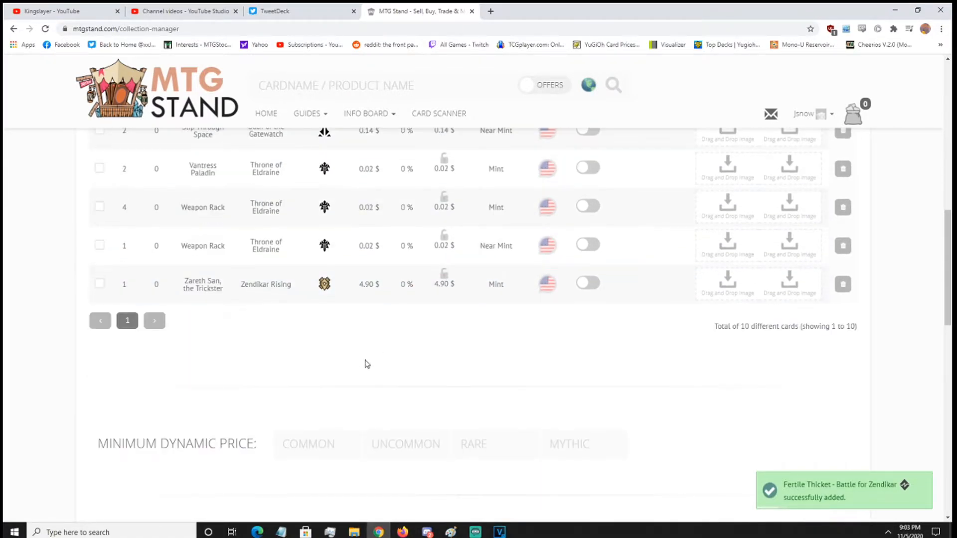
scroll("up", 3)
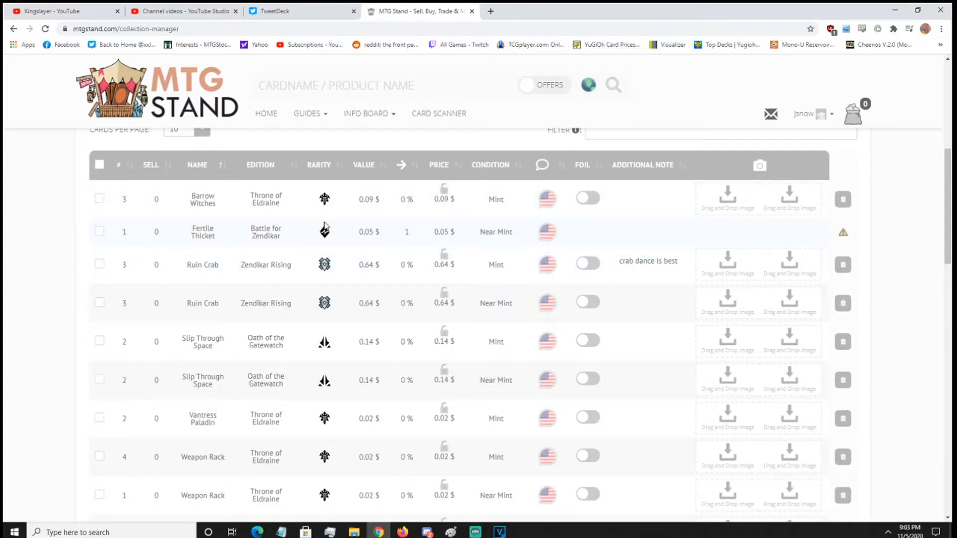
mouse_move(509, 212)
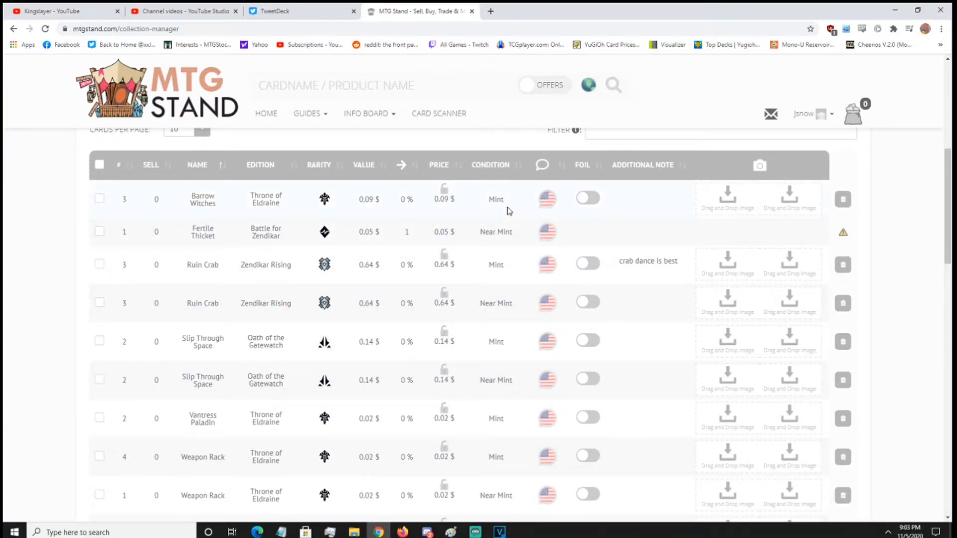
mouse_move(313, 238)
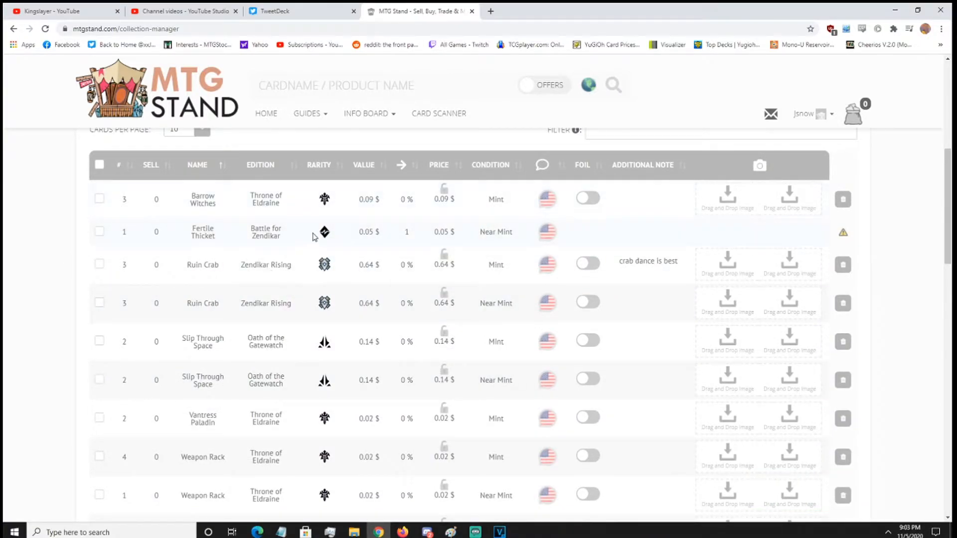
mouse_move(266, 233)
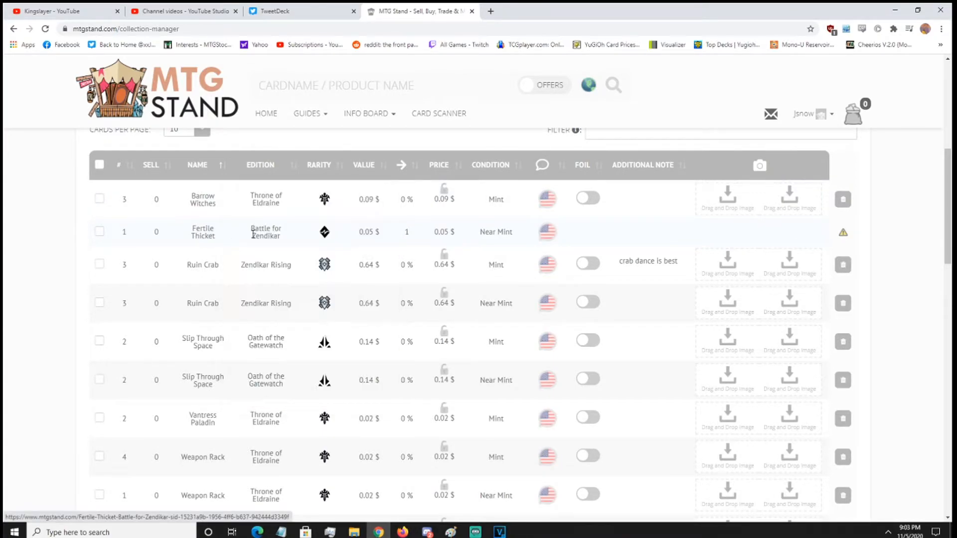
scroll("up", 3)
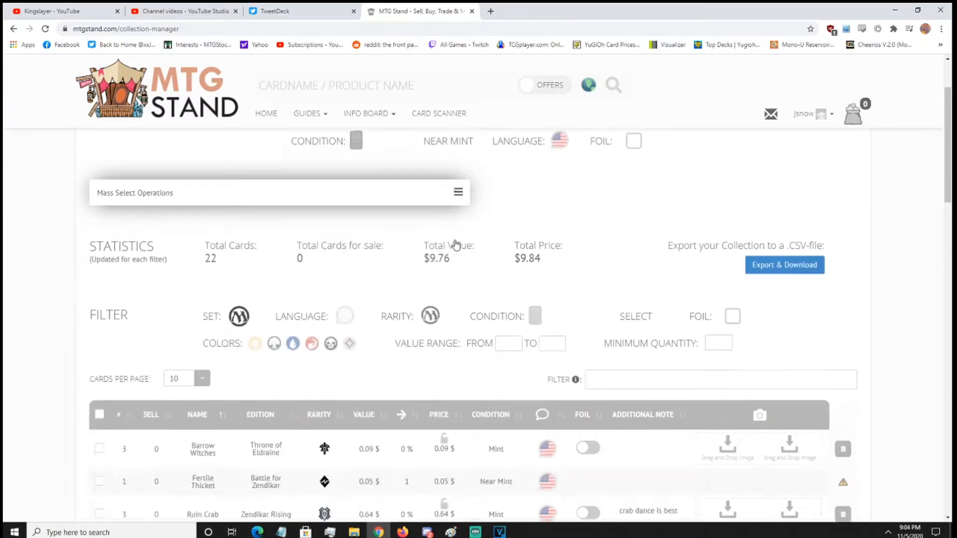
Step: Try the Set filter on the collection table
scroll("down", 3)
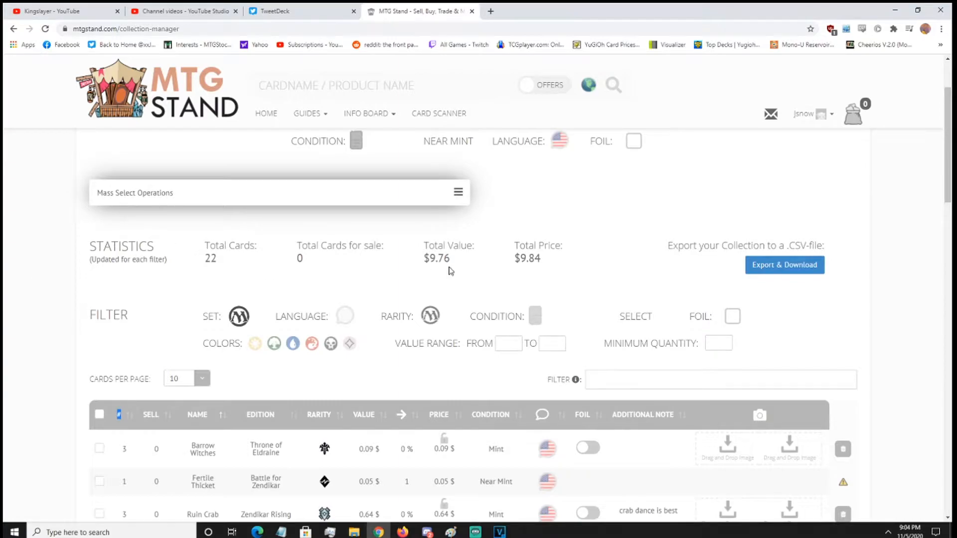
double_click(436, 258)
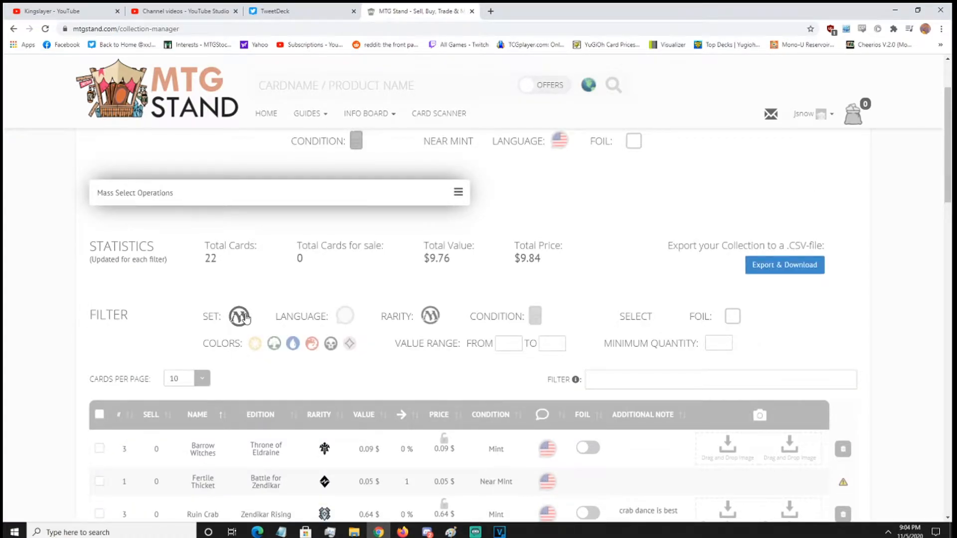
left_click(239, 316)
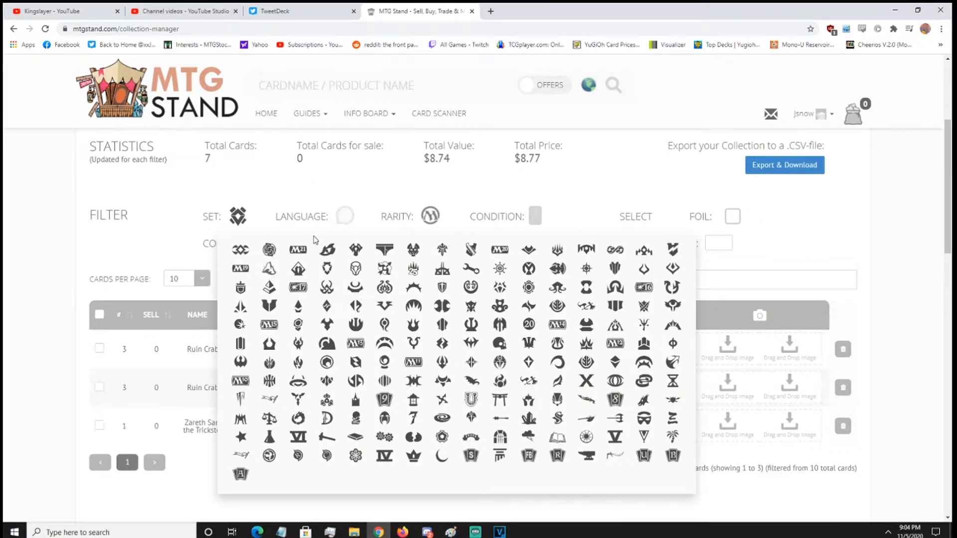
mouse_move(236, 438)
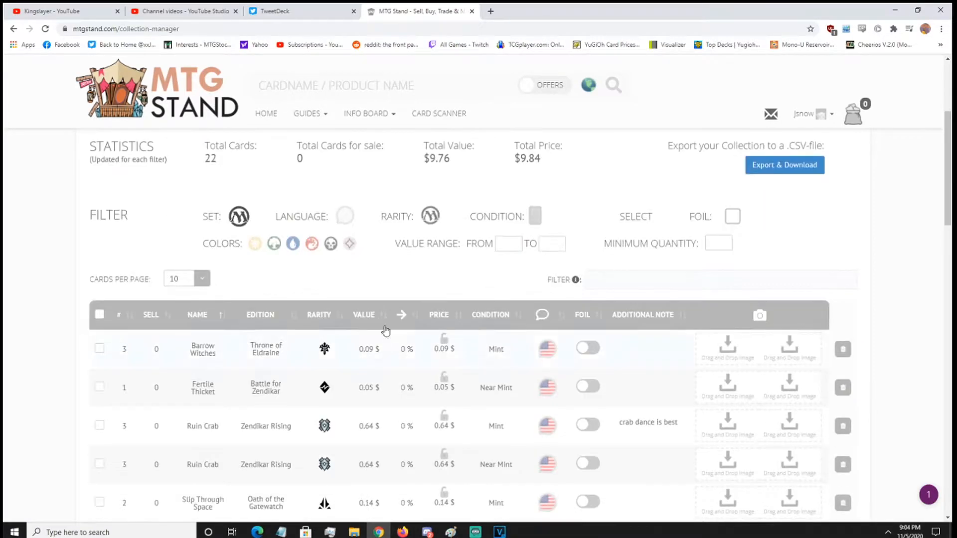
scroll("down", 3)
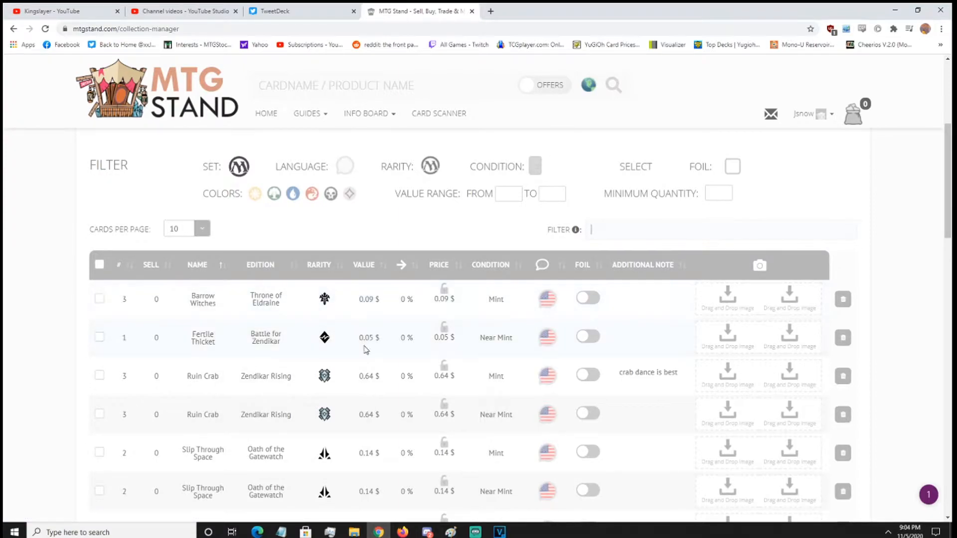
mouse_move(202, 300)
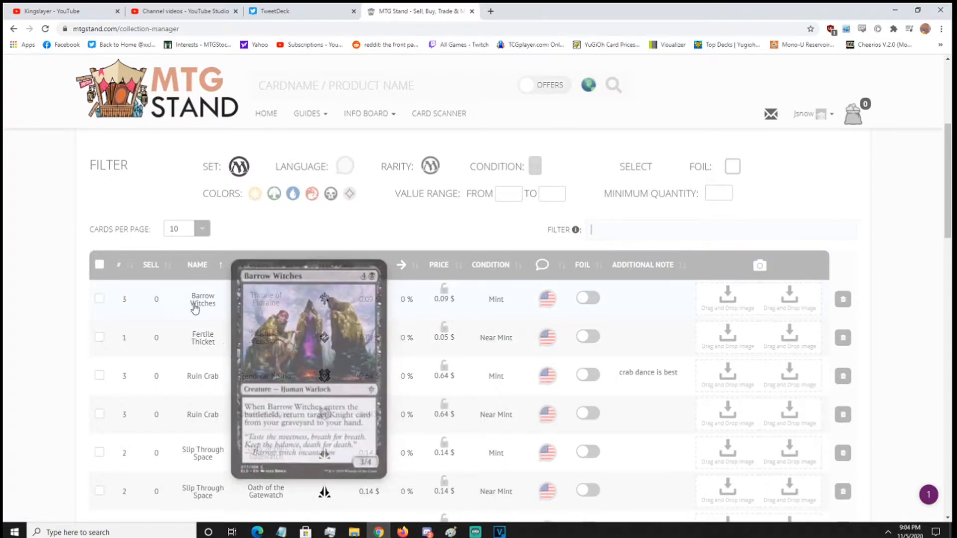
scroll("down", 3)
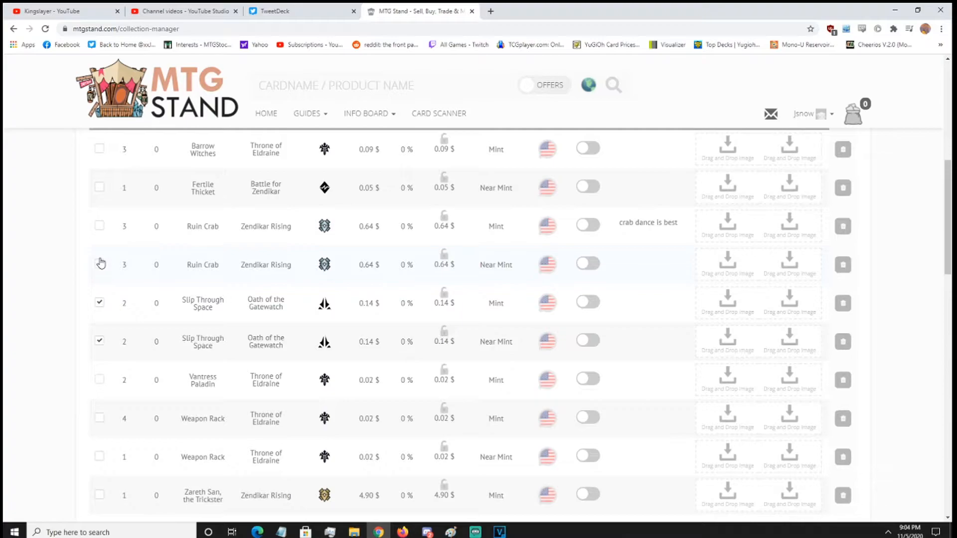
mouse_move(103, 192)
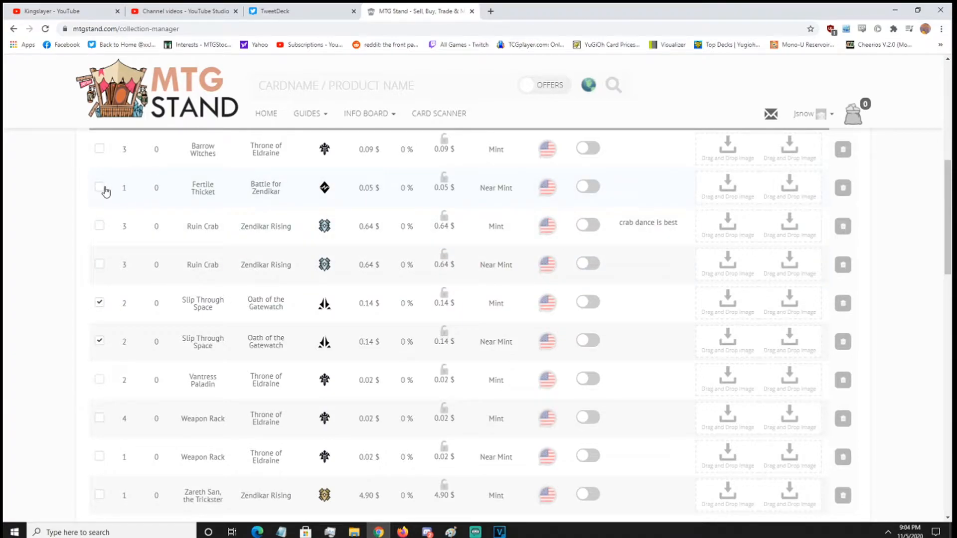
Step: Tick row checkboxes and delete the Barrow Witches entry with its trash button
left_click(100, 188)
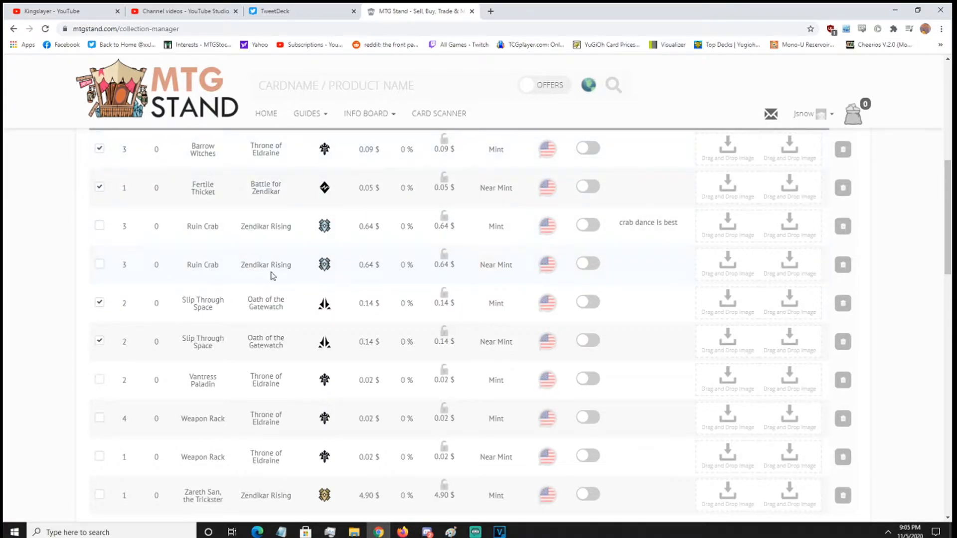
scroll("up", 3)
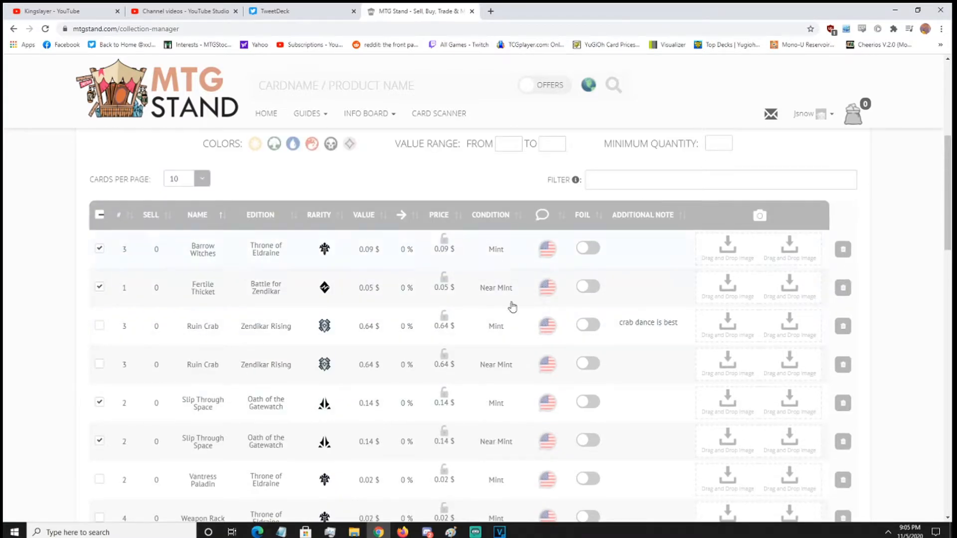
mouse_move(126, 247)
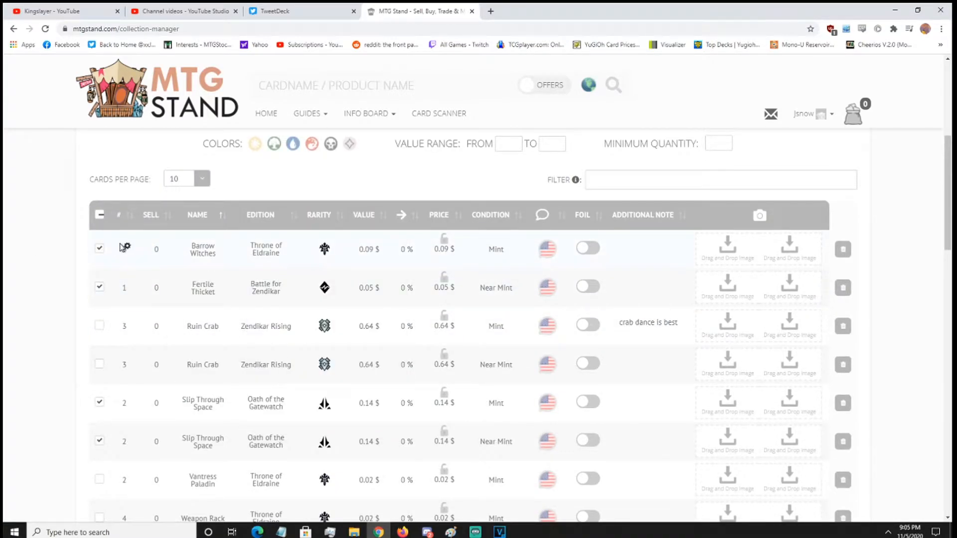
scroll("up", 3)
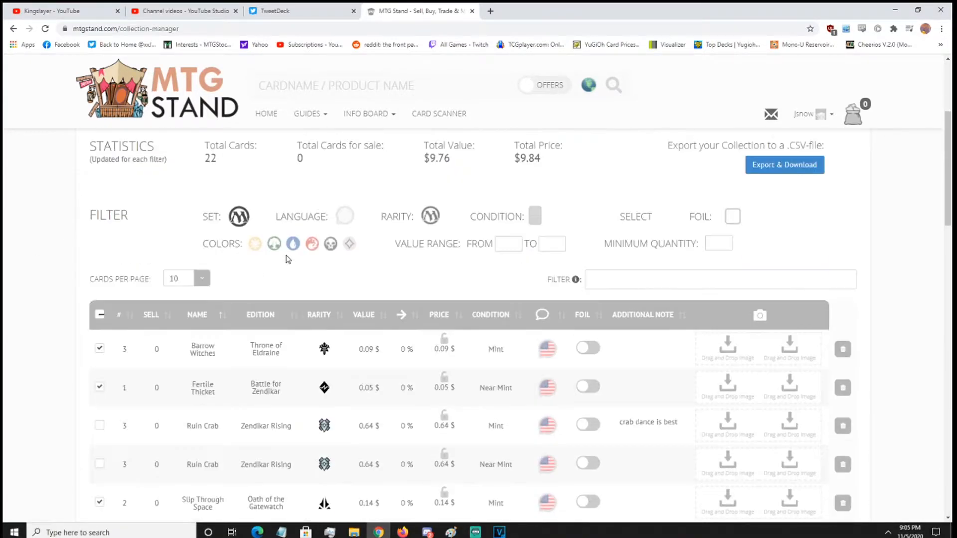
scroll("down", 3)
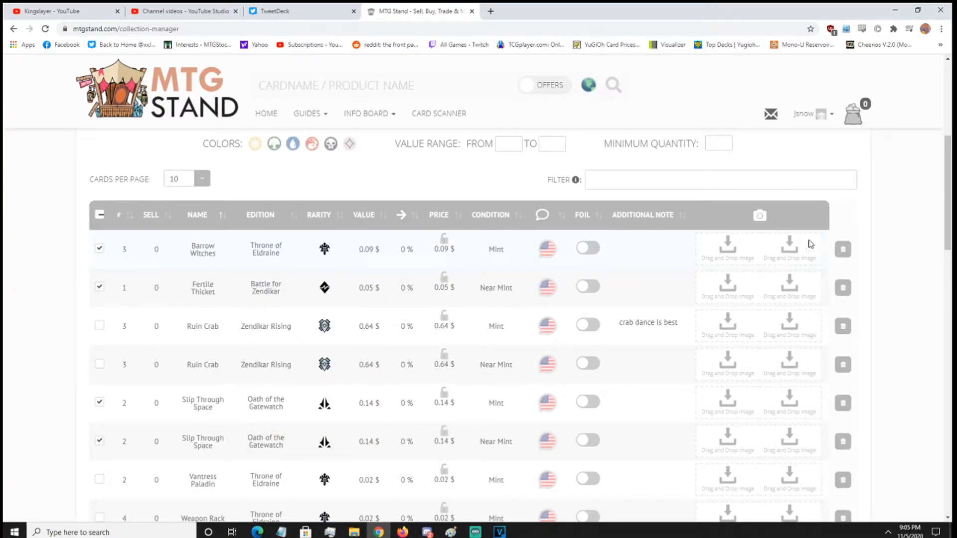
mouse_move(845, 249)
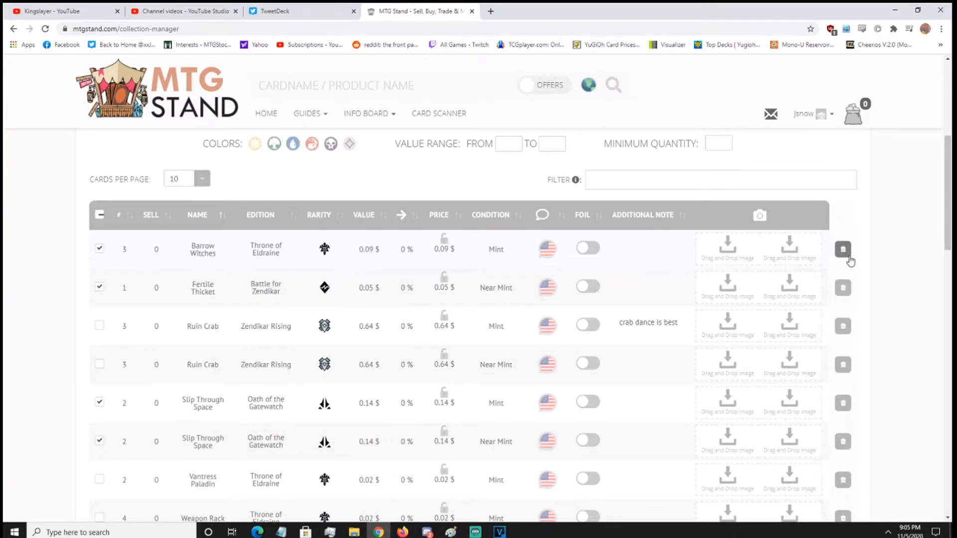
left_click(843, 249)
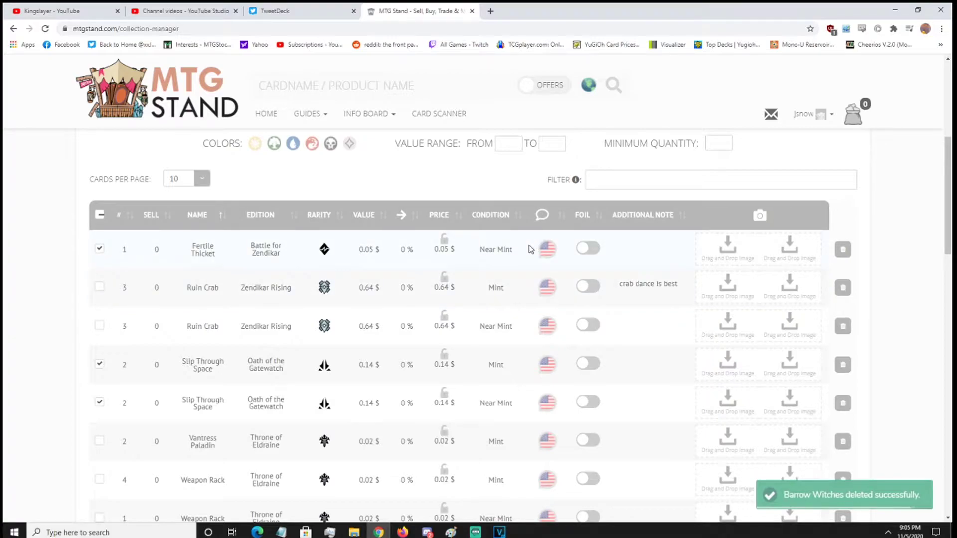
left_click(100, 248)
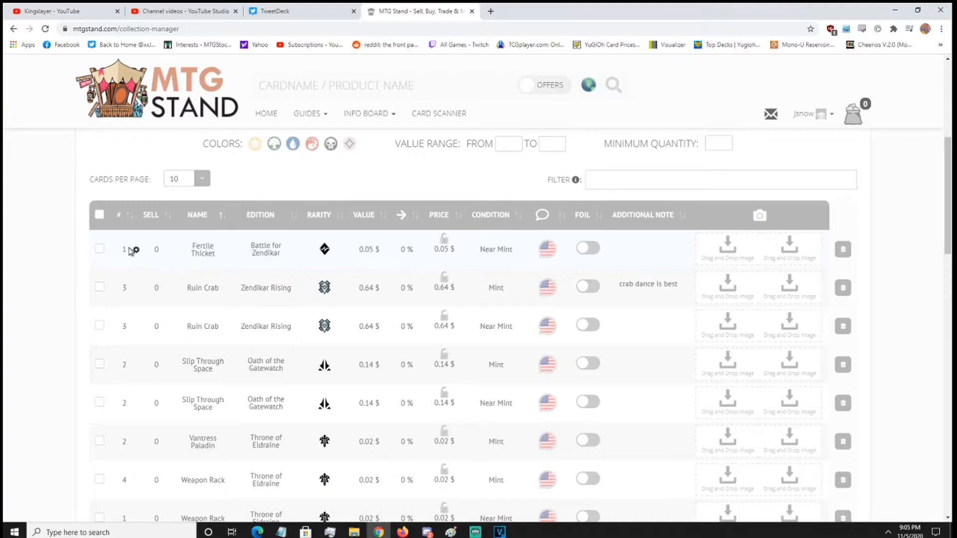
Step: Raise the Fertile Thicket quantity from 1 to 2
left_click(124, 250)
type("2")
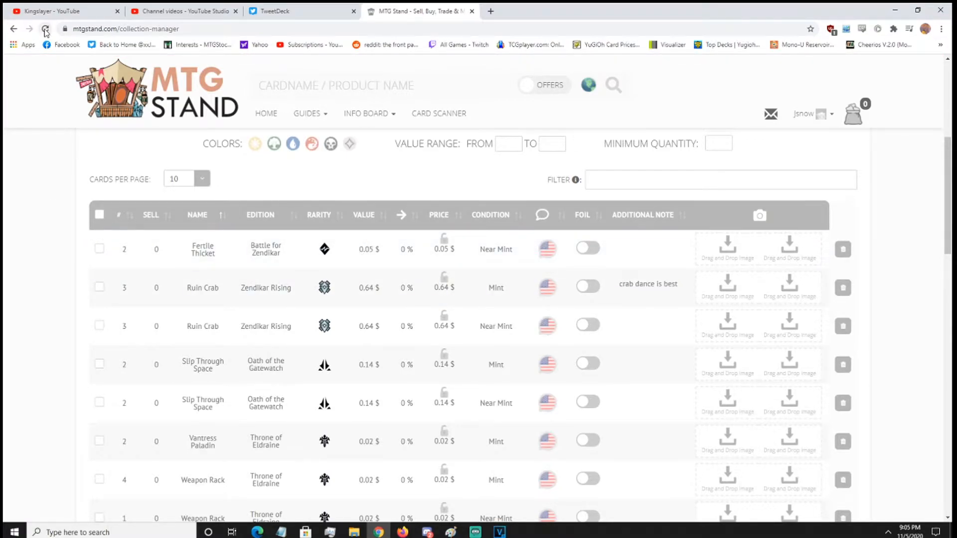
left_click(45, 28)
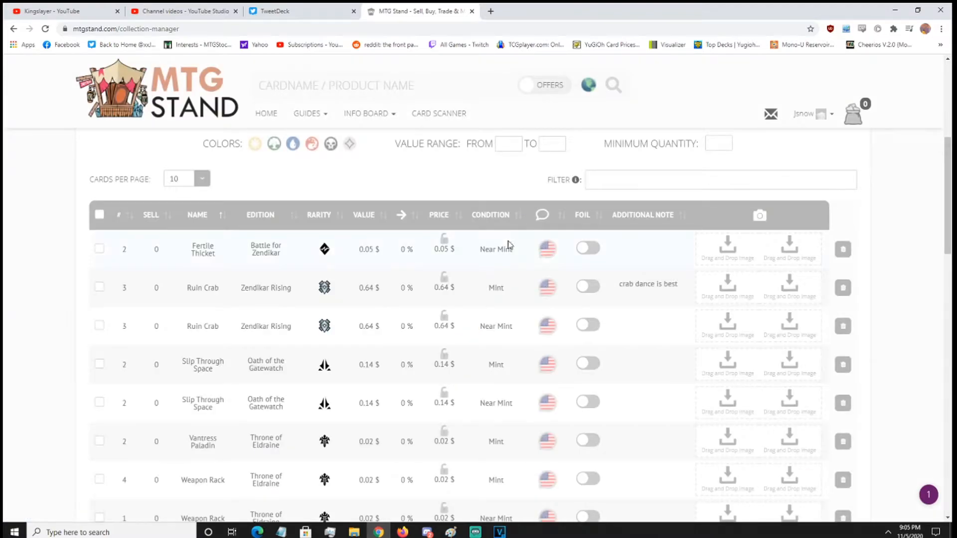
mouse_move(444, 244)
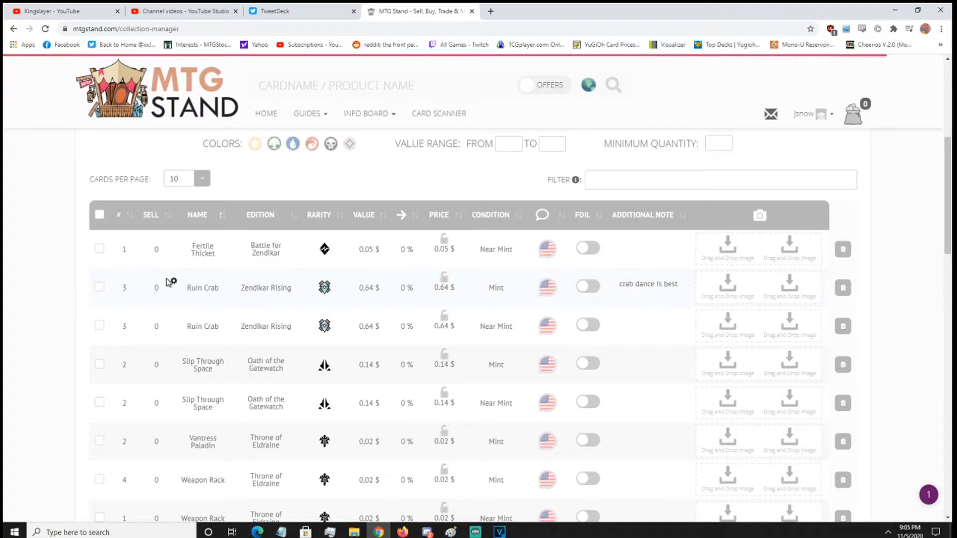
mouse_move(86, 253)
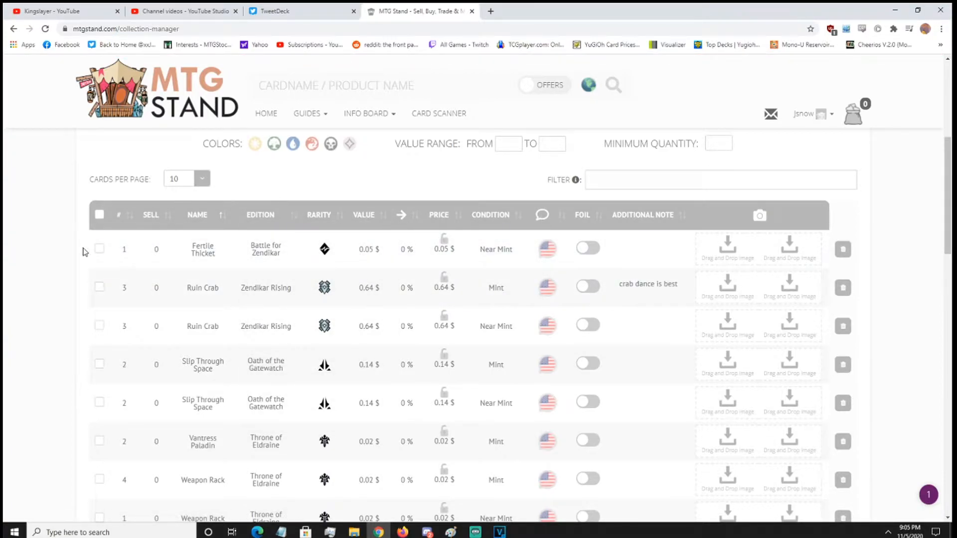
mouse_move(325, 262)
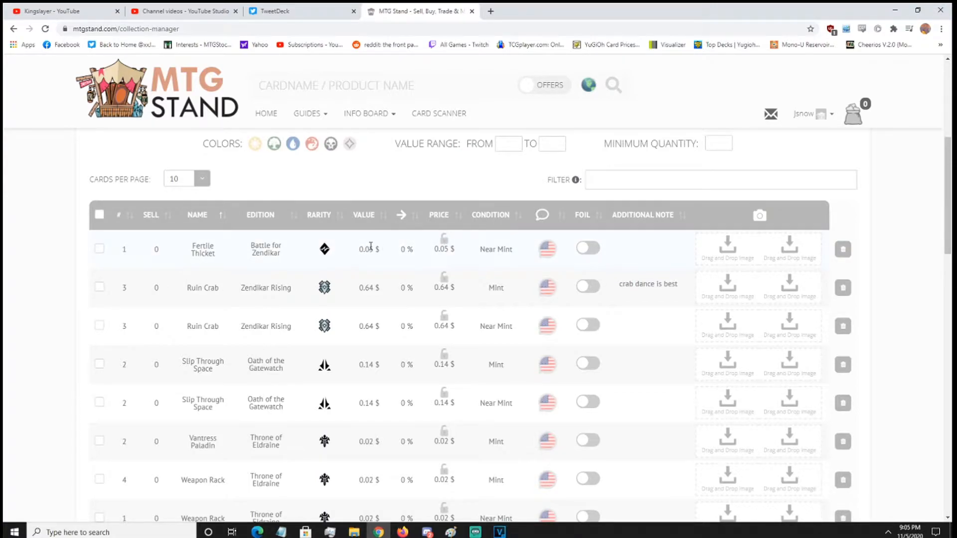
mouse_move(367, 260)
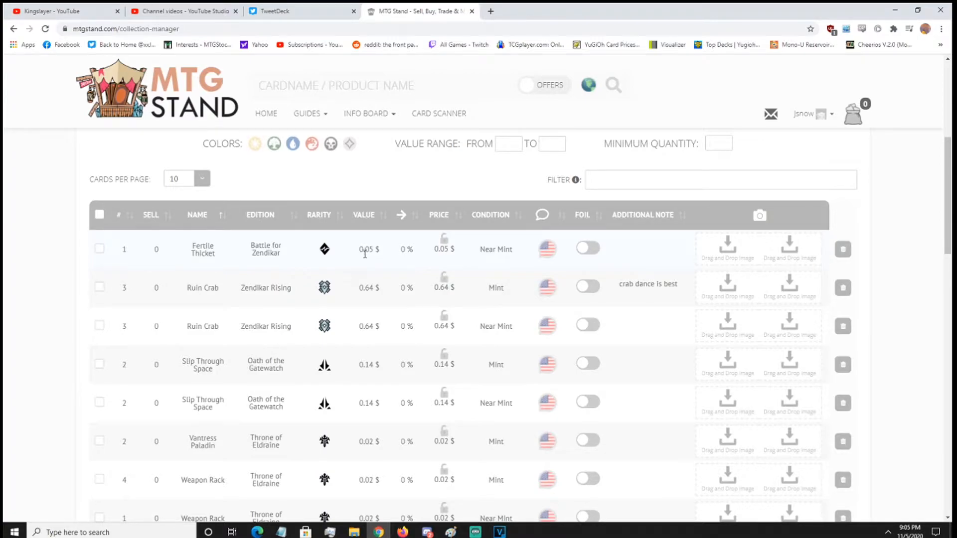
mouse_move(445, 238)
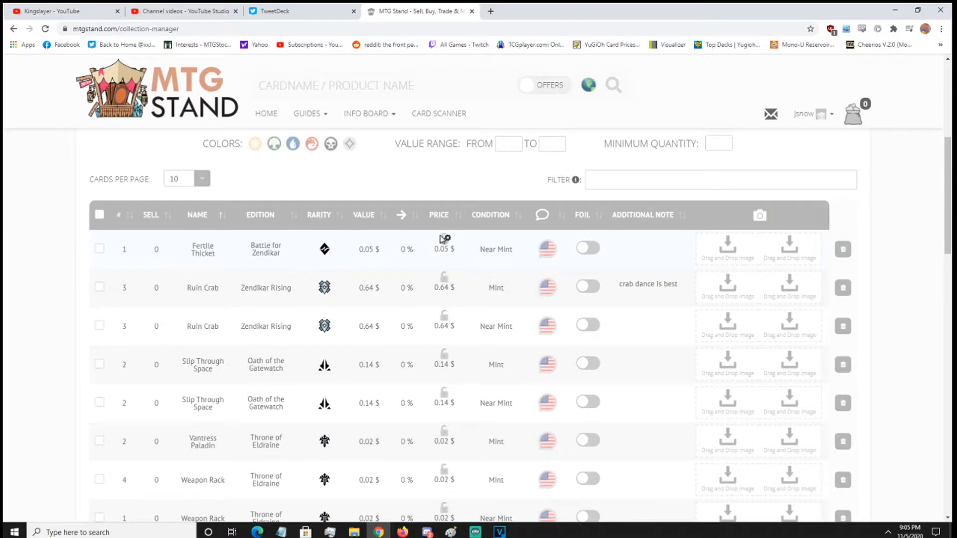
mouse_move(444, 246)
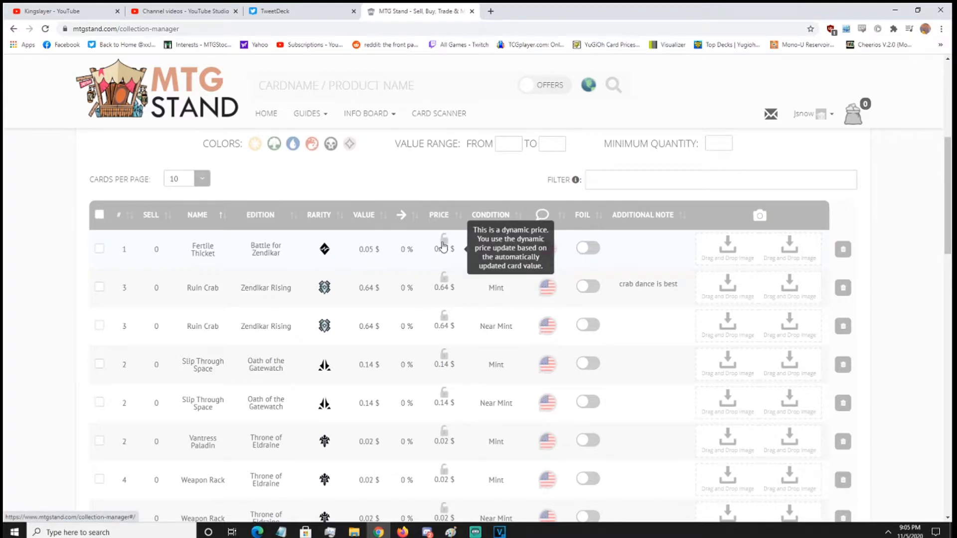
mouse_move(393, 250)
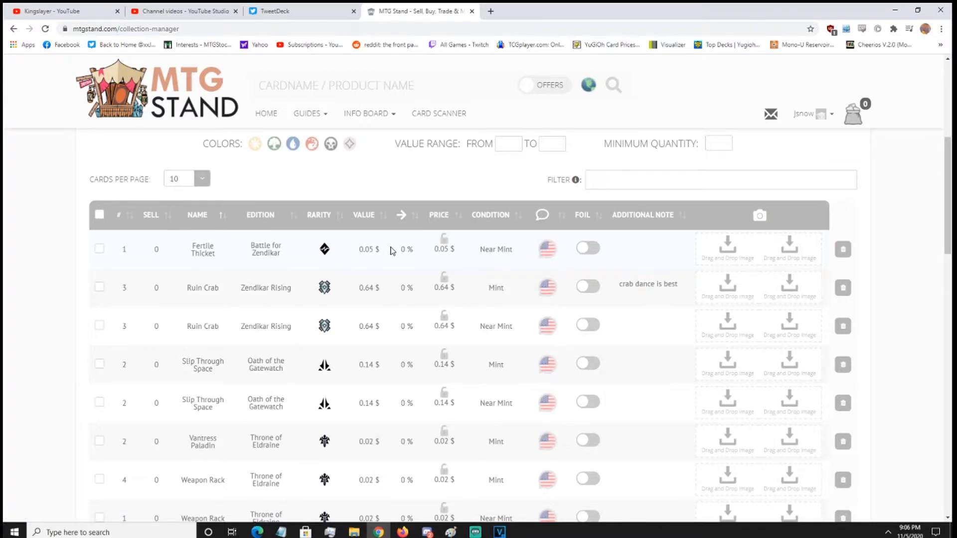
mouse_move(360, 281)
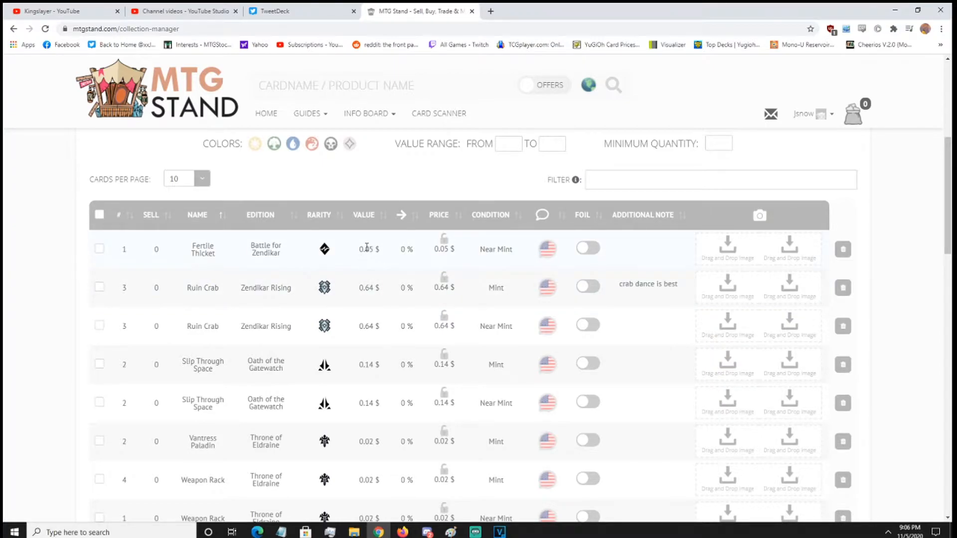
mouse_move(508, 245)
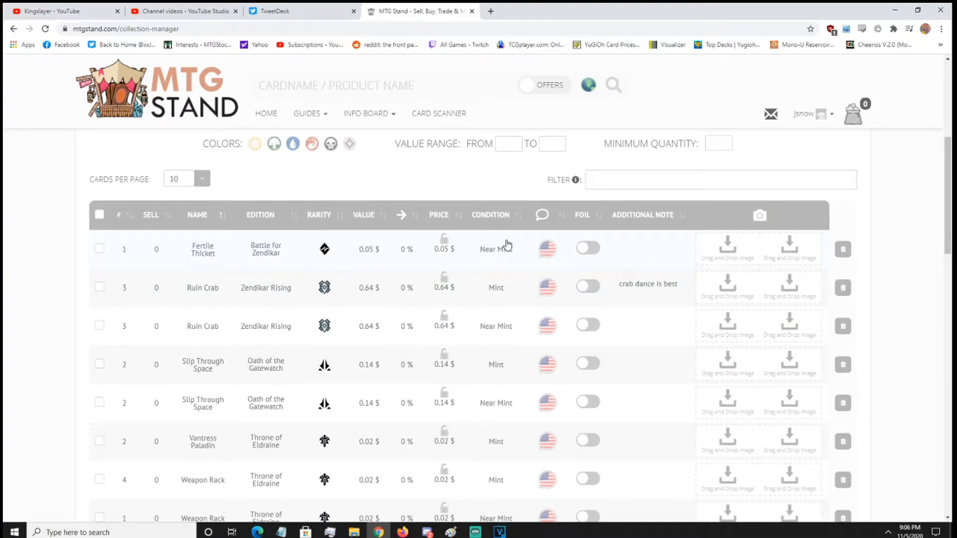
left_click(546, 248)
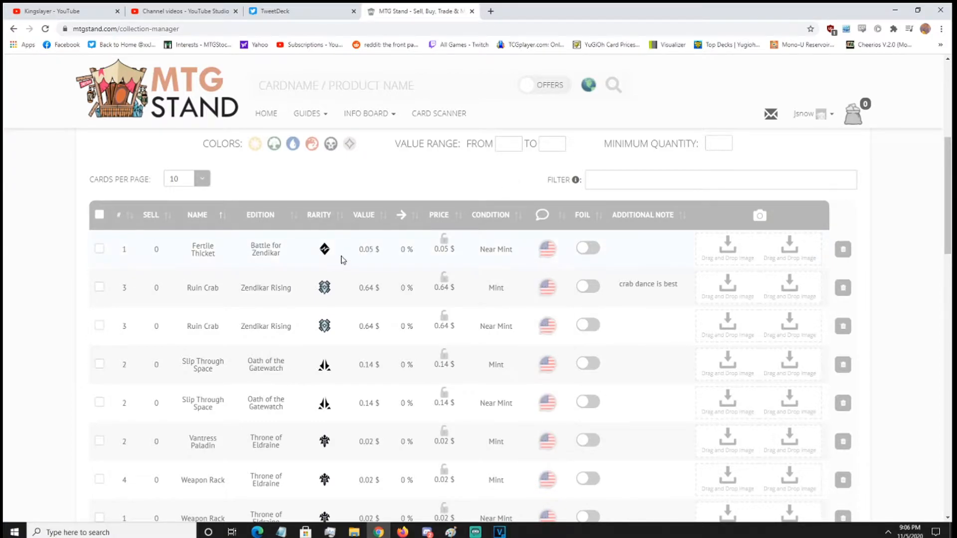
left_click(444, 249)
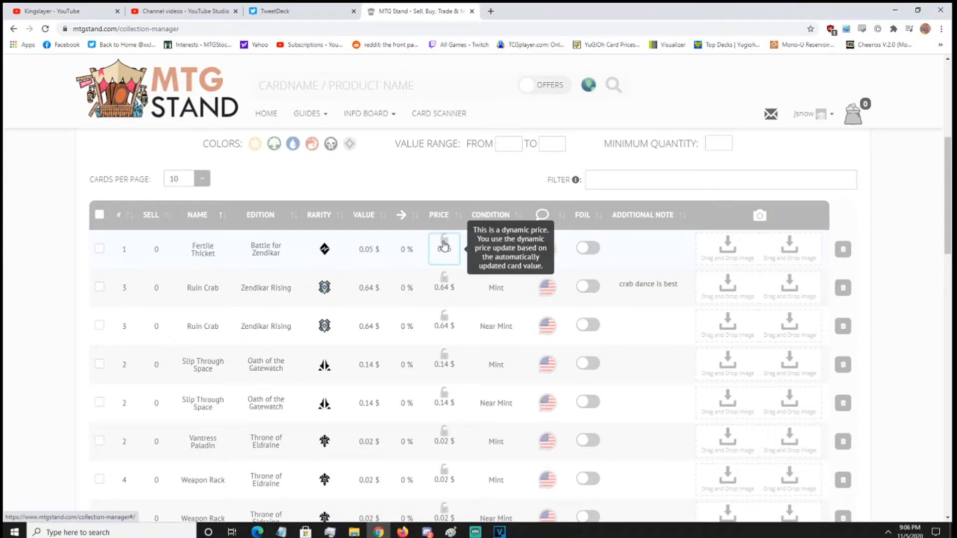
Step: Fix Fertile Thicket's price, entering 10.00, which is capped at 2.50 $
left_click(444, 248)
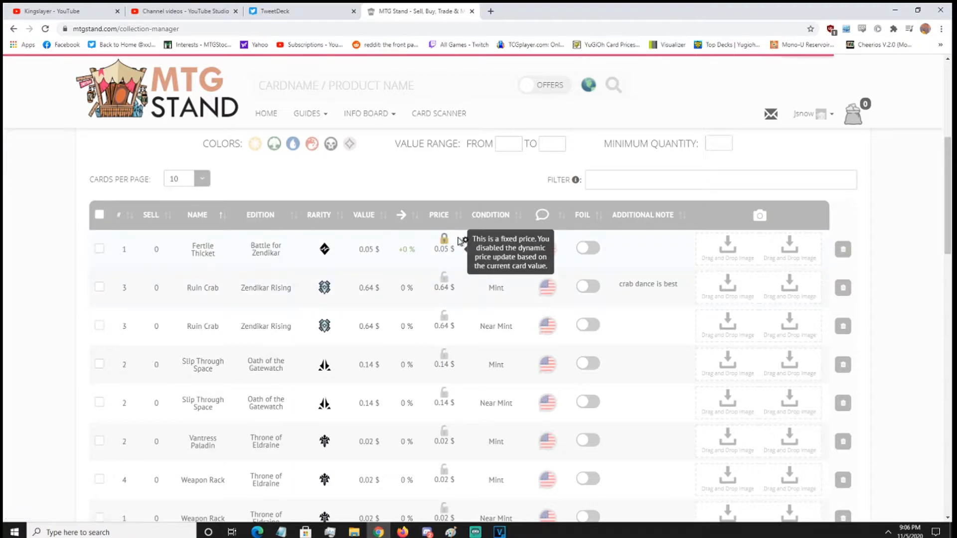
mouse_move(444, 240)
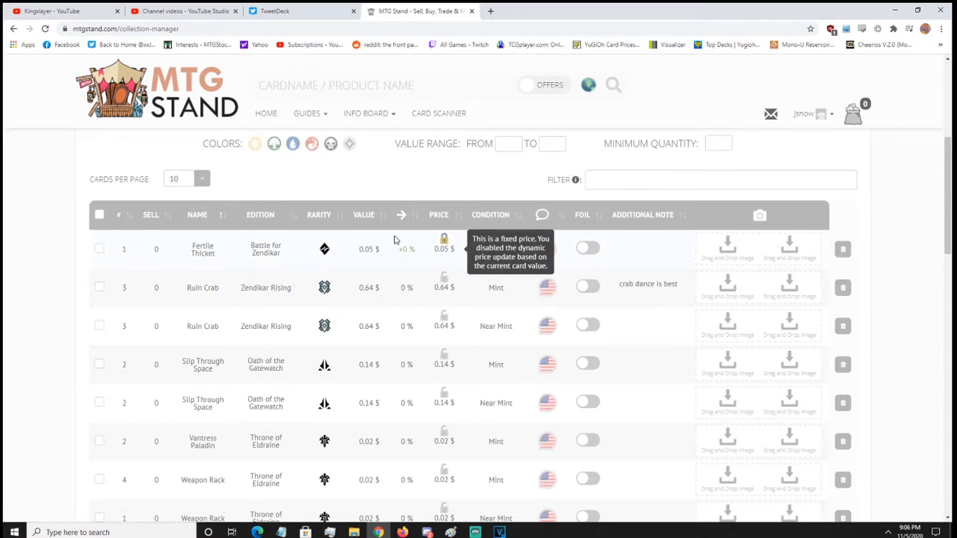
mouse_move(399, 255)
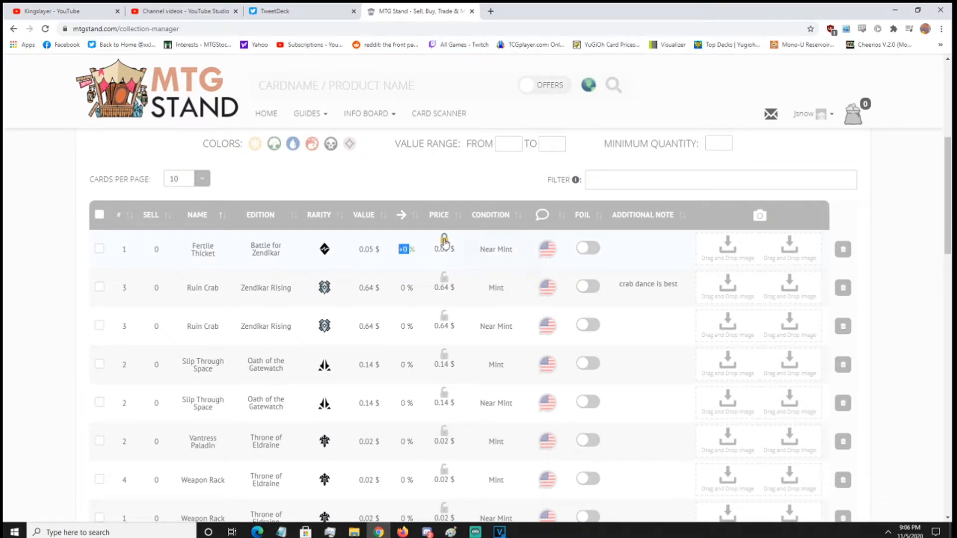
mouse_move(445, 240)
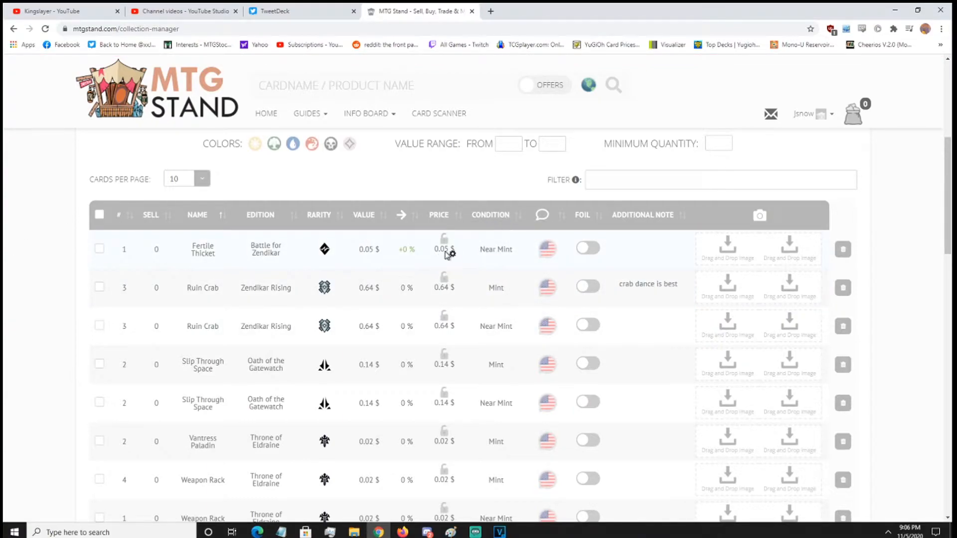
mouse_move(443, 244)
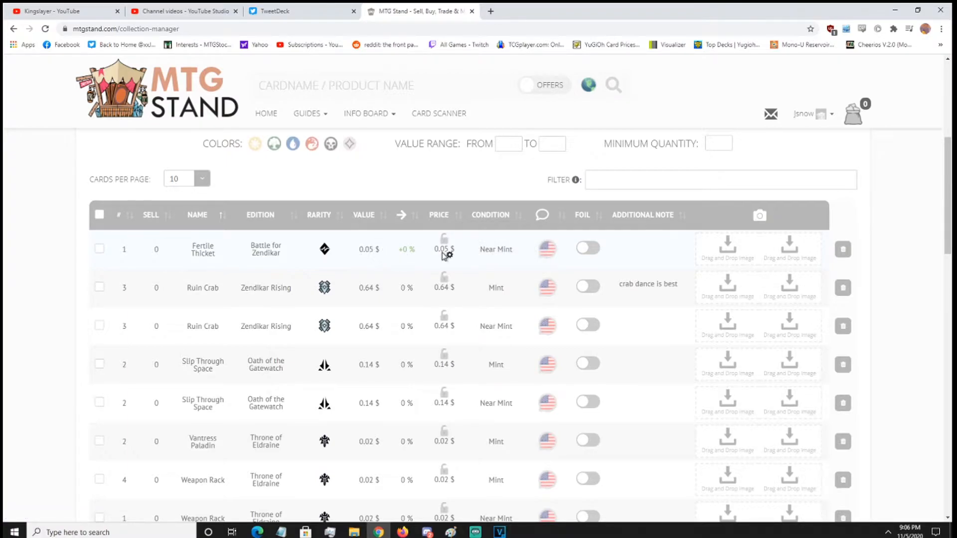
left_click(444, 249)
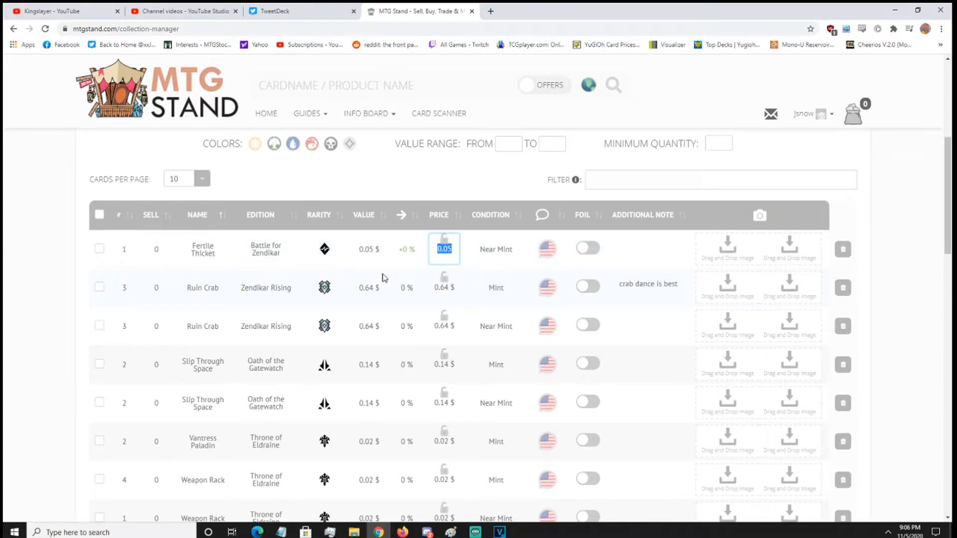
type("10.00")
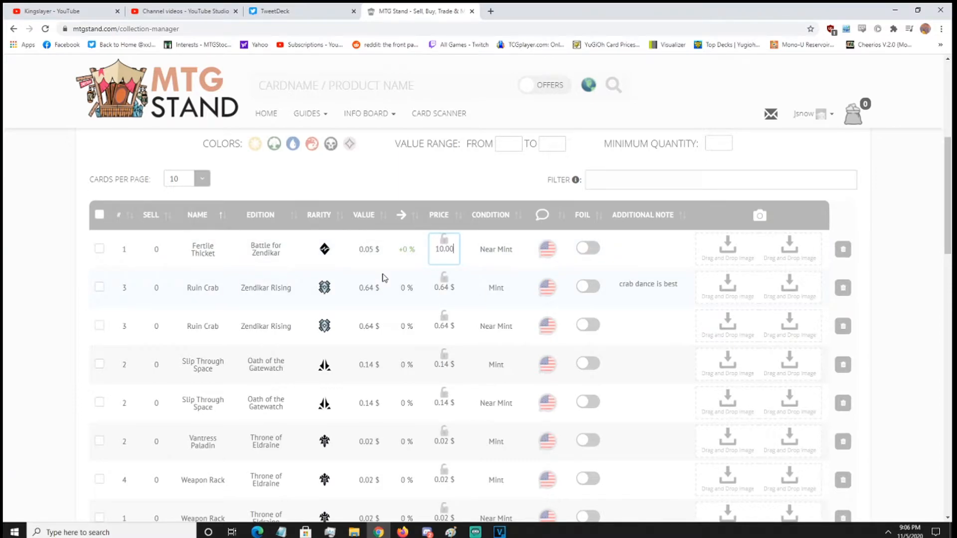
mouse_move(5, 221)
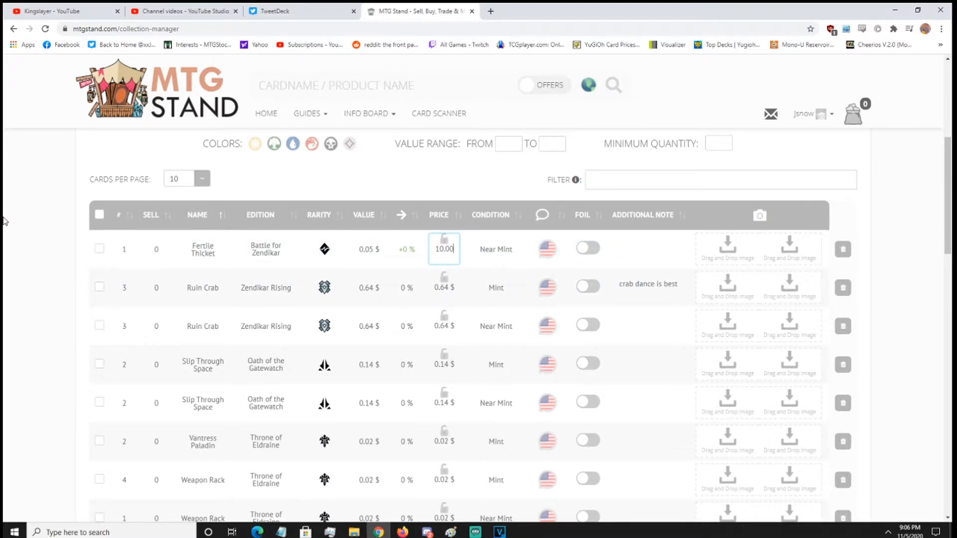
key("Return")
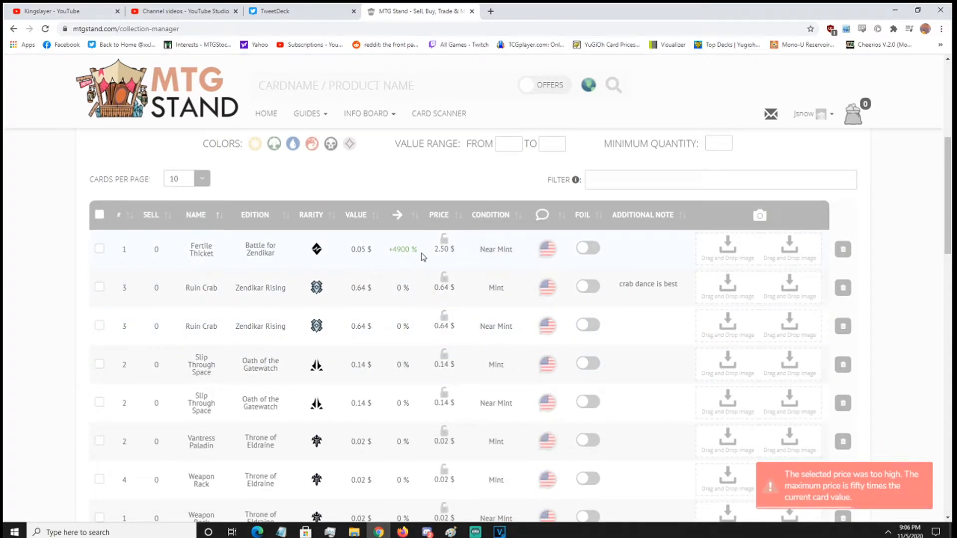
mouse_move(699, 421)
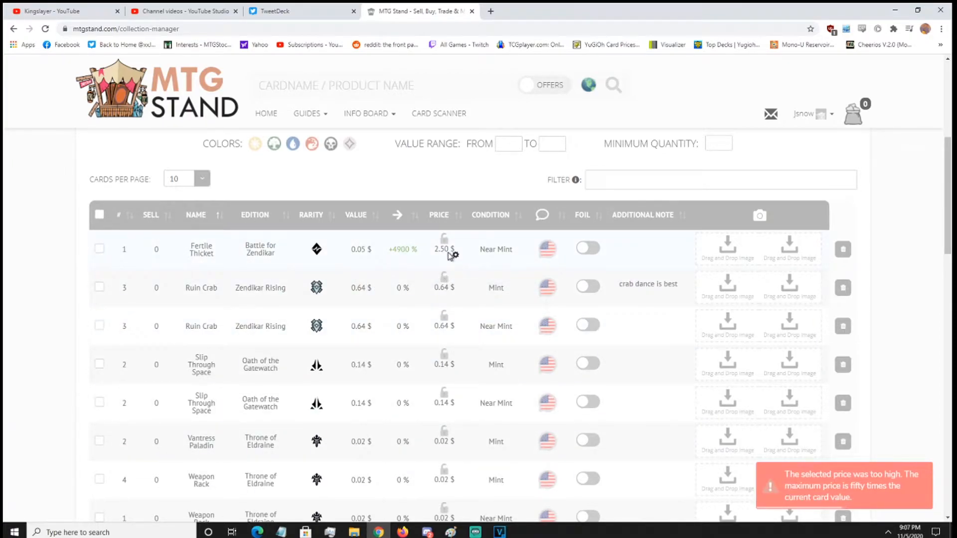
mouse_move(445, 243)
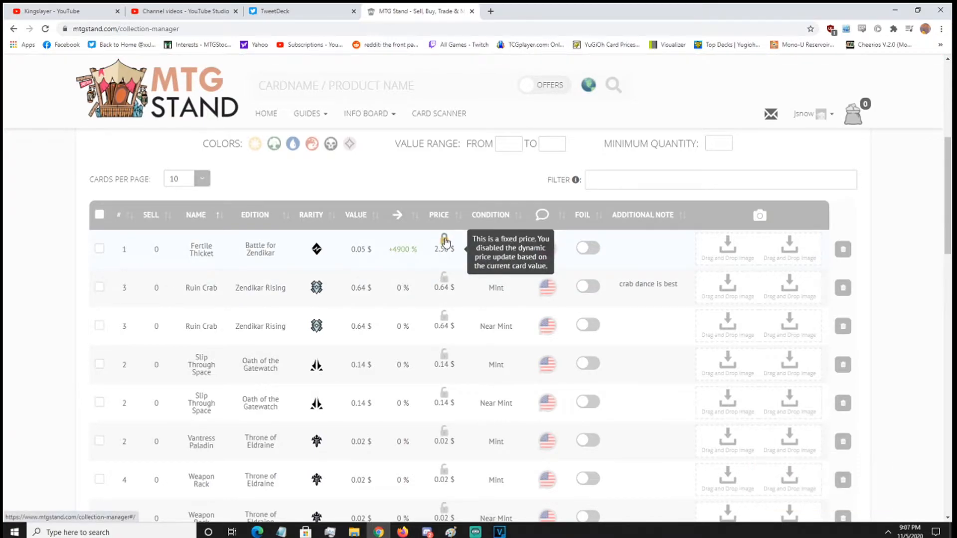
Step: Delete the Fertile Thicket entry and select the Ruin Crab entry
left_click(445, 249)
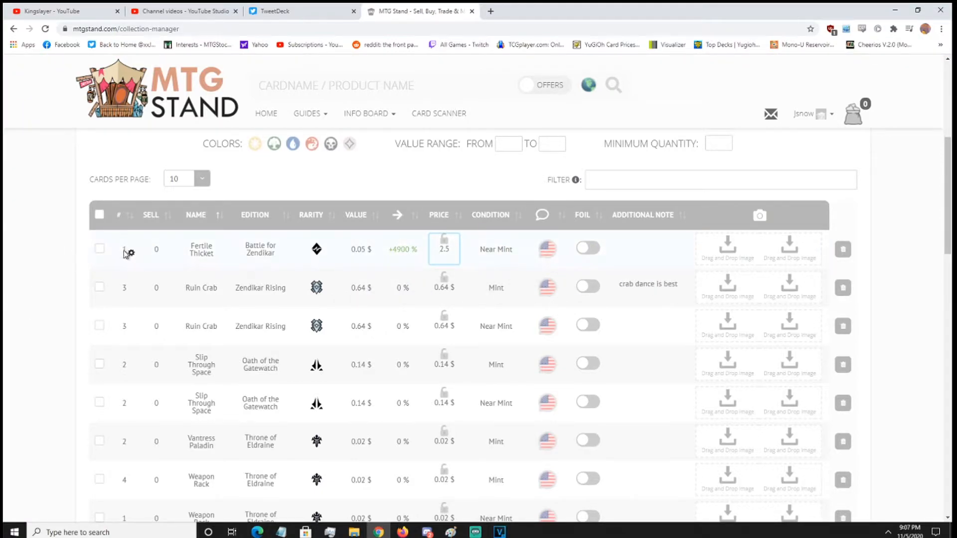
left_click(100, 248)
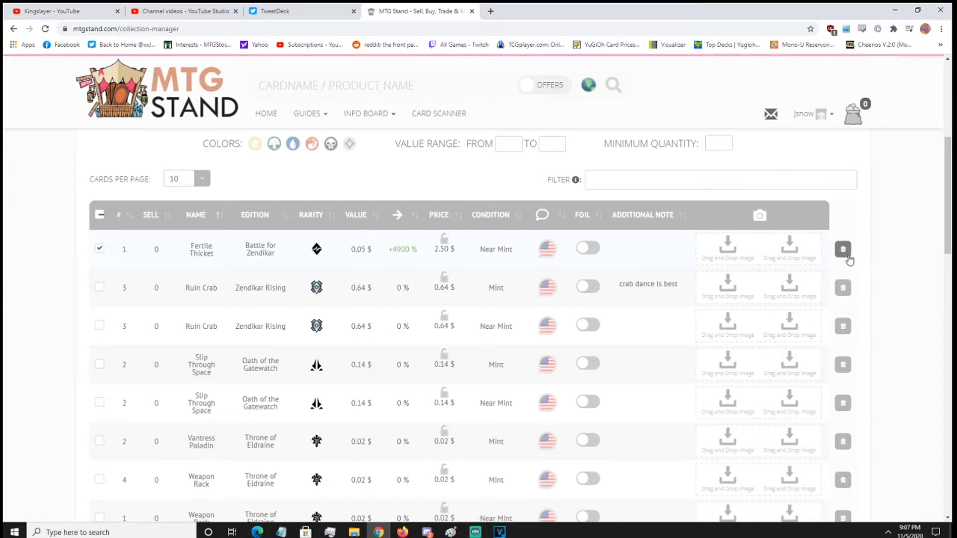
left_click(844, 249)
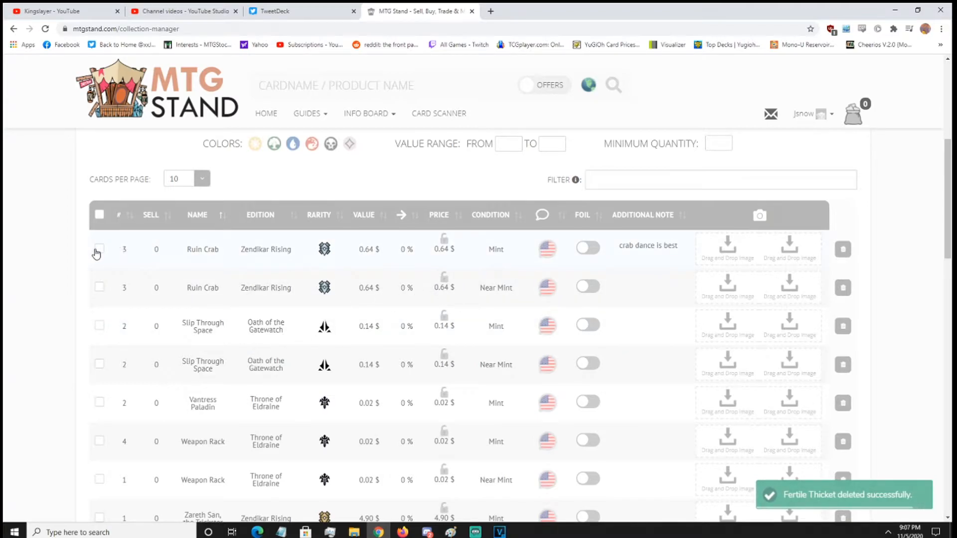
left_click(98, 248)
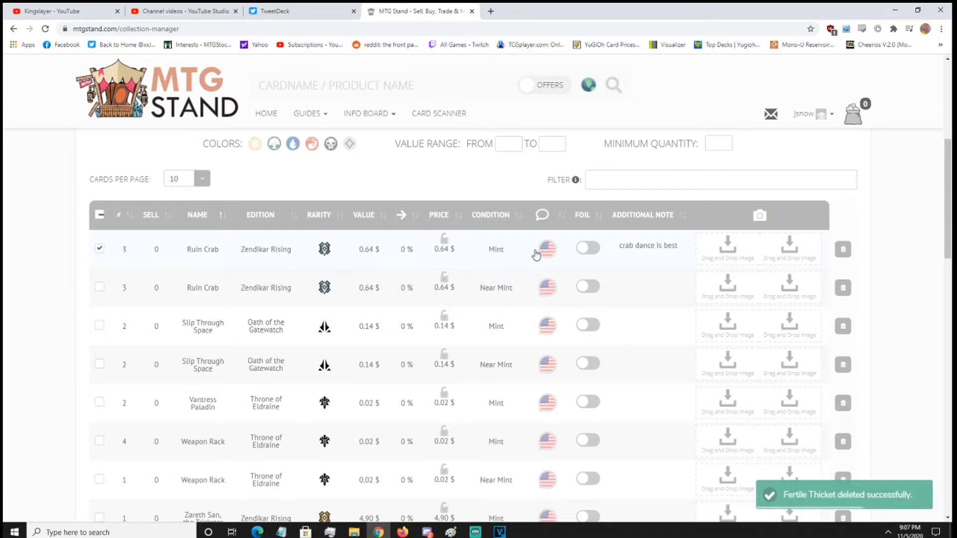
mouse_move(129, 248)
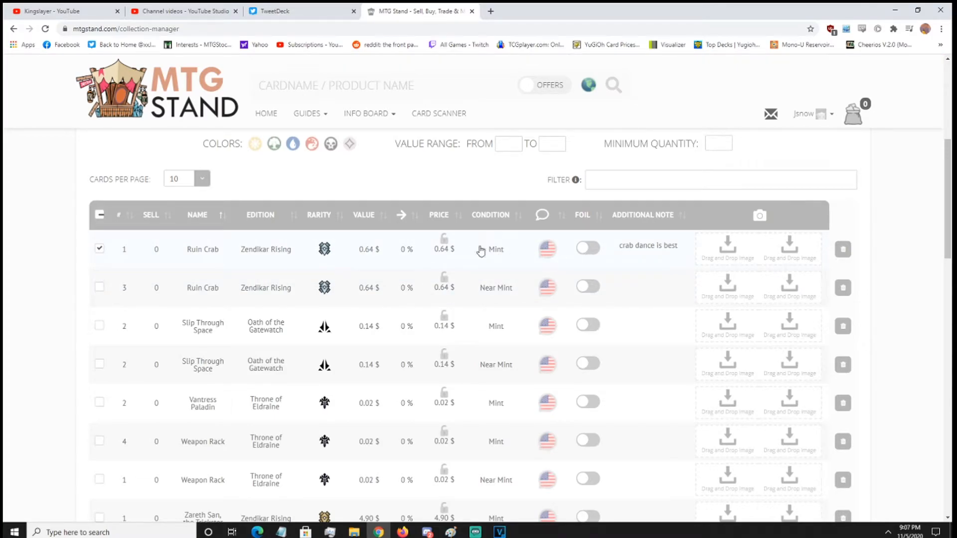
Step: Set Ruin Crab to Near Mint foil, reload, and clear its additional note
left_click(495, 250)
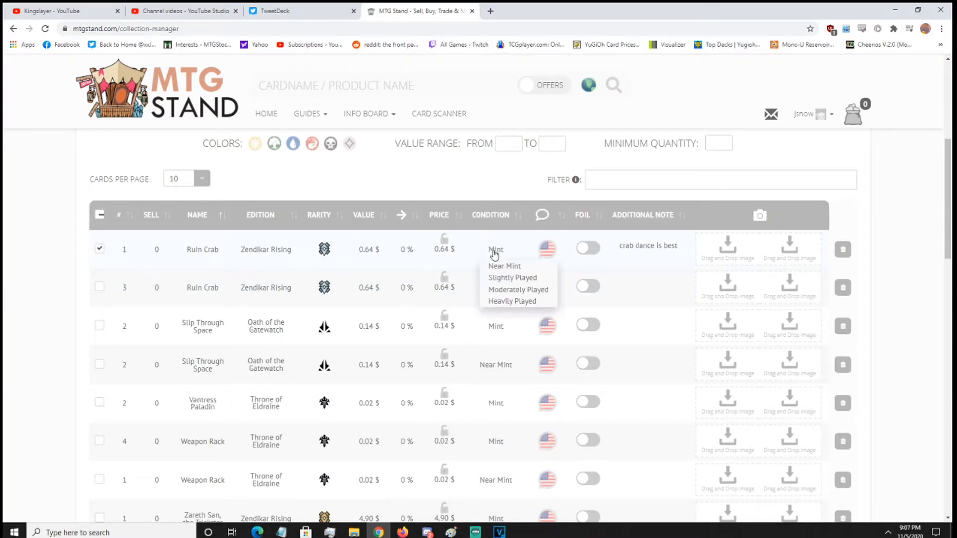
left_click(505, 265)
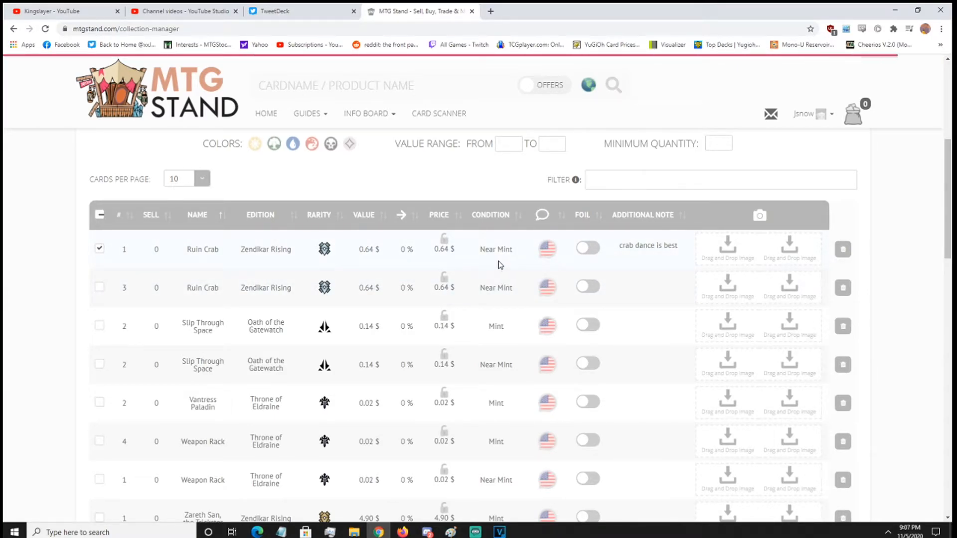
mouse_move(550, 267)
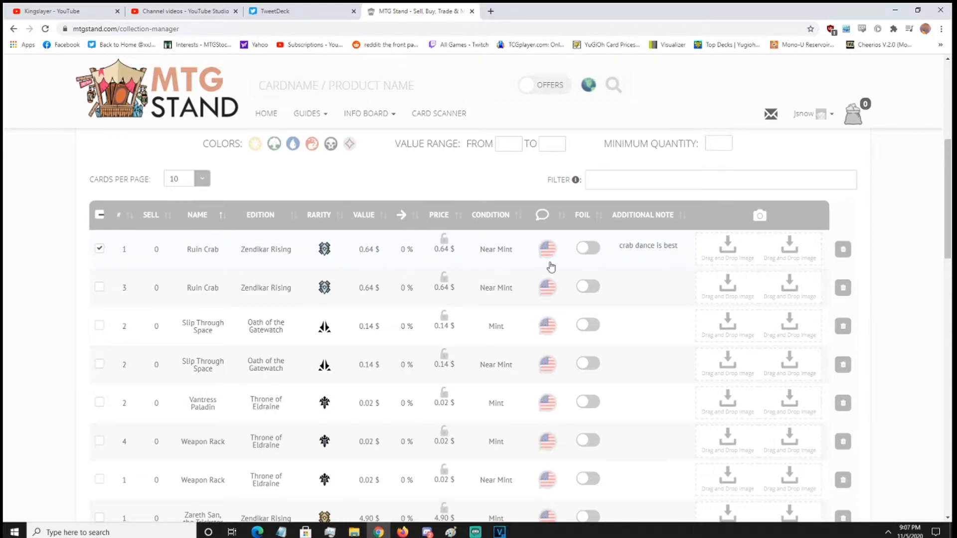
mouse_move(596, 253)
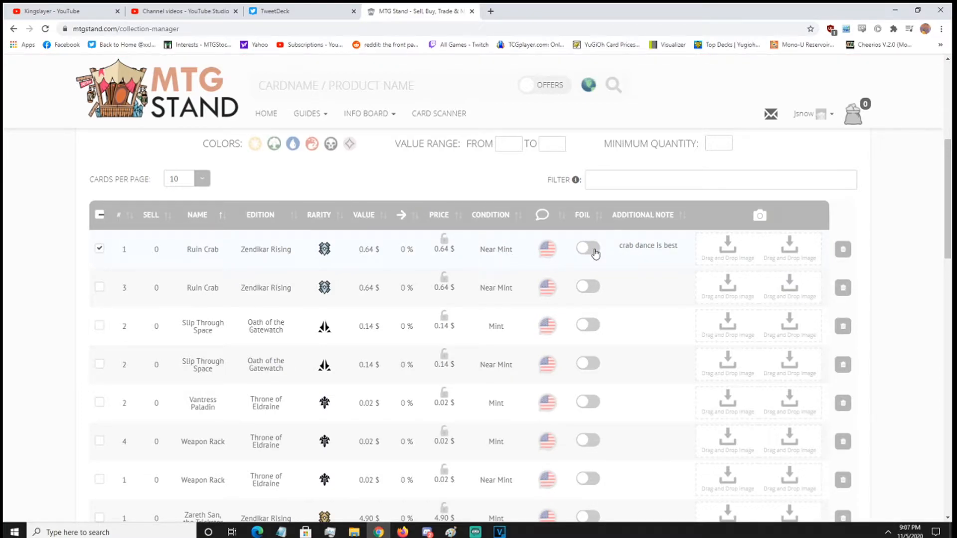
left_click(588, 248)
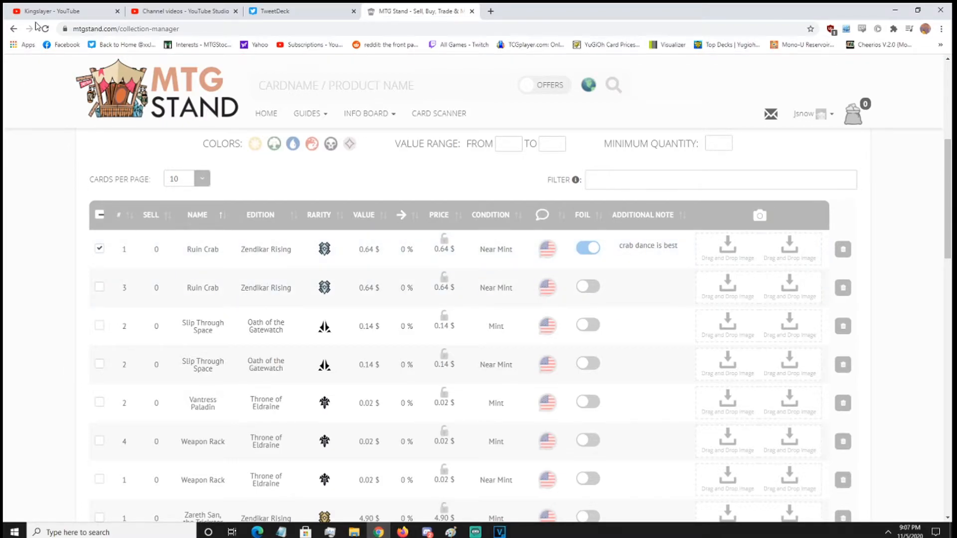
left_click(45, 29)
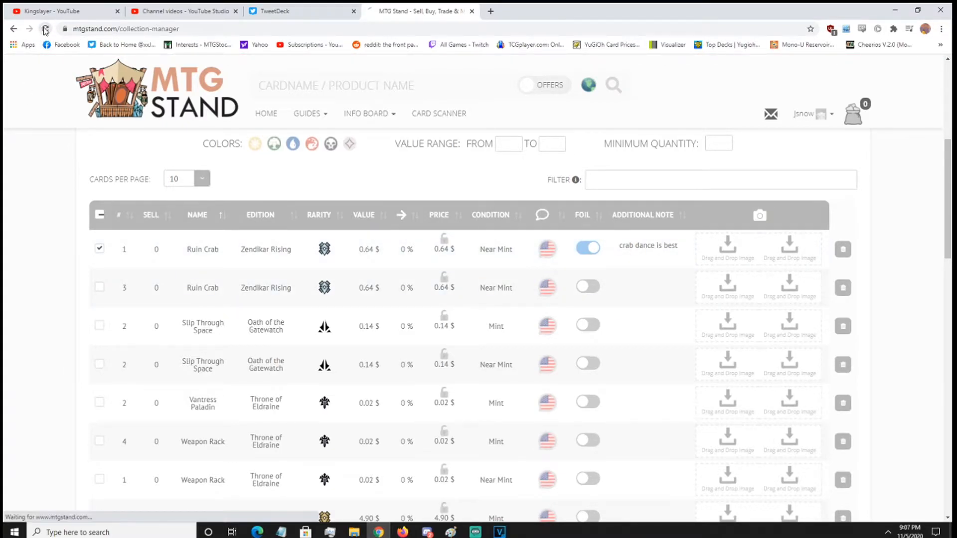
left_click(45, 29)
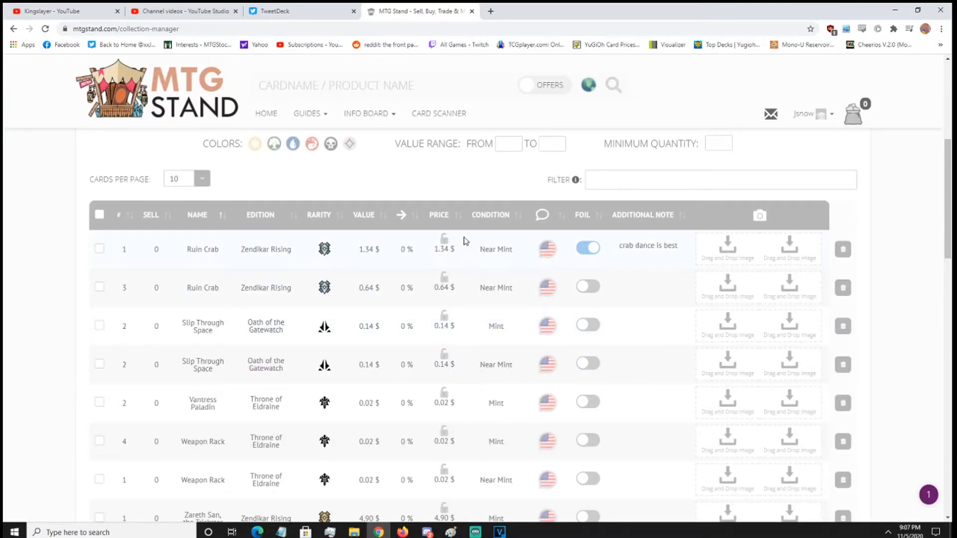
mouse_move(640, 380)
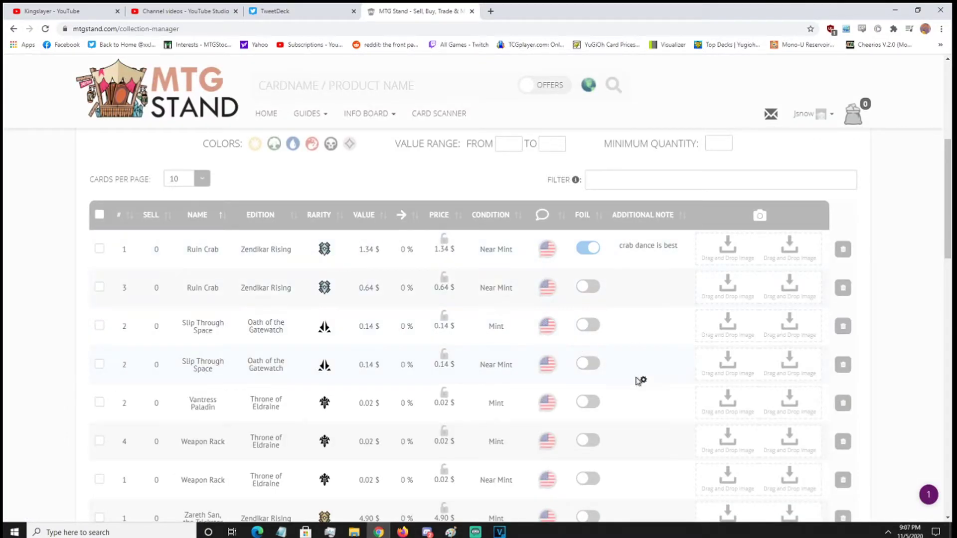
left_click(647, 245)
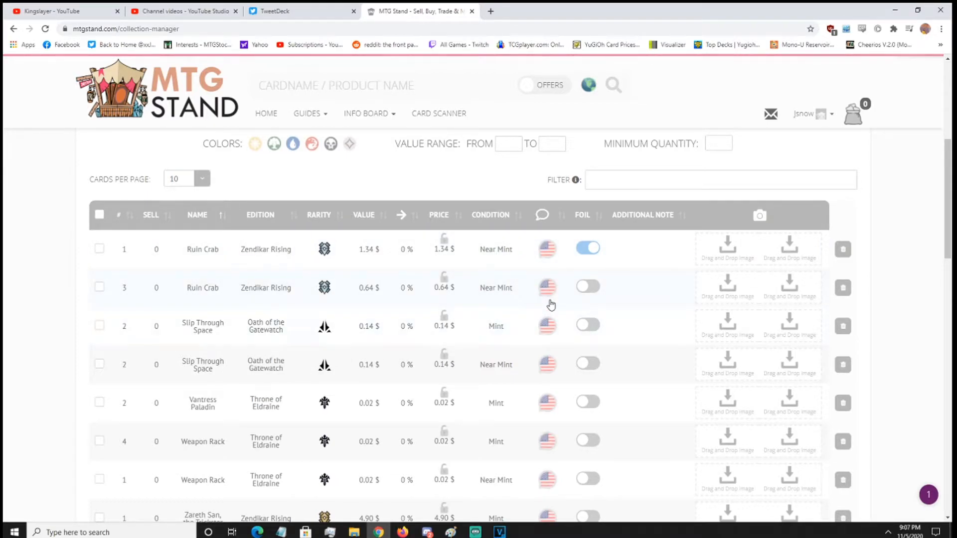
mouse_move(727, 251)
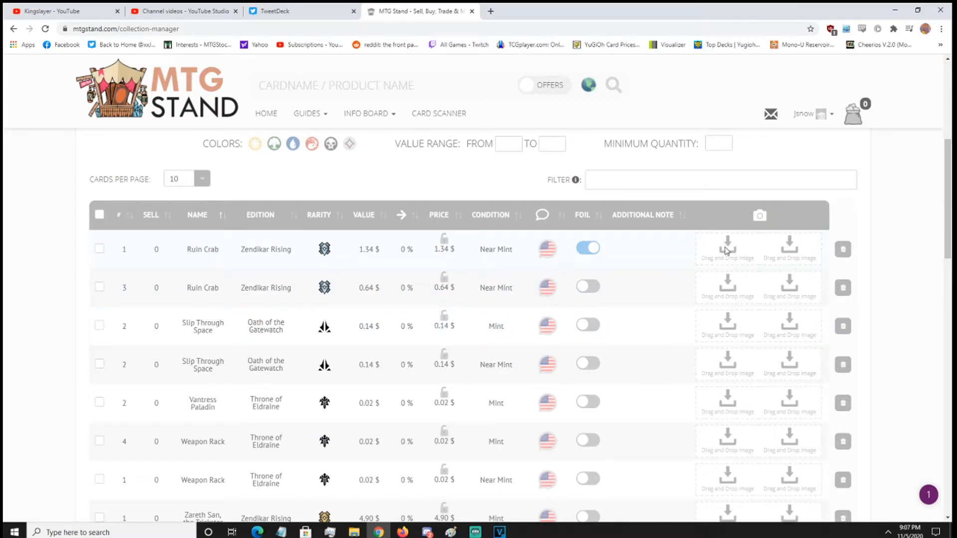
mouse_move(737, 250)
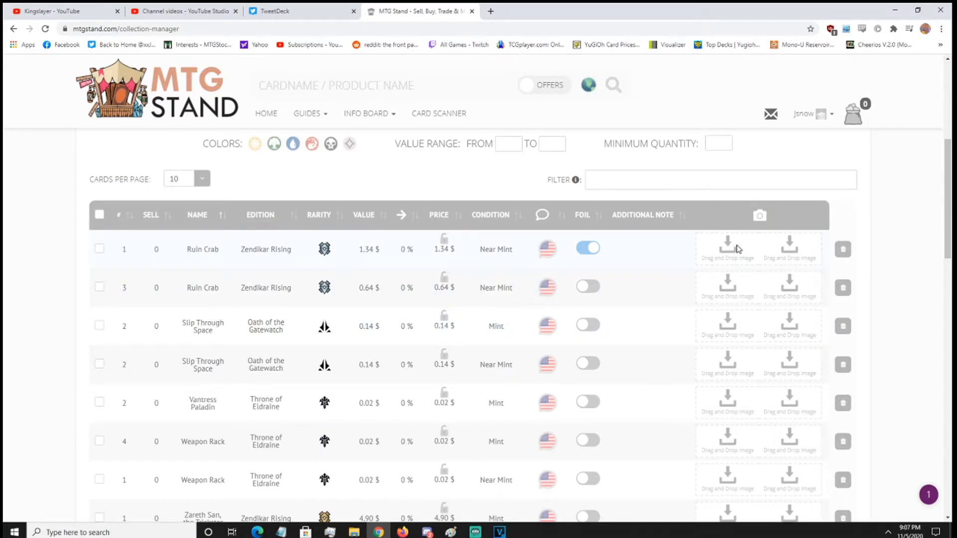
mouse_move(776, 243)
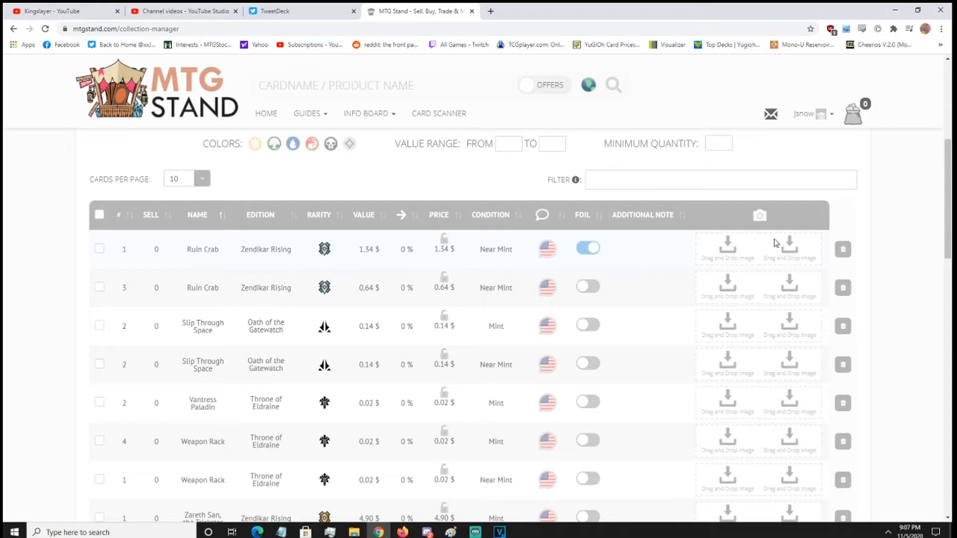
mouse_move(739, 267)
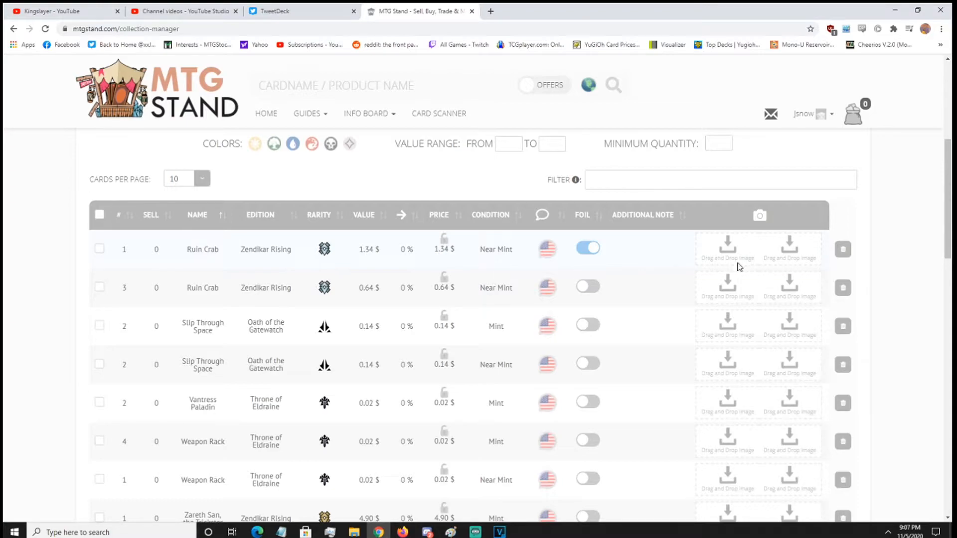
mouse_move(306, 398)
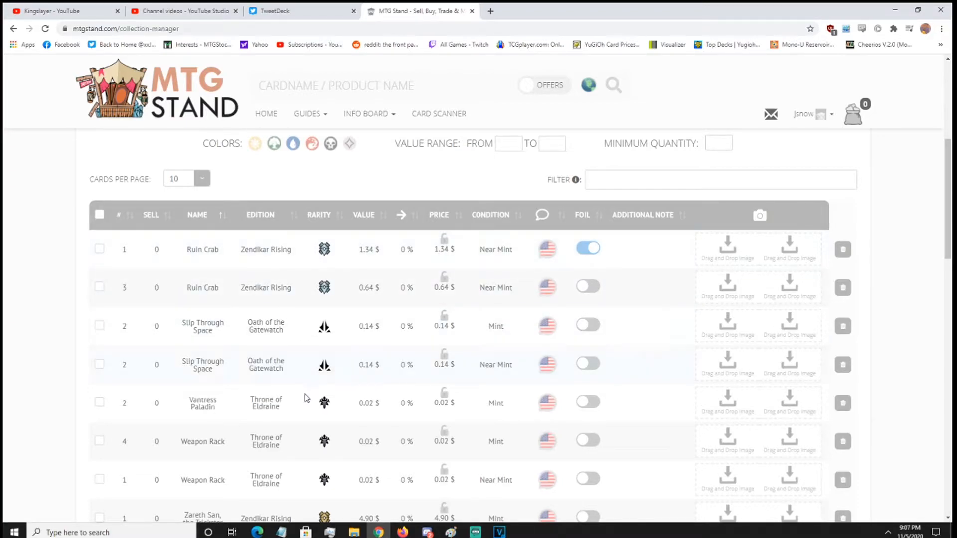
scroll("down", 3)
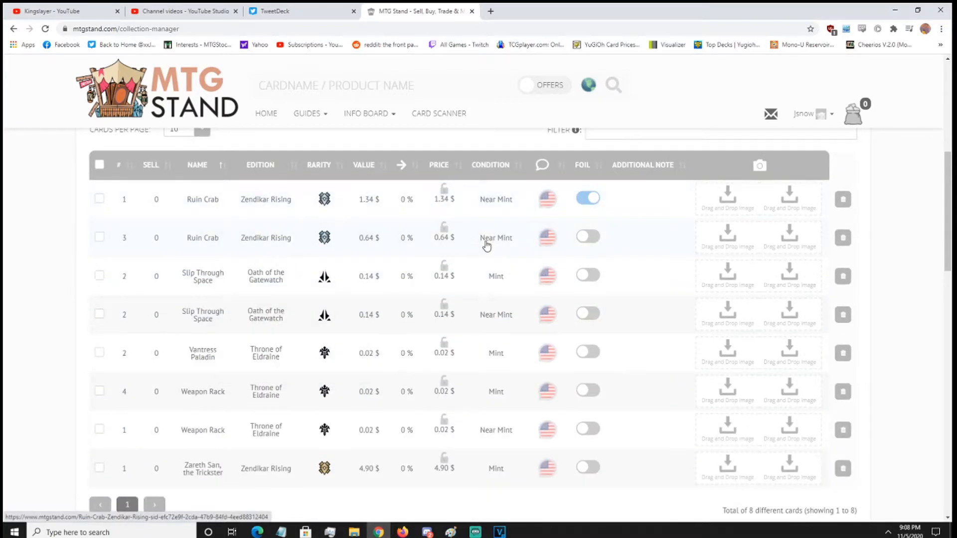
scroll("down", 3)
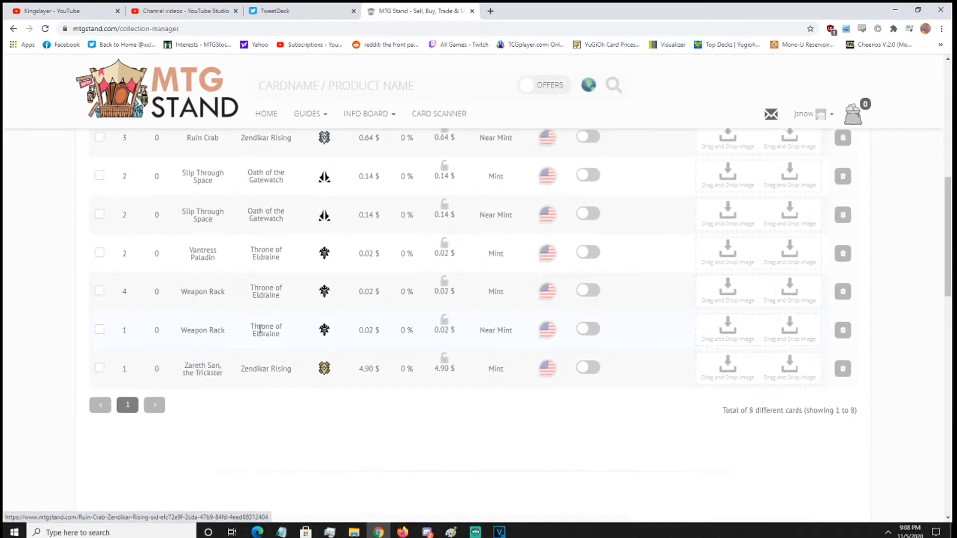
scroll("up", 3)
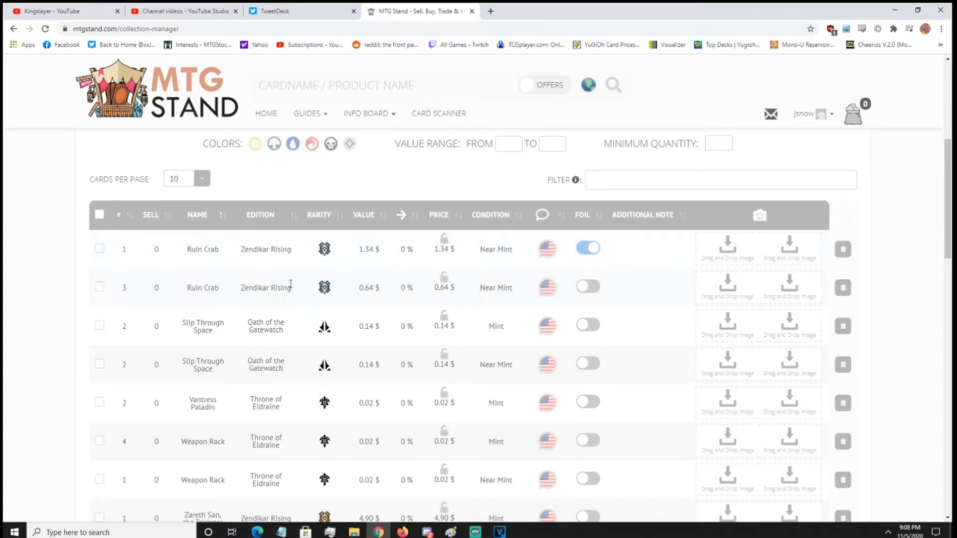
scroll("up", 3)
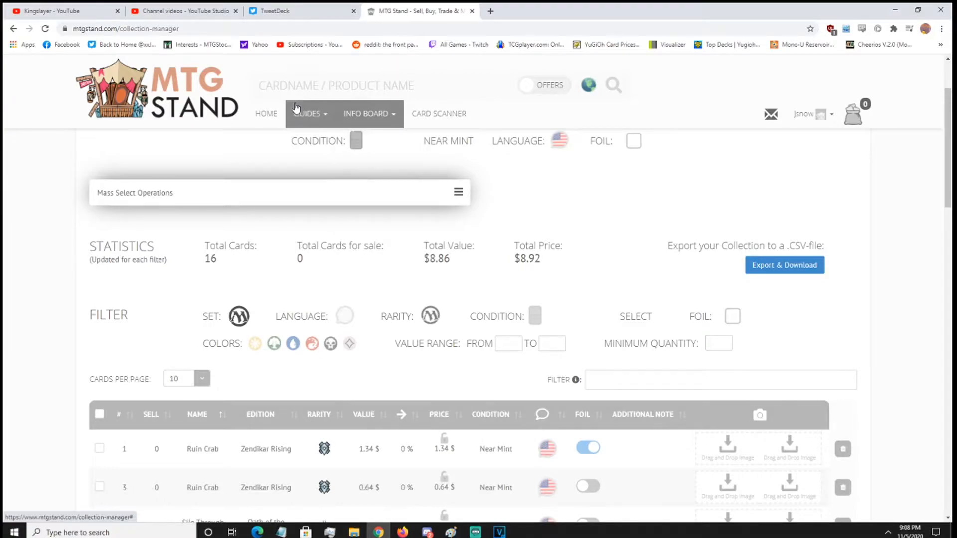
Step: Reach the Buylist Manager from the username menu after glancing at the Guides menu
left_click(307, 114)
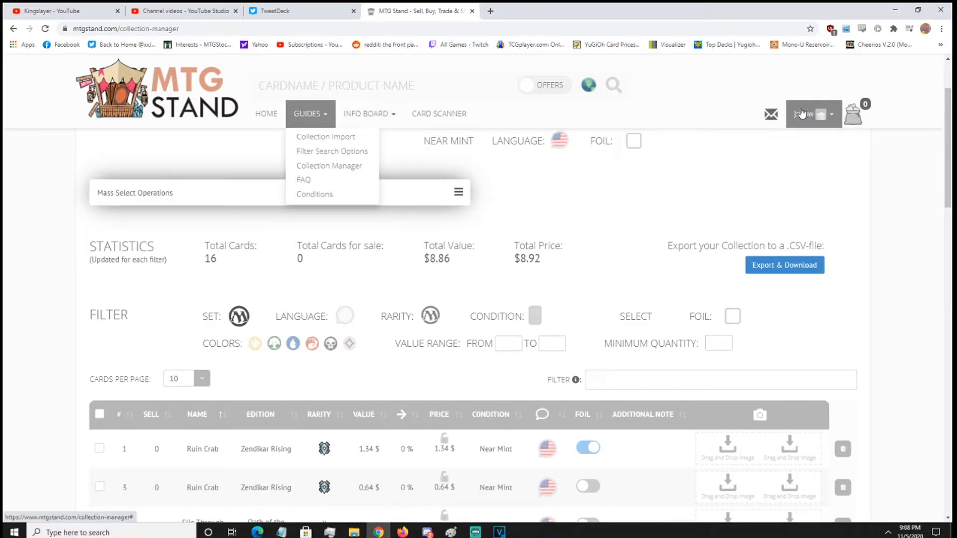
left_click(809, 114)
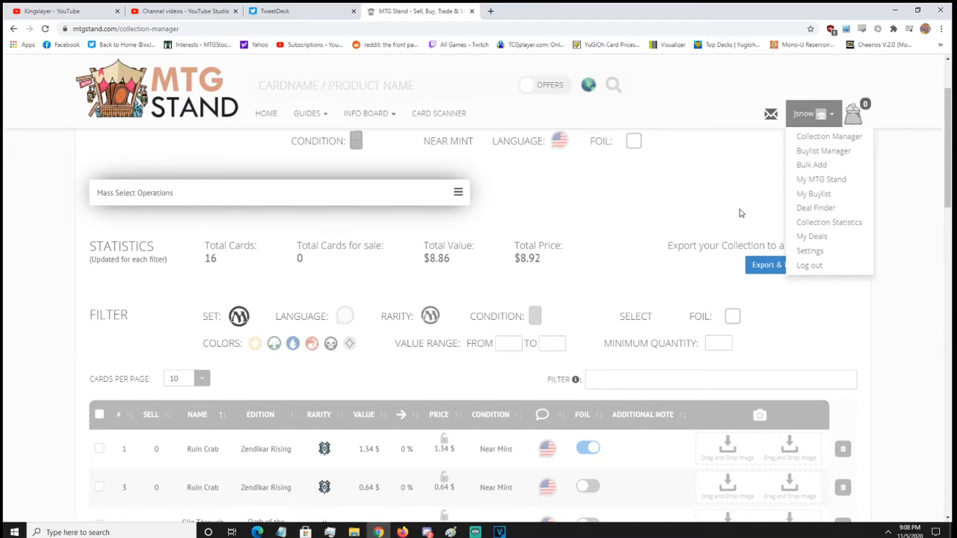
mouse_move(813, 193)
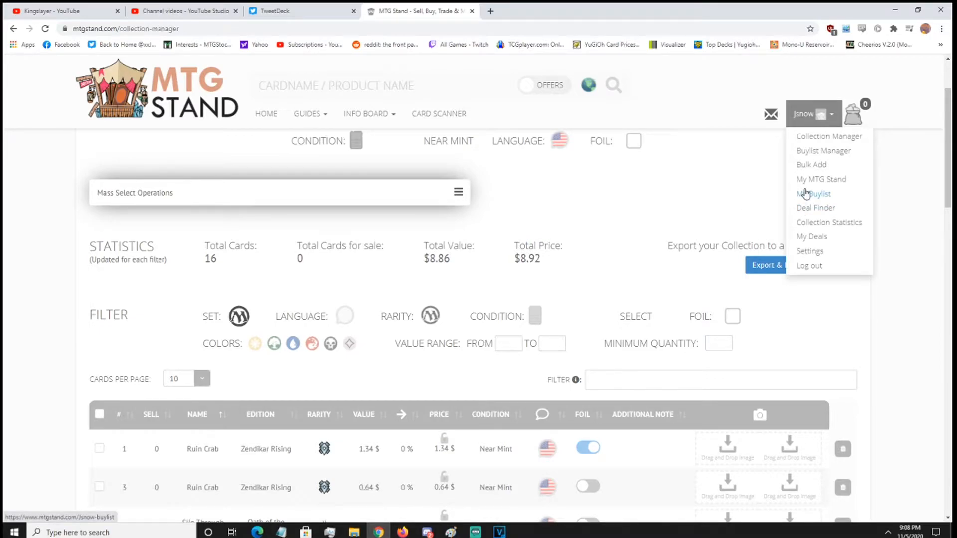
mouse_move(816, 208)
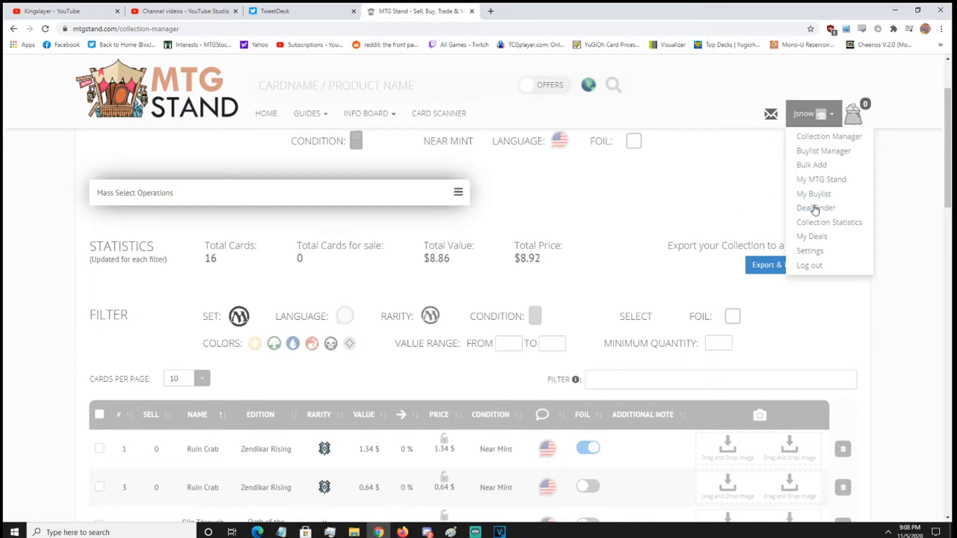
mouse_move(823, 151)
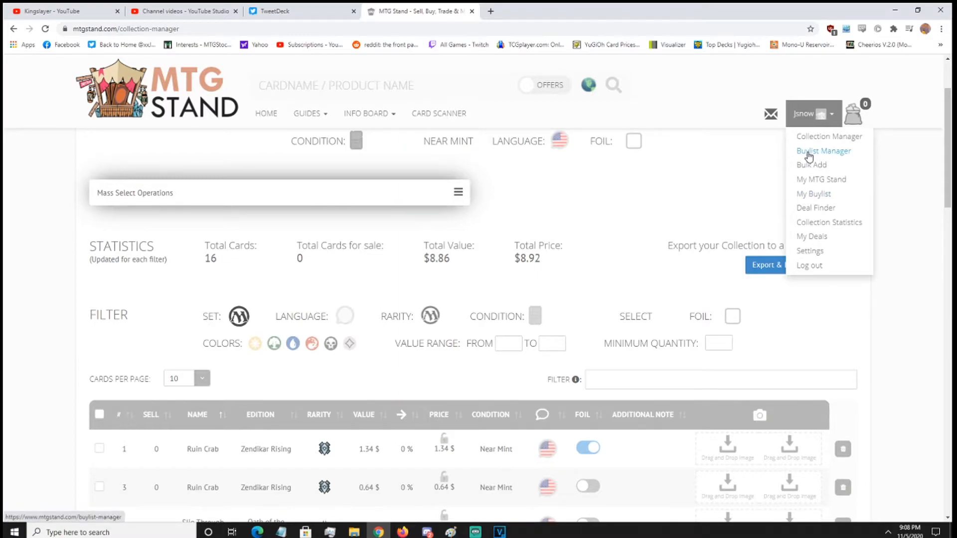
left_click(823, 151)
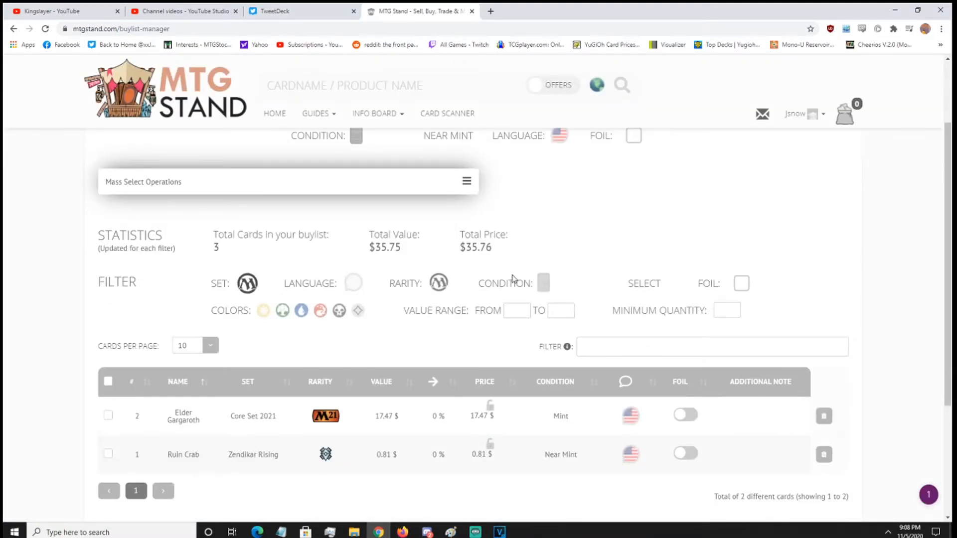
Step: Scroll the buylist to review the dynamic prices of Elder Gargaroth ($17.47) and Ruin Crab ($0.81)
scroll("up", 3)
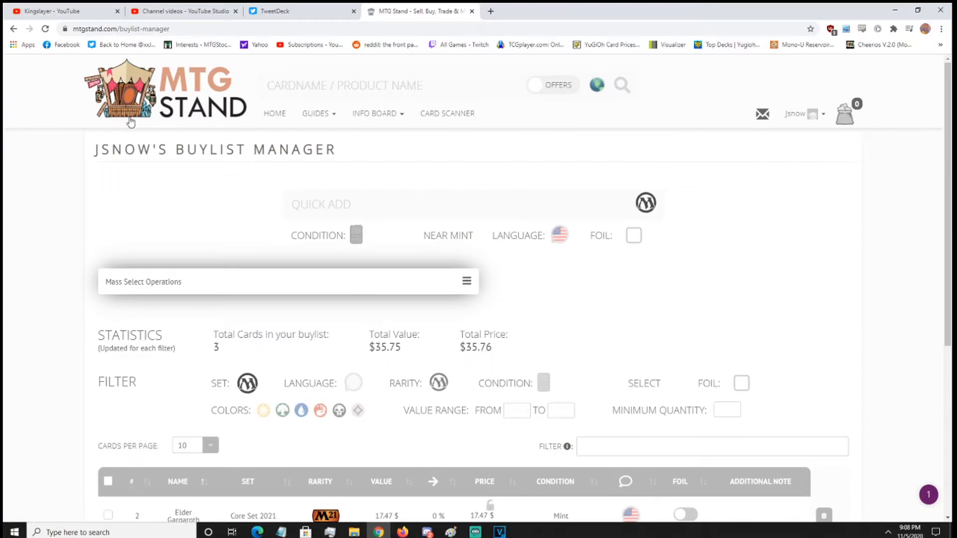
scroll("down", 3)
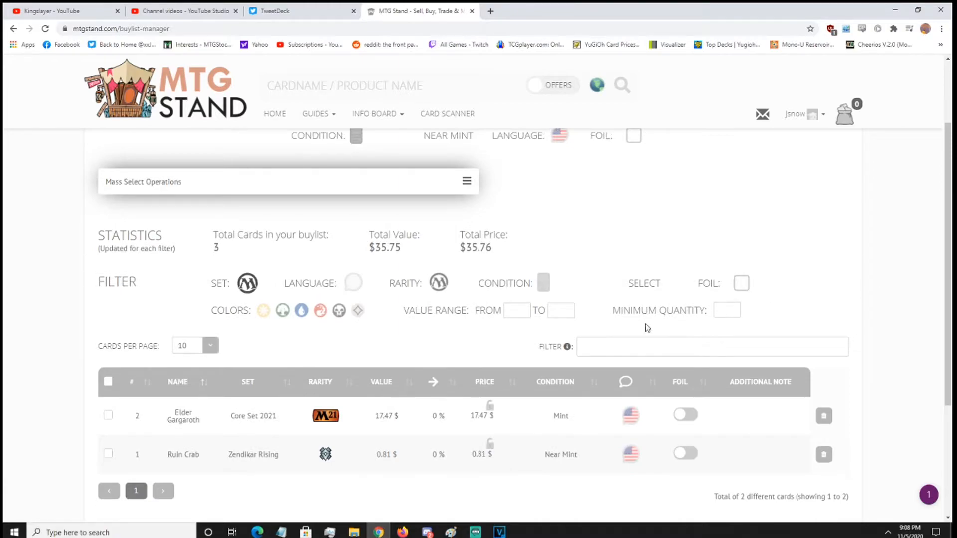
mouse_move(579, 311)
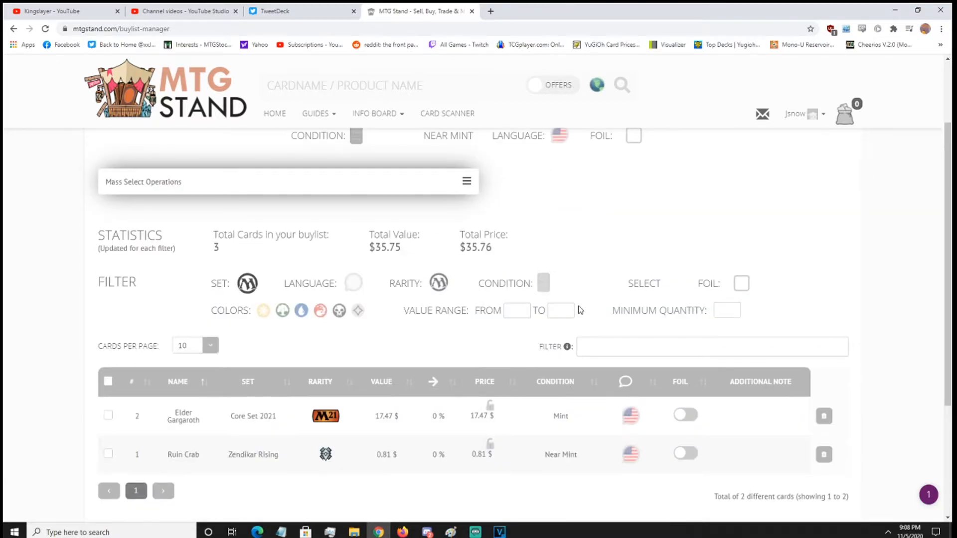
scroll("down", 3)
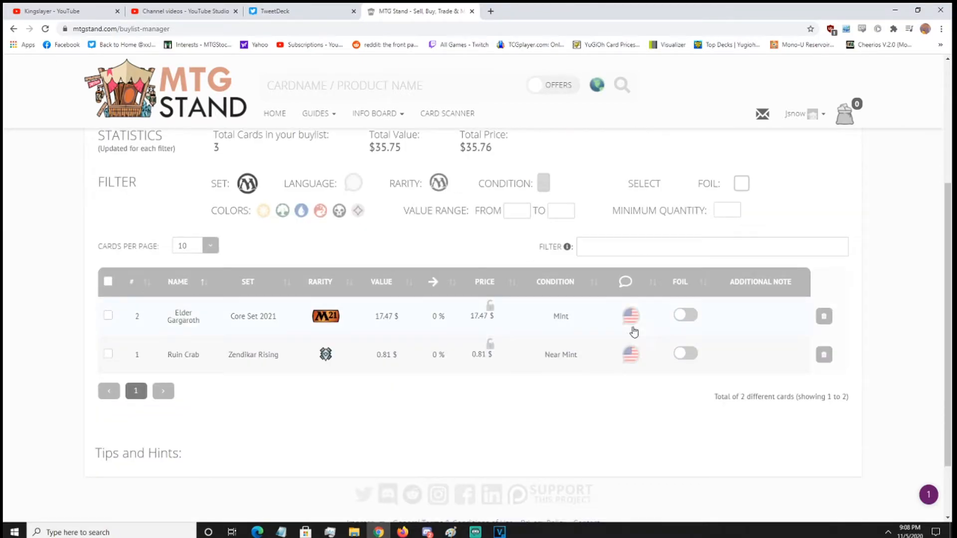
scroll("up", 3)
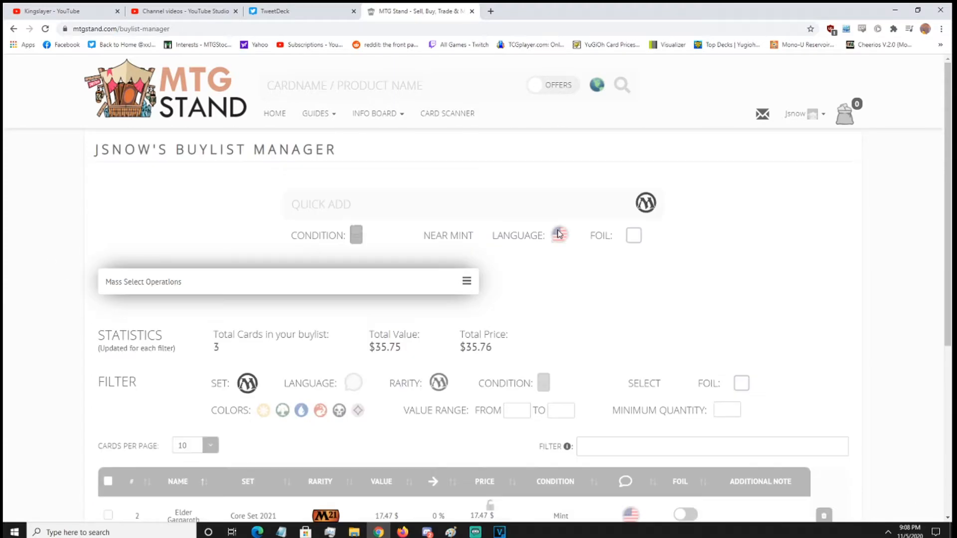
scroll("down", 3)
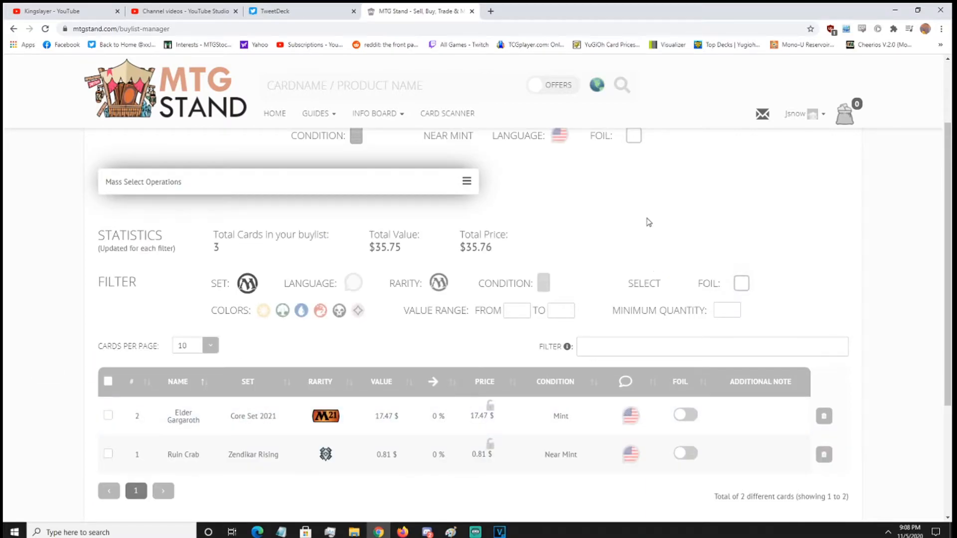
scroll("down", 3)
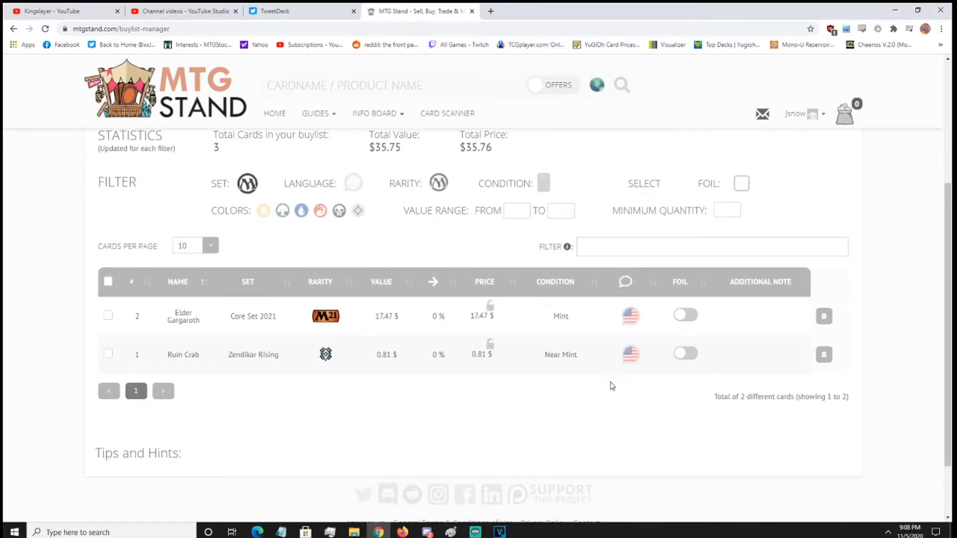
scroll("up", 3)
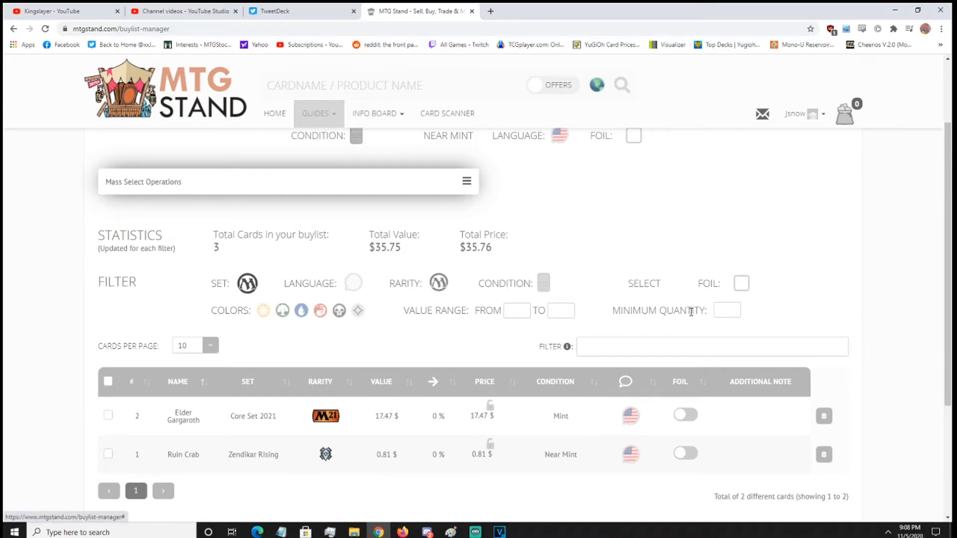
scroll("up", 3)
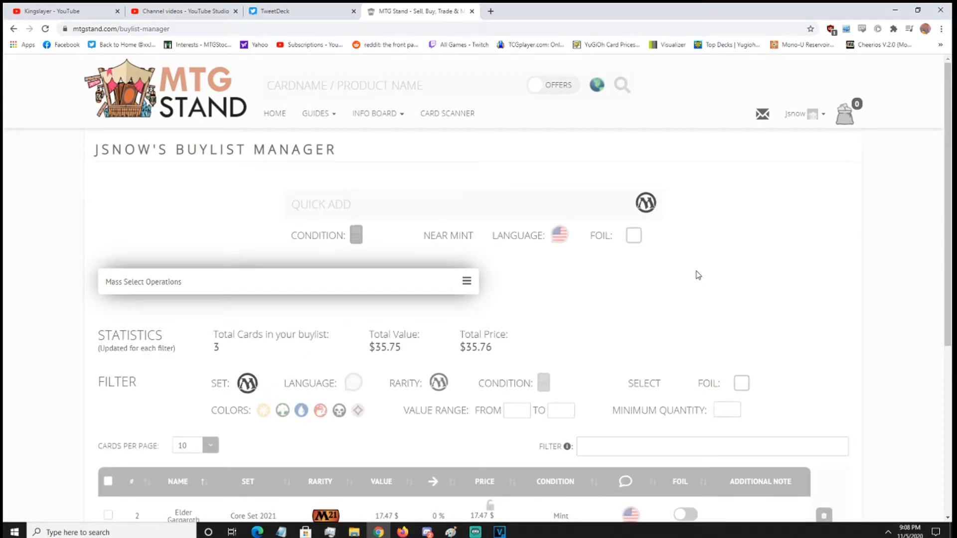
scroll("down", 3)
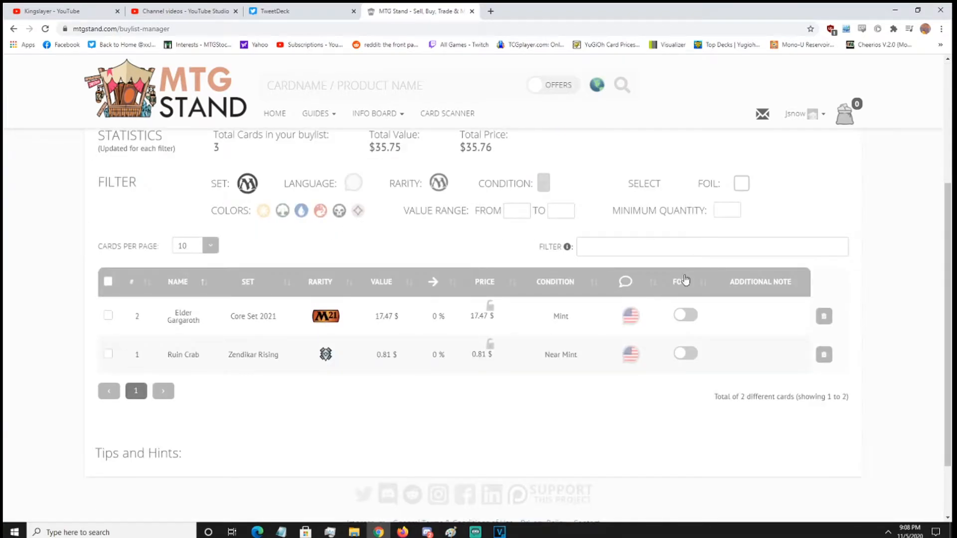
mouse_move(69, 393)
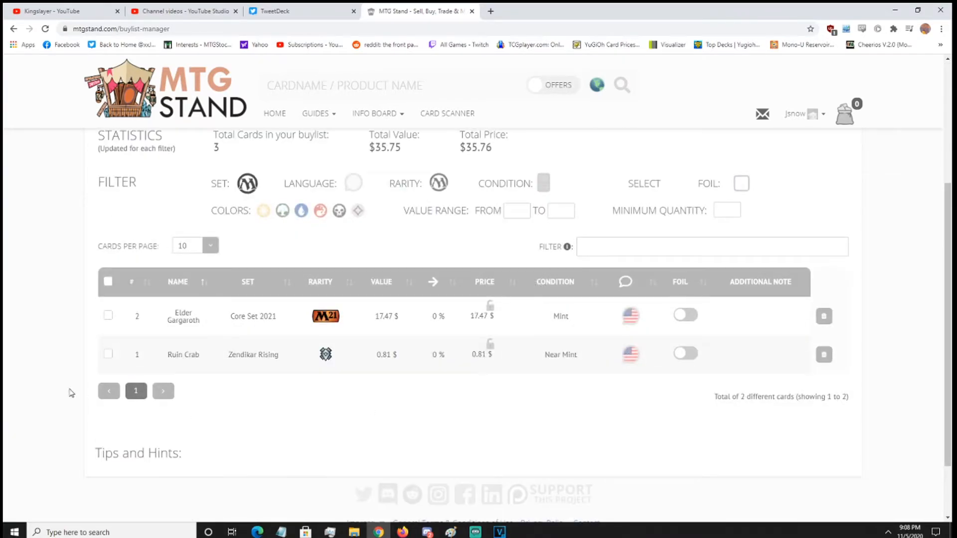
mouse_move(369, 327)
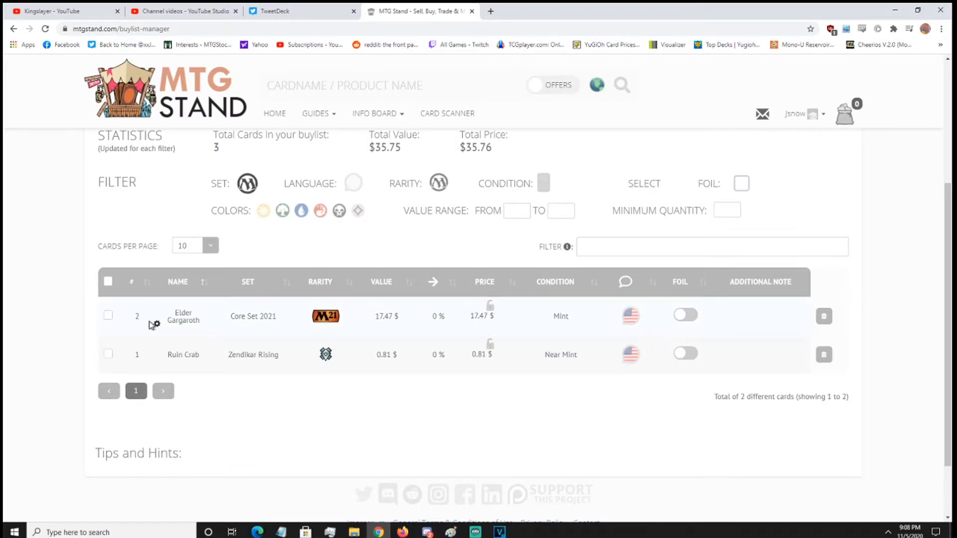
mouse_move(428, 367)
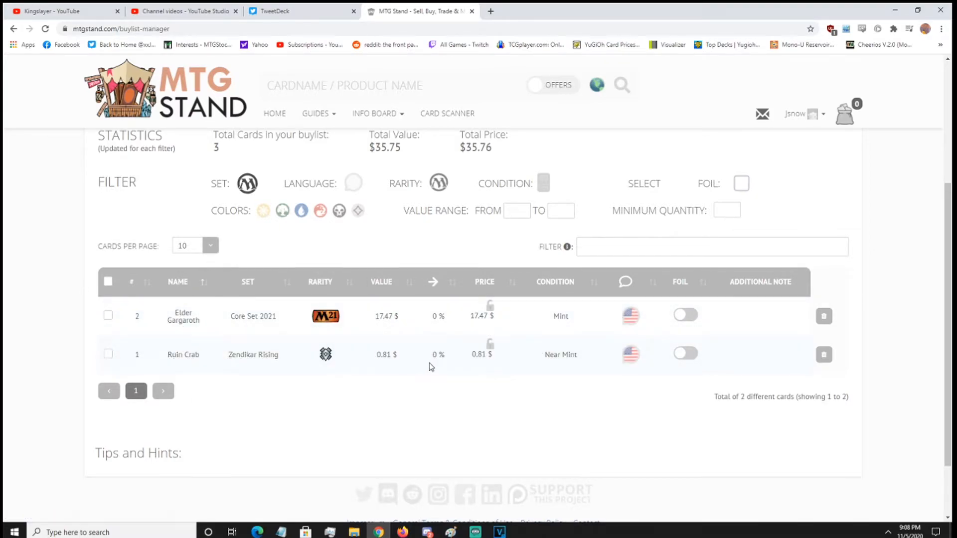
mouse_move(490, 310)
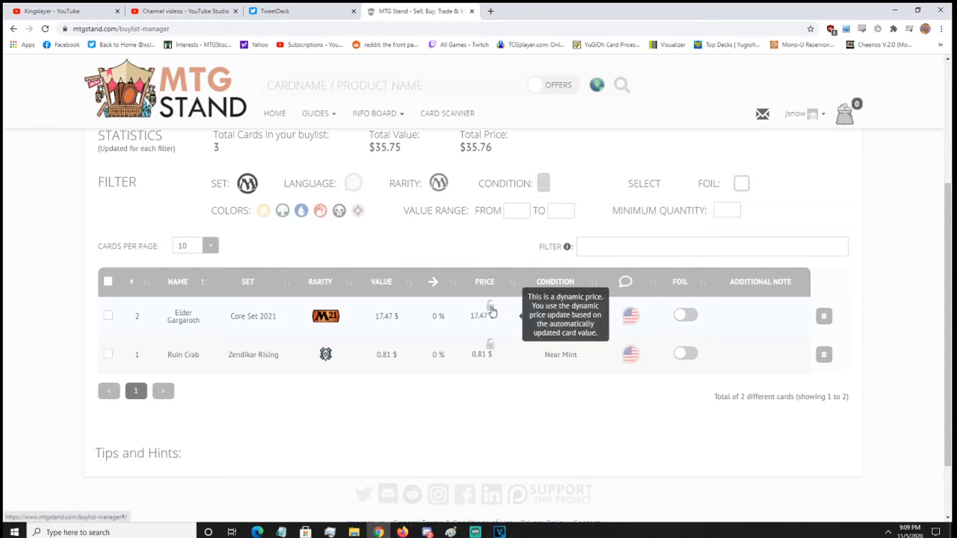
mouse_move(492, 352)
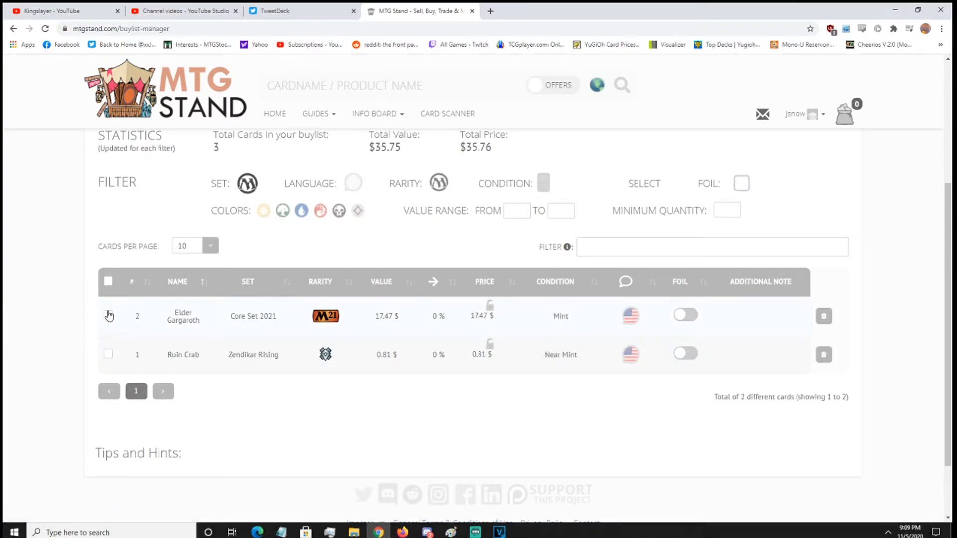
Step: Select all buylist cards and delete them, leaving the buylist at $0
left_click(108, 282)
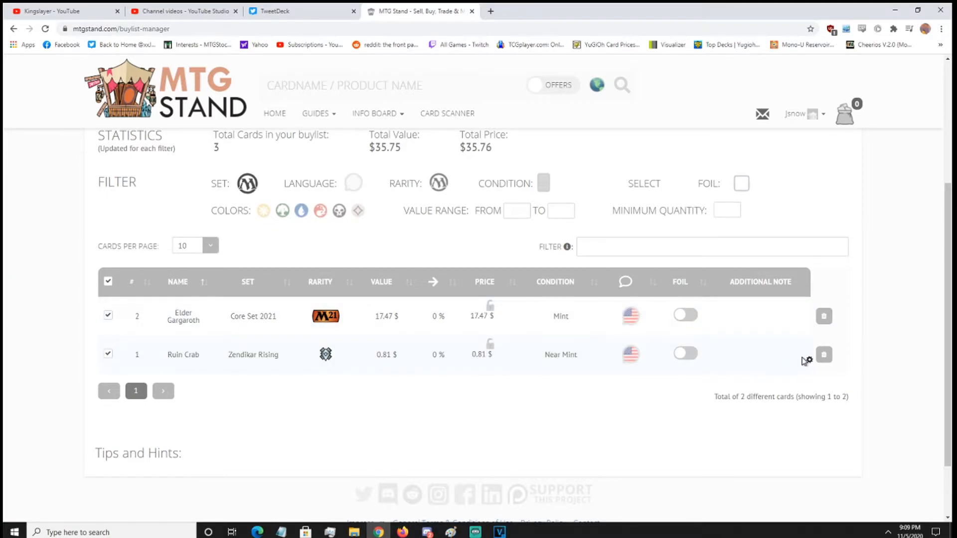
left_click(824, 355)
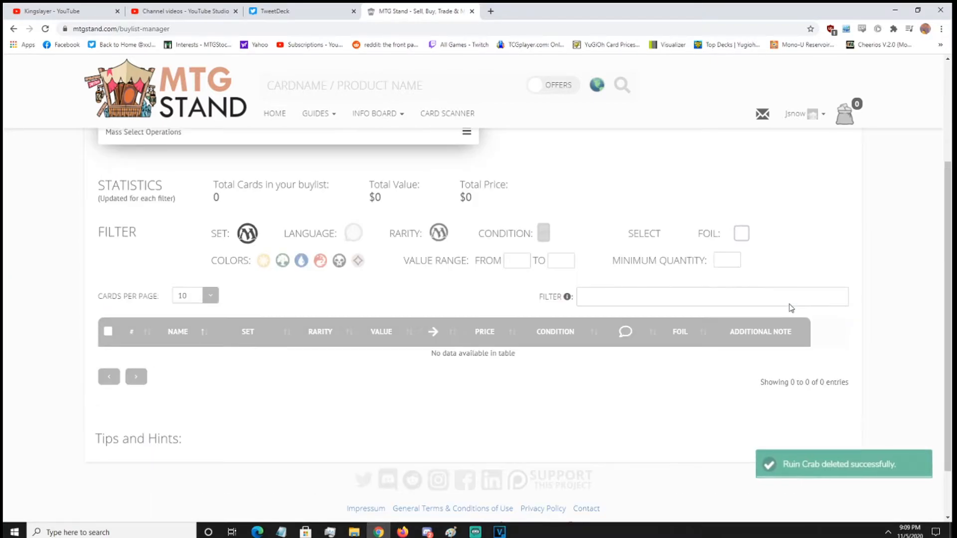
left_click(802, 114)
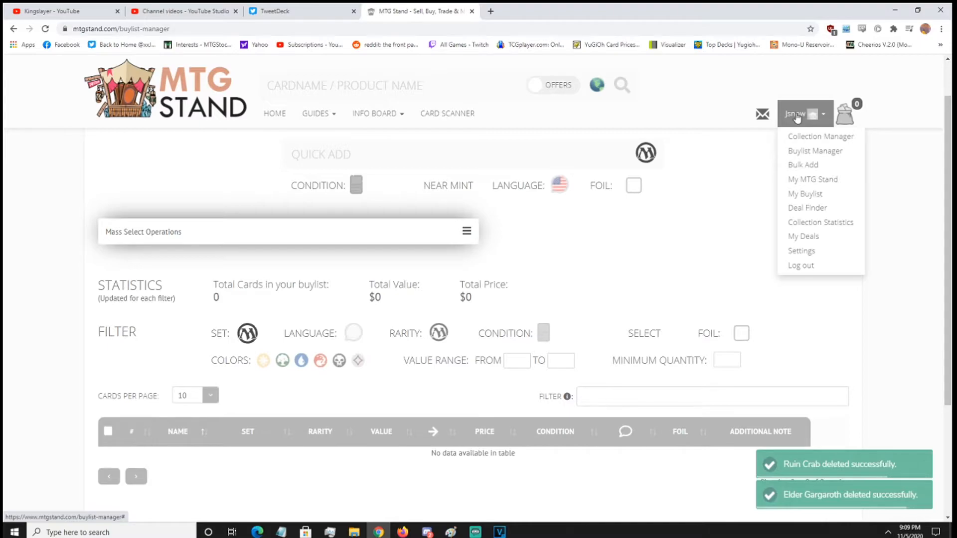
mouse_move(813, 197)
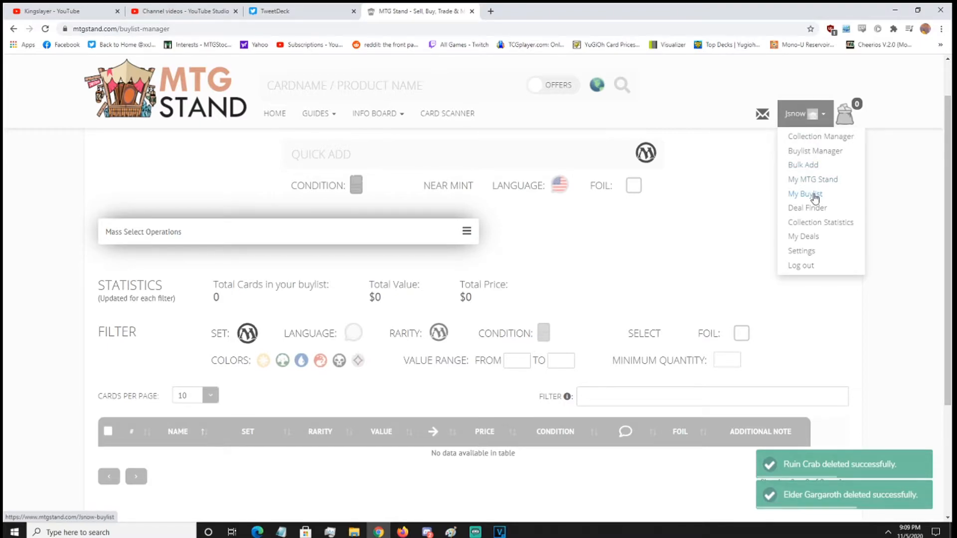
mouse_move(817, 200)
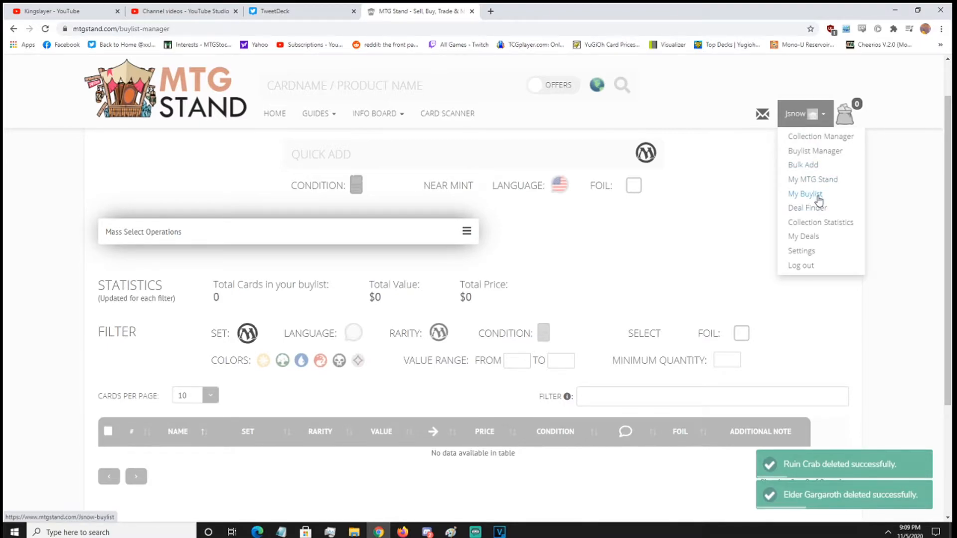
Step: View the public My Buylist page and confirm it shows no wanted cards
left_click(805, 193)
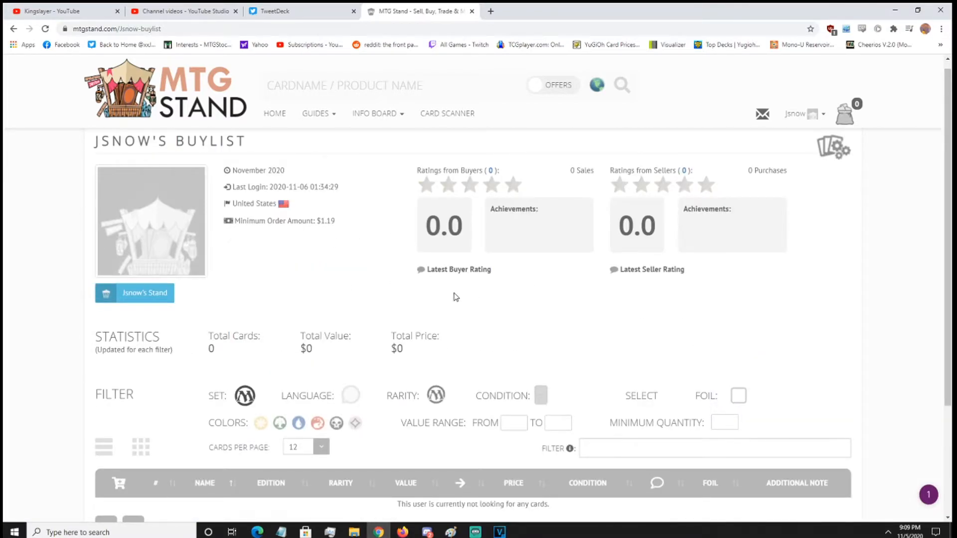
scroll("down", 3)
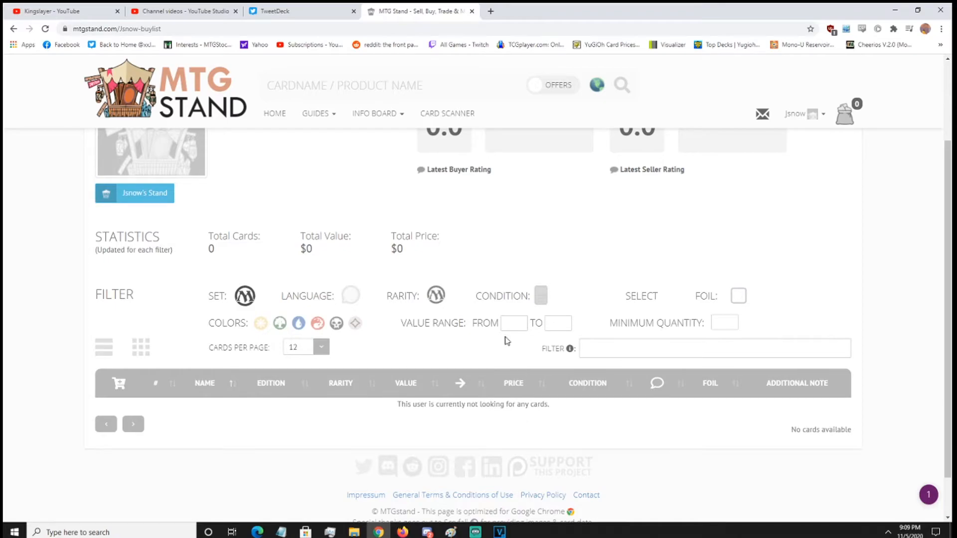
scroll("down", 3)
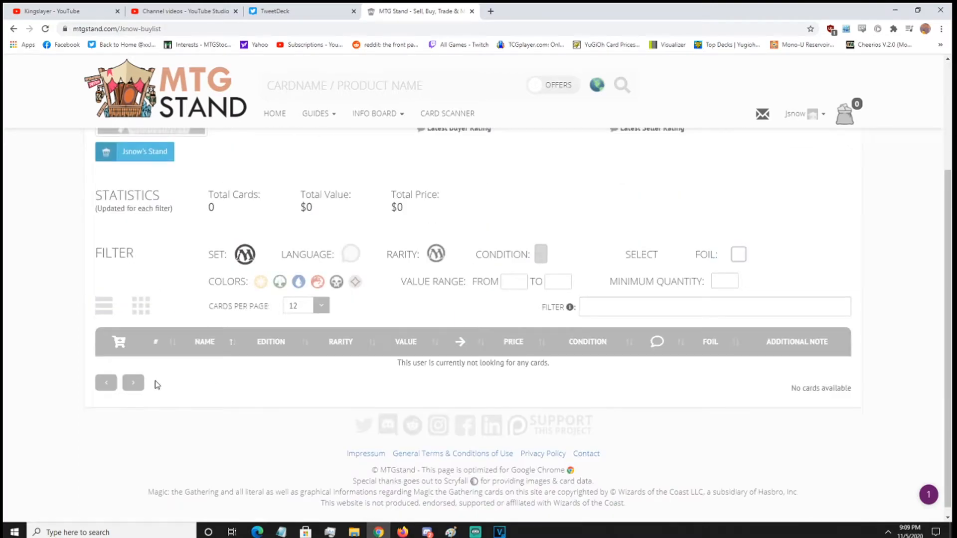
Step: Return to the Buylist Manager, then navigate to the Bulk Add page
left_click(802, 114)
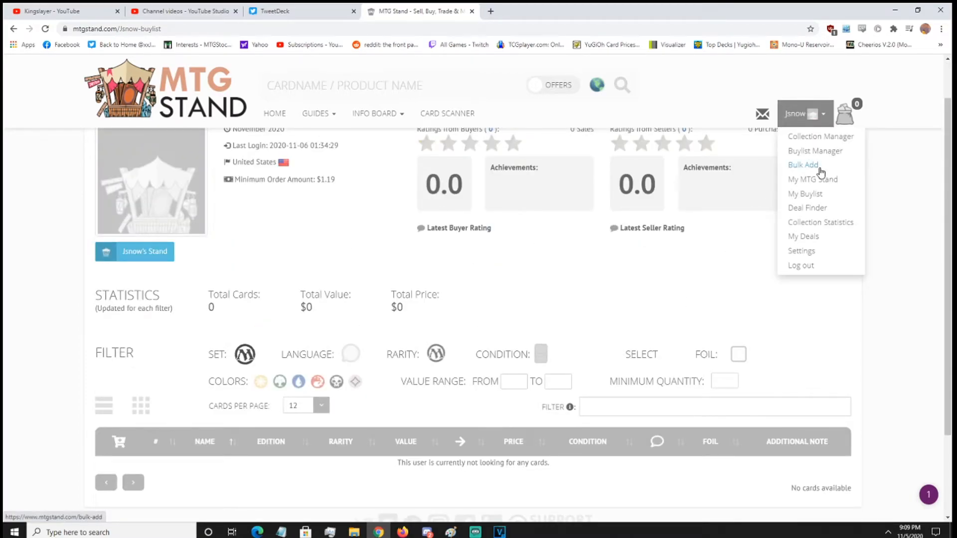
left_click(815, 151)
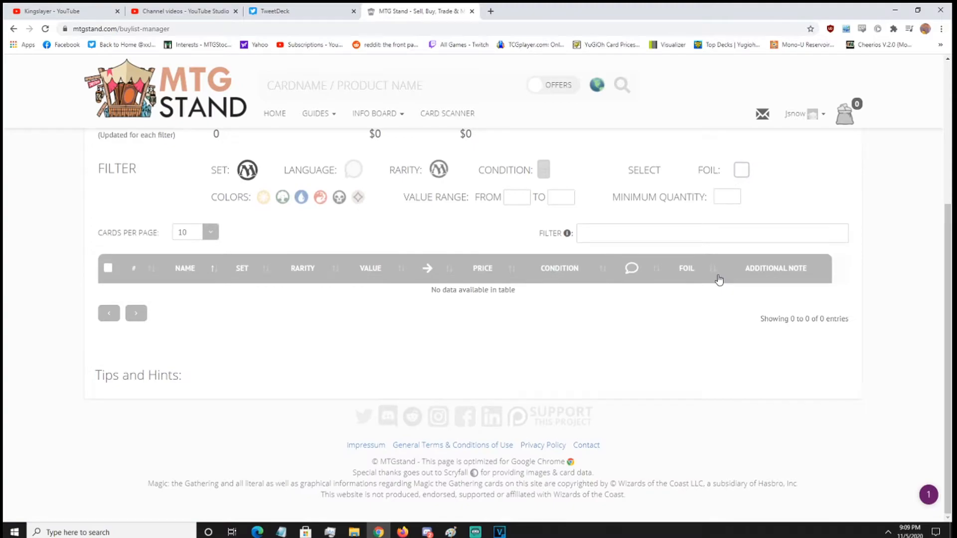
left_click(801, 114)
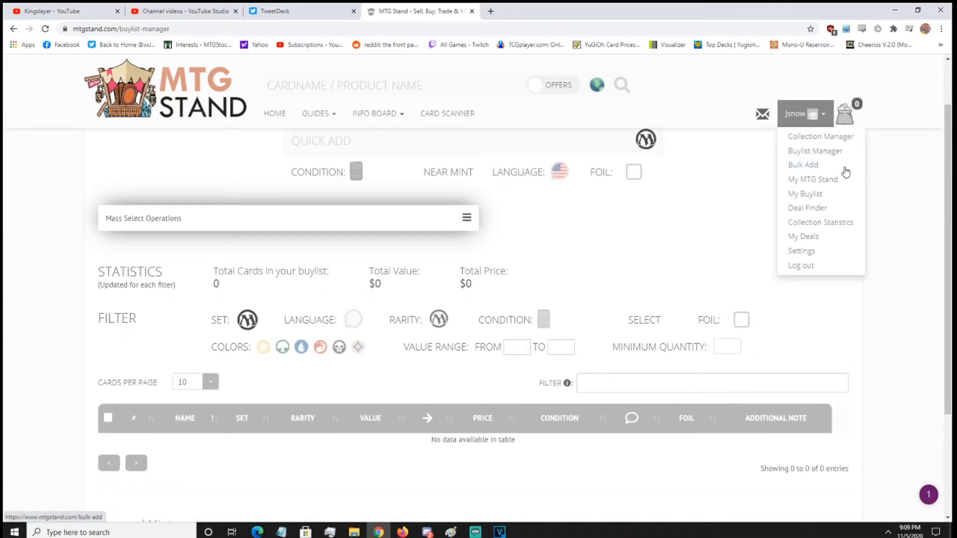
left_click(802, 164)
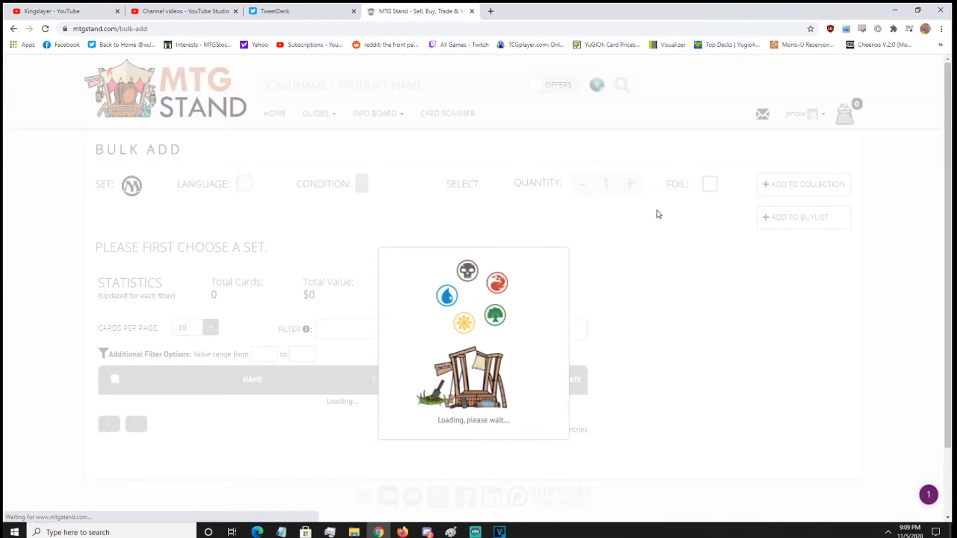
mouse_move(598, 227)
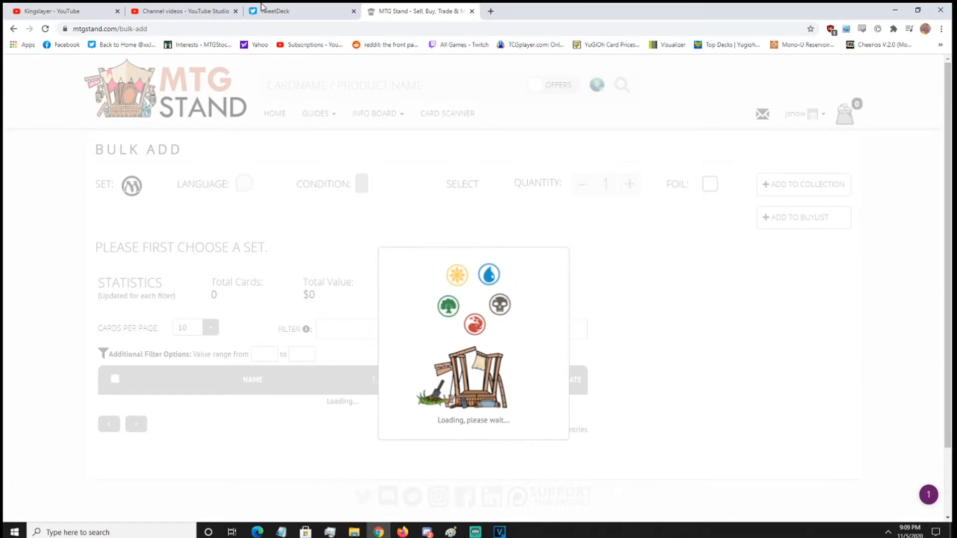
Step: Wait on the Bulk Add page while its loading overlay finishes
scroll("down", 3)
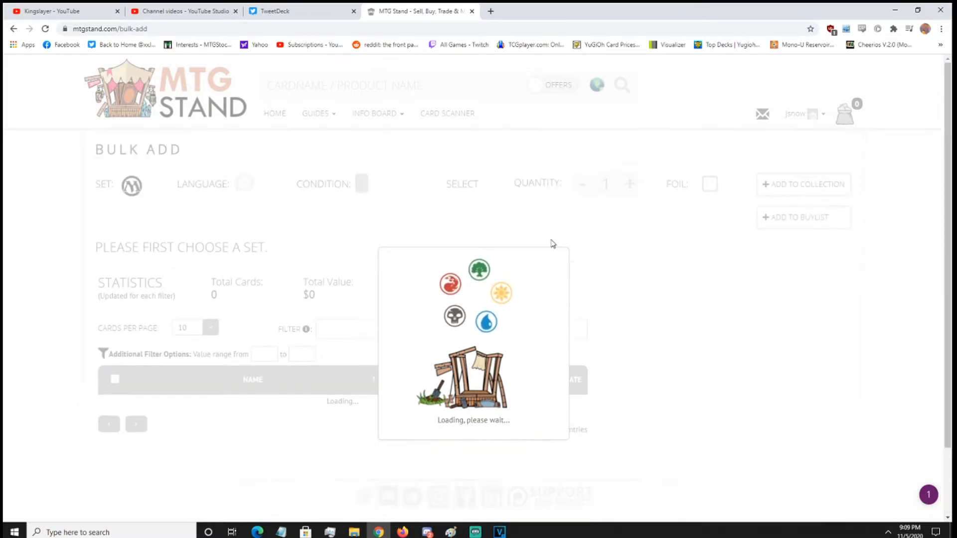
mouse_move(707, 230)
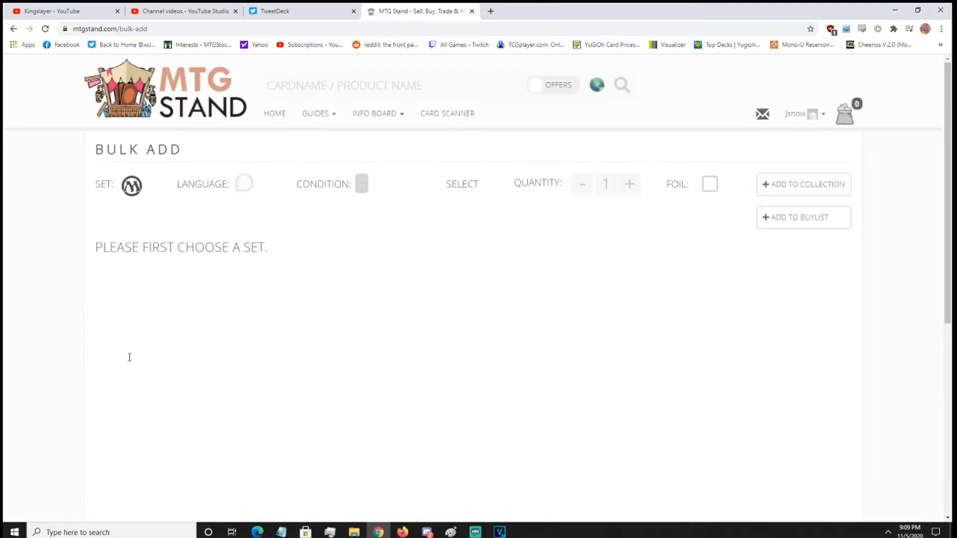
mouse_move(818, 190)
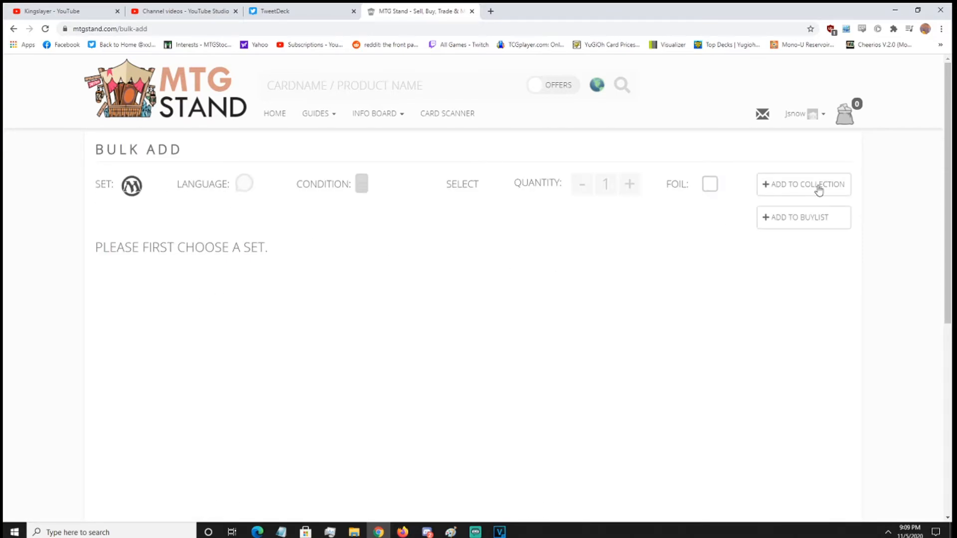
Step: Load Zendikar Rising into Bulk Add, filter to 'crab', then clear the filter to show all 392 cards
left_click(131, 186)
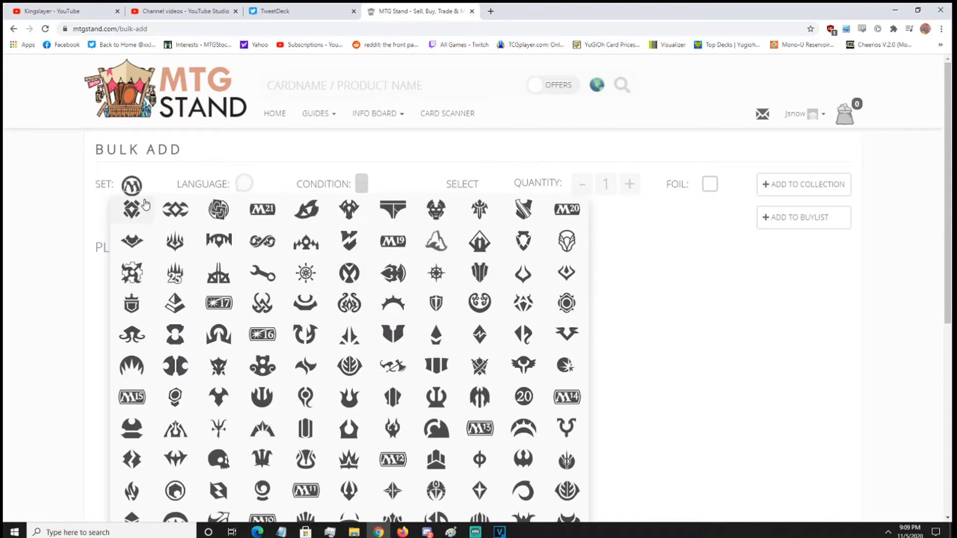
left_click(131, 208)
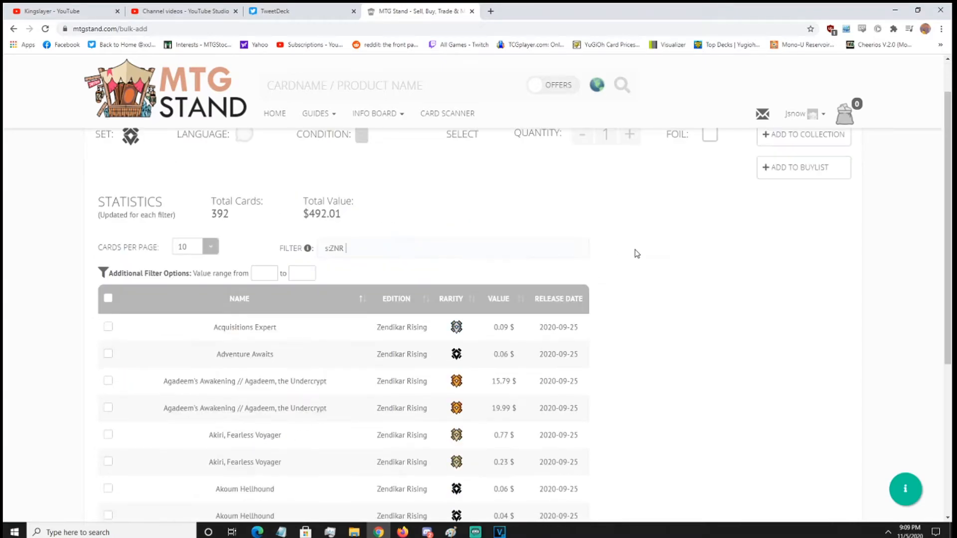
scroll("up", 3)
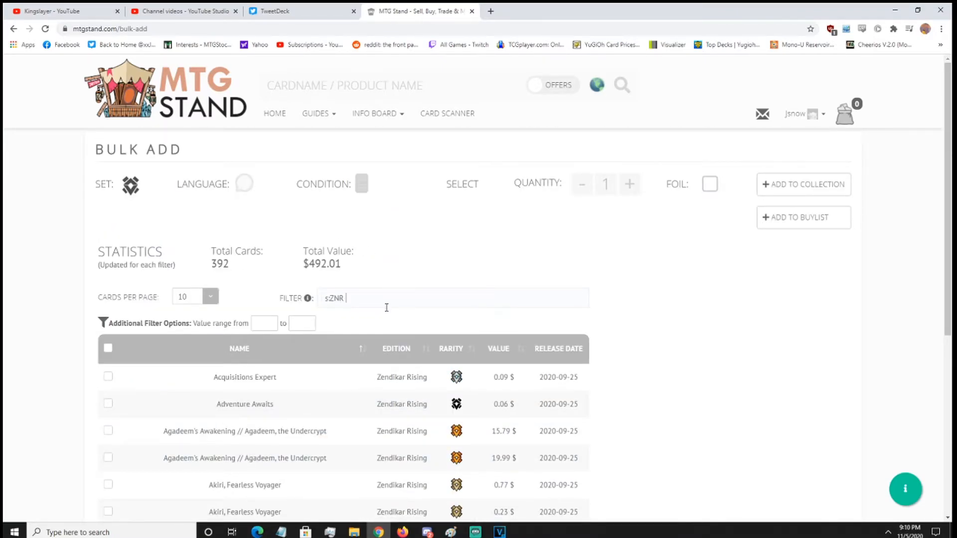
type("crab")
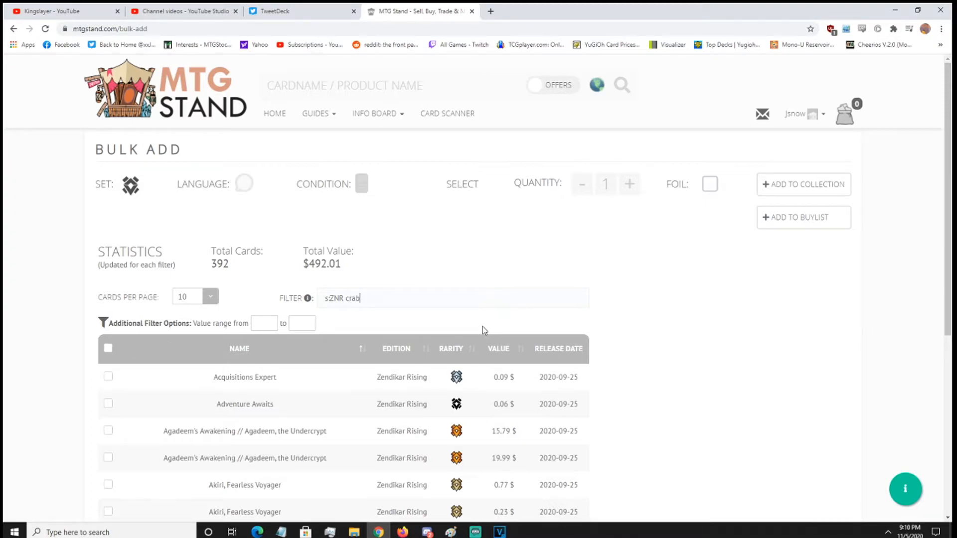
key("Return")
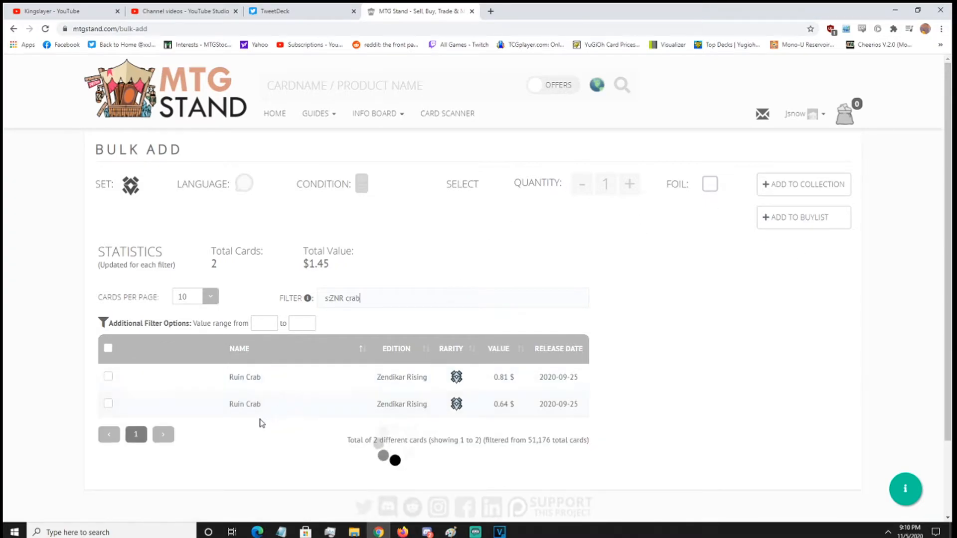
key("Backspace")
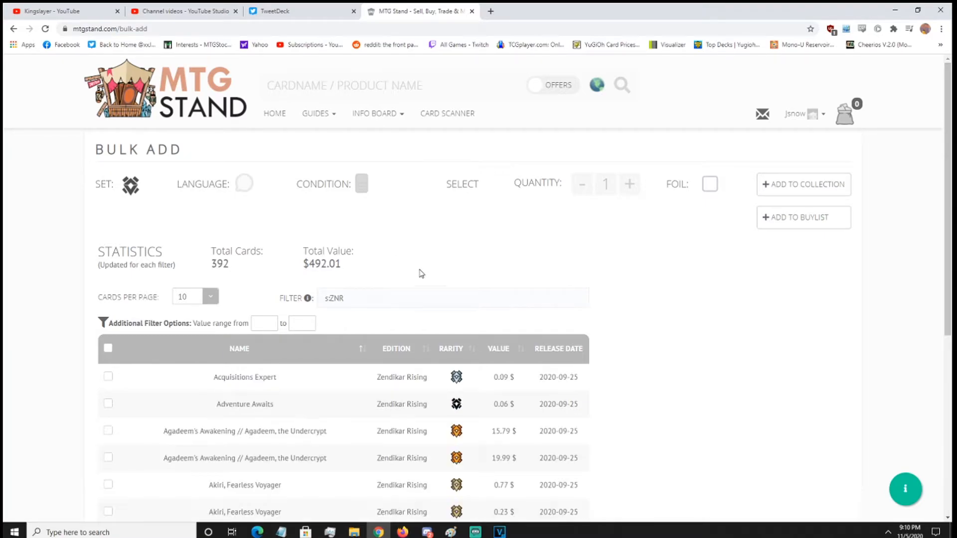
Step: Review the value range field and keep cards per page at ten
scroll("down", 3)
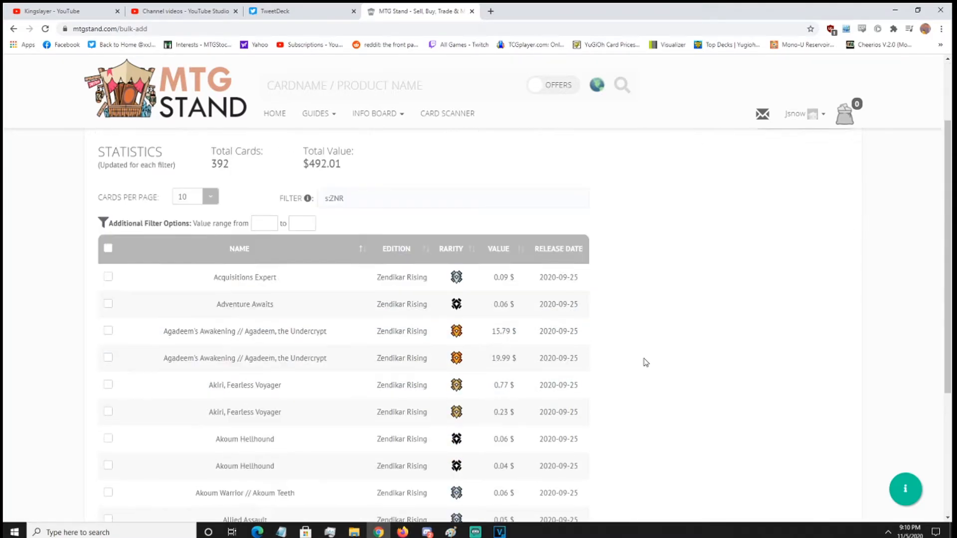
scroll("up", 3)
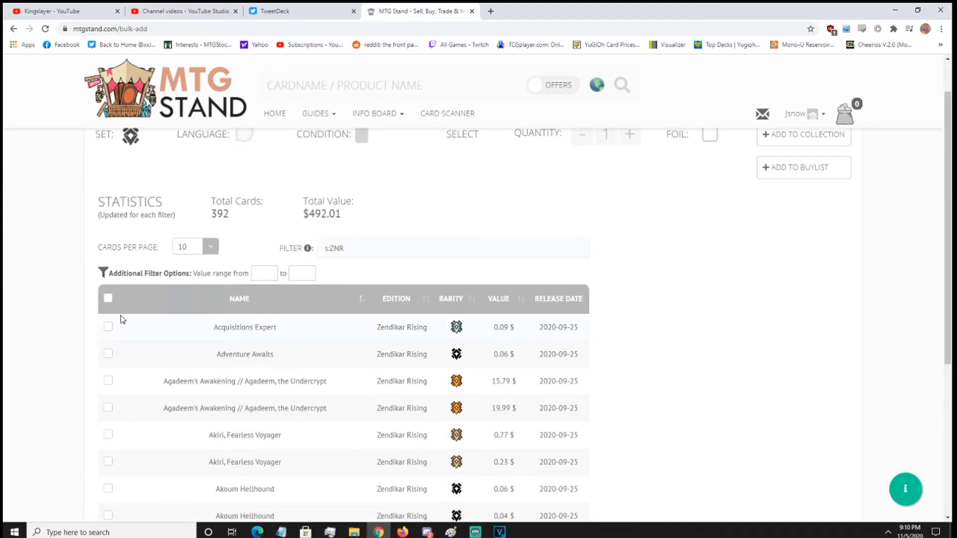
left_click(263, 274)
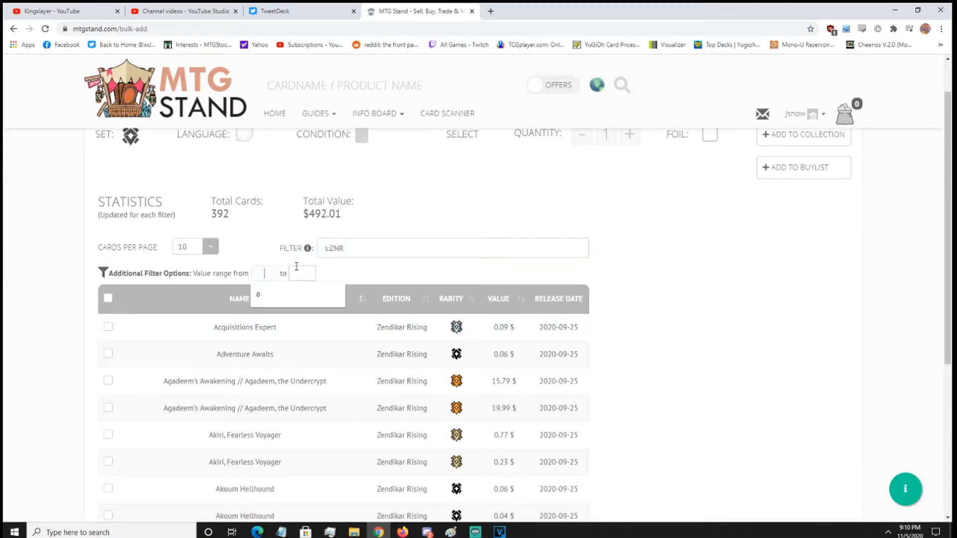
left_click(195, 298)
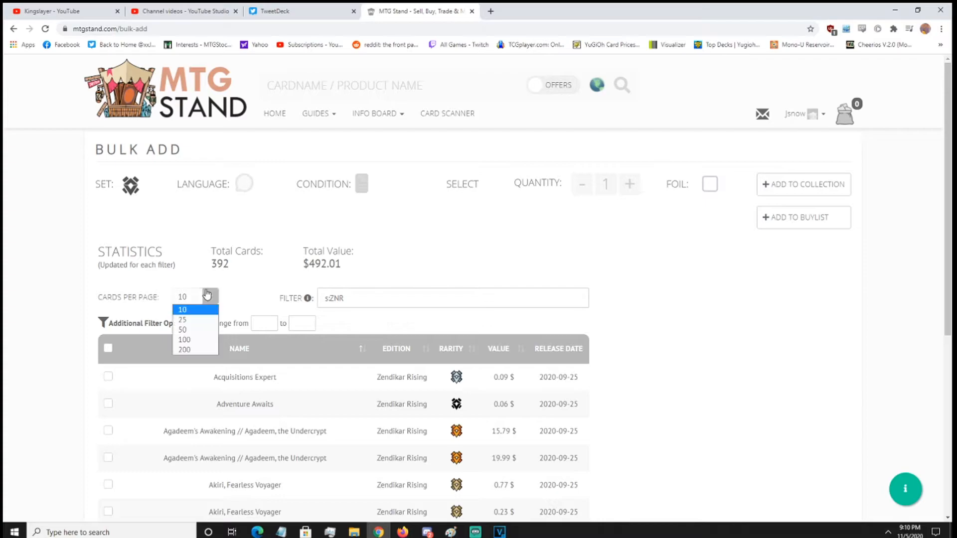
left_click(195, 296)
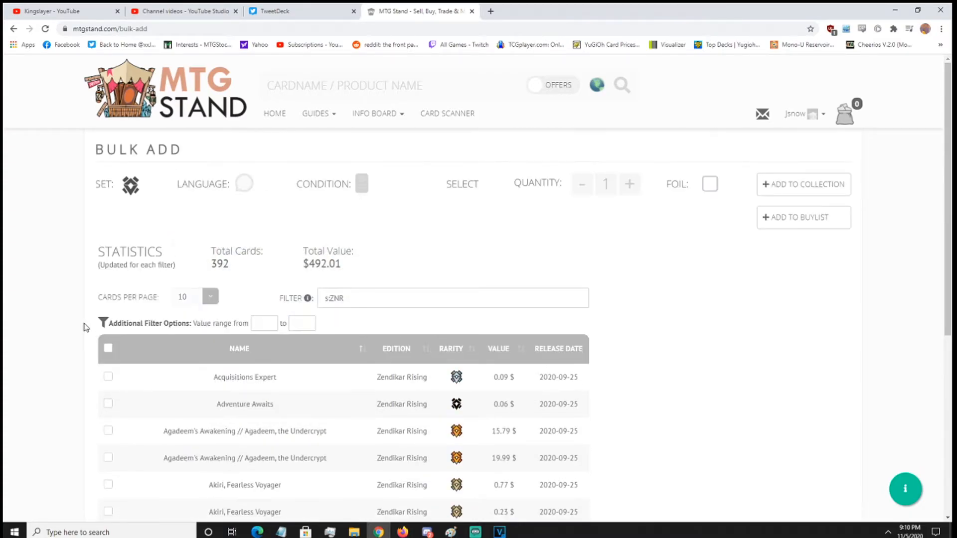
Step: Select Acquisitions Expert for the buylist and sort the card list by release date
left_click(108, 376)
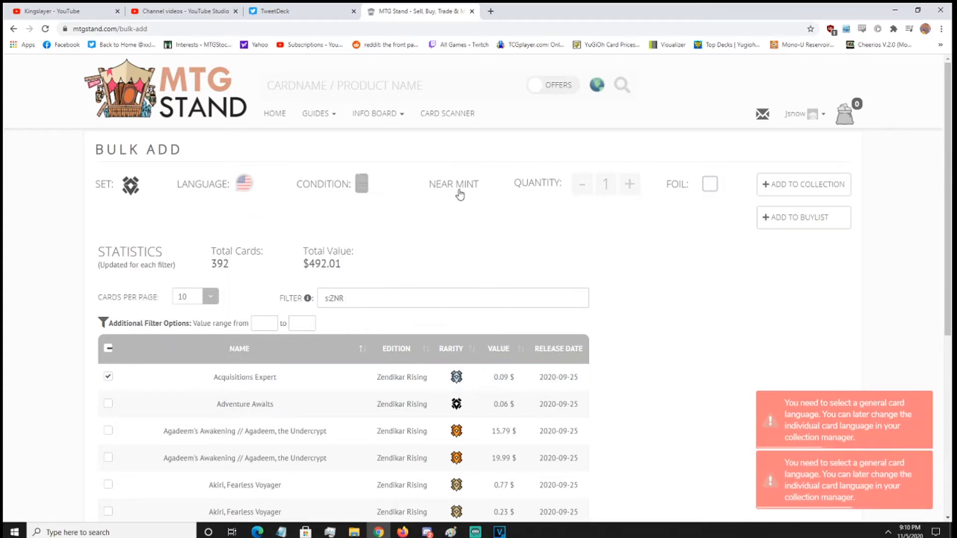
mouse_move(866, 241)
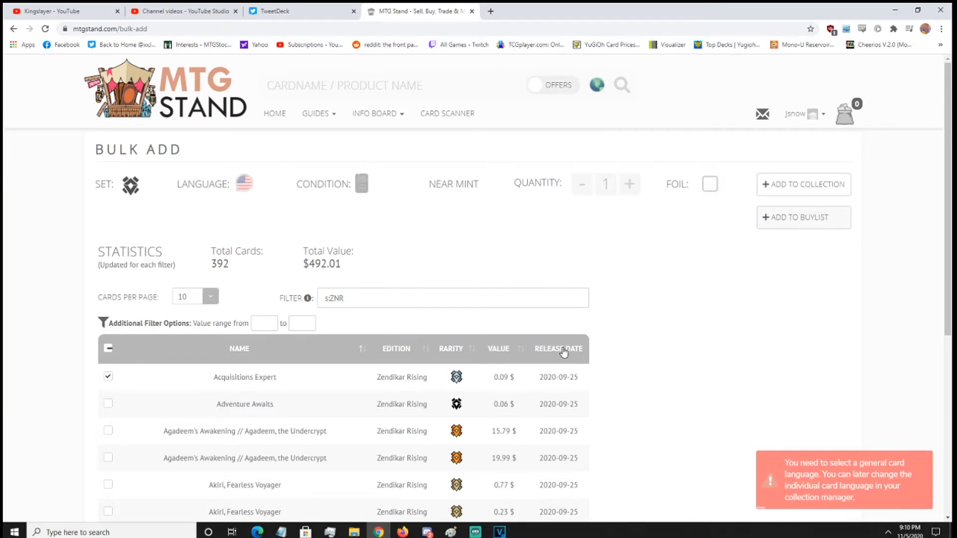
left_click(558, 349)
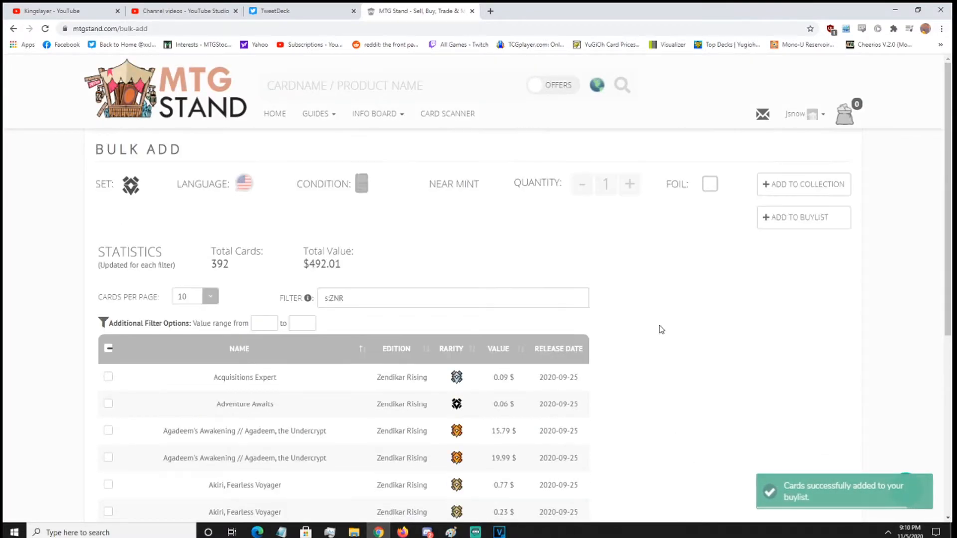
scroll("down", 3)
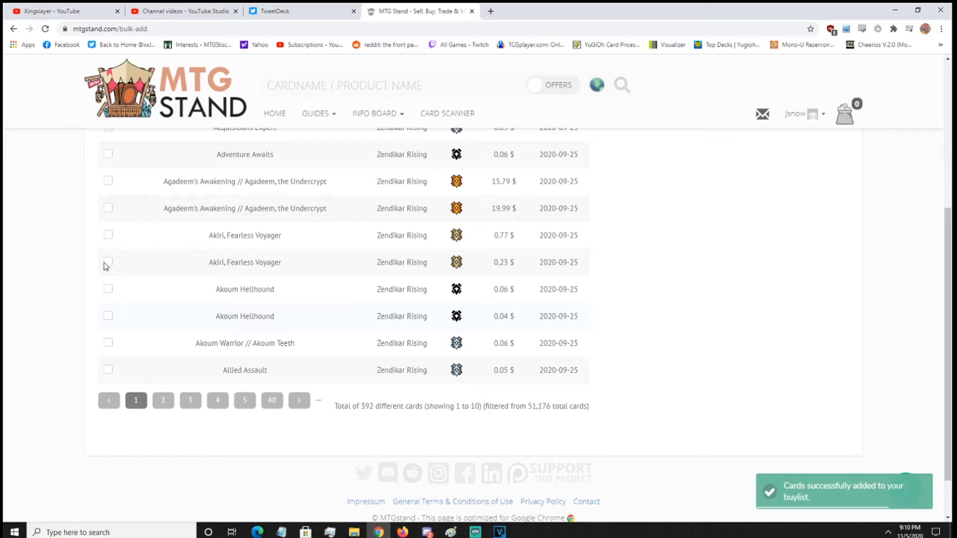
scroll("up", 3)
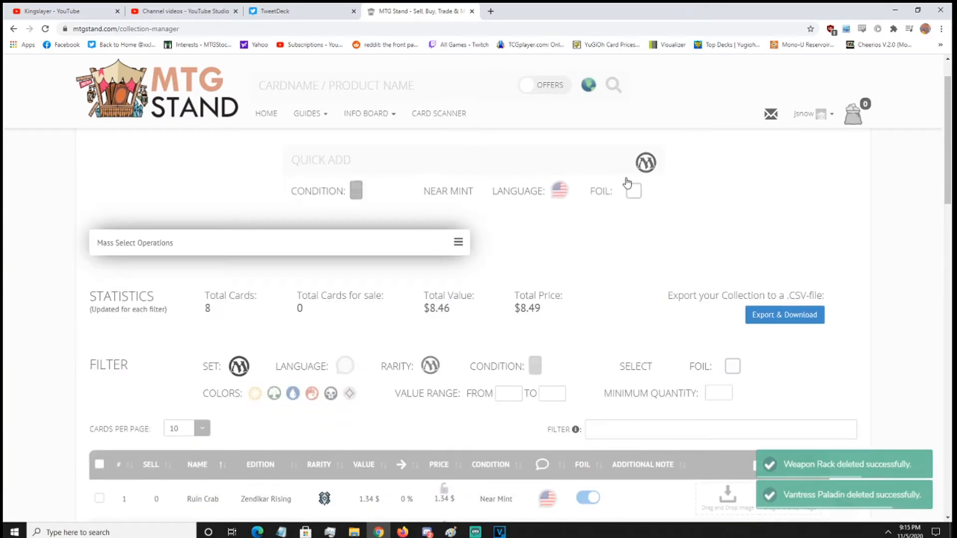
Step: In the Buylist Manager, select all cards and confirm deleting them, emptying the buylist
scroll("down", 3)
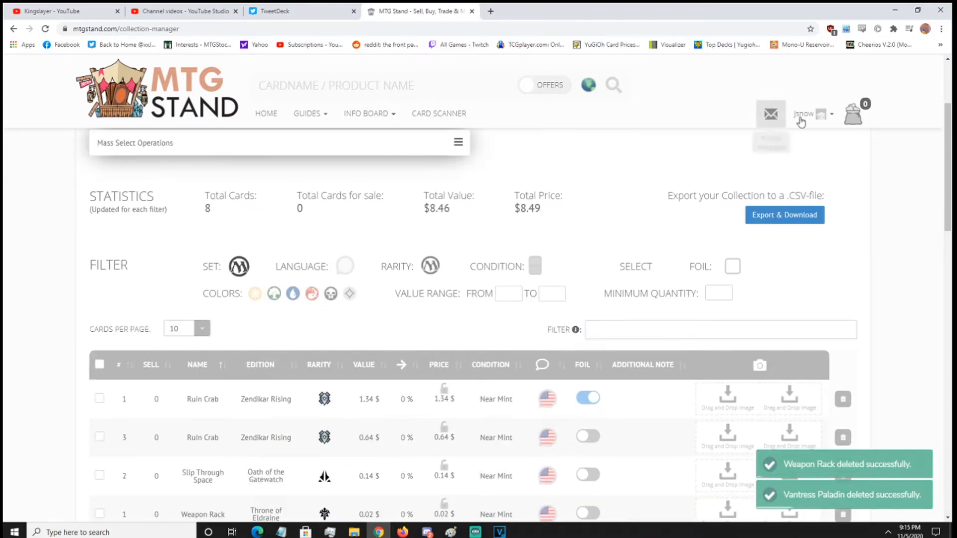
left_click(811, 114)
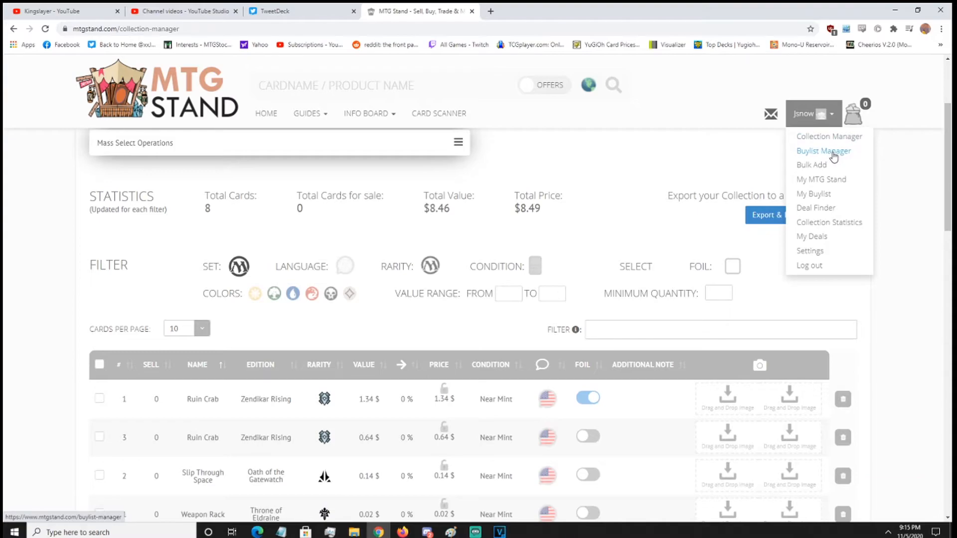
left_click(824, 150)
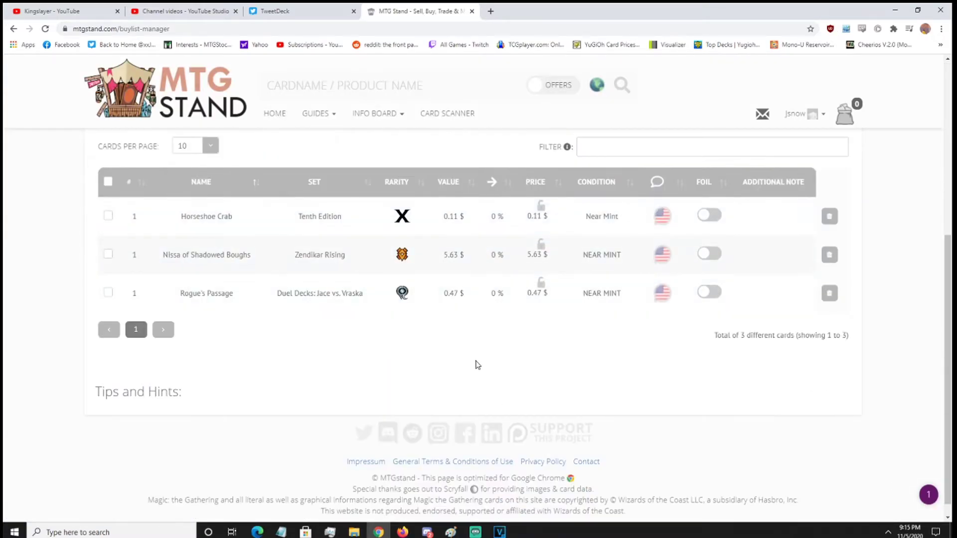
scroll("up", 3)
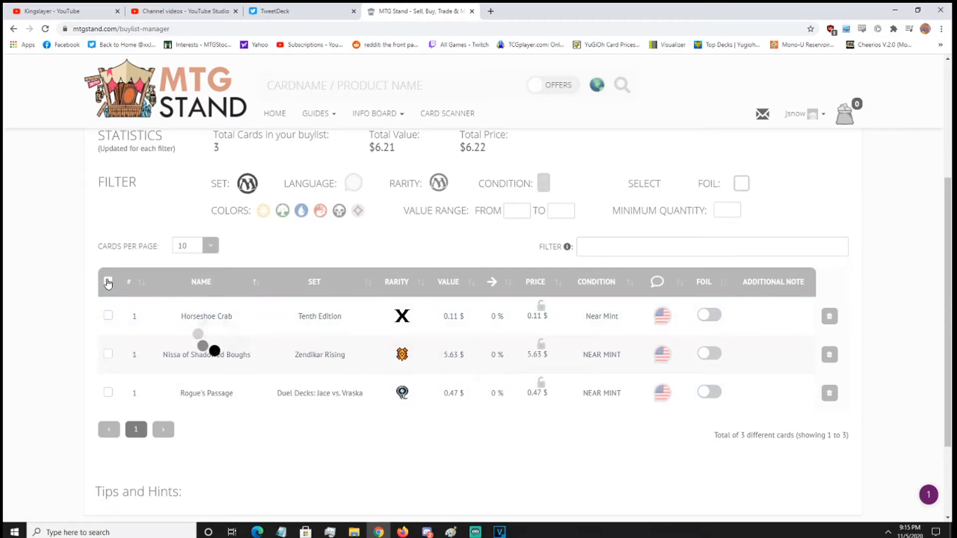
left_click(108, 282)
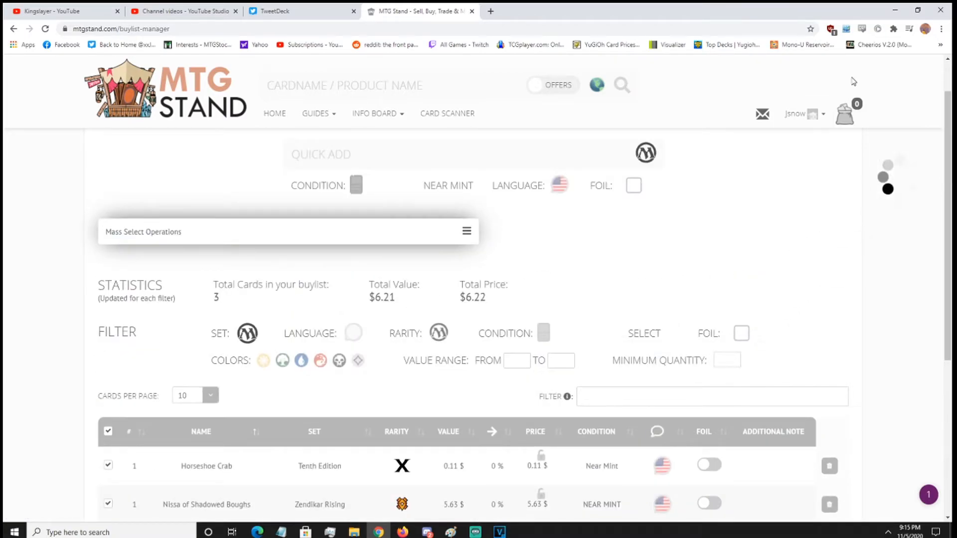
scroll("up", 3)
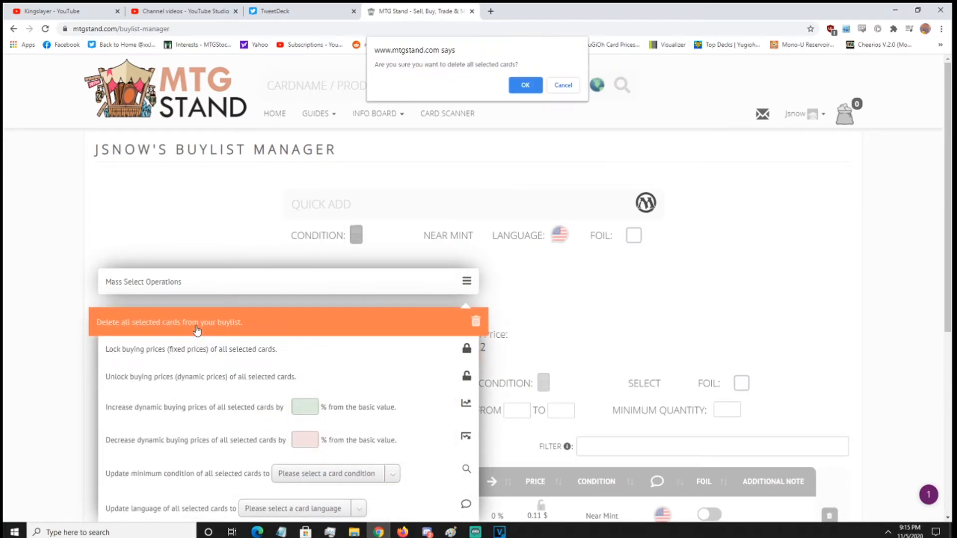
left_click(524, 85)
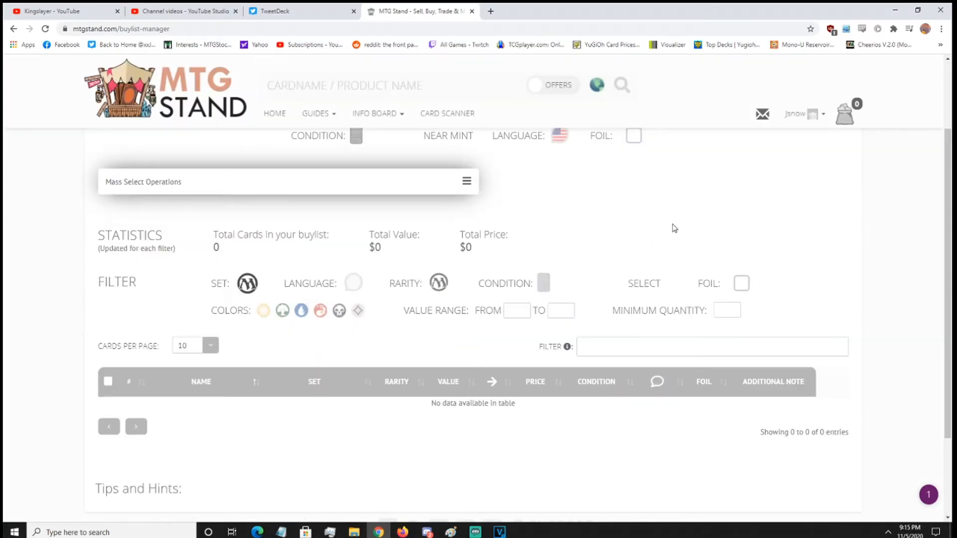
Step: Export the collection as data (1).csv, then switch to the Card Kingdom sell page
left_click(802, 114)
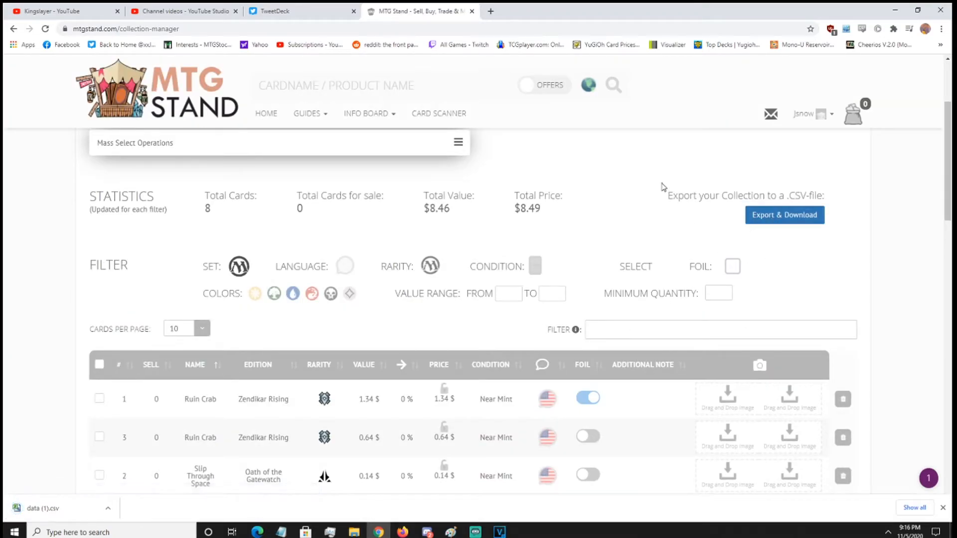
left_click(490, 11)
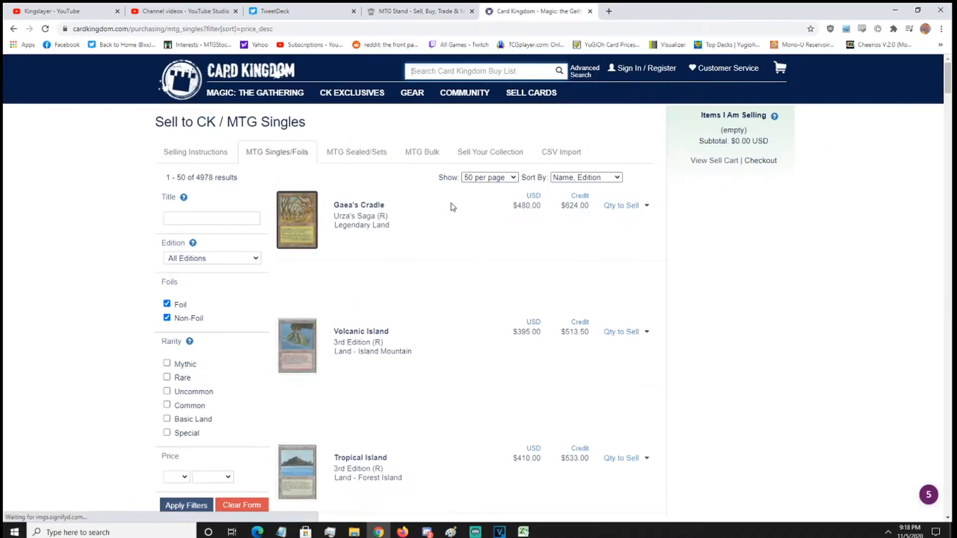
mouse_move(560, 152)
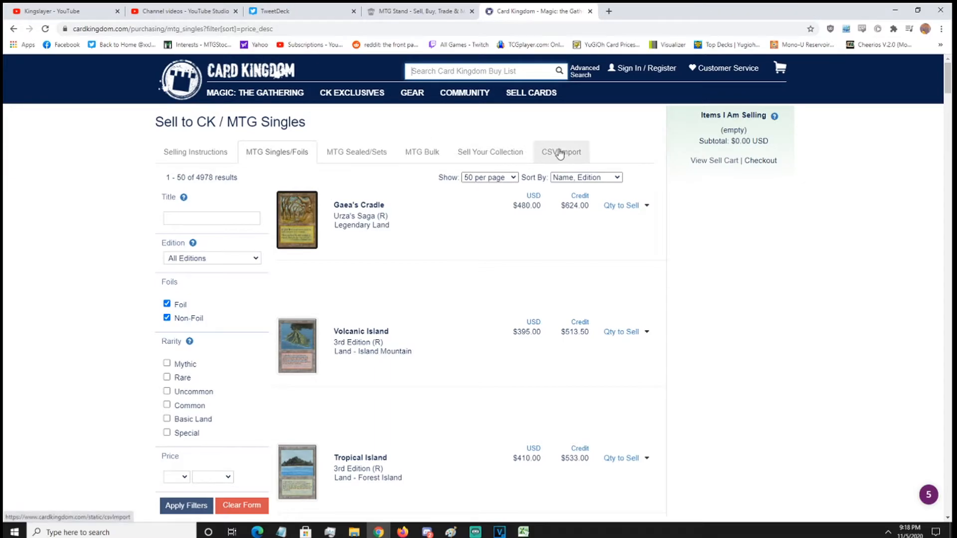
Step: Ready Card Kingdom's CSV Import paste box, then switch to the exported CSV in Excel
left_click(559, 152)
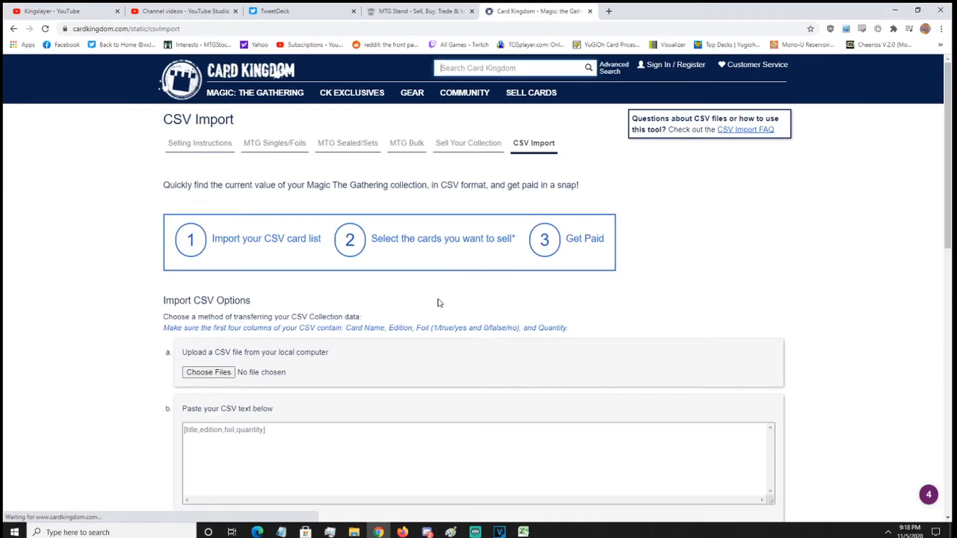
scroll("down", 3)
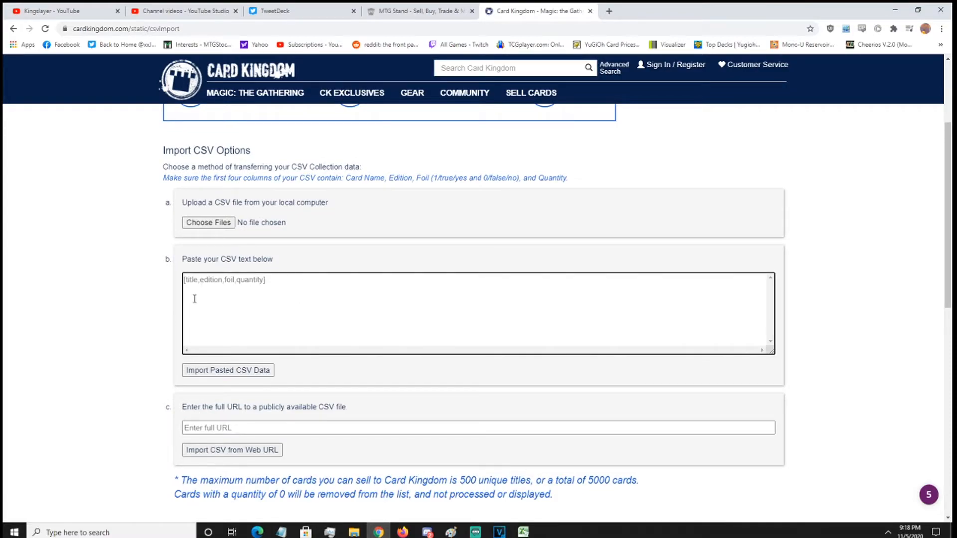
left_click(228, 370)
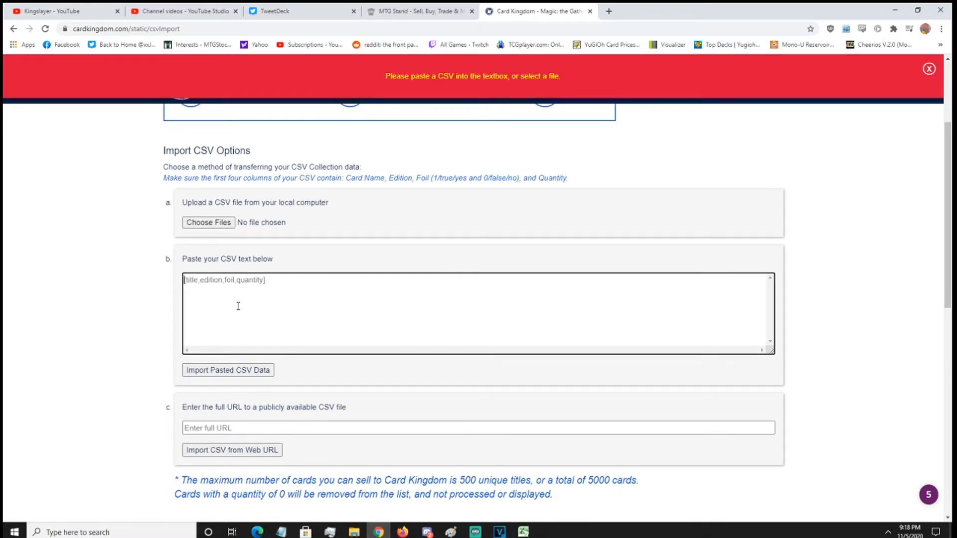
left_click(522, 532)
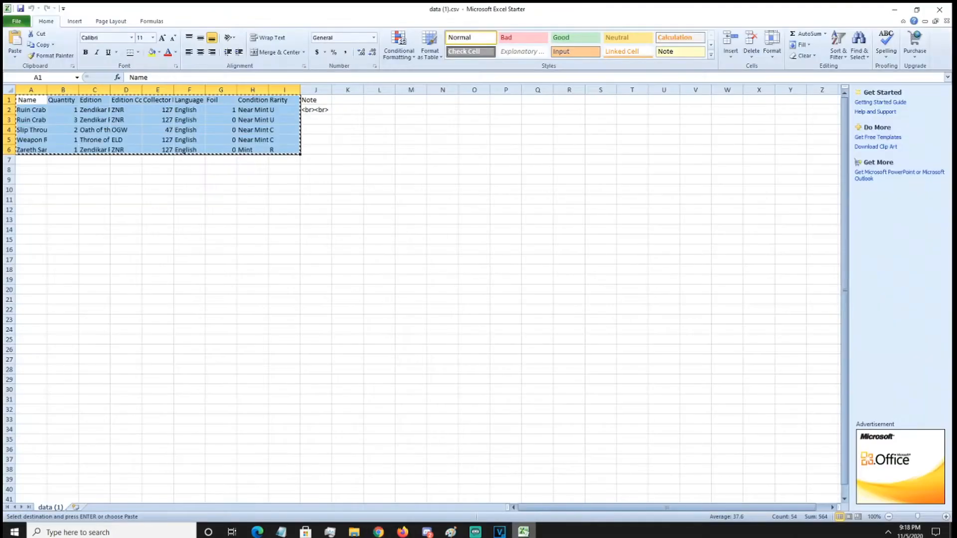
Step: Select the exported card table A1:I6 in Excel again for copying
left_click(158, 209)
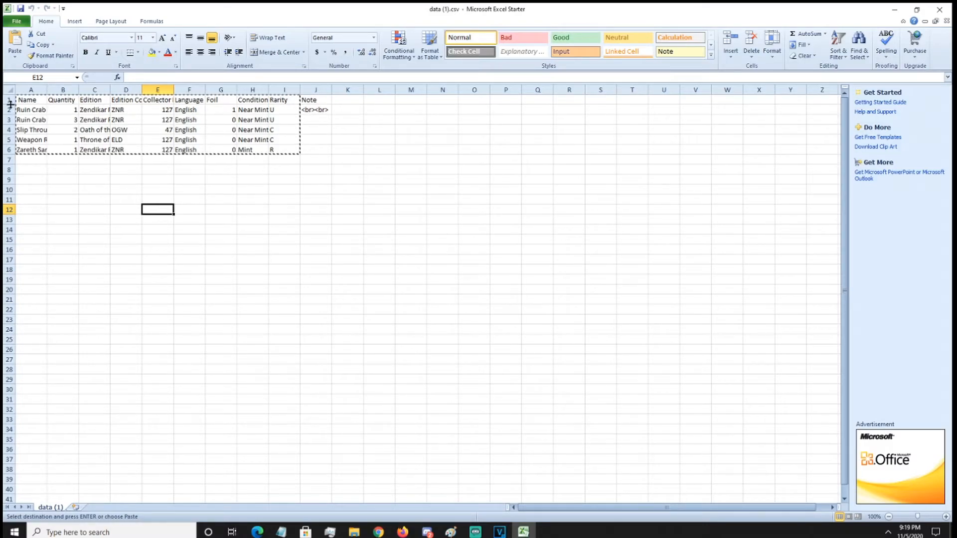
left_click_drag(31, 100, 31, 110)
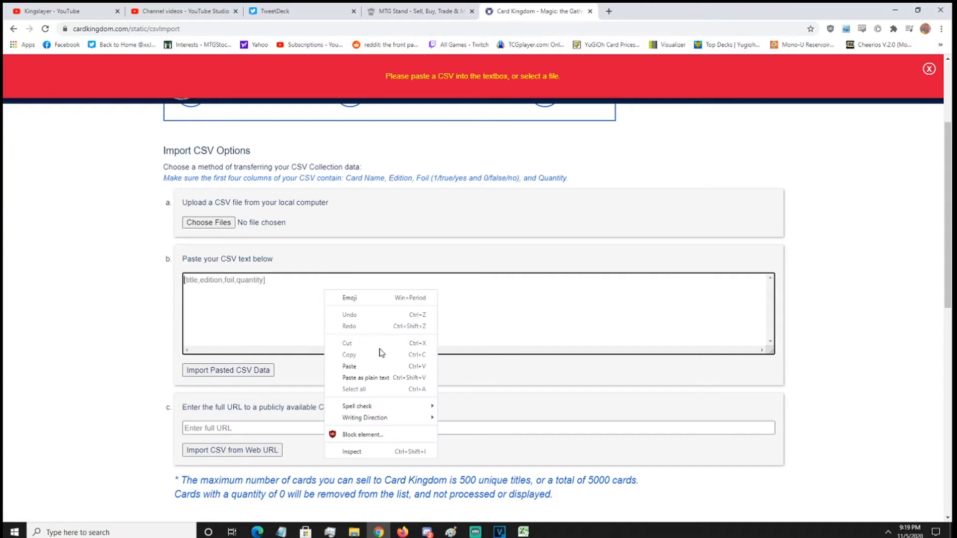
Step: Paste the copied collection rows into Card Kingdom's CSV box and import them
left_click(349, 366)
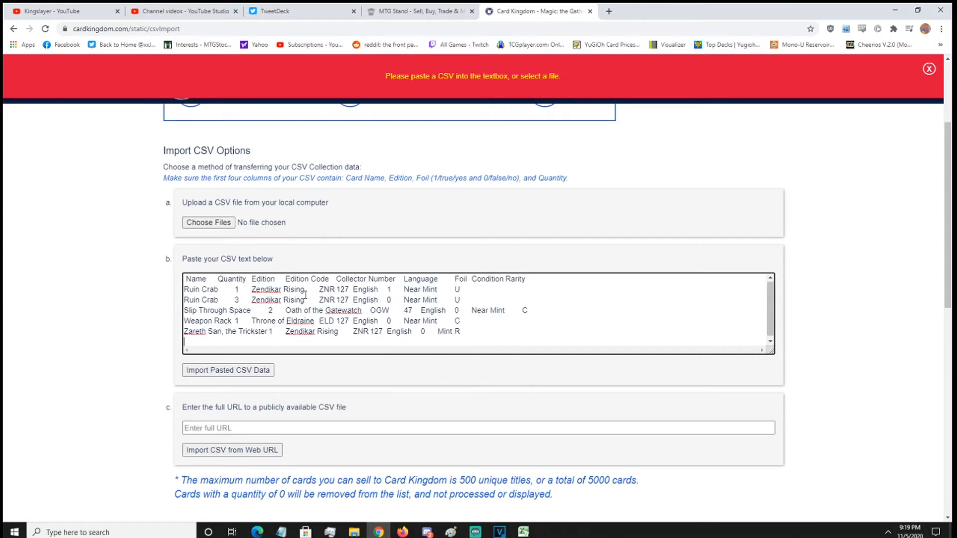
left_click(227, 370)
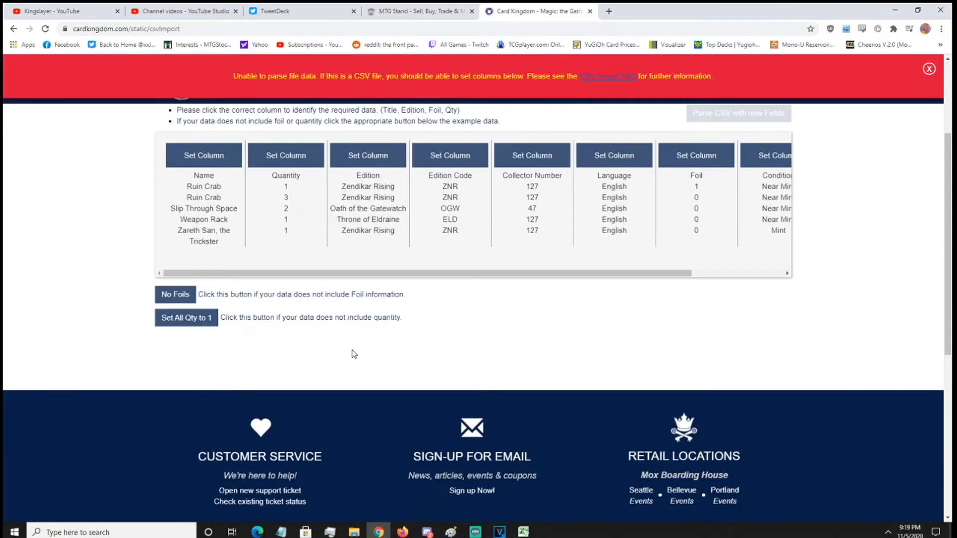
scroll("up", 3)
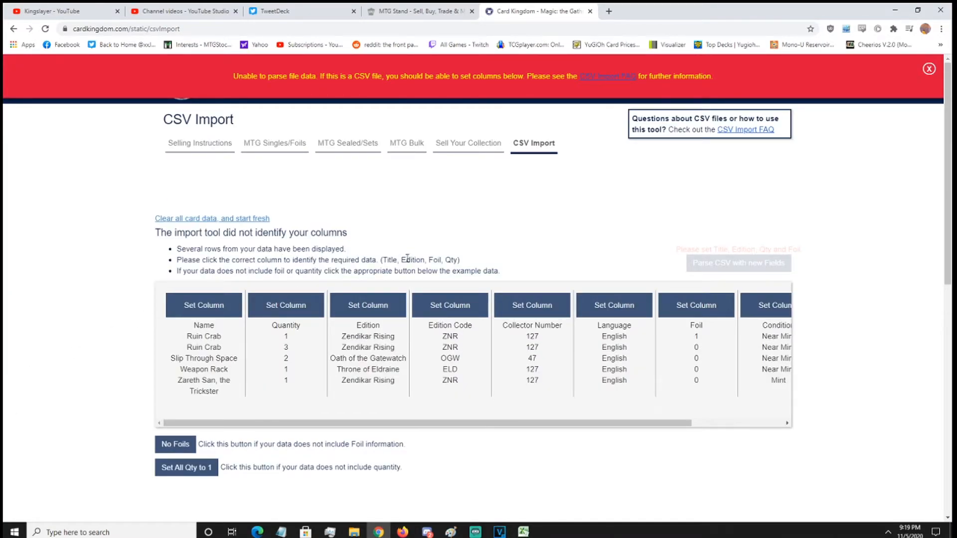
mouse_move(408, 230)
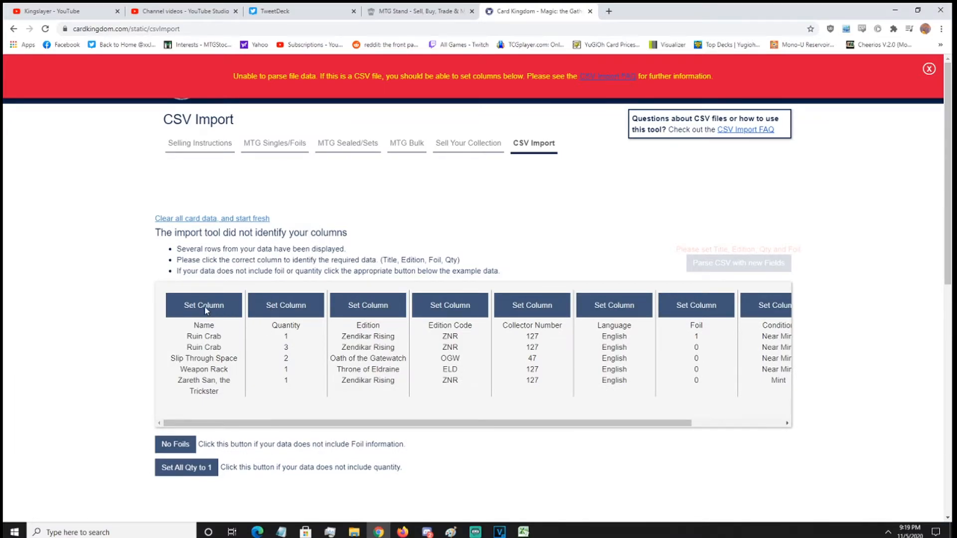
Step: Map the Name column to Title, Quantity to Qty and Foil to Foil, then reprocess the CSV
left_click(203, 305)
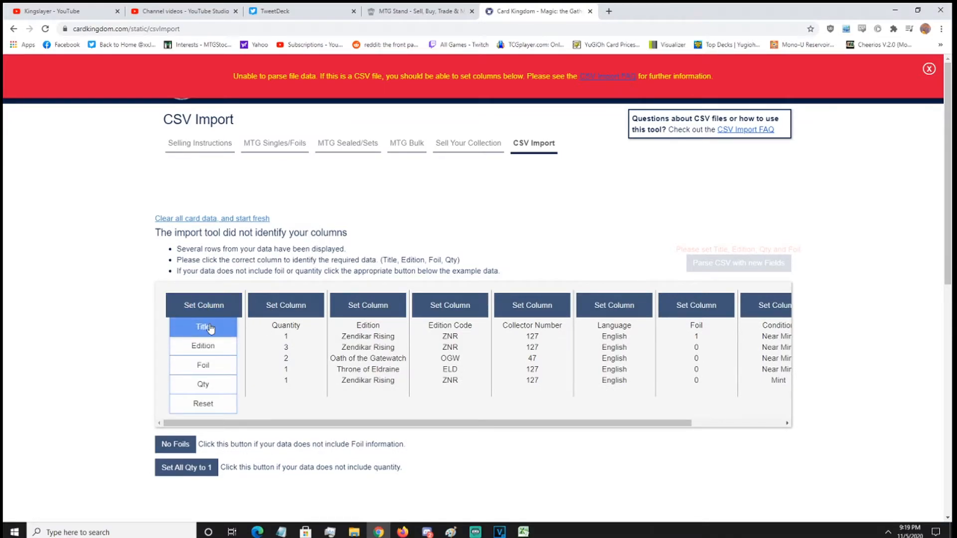
left_click(202, 327)
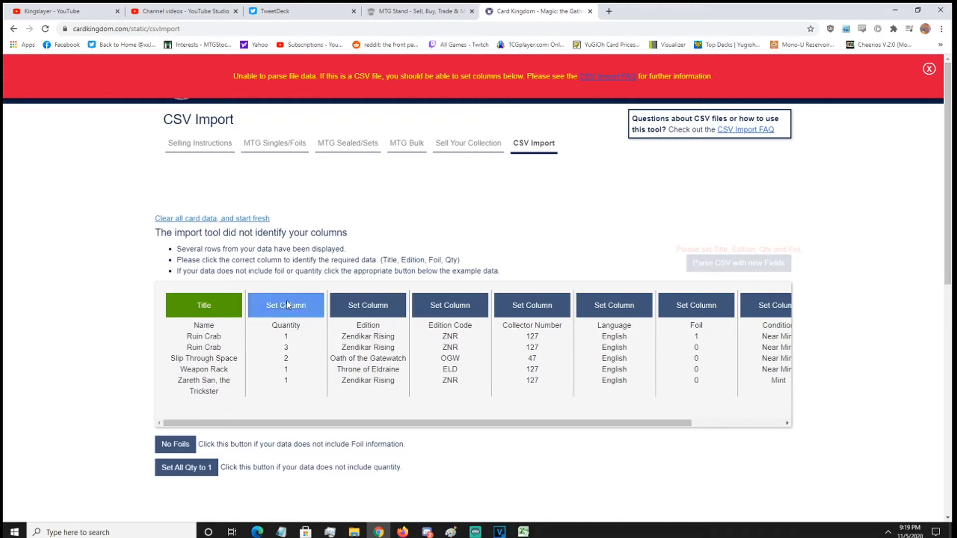
mouse_move(285, 306)
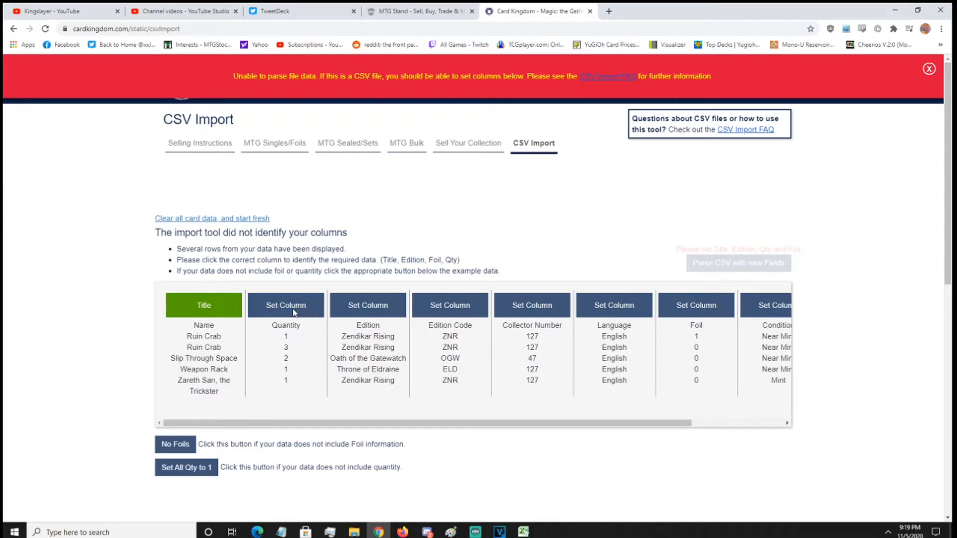
left_click(285, 305)
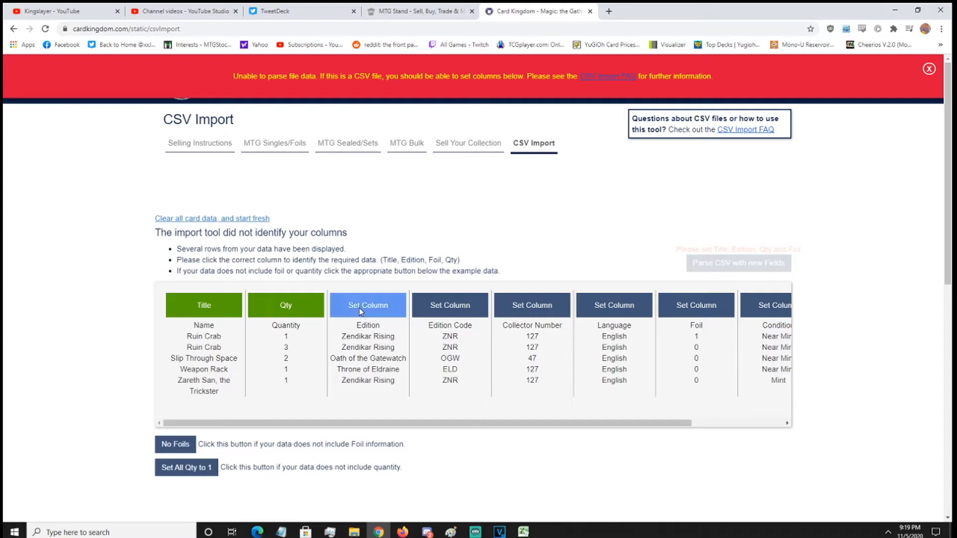
scroll("down", 3)
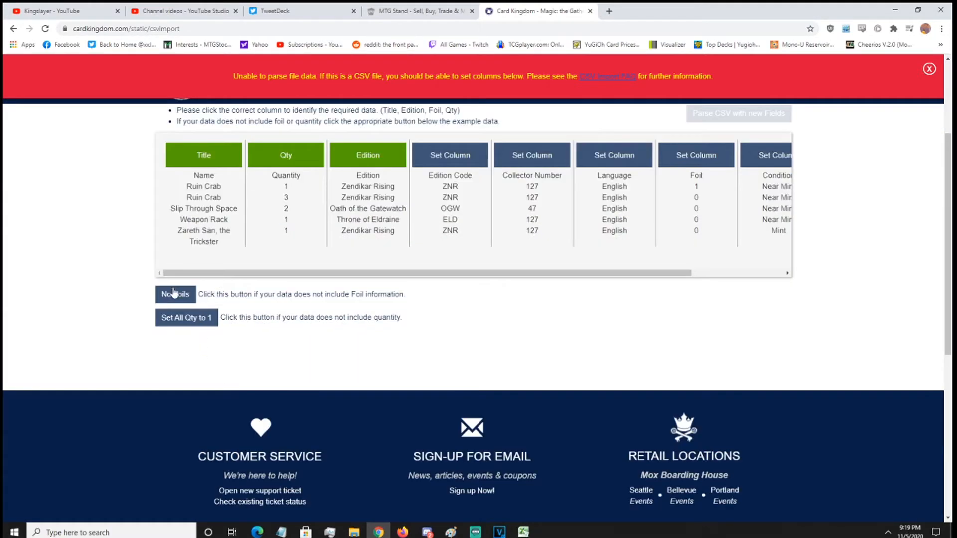
scroll("up", 3)
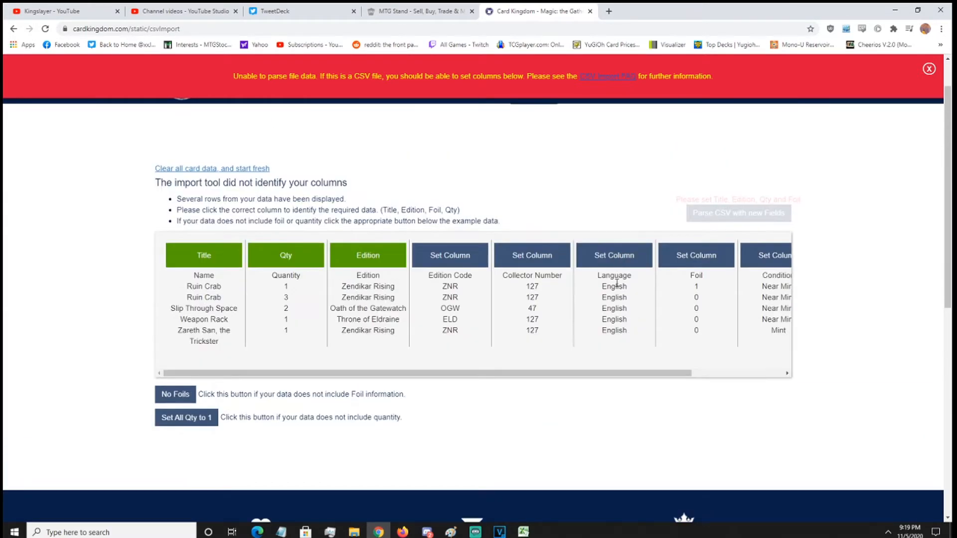
left_click(695, 255)
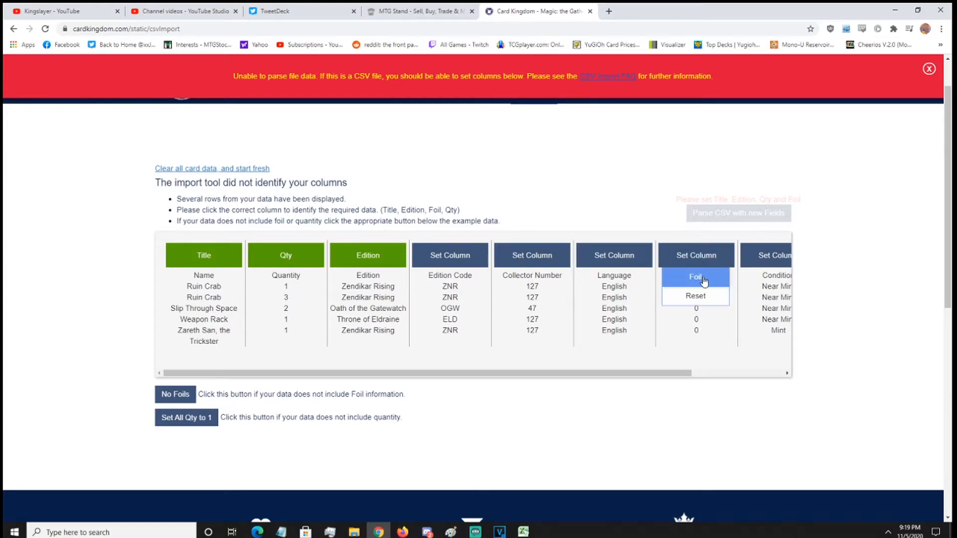
left_click(695, 276)
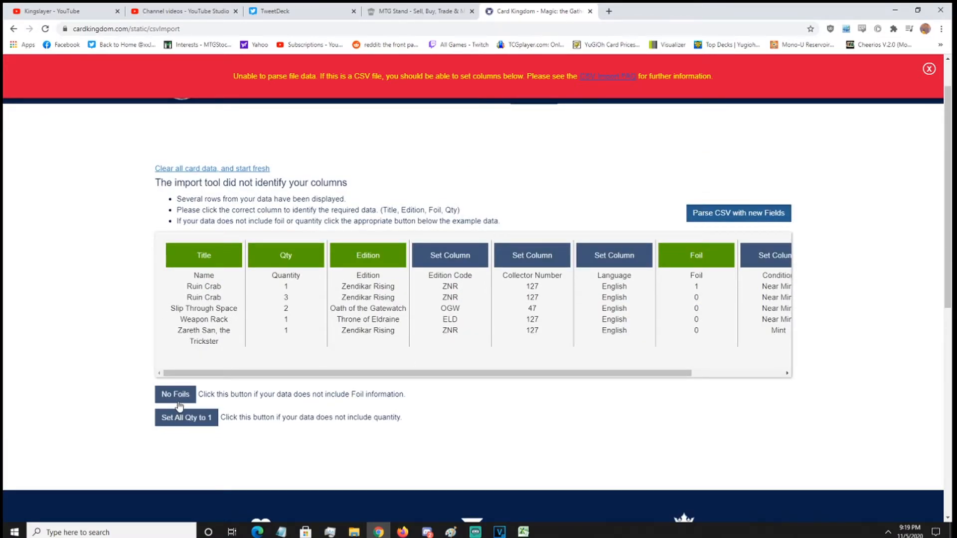
mouse_move(201, 420)
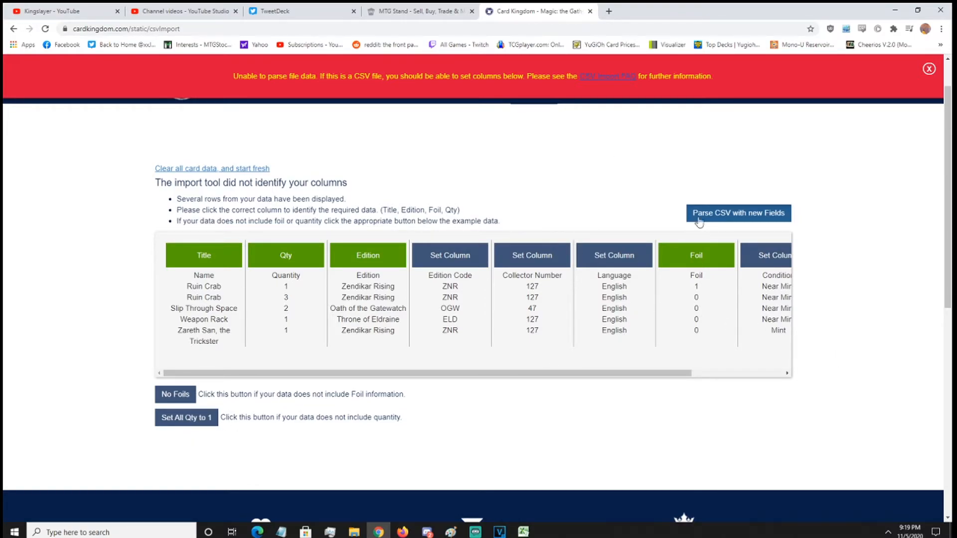
left_click(738, 214)
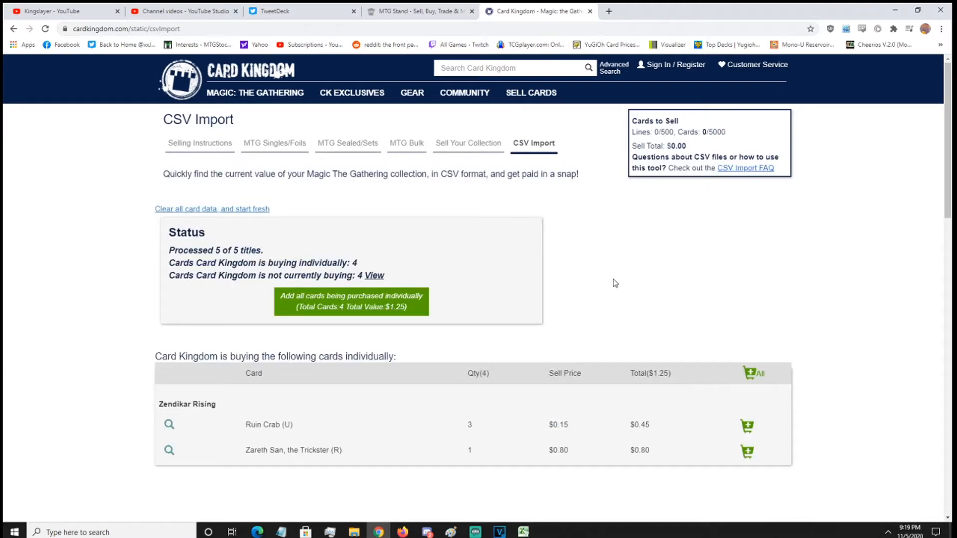
Step: Review the bought and not-bought card lists, noting Zareth San, the Trickster
scroll("down", 3)
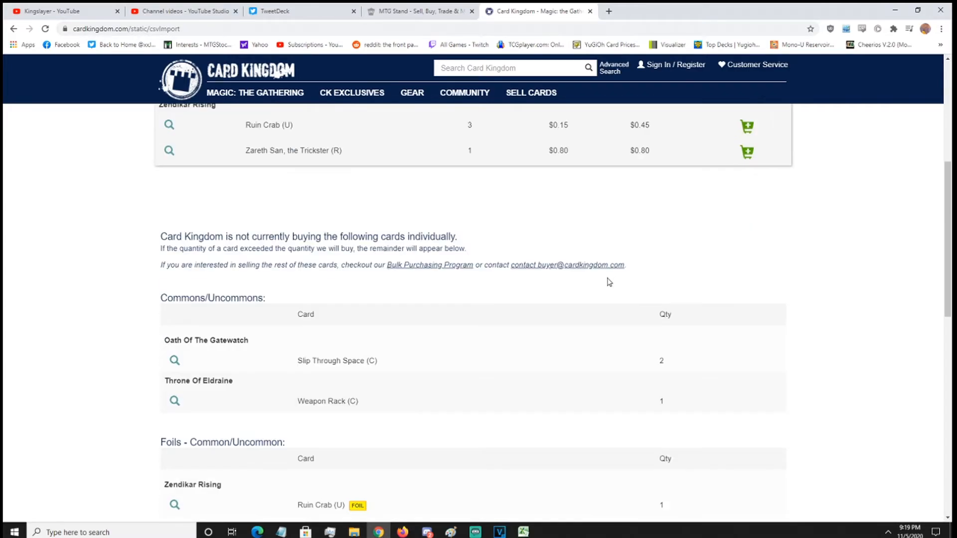
scroll("down", 3)
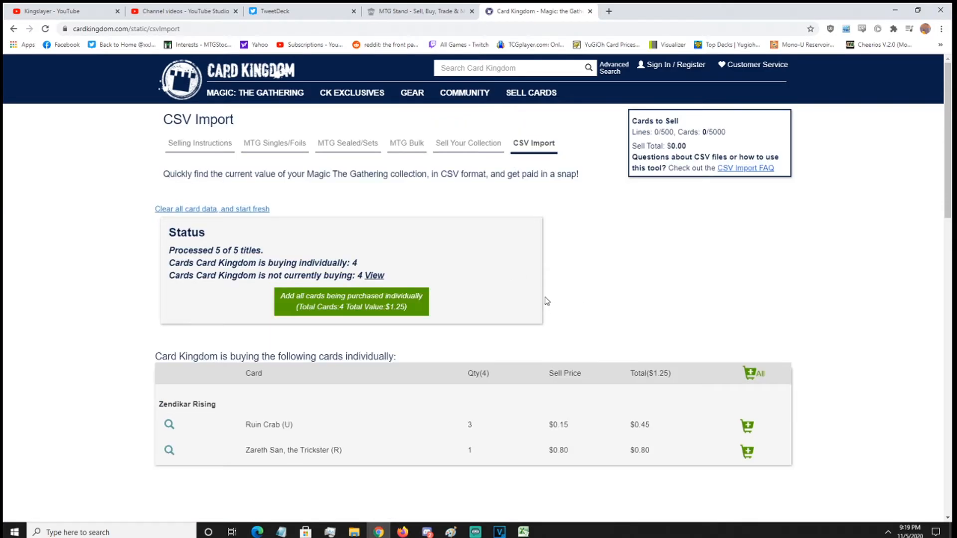
mouse_move(298, 261)
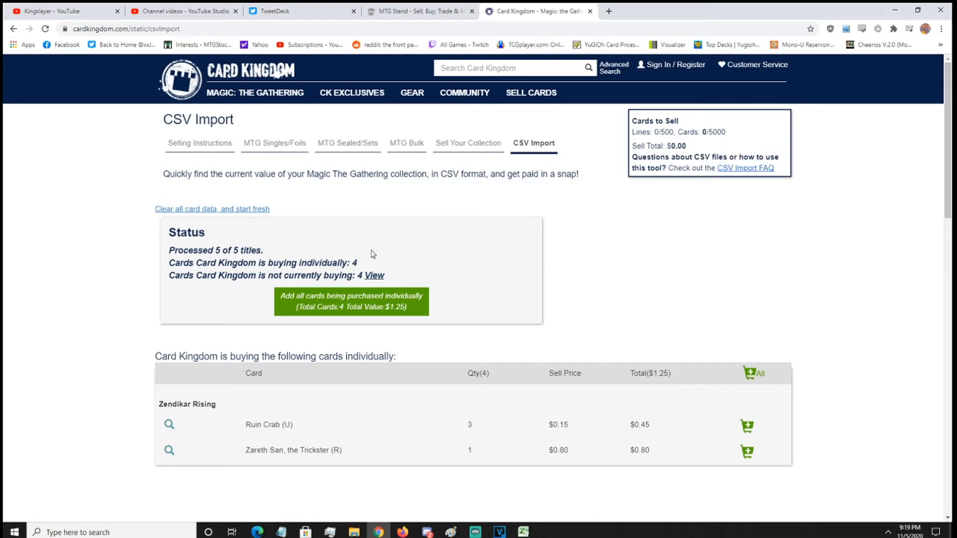
scroll("down", 3)
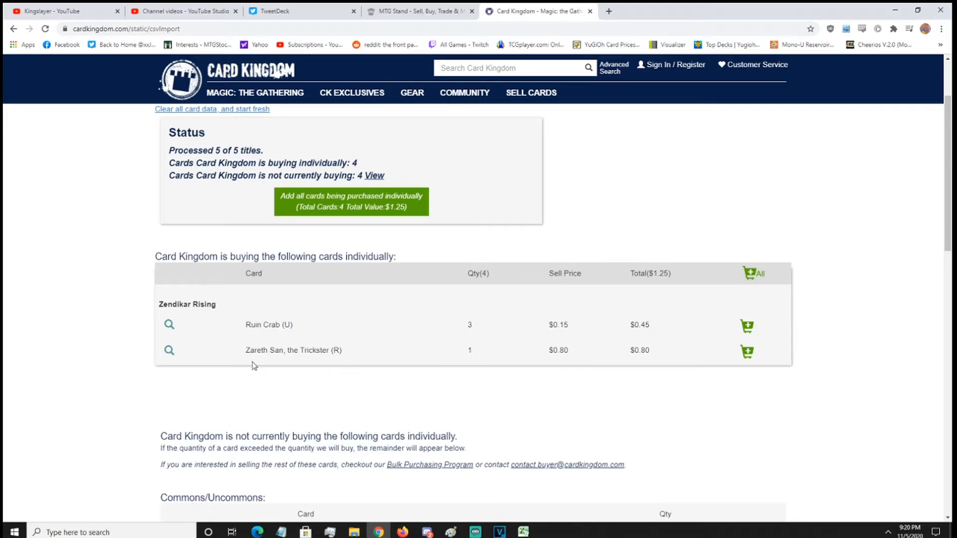
double_click(293, 350)
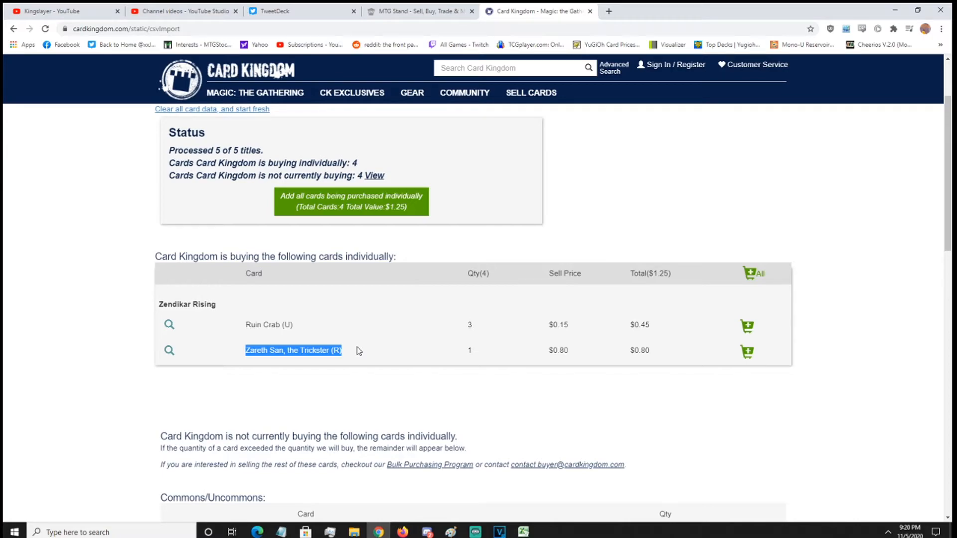
scroll("down", 3)
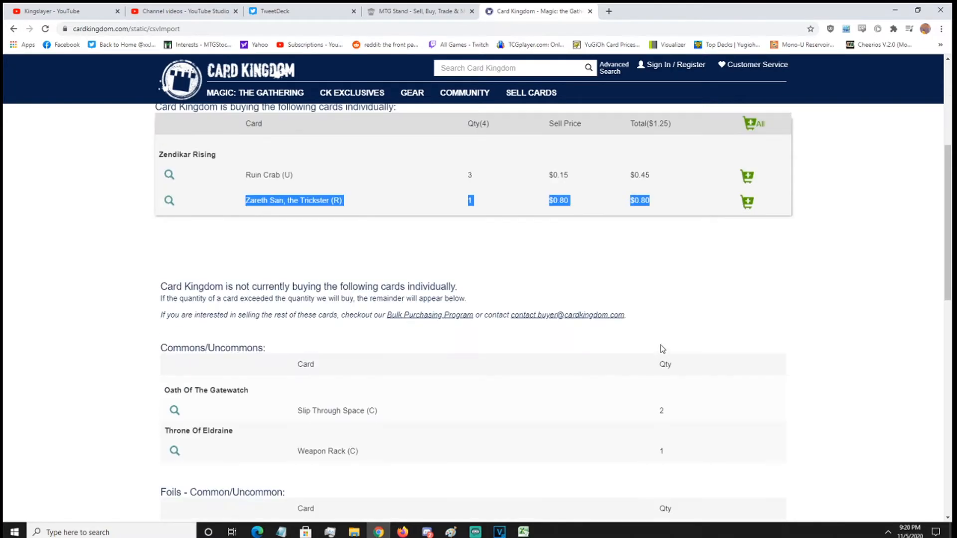
scroll("down", 3)
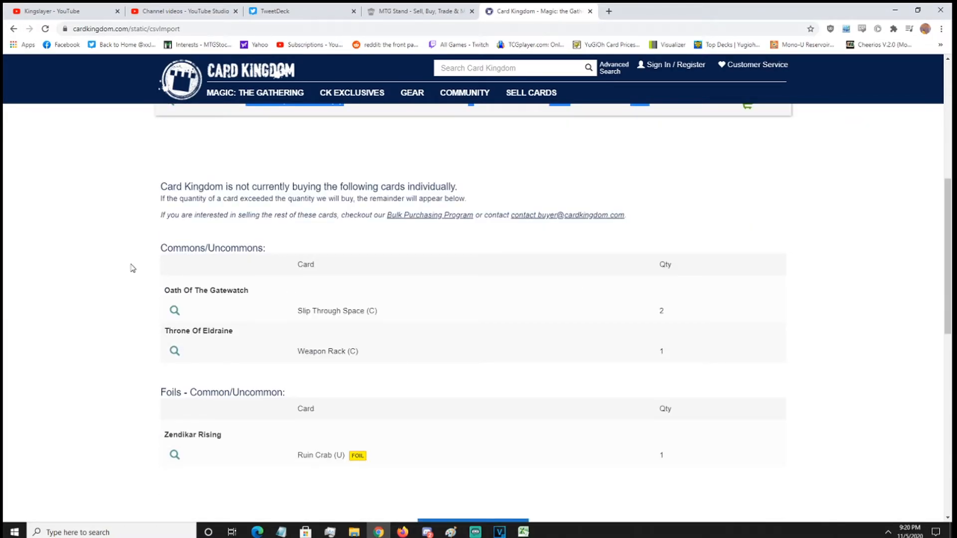
scroll("down", 3)
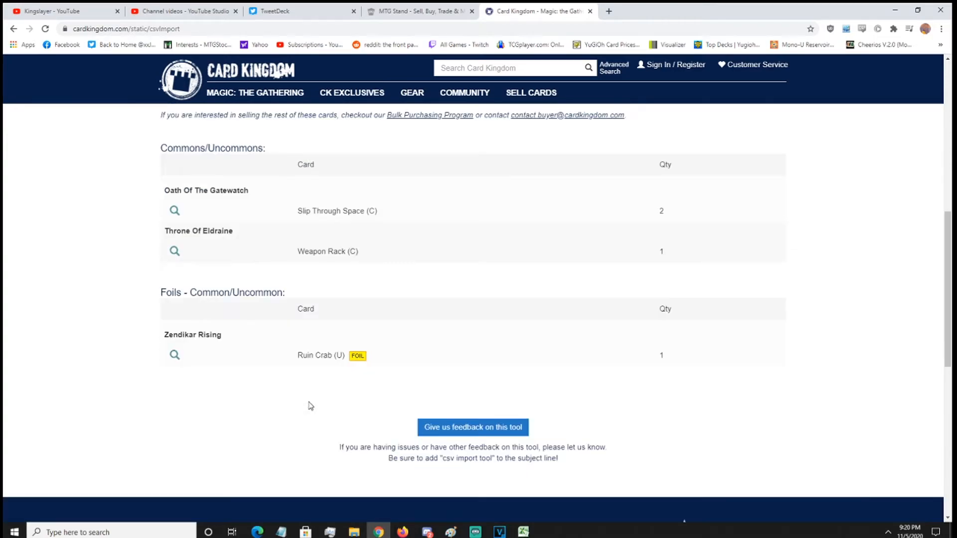
scroll("up", 3)
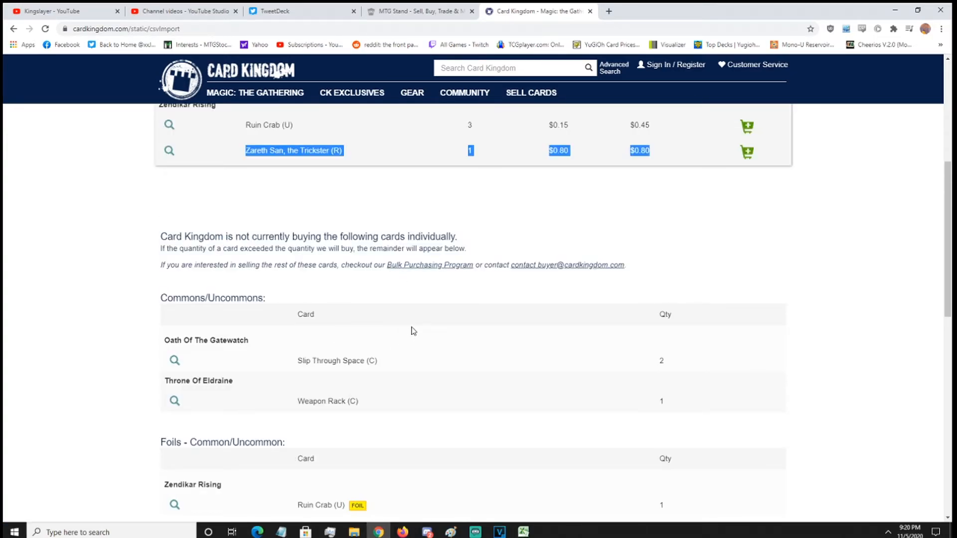
scroll("down", 3)
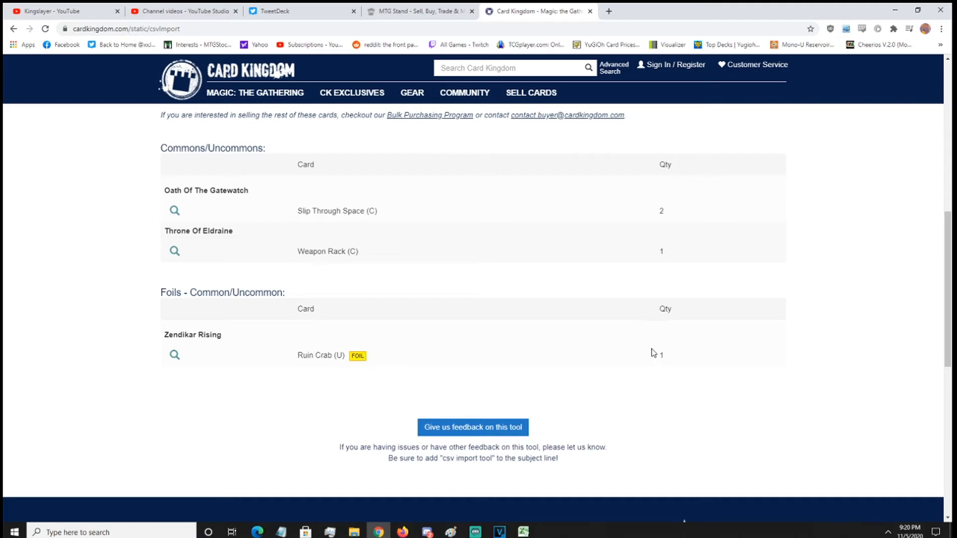
scroll("up", 3)
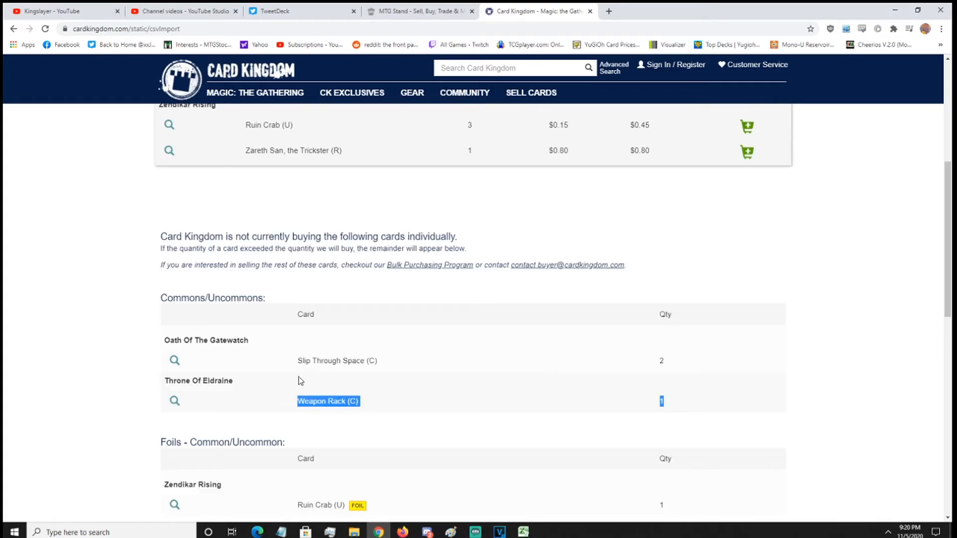
scroll("up", 3)
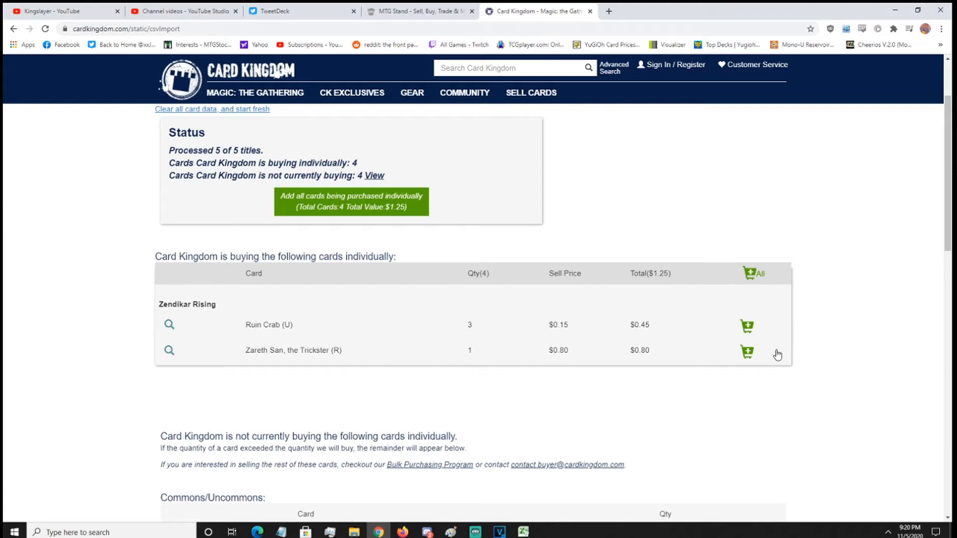
mouse_move(357, 208)
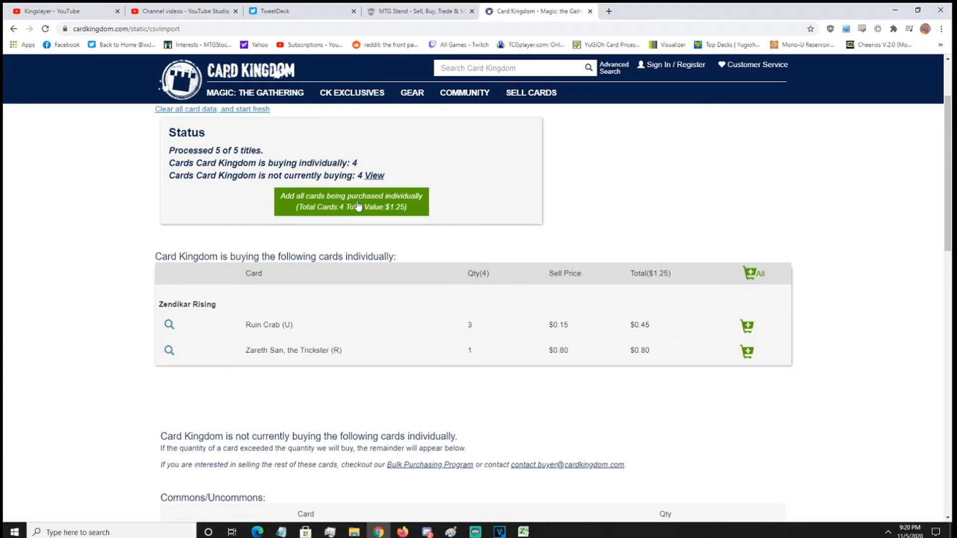
Step: Add all individually purchased cards (Ruin Crab, Zareth San) to the sell cart
left_click(351, 201)
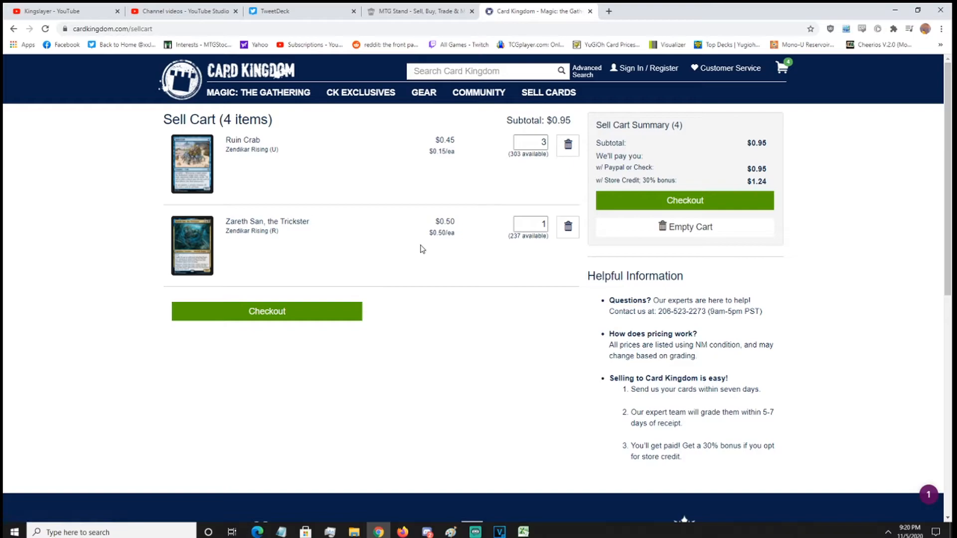
mouse_move(216, 261)
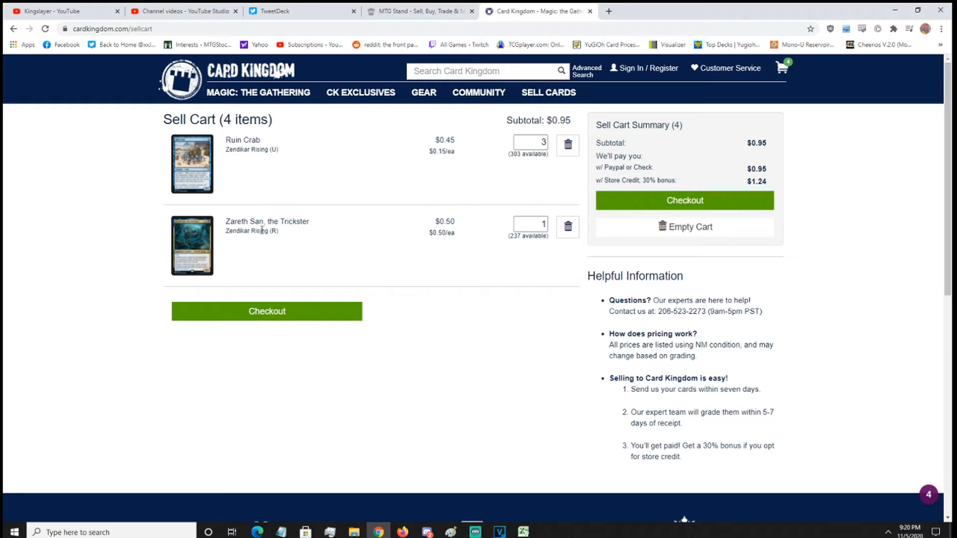
Step: Go from the sell cart to the sell listings for Zareth San, the Trickster
left_click(267, 222)
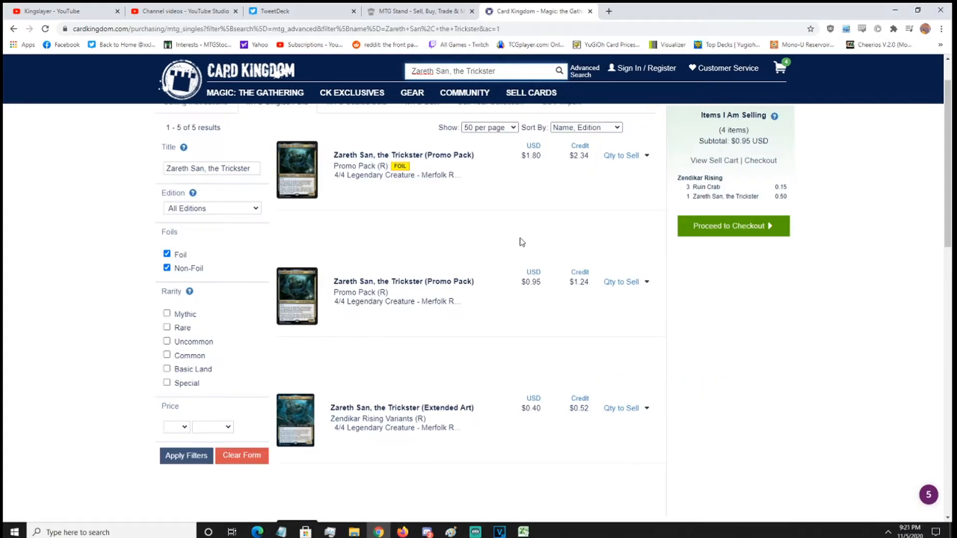
Step: Browse the five Zareth San versions and add the Extended Art one to the sell list
scroll("up", 3)
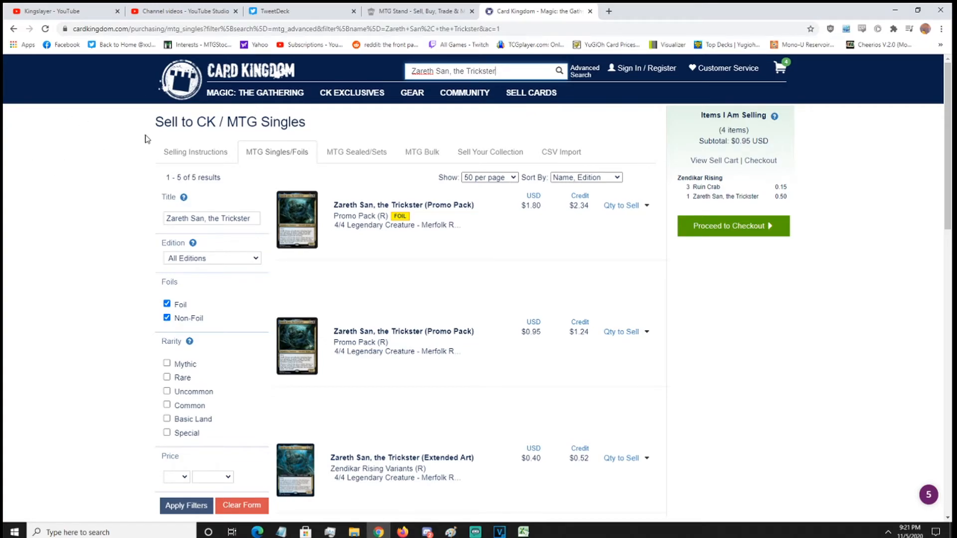
mouse_move(357, 151)
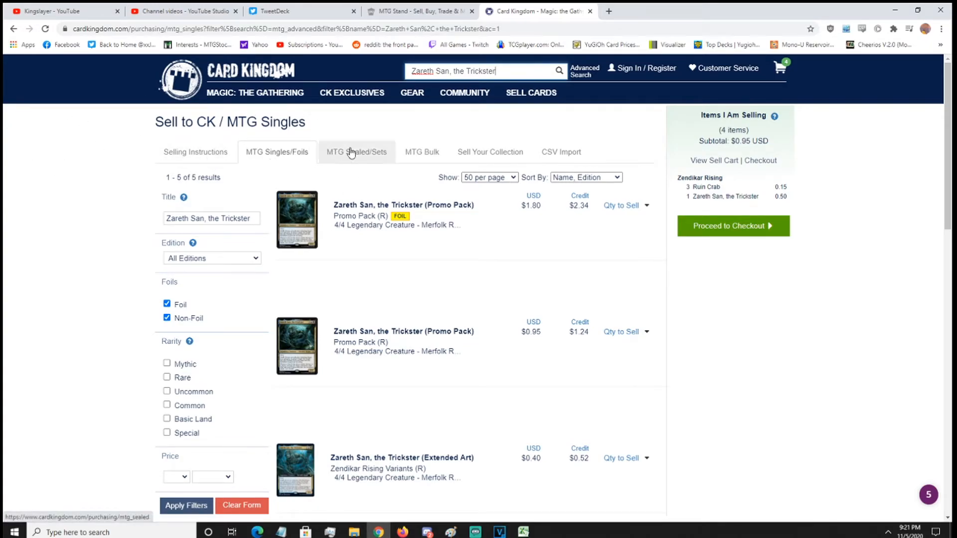
scroll("down", 3)
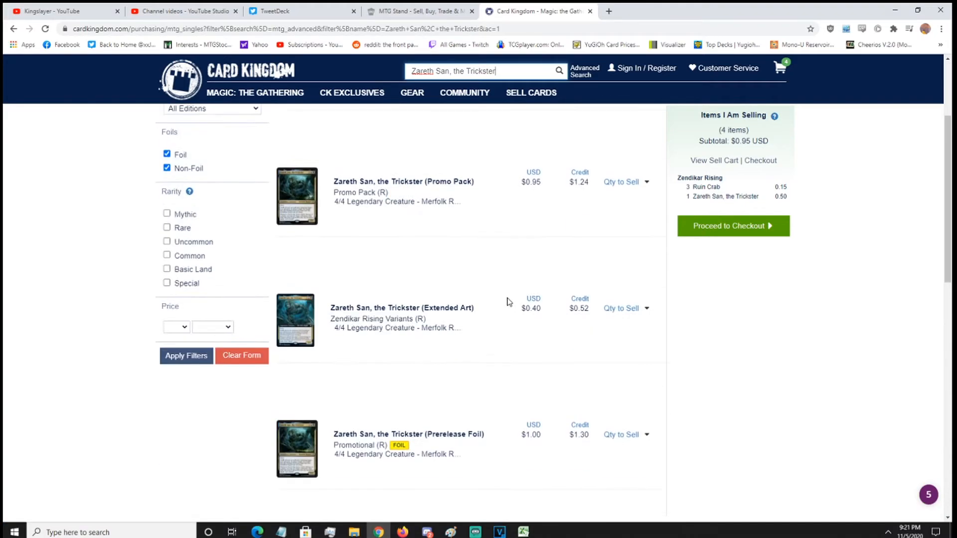
scroll("down", 3)
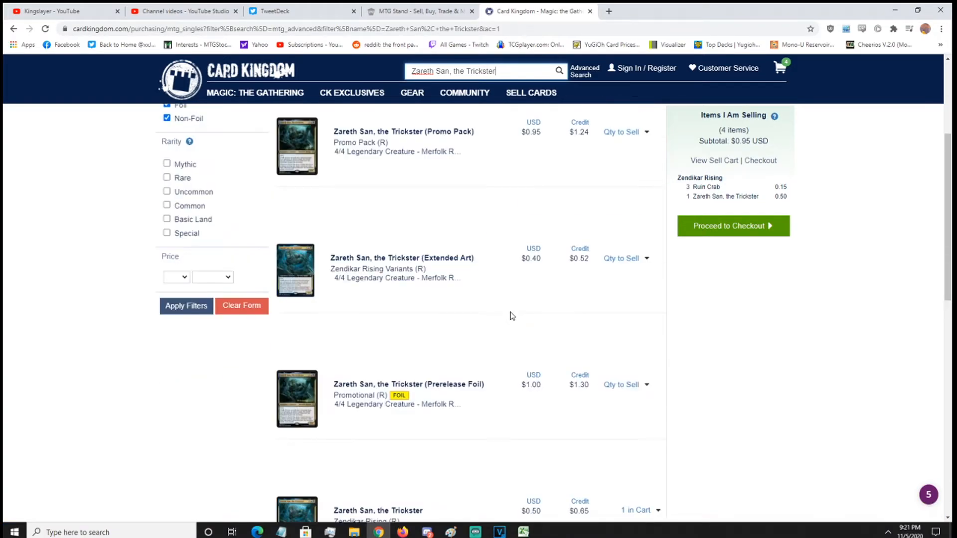
scroll("down", 3)
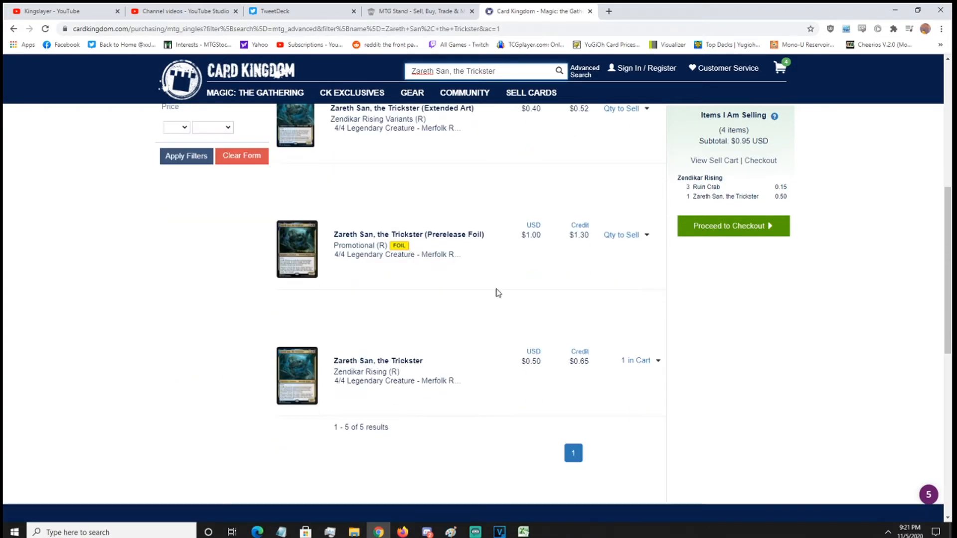
scroll("up", 3)
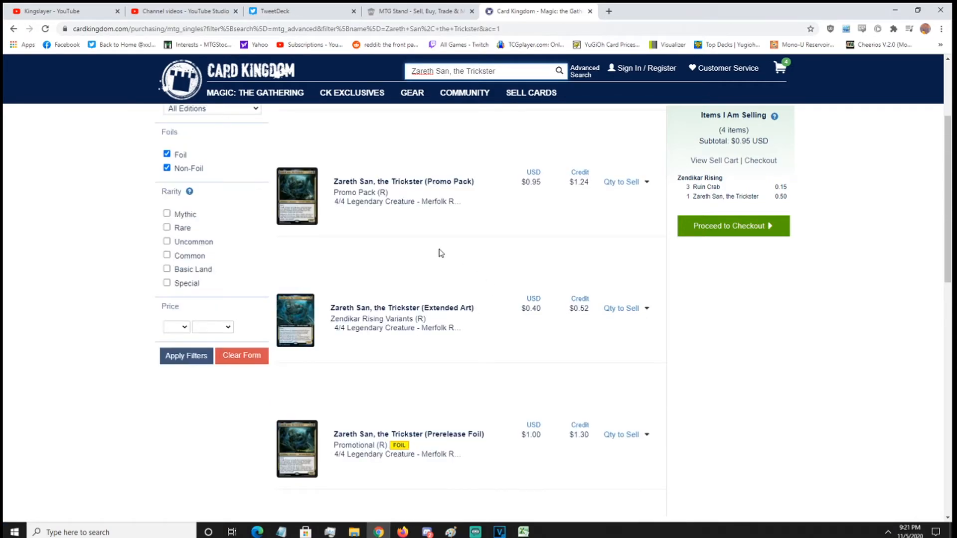
scroll("down", 3)
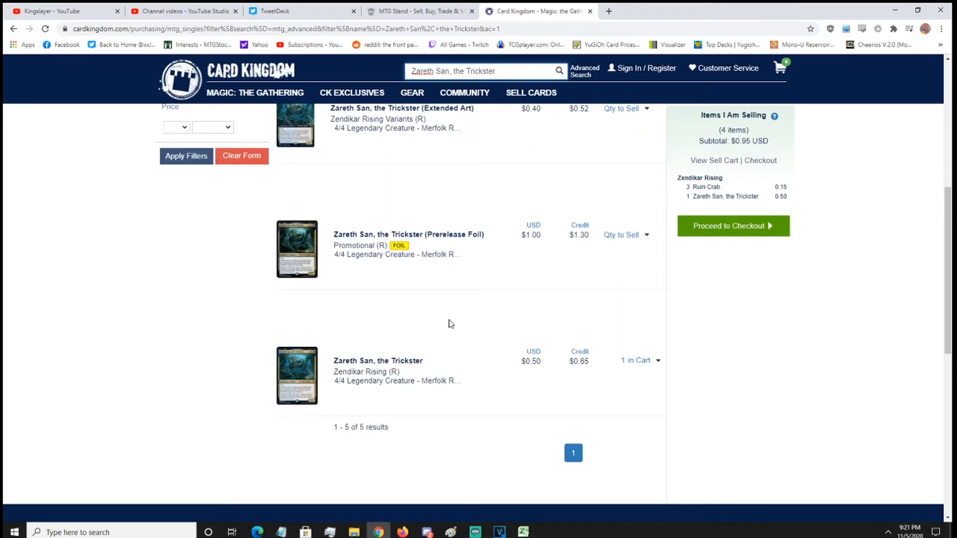
mouse_move(373, 434)
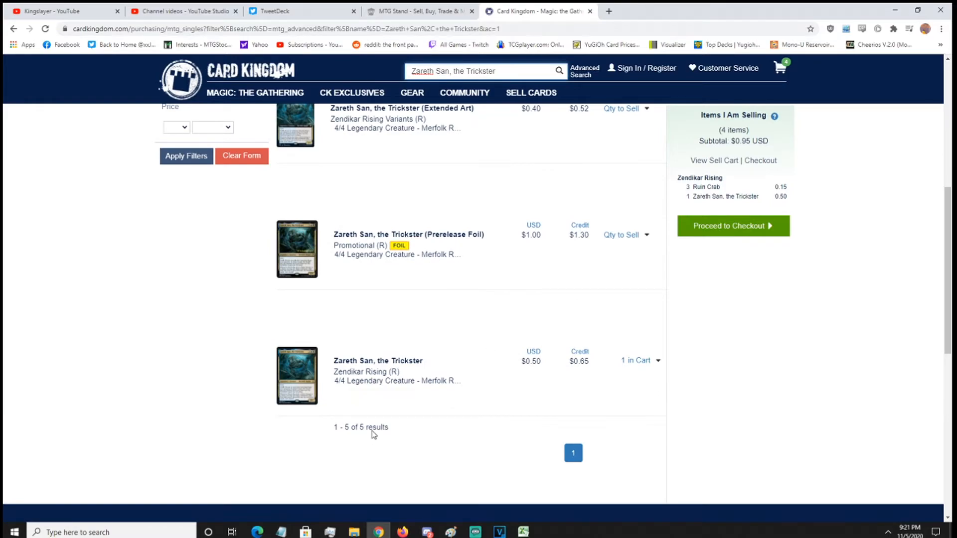
scroll("down", 3)
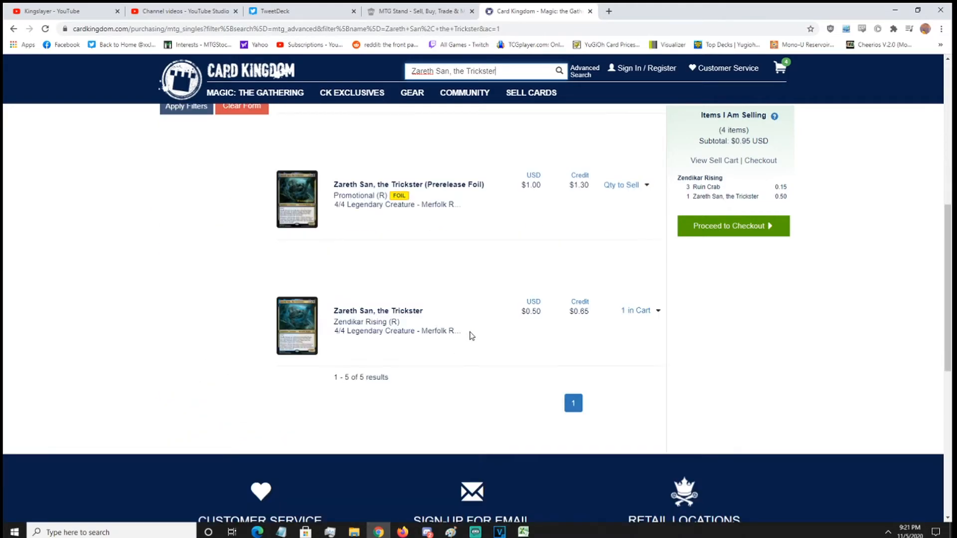
scroll("up", 3)
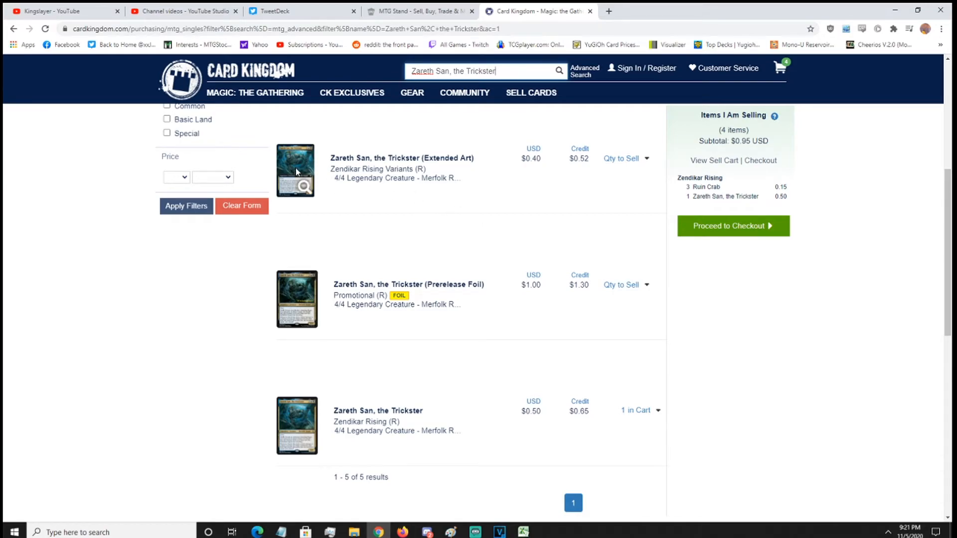
mouse_move(287, 431)
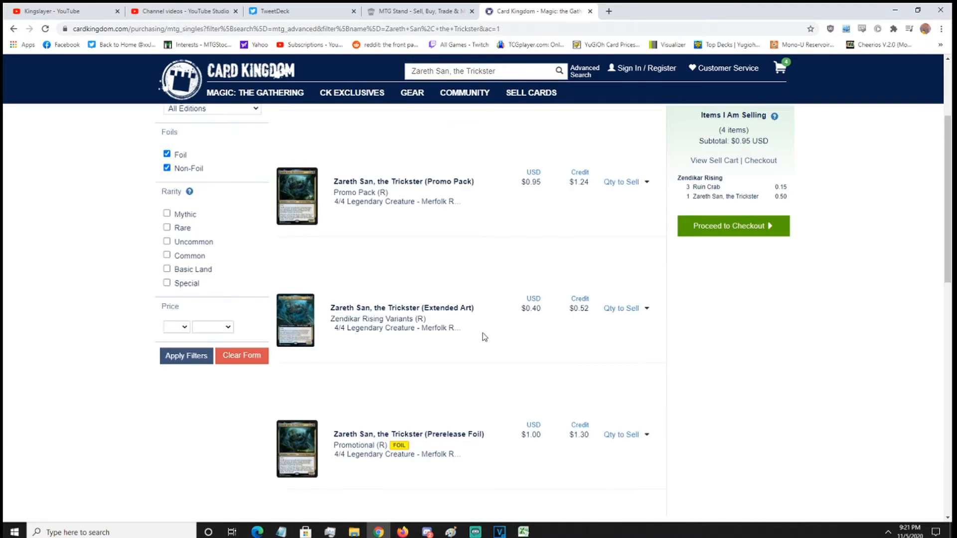
mouse_move(645, 303)
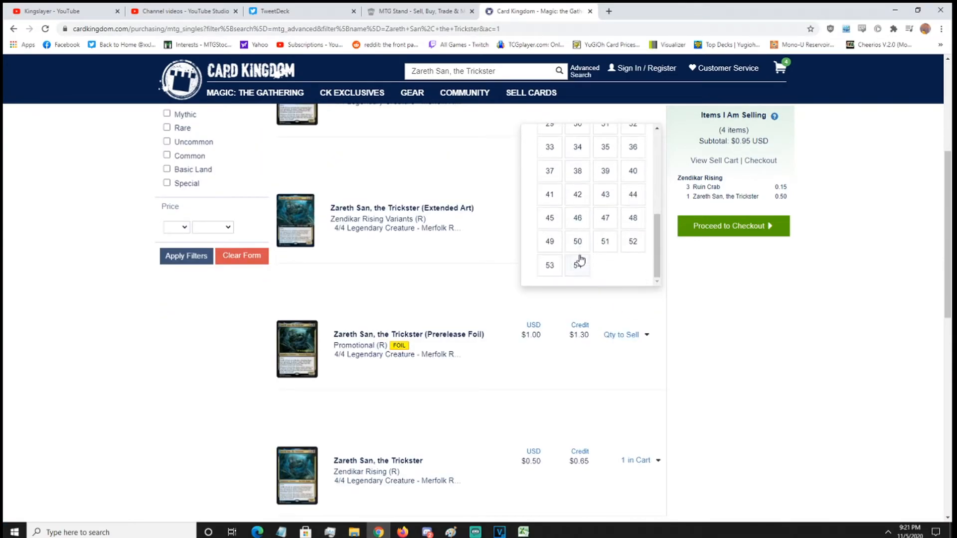
scroll("up", 3)
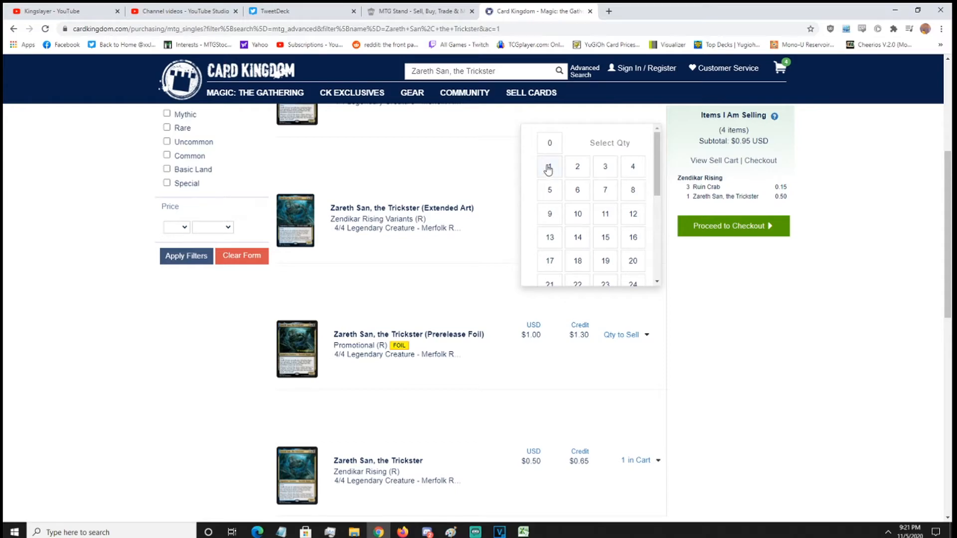
left_click(549, 167)
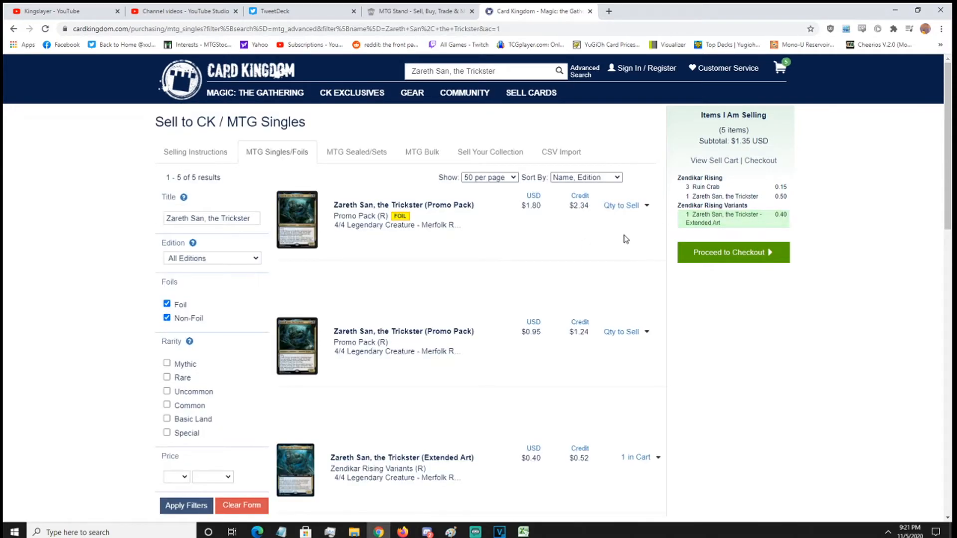
Step: Return to the sell cart, now holding 5 items at $1.35
left_click(732, 252)
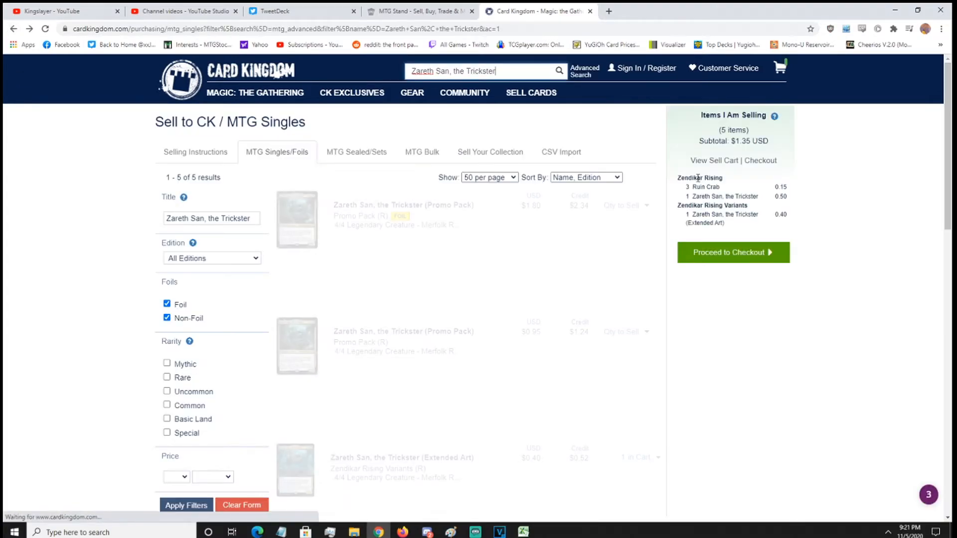
left_click(713, 160)
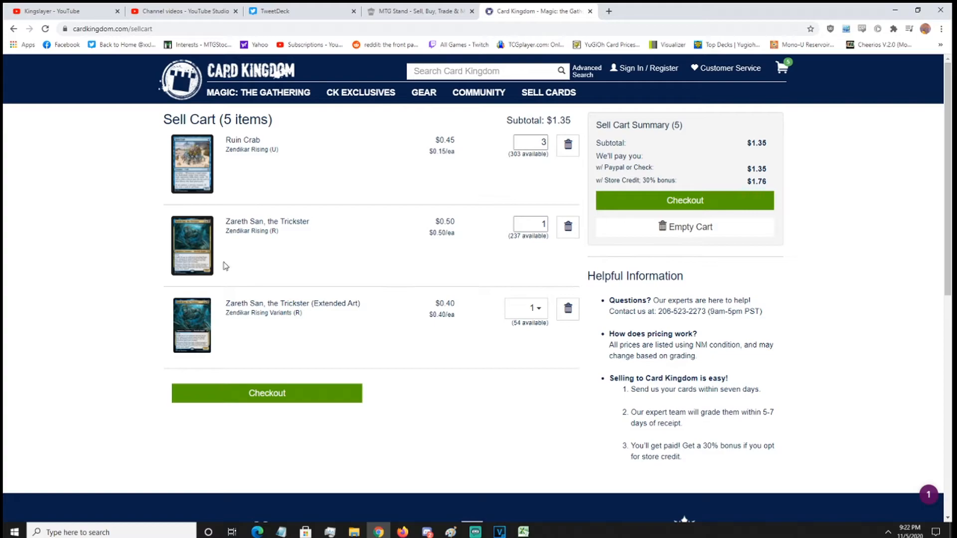
mouse_move(566, 224)
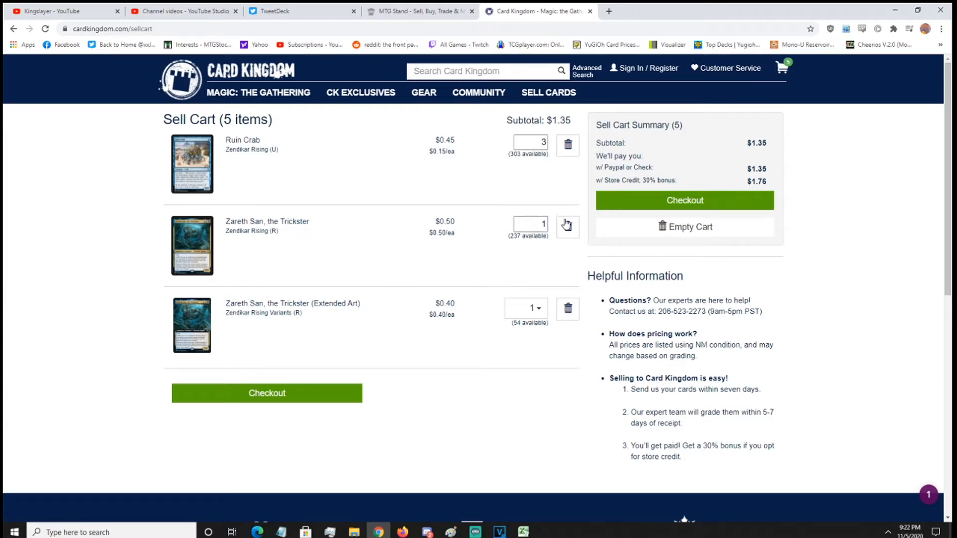
Step: Remove the regular Zendikar Rising Zareth San, leaving 4 items at $0.85
left_click(567, 225)
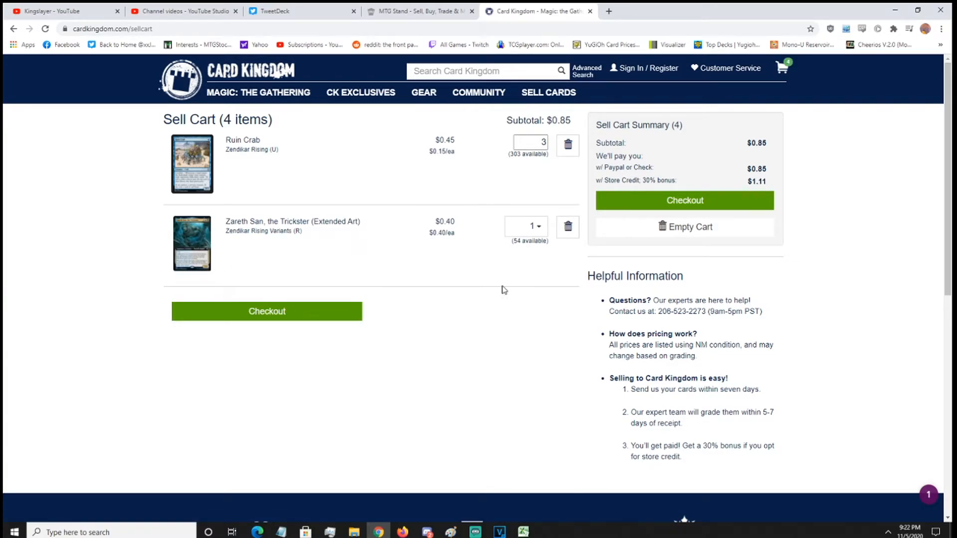
mouse_move(406, 266)
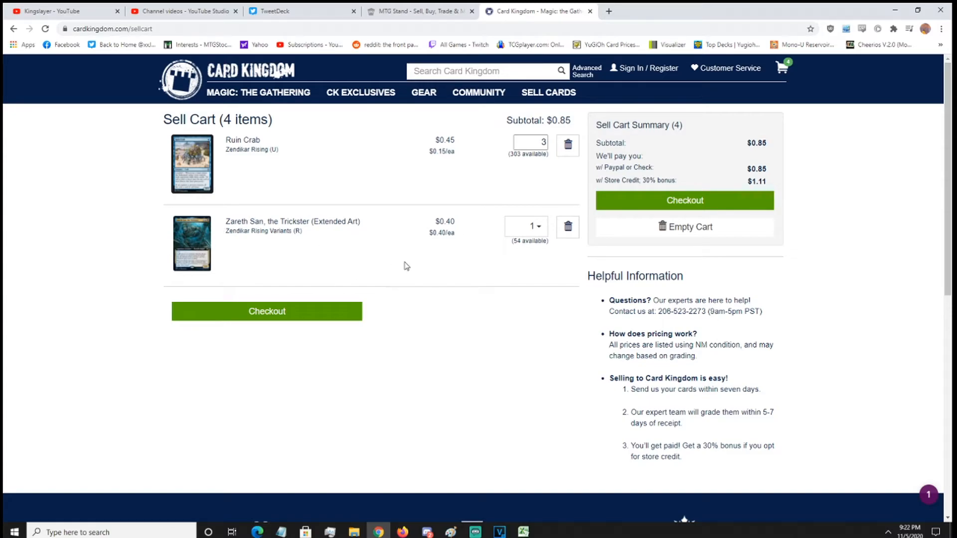
mouse_move(439, 245)
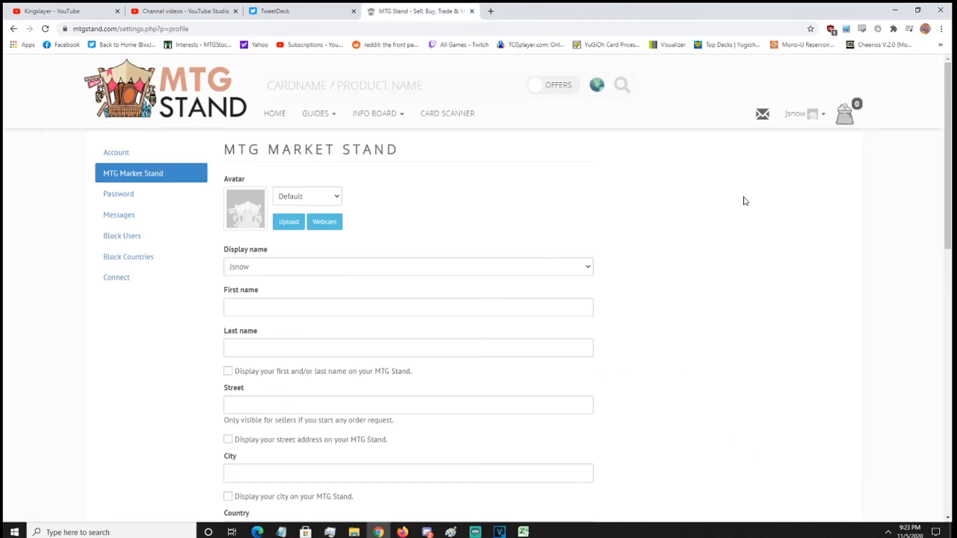
mouse_move(152, 173)
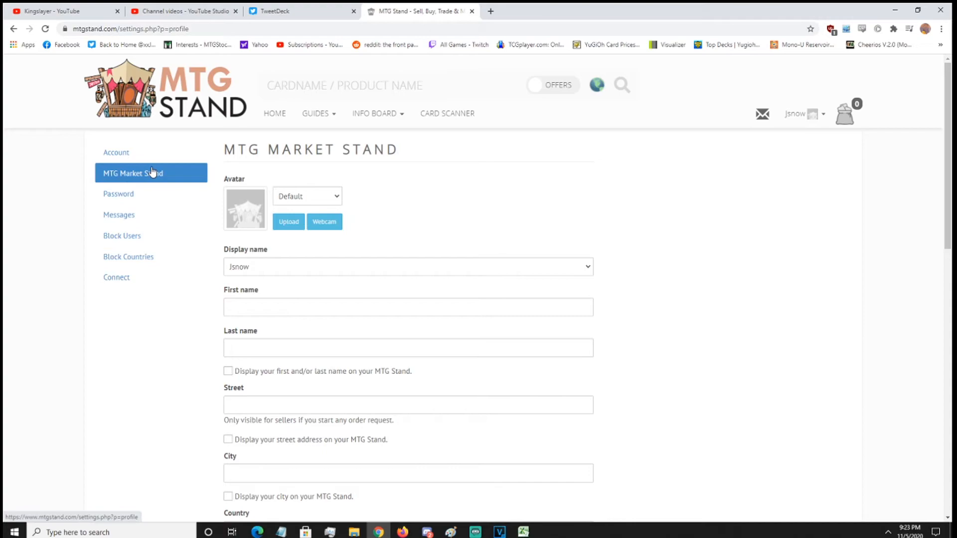
mouse_move(369, 270)
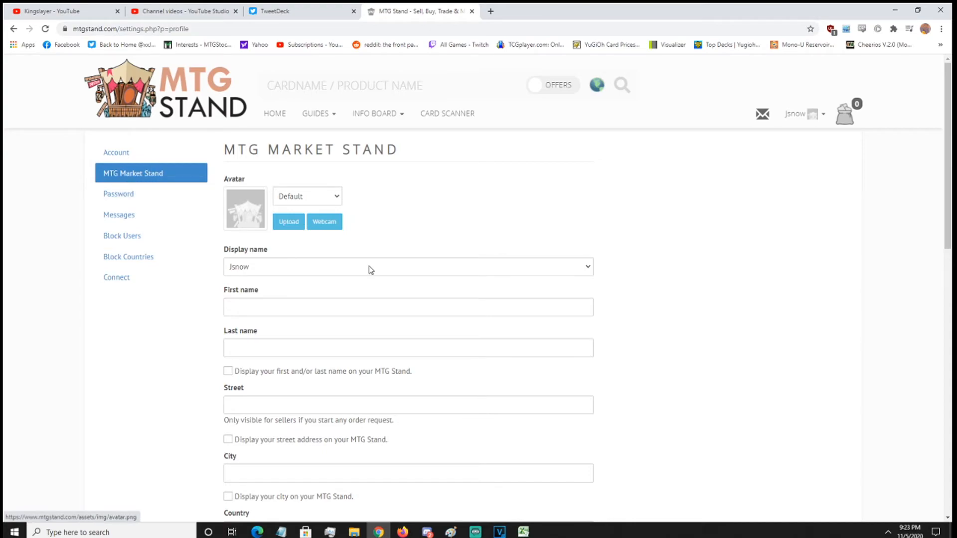
mouse_move(692, 269)
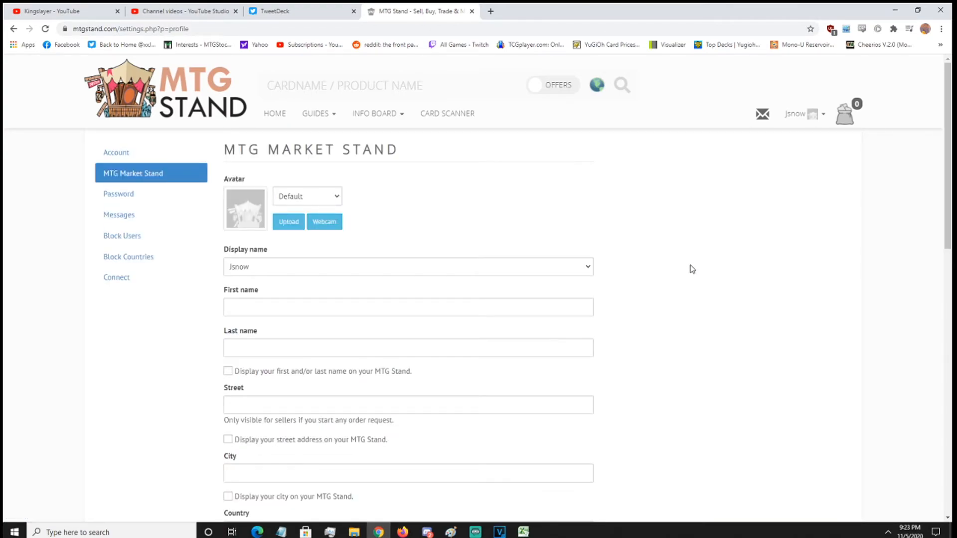
Step: Scroll the MTG Market Stand profile settings and check the currency choices (US Dollar kept)
scroll("down", 3)
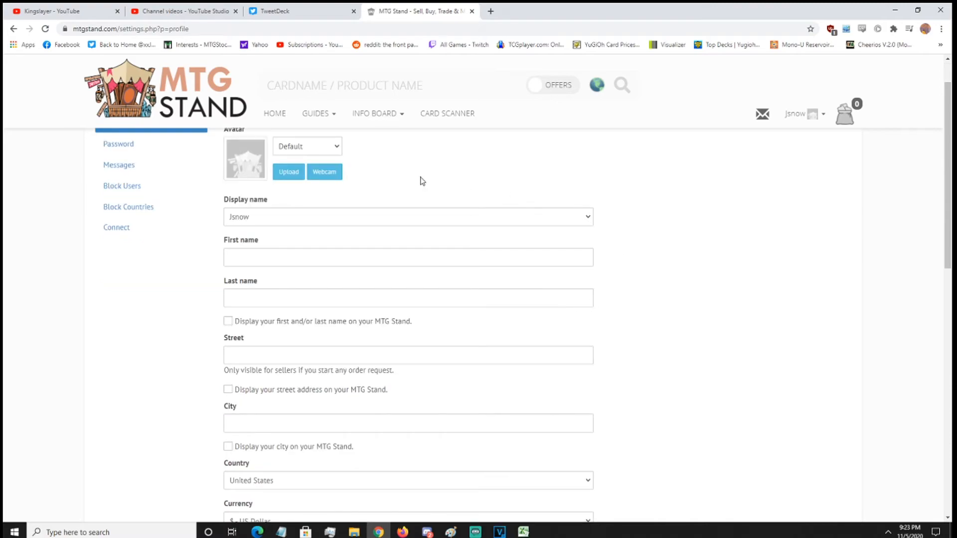
scroll("down", 3)
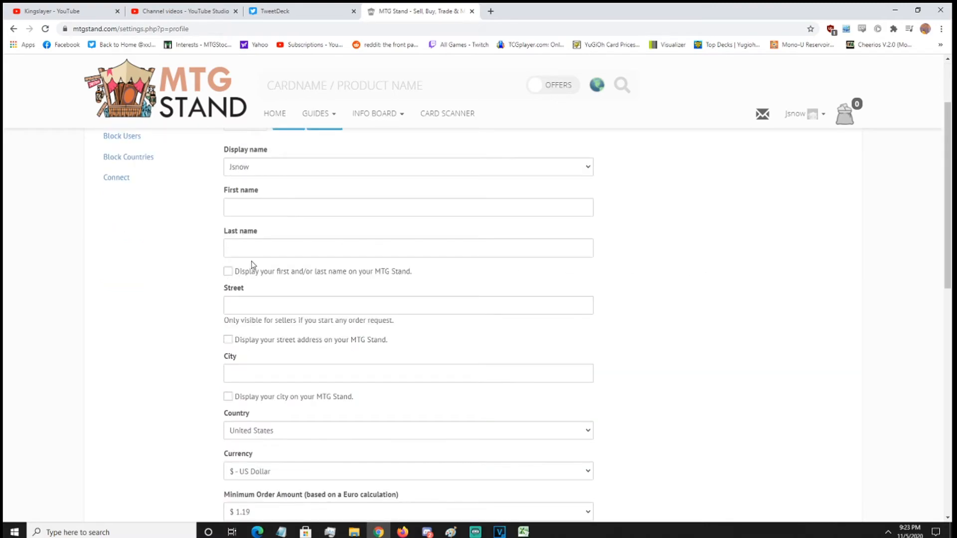
mouse_move(668, 268)
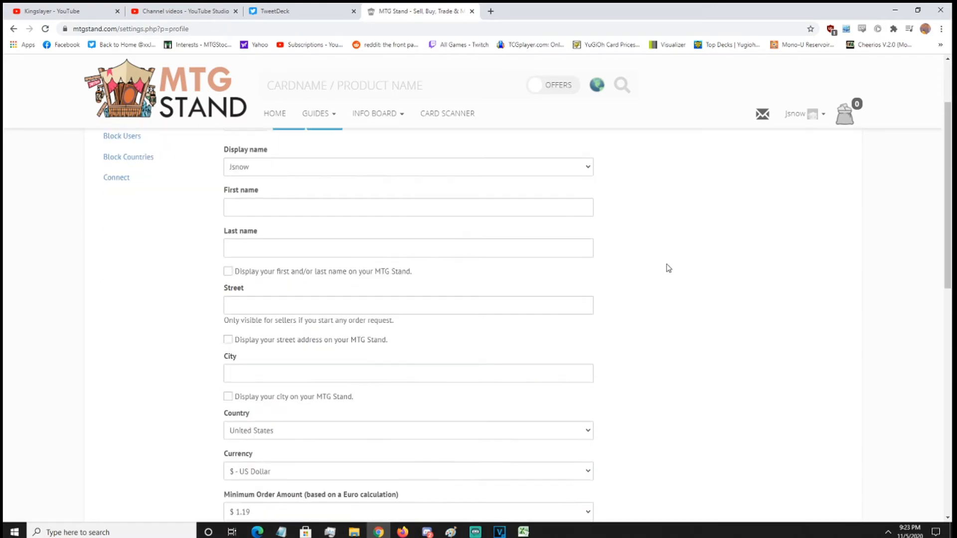
scroll("up", 3)
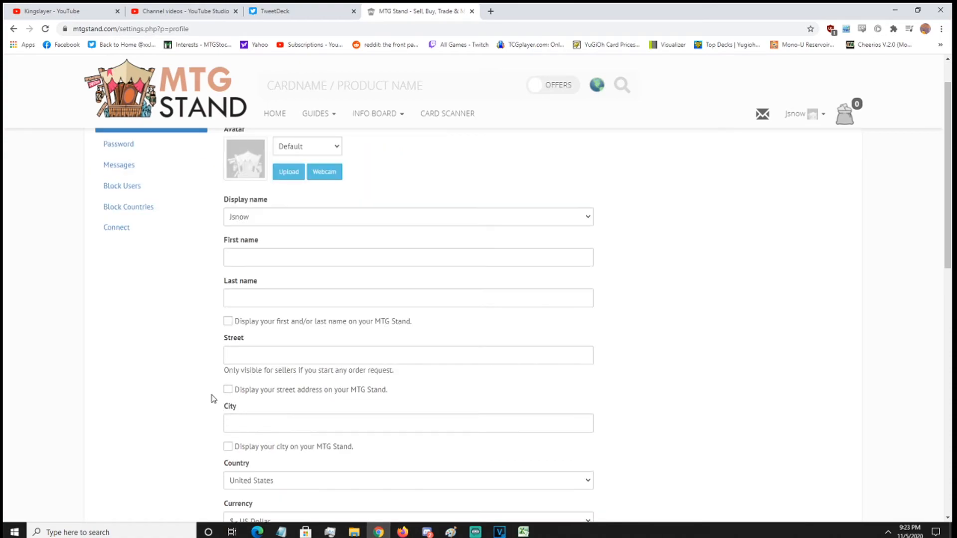
scroll("down", 3)
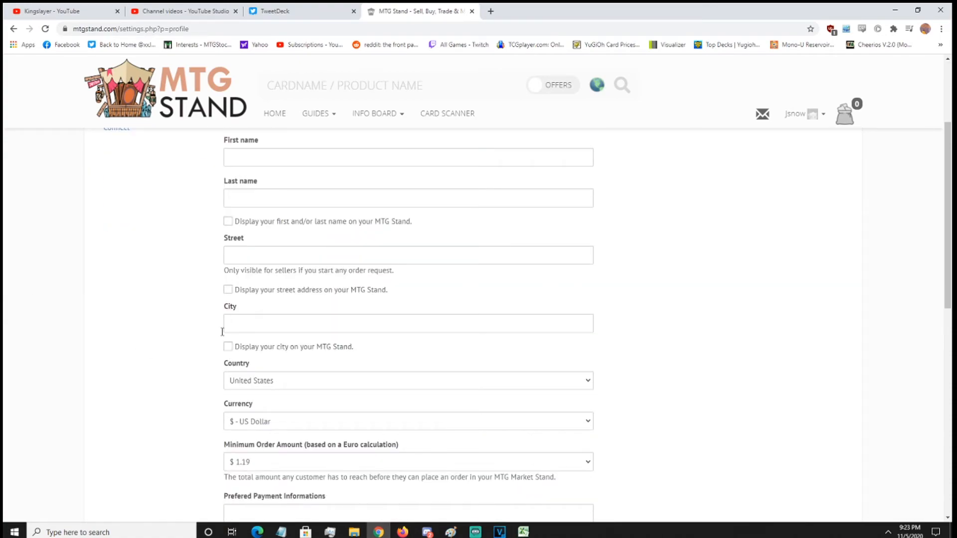
scroll("down", 3)
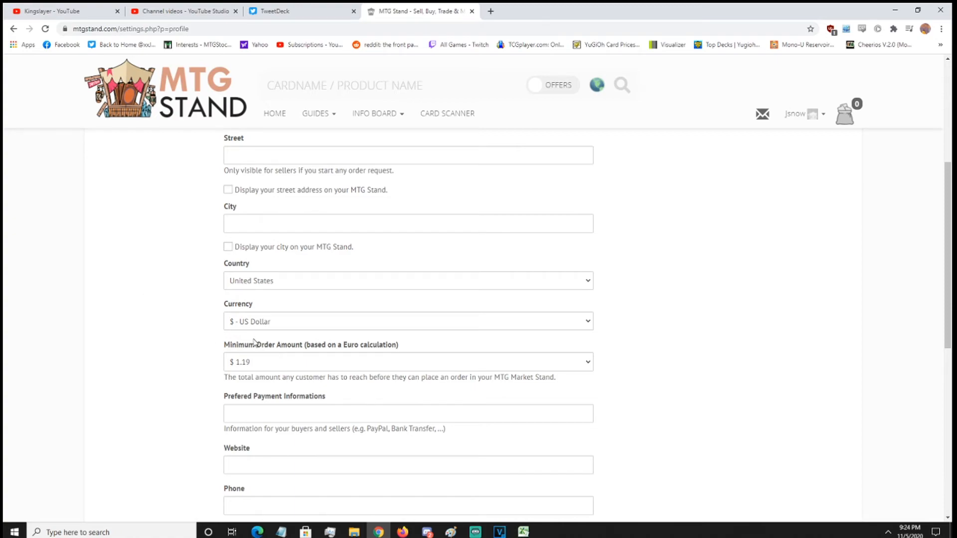
left_click(407, 322)
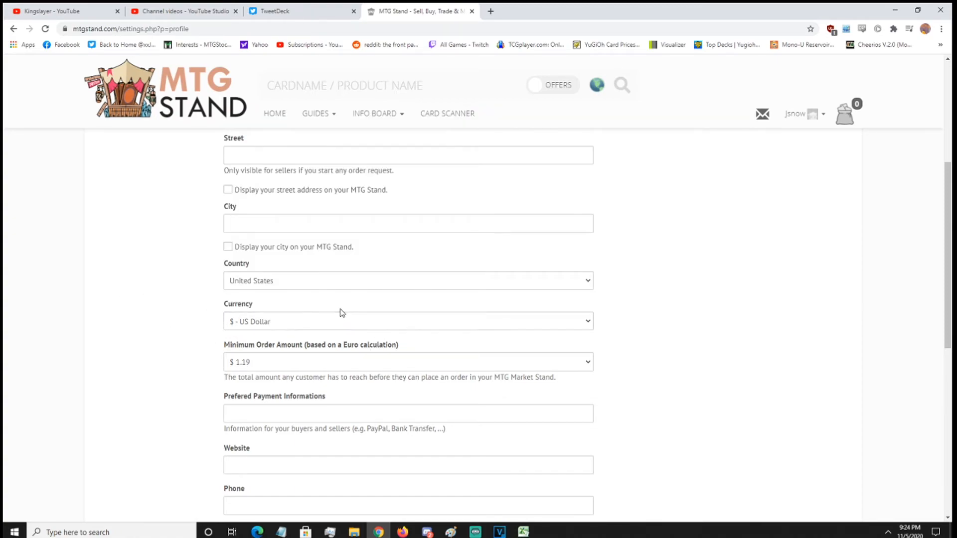
scroll("down", 3)
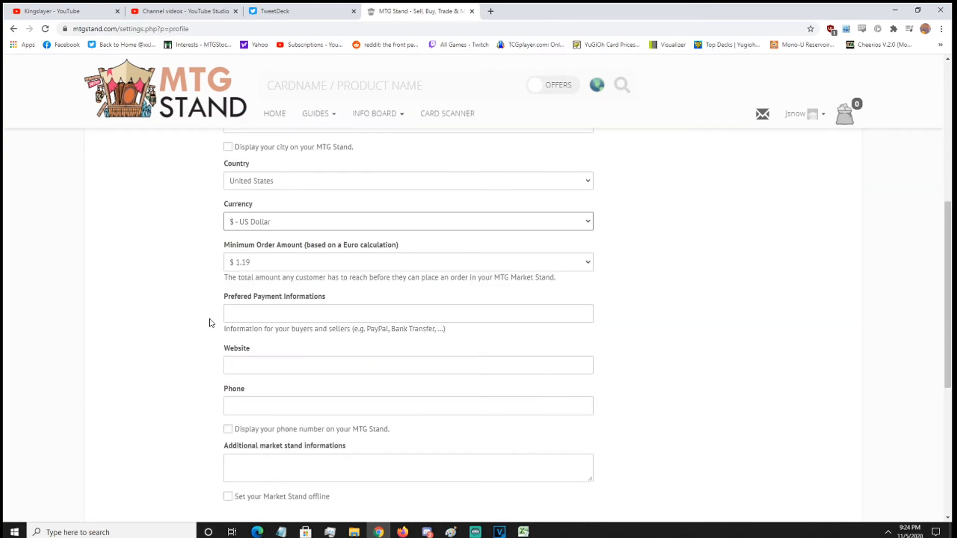
Step: Change the minimum order amount from $1.19, trying $23.71 and settling on $11.86
left_click(408, 262)
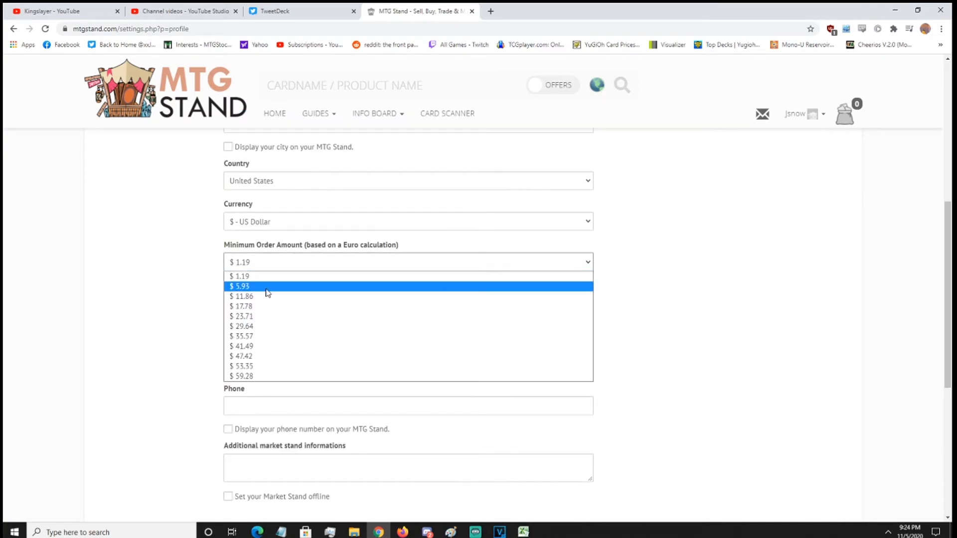
mouse_move(264, 278)
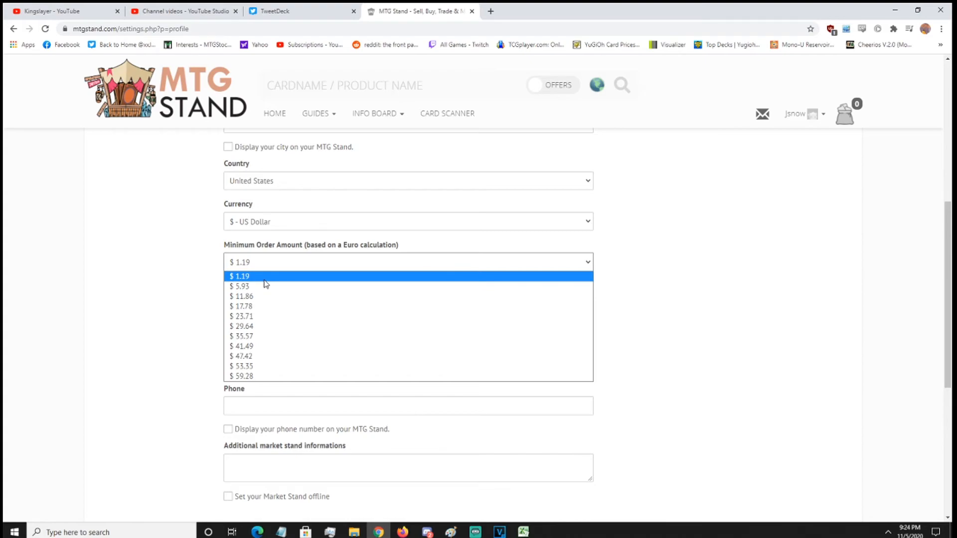
mouse_move(244, 366)
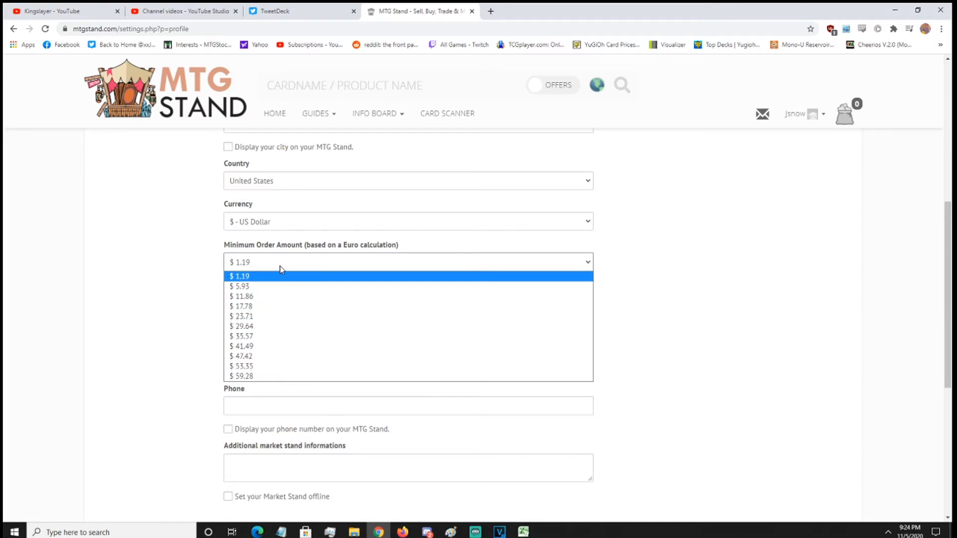
mouse_move(300, 287)
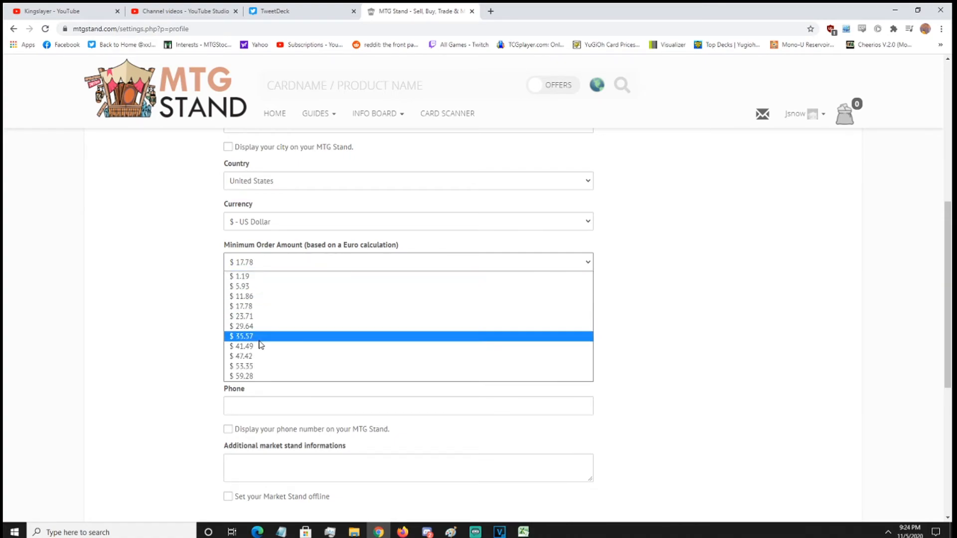
left_click(241, 316)
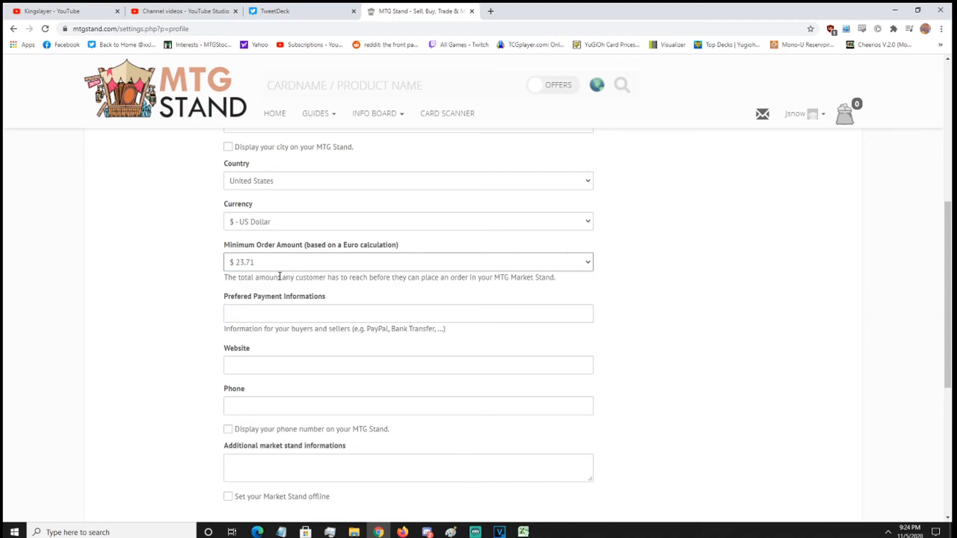
left_click(407, 262)
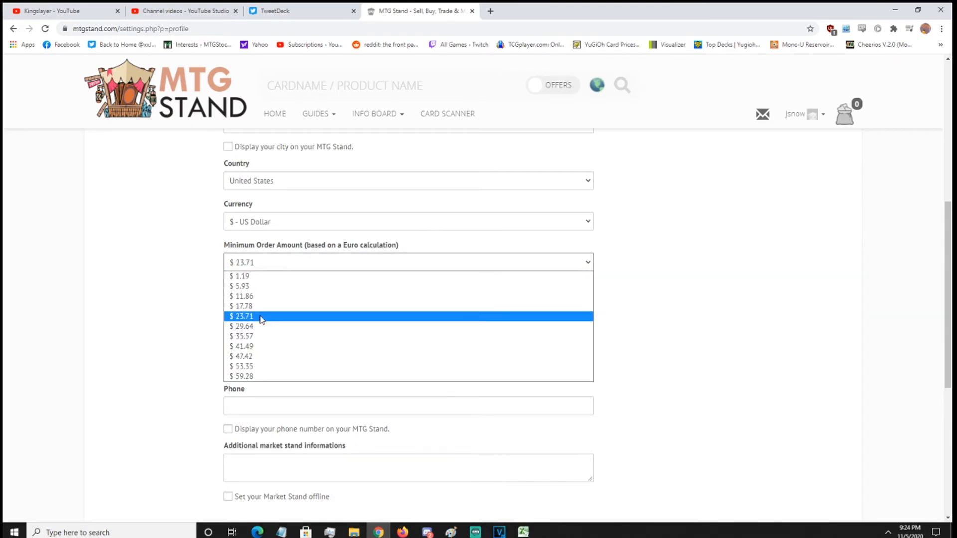
mouse_move(274, 270)
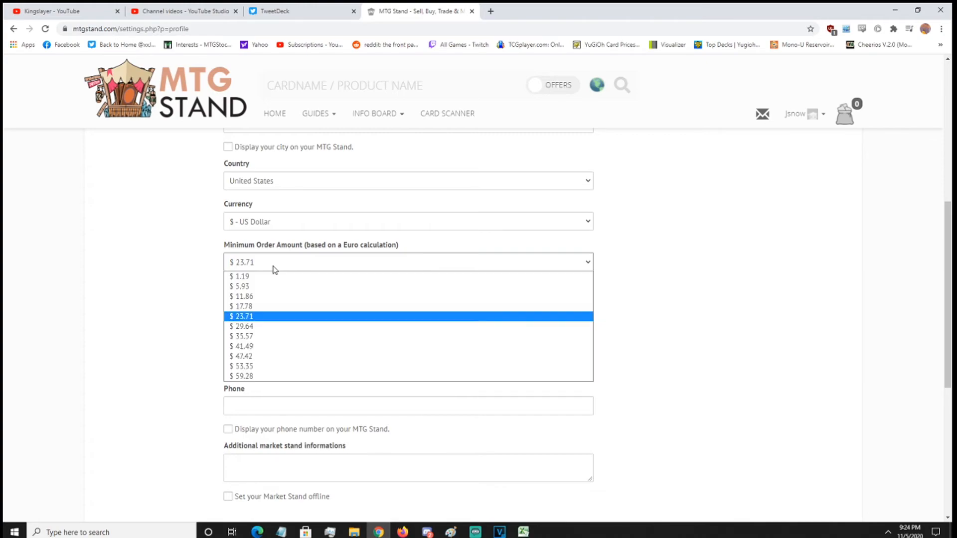
left_click(241, 316)
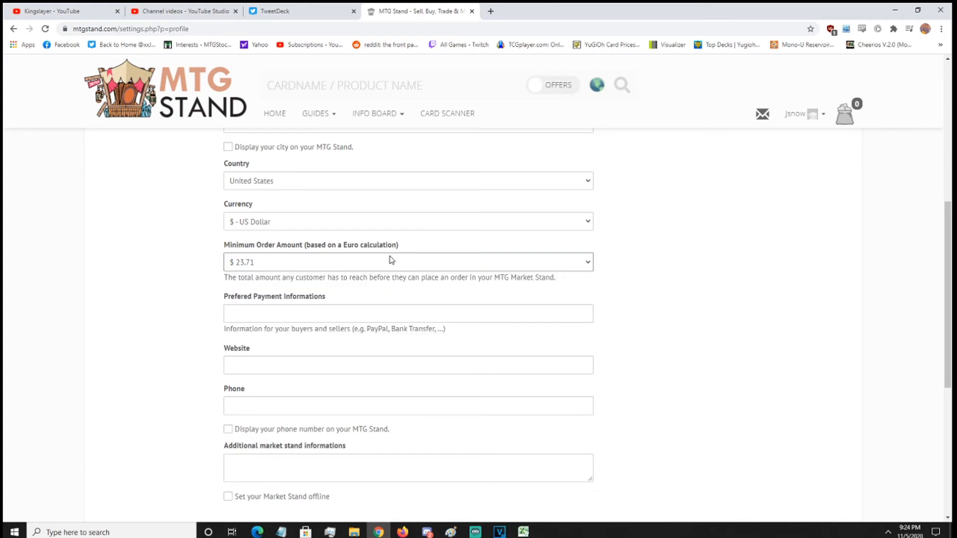
scroll("down", 3)
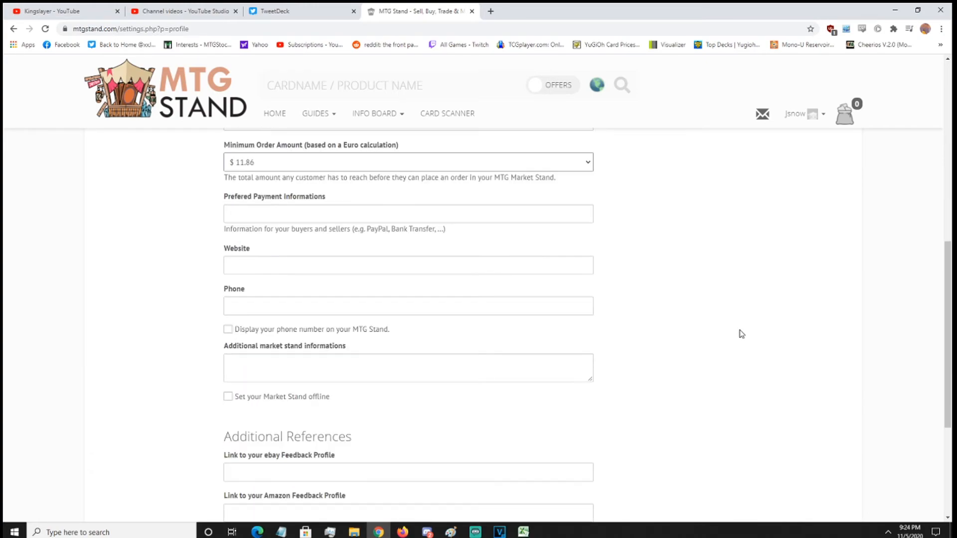
Step: Look over the remaining profile settings, then switch to the Block Users settings page
scroll("up", 3)
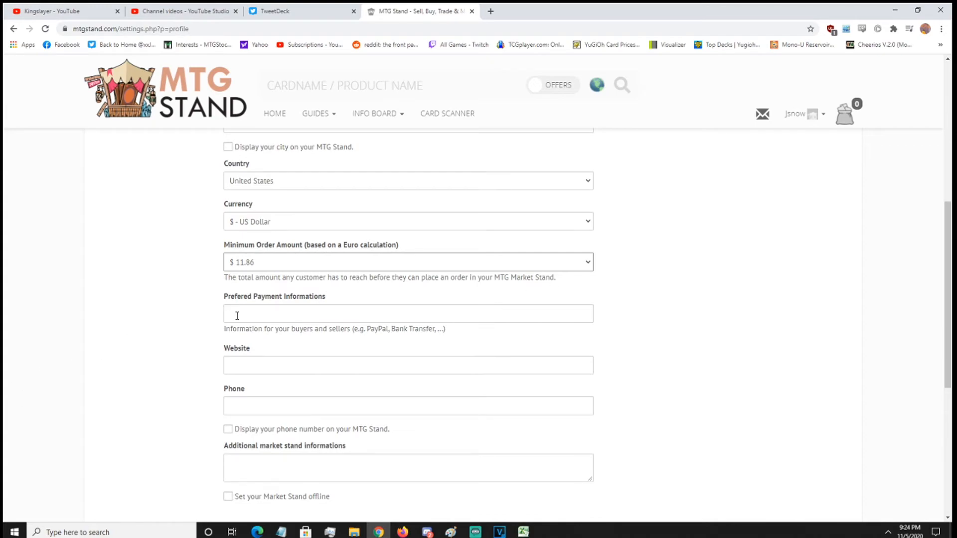
mouse_move(410, 330)
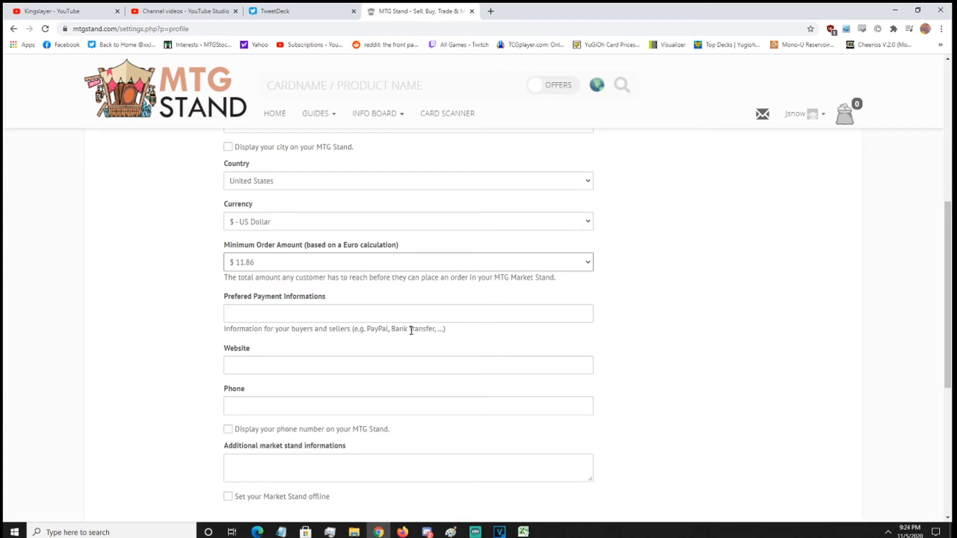
scroll("down", 3)
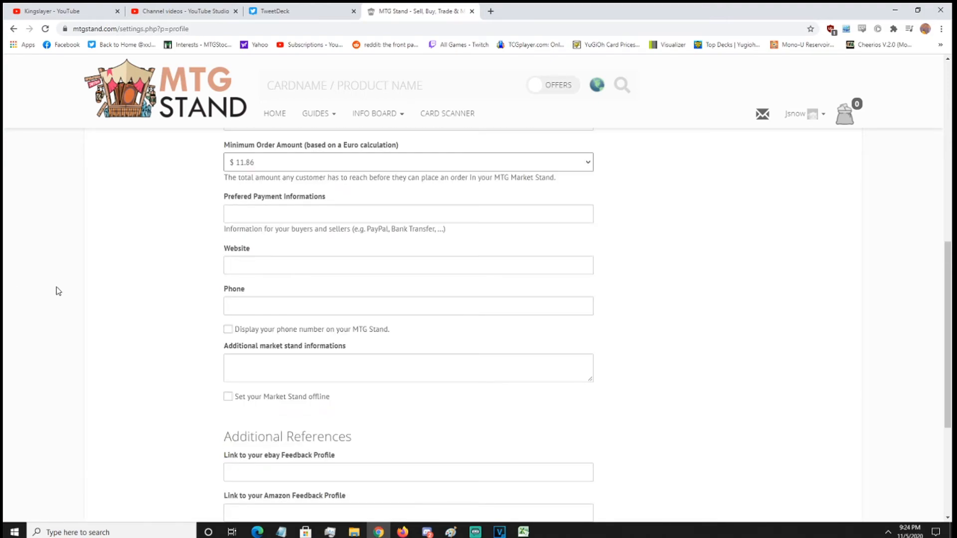
scroll("up", 3)
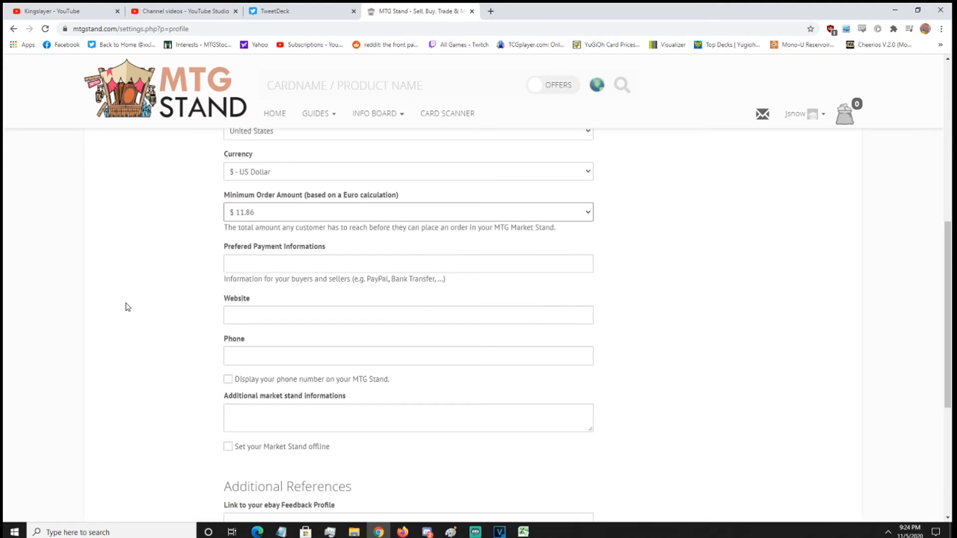
scroll("down", 3)
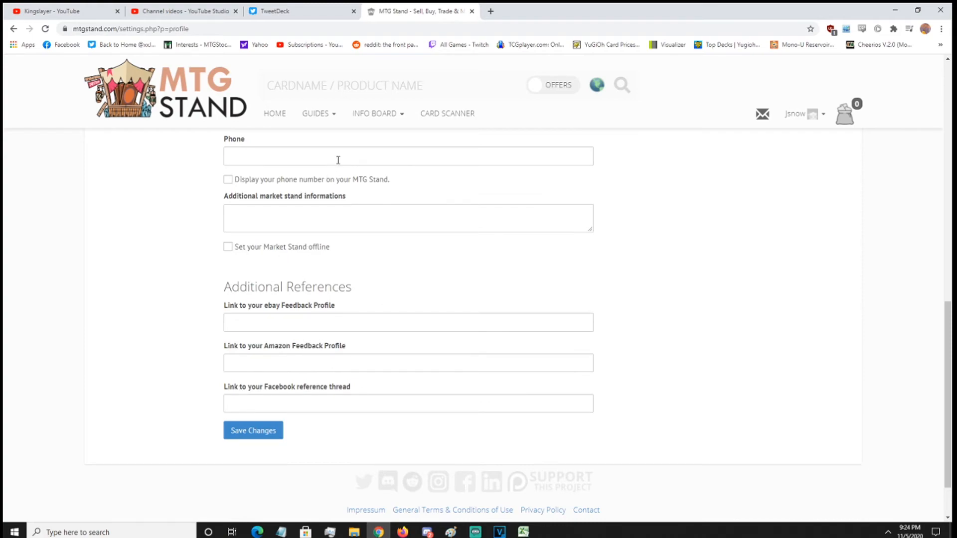
mouse_move(246, 288)
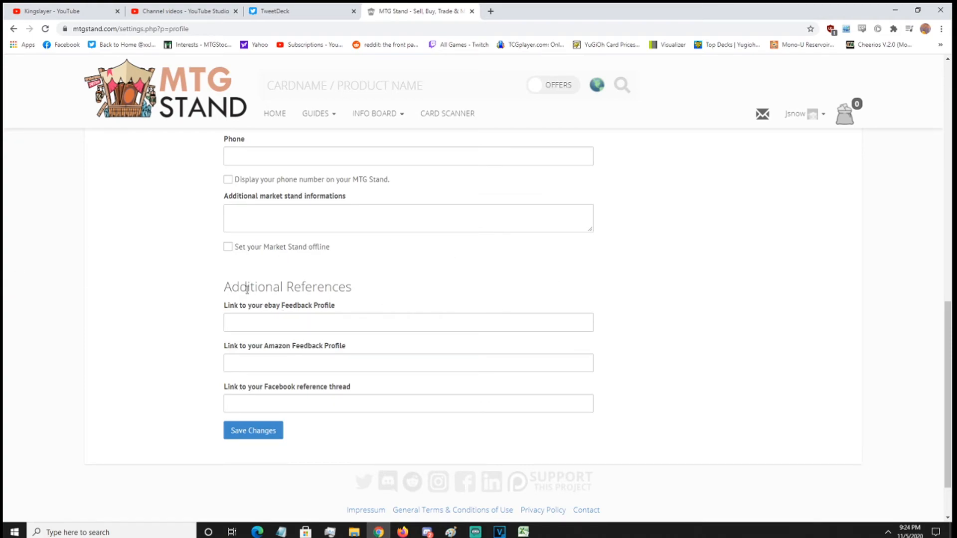
mouse_move(226, 287)
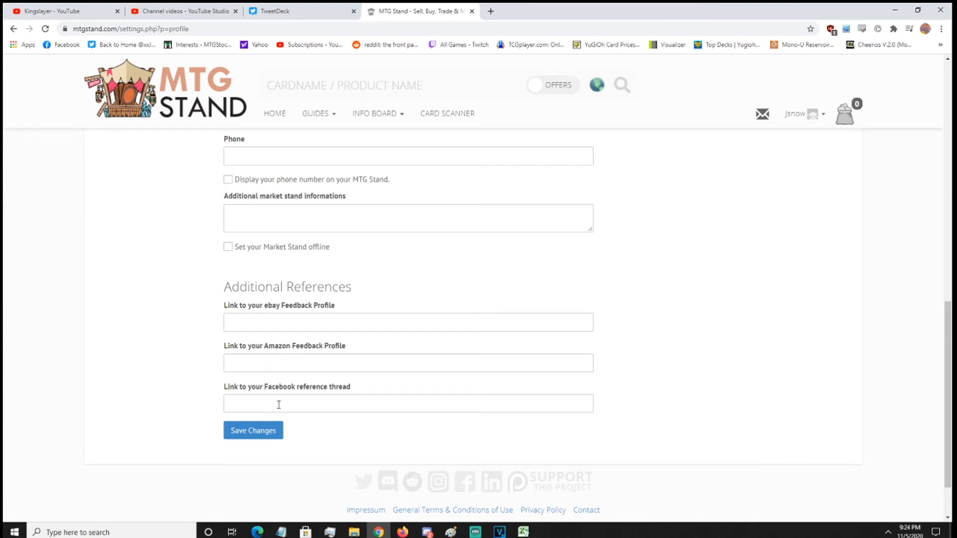
scroll("up", 3)
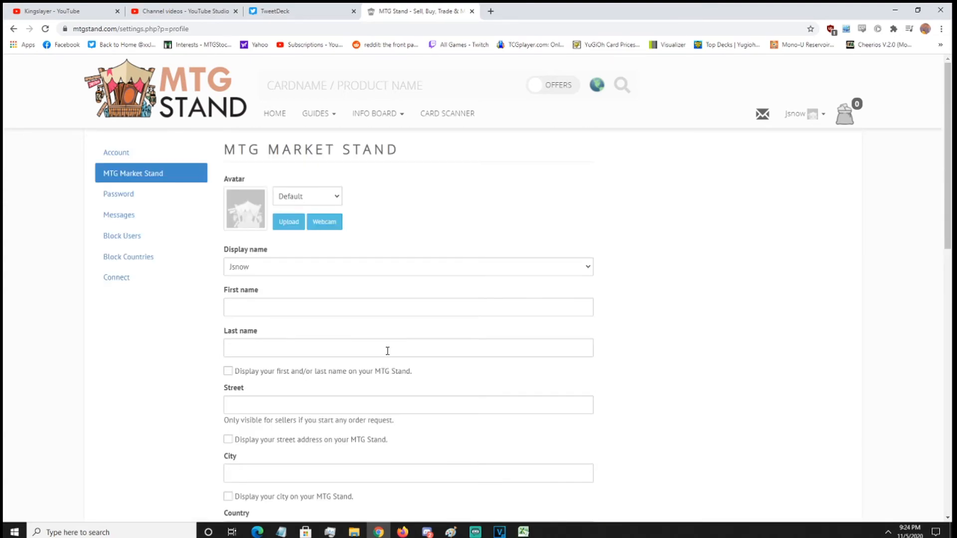
mouse_move(133, 241)
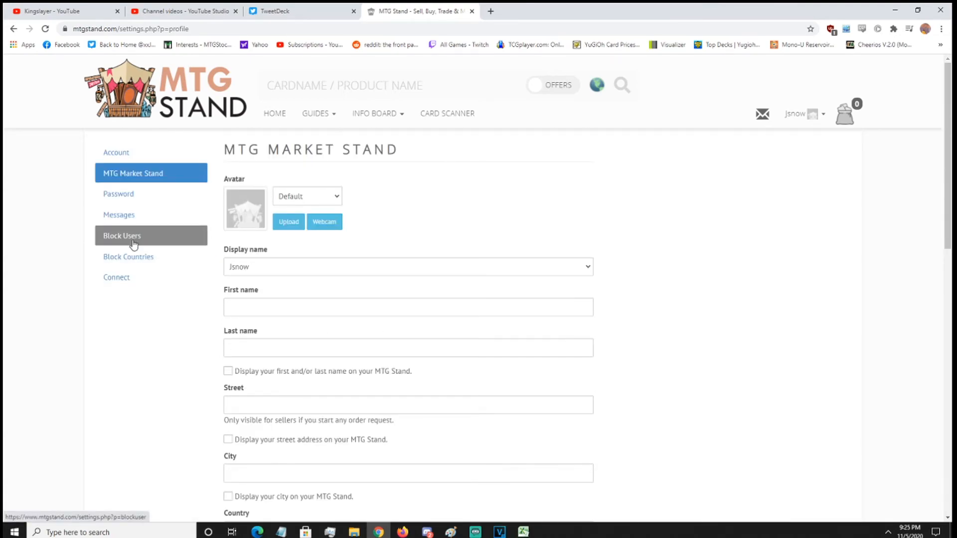
left_click(122, 236)
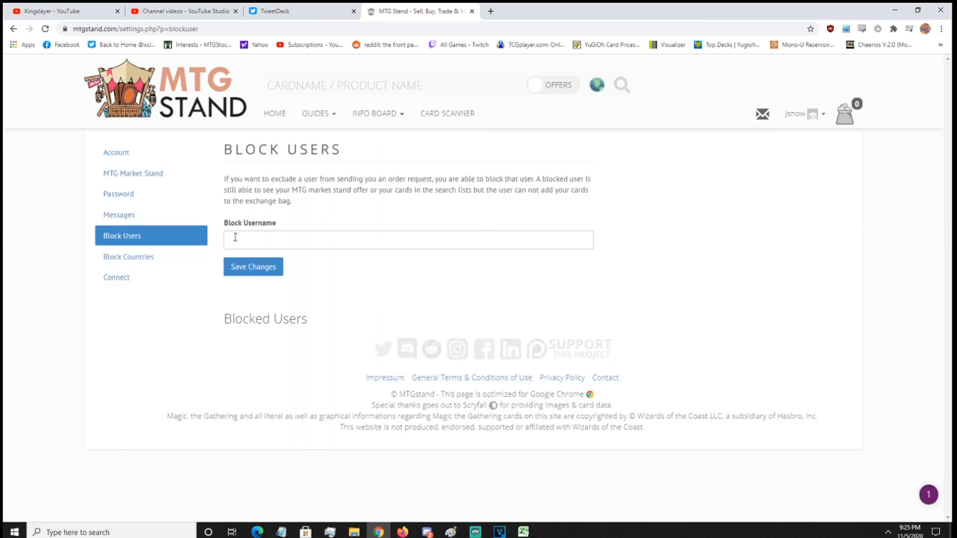
Step: Go to Block Countries and view the country list, leaving Argentina preselected and none blocked
left_click(128, 256)
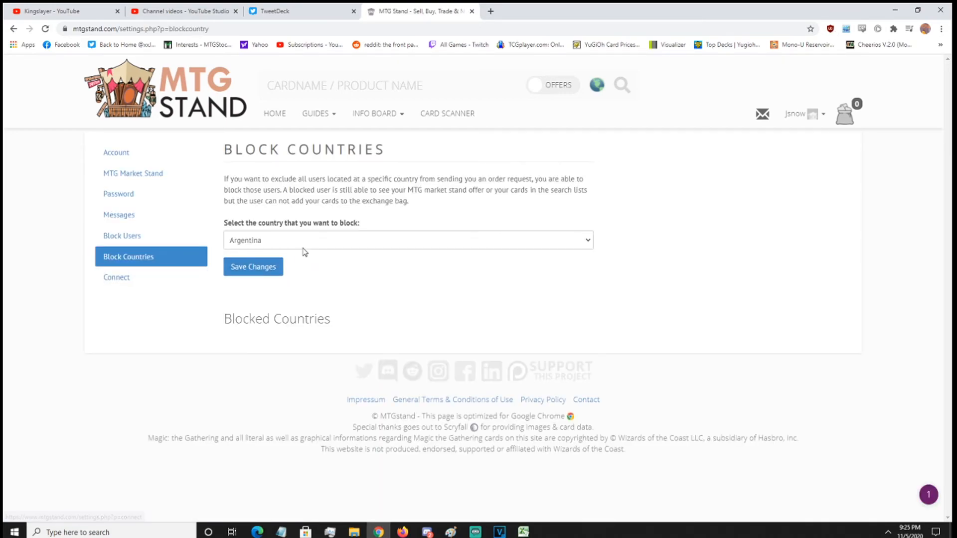
left_click(406, 241)
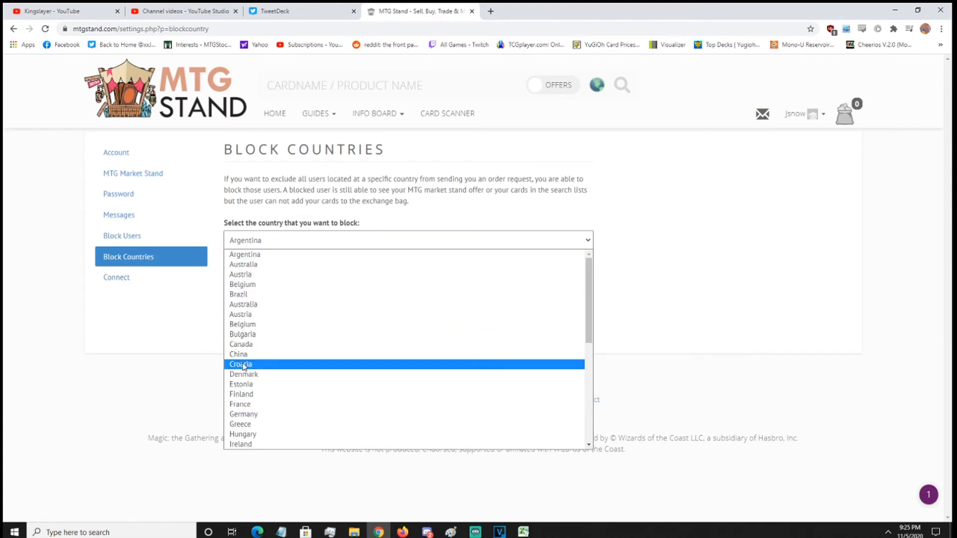
mouse_move(299, 374)
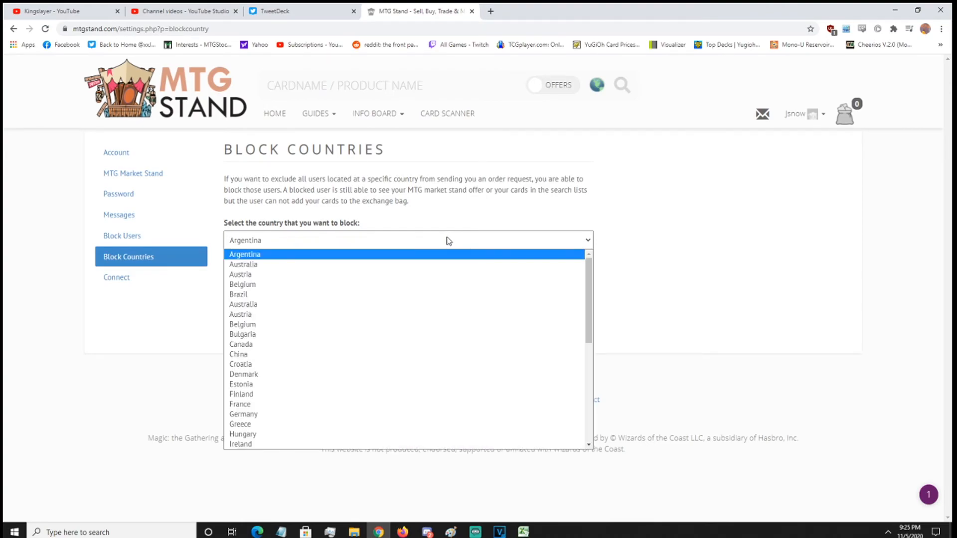
left_click(245, 254)
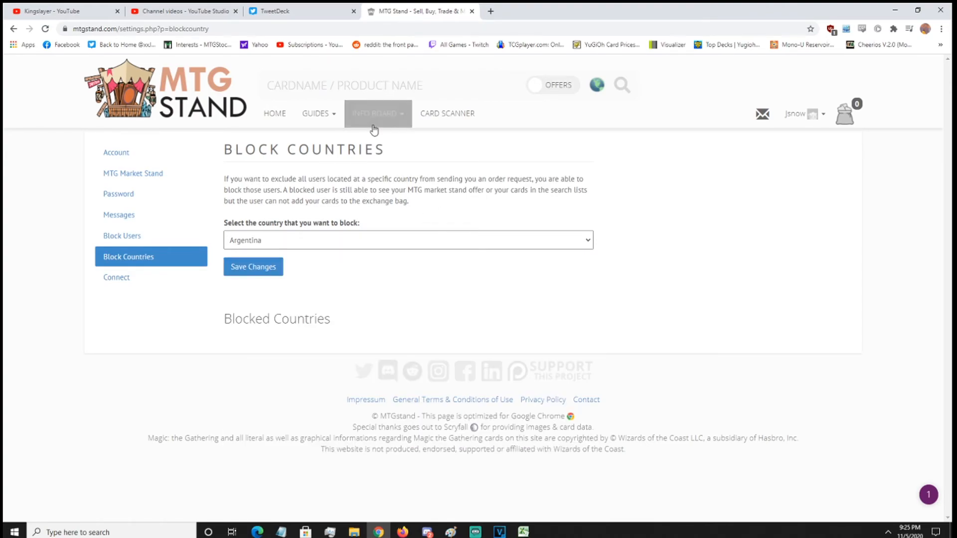
Step: Reach the Market Stands directory from the Info Board and scroll through the 67 seller stands
left_click(377, 114)
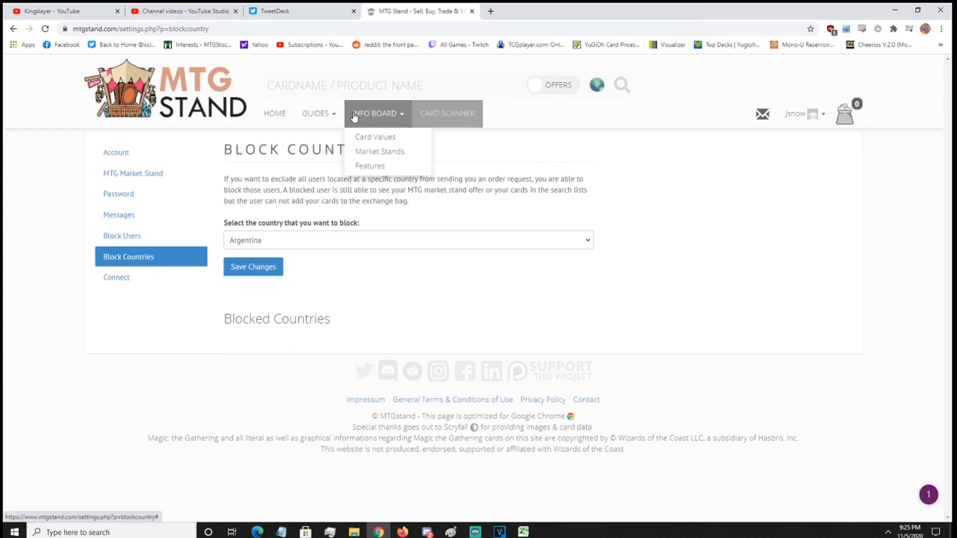
left_click(380, 152)
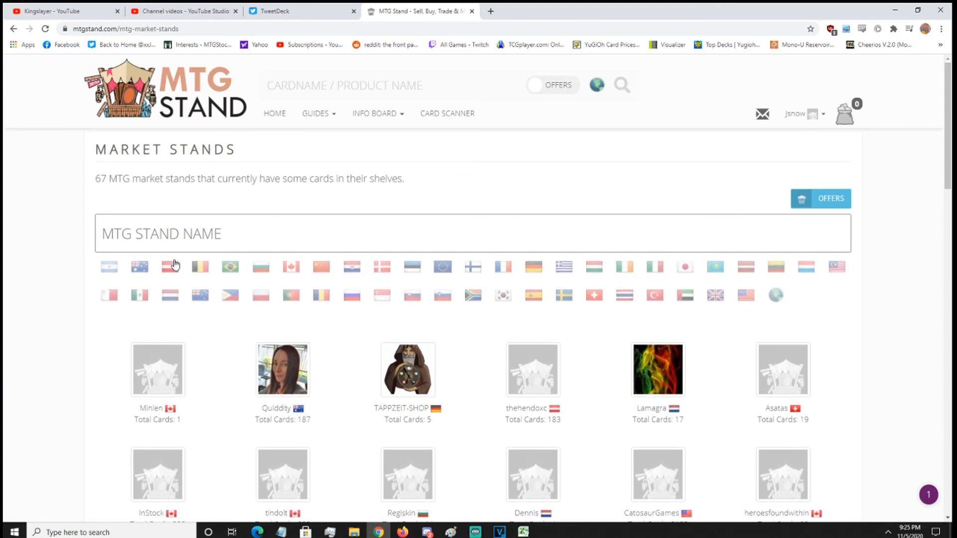
scroll("down", 3)
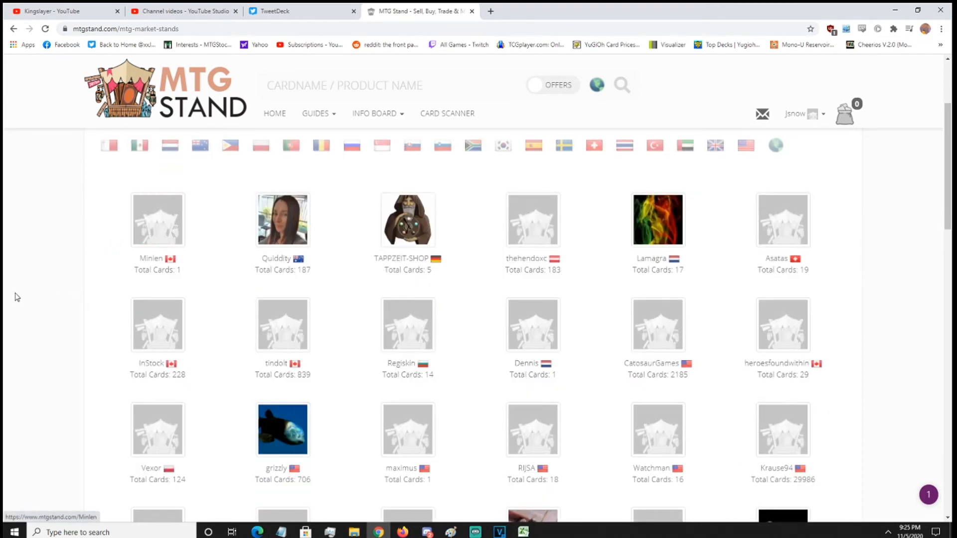
scroll("up", 3)
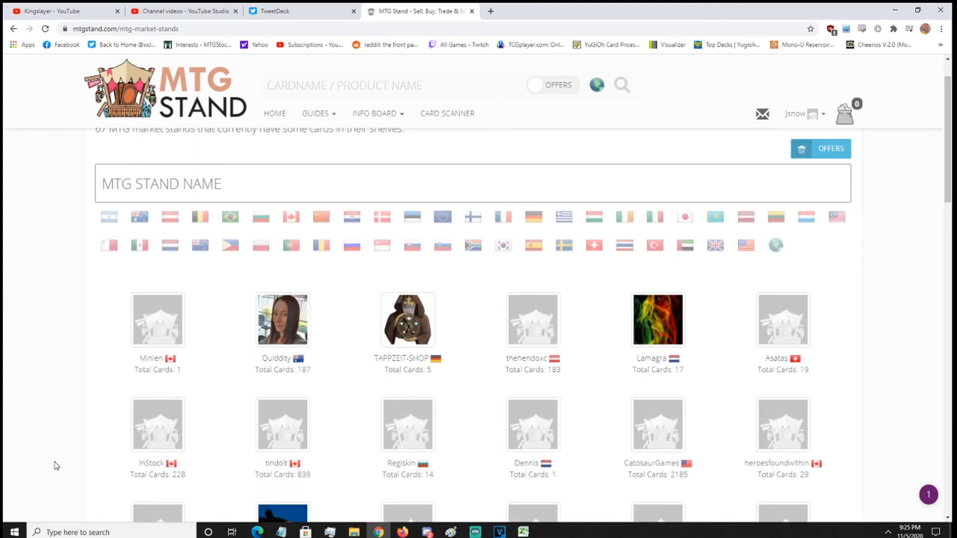
scroll("down", 3)
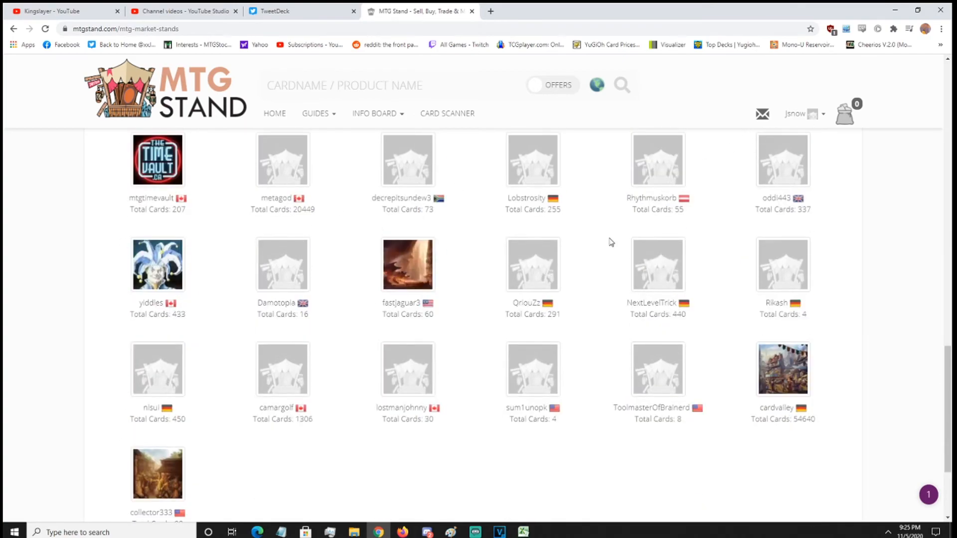
scroll("down", 3)
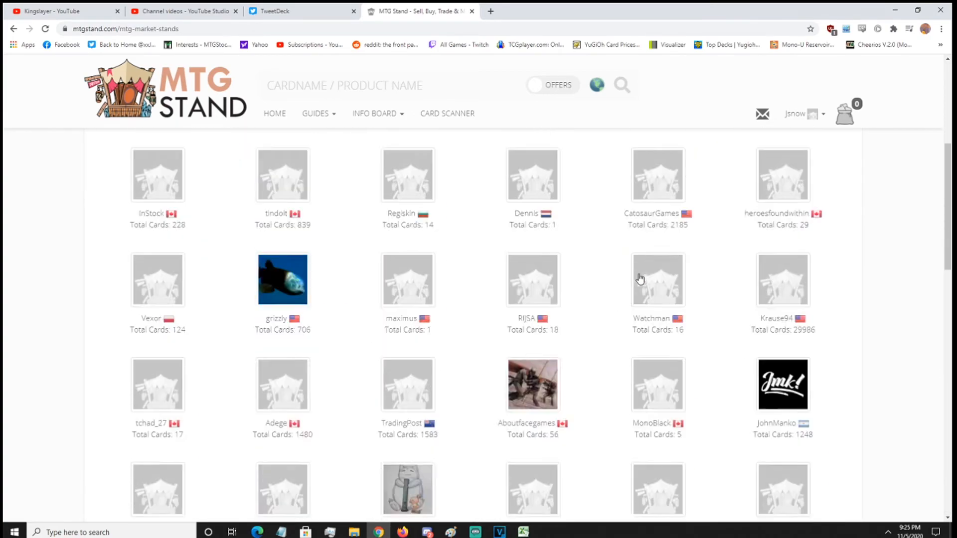
scroll("up", 3)
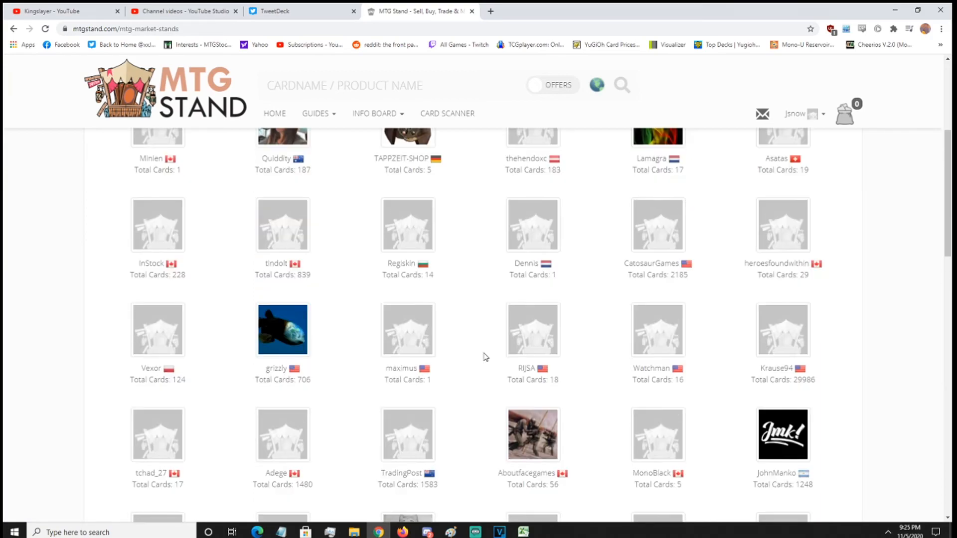
scroll("down", 3)
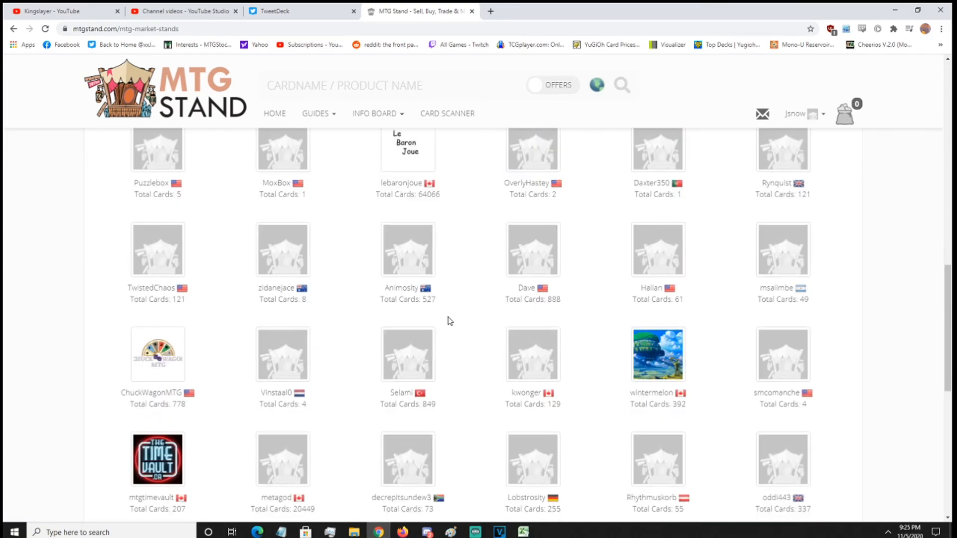
scroll("down", 3)
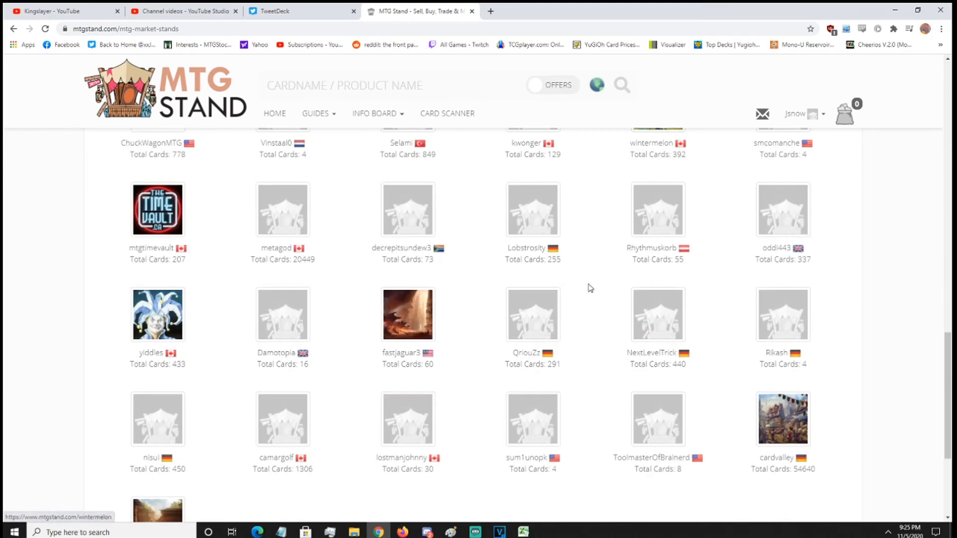
scroll("up", 3)
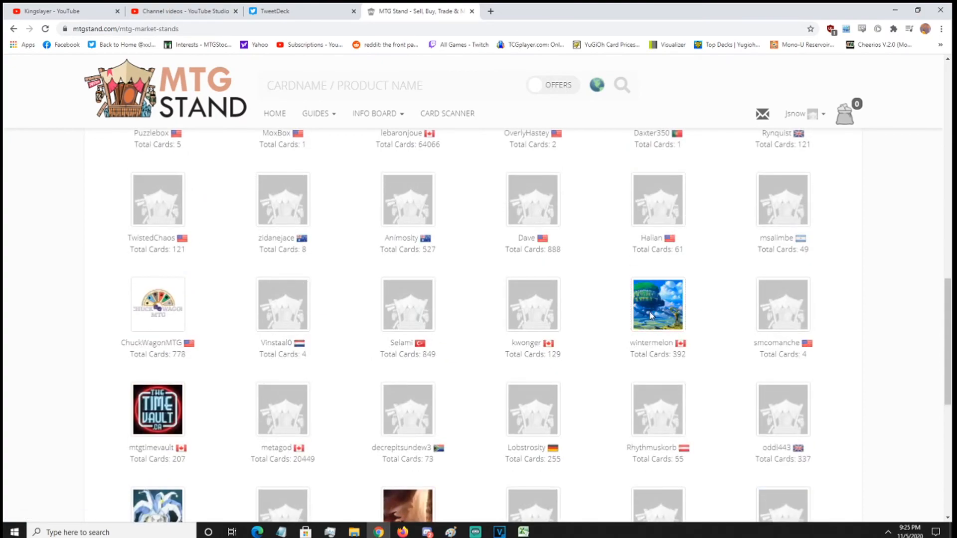
Step: Enter Wintermelon's Canadian stand with 392 cards and look over its summary
left_click(657, 305)
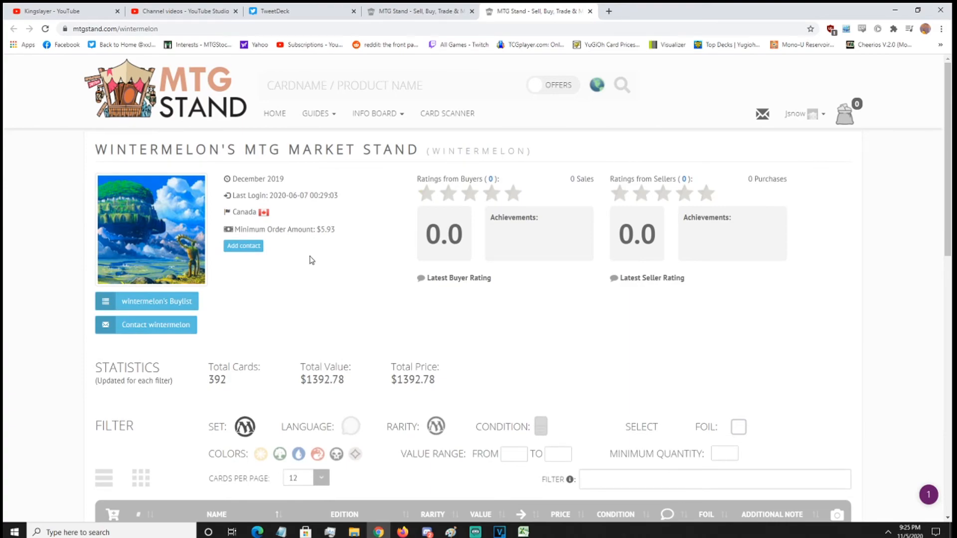
mouse_move(333, 290)
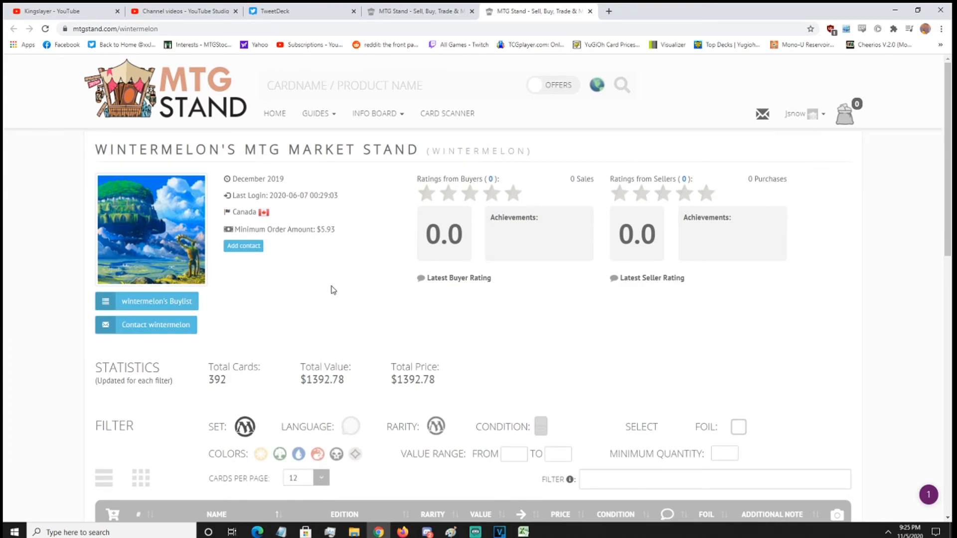
mouse_move(513, 194)
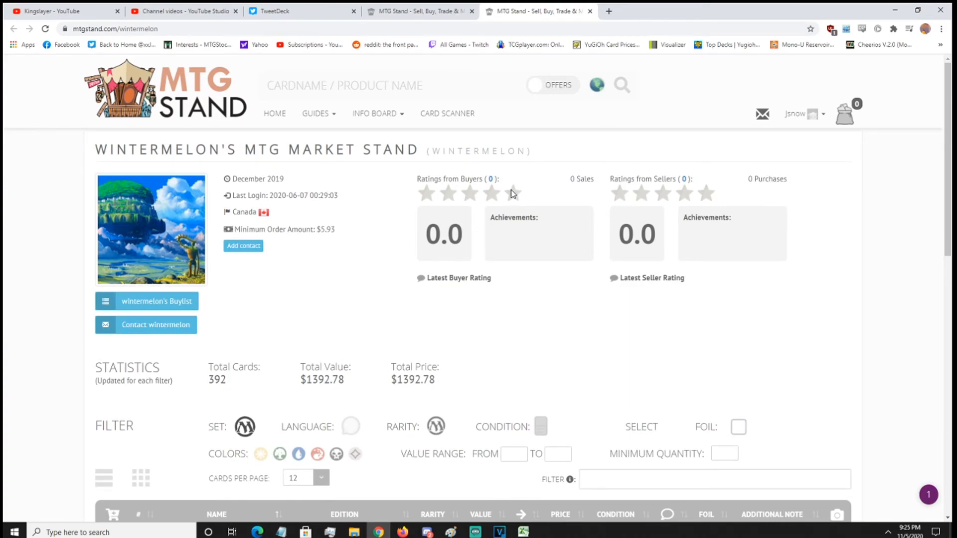
scroll("down", 3)
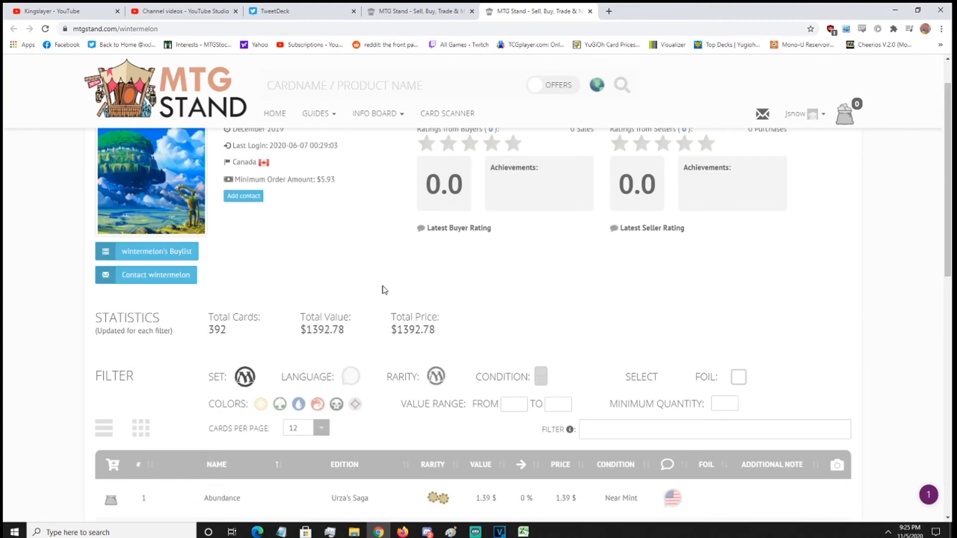
scroll("up", 3)
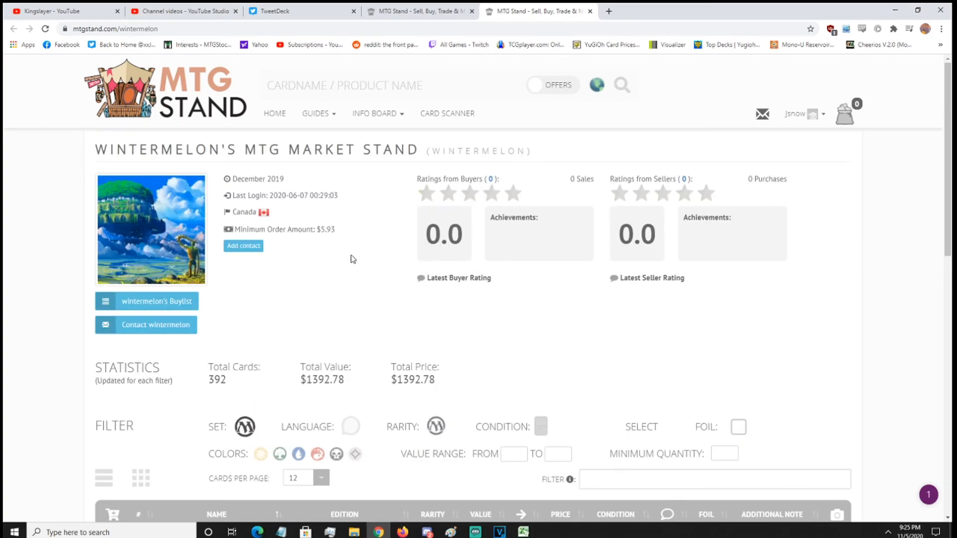
mouse_move(311, 192)
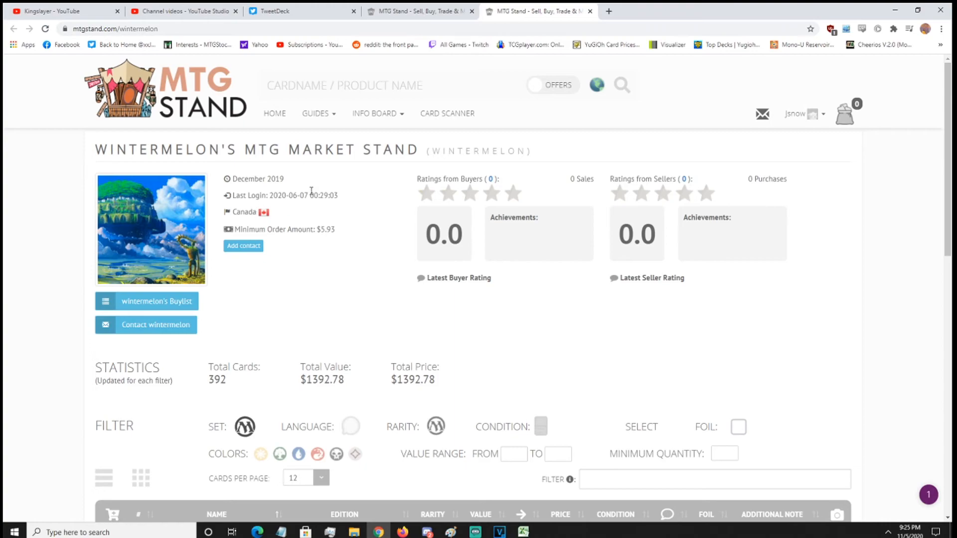
mouse_move(353, 251)
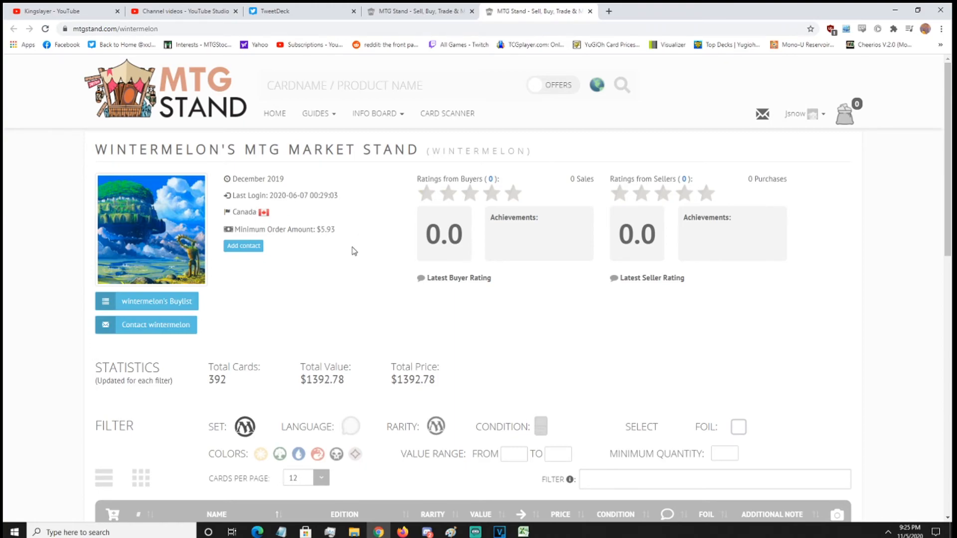
scroll("down", 3)
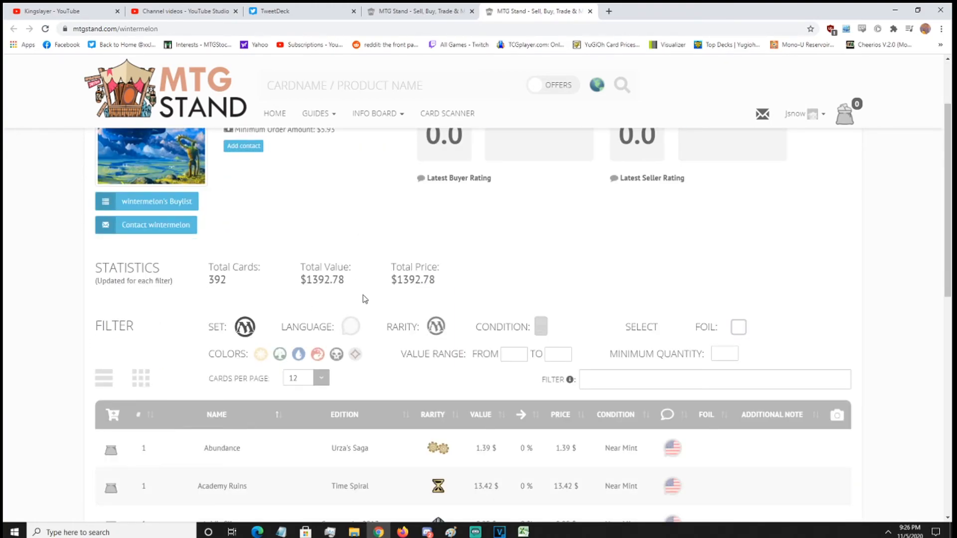
scroll("down", 3)
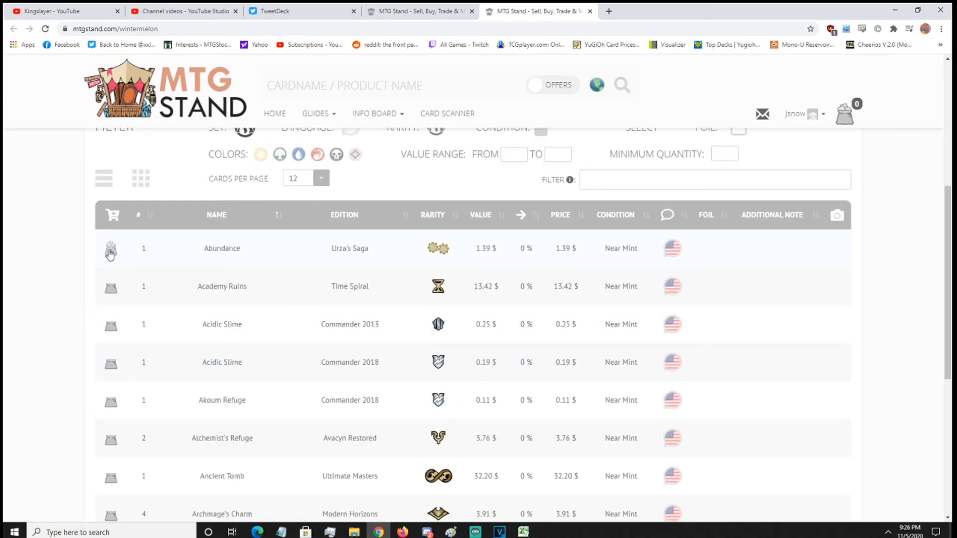
mouse_move(222, 248)
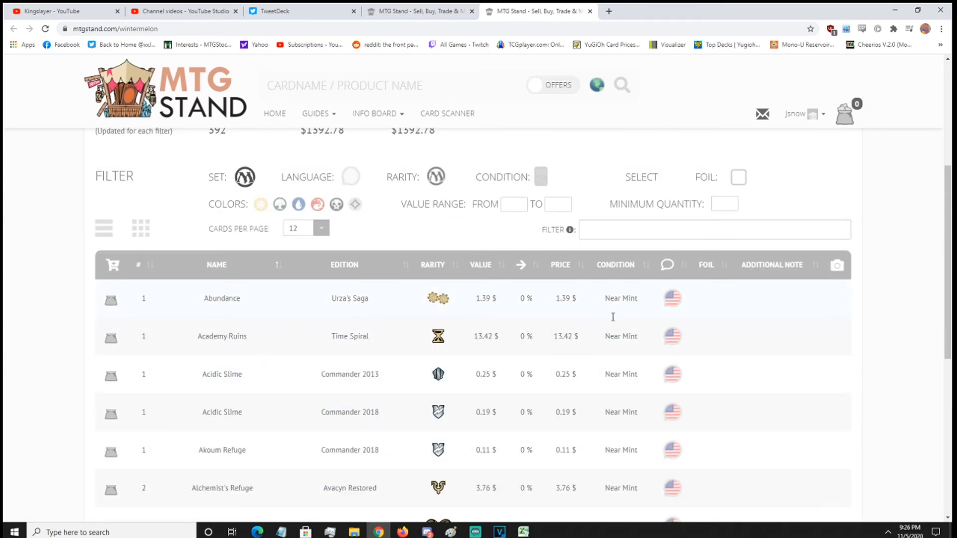
scroll("up", 3)
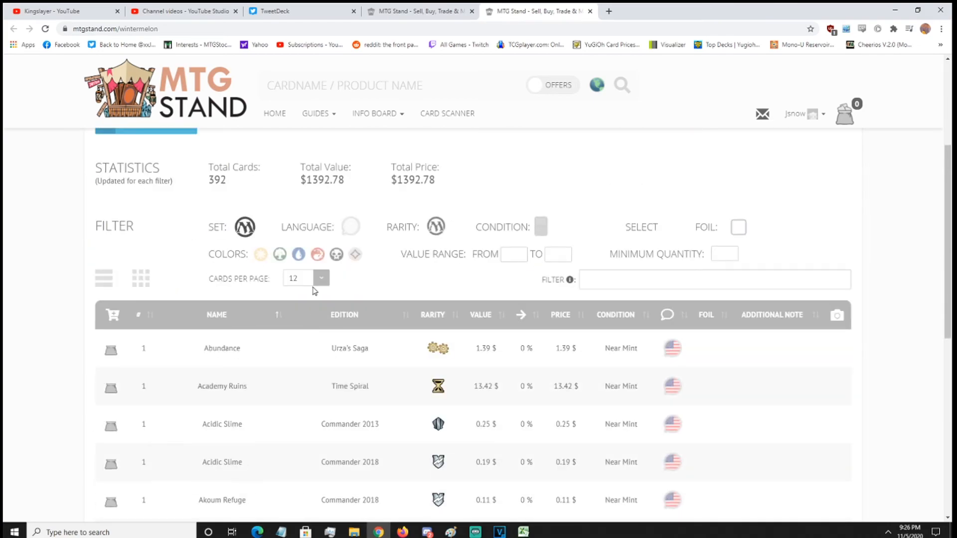
scroll("up", 3)
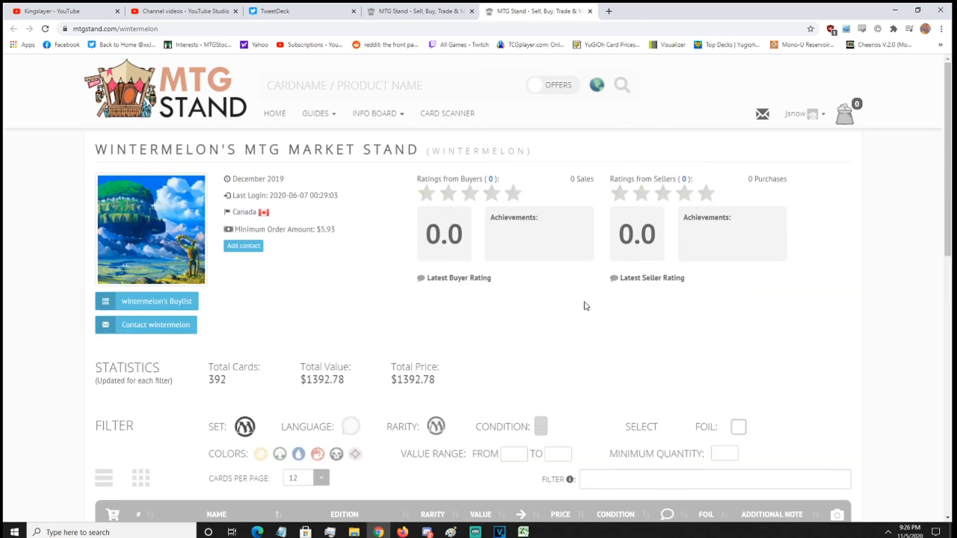
Step: Browse the stand's card table of 323 different cards, then bring up the username's account options
left_click(157, 302)
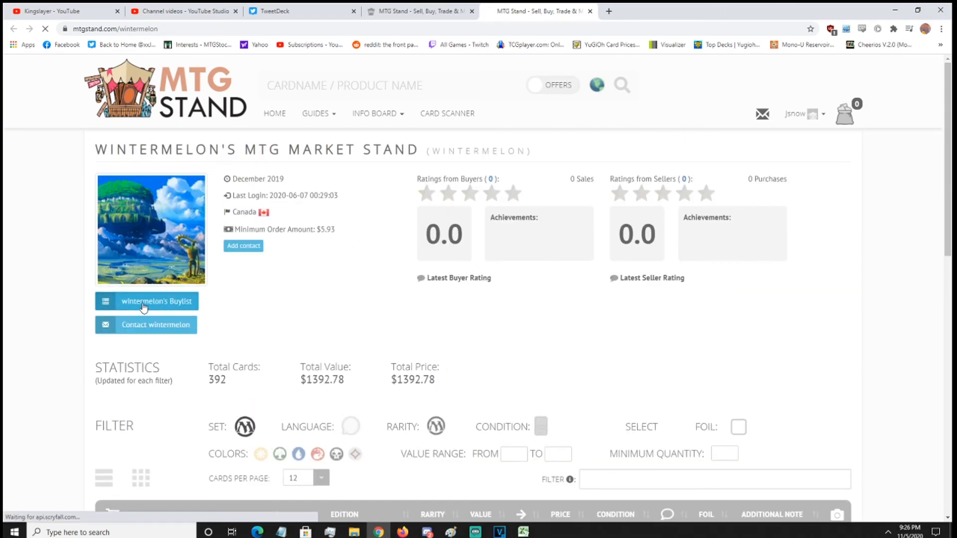
left_click(157, 301)
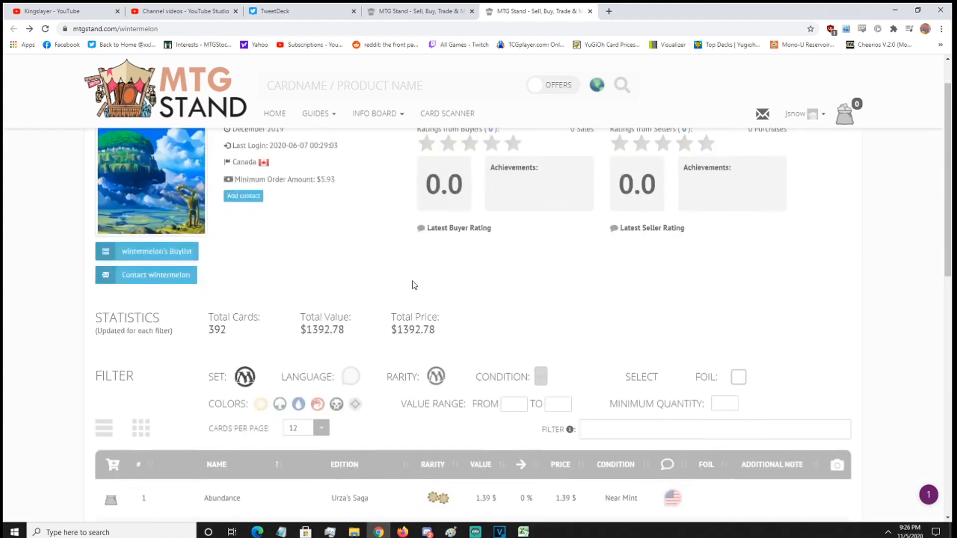
scroll("up", 3)
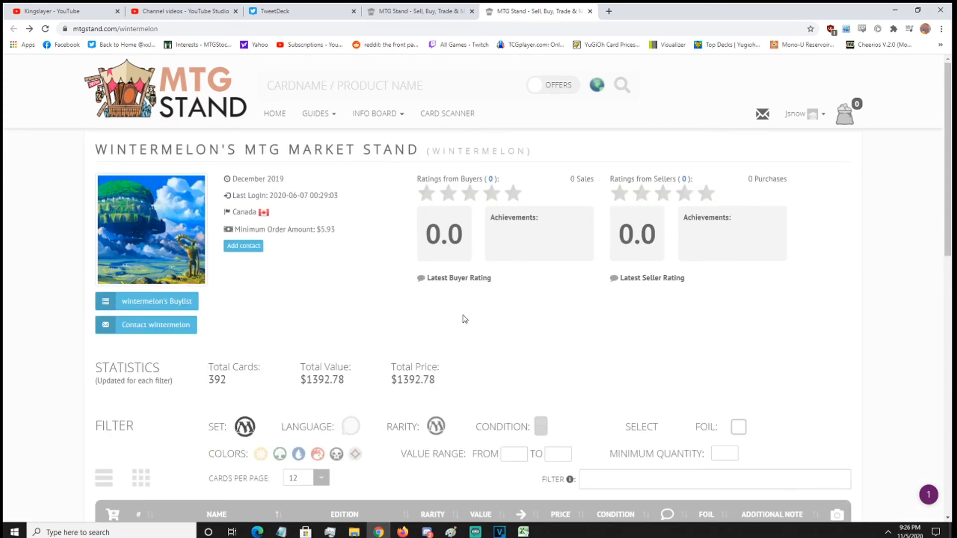
mouse_move(381, 334)
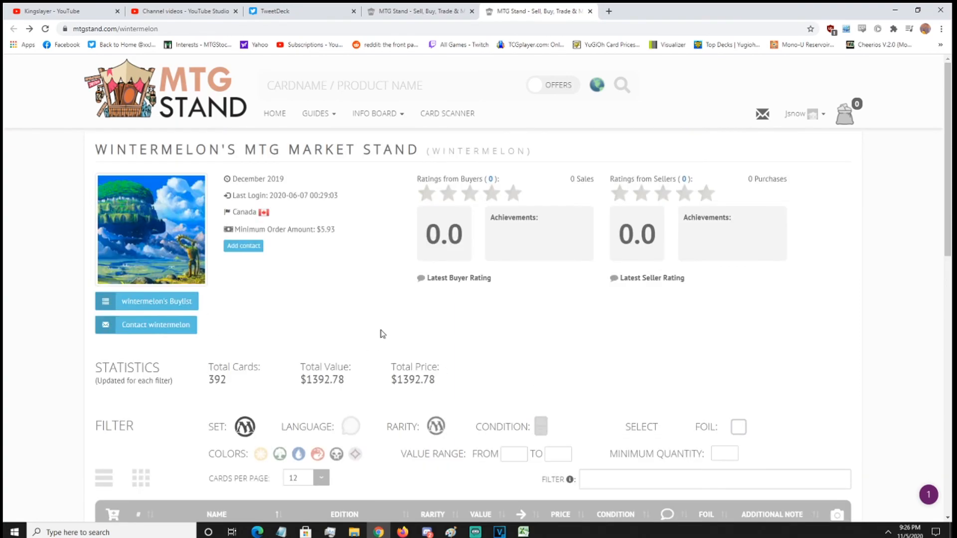
mouse_move(403, 336)
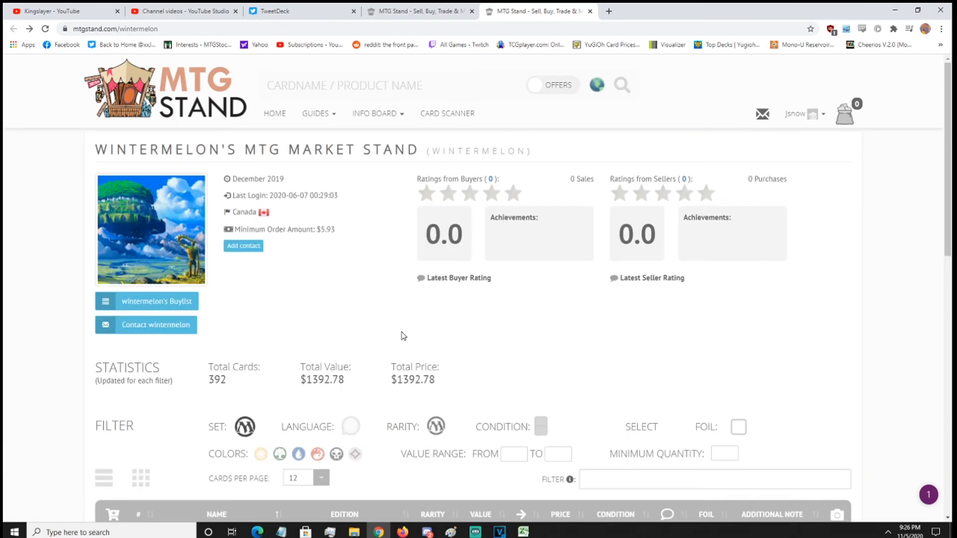
scroll("down", 3)
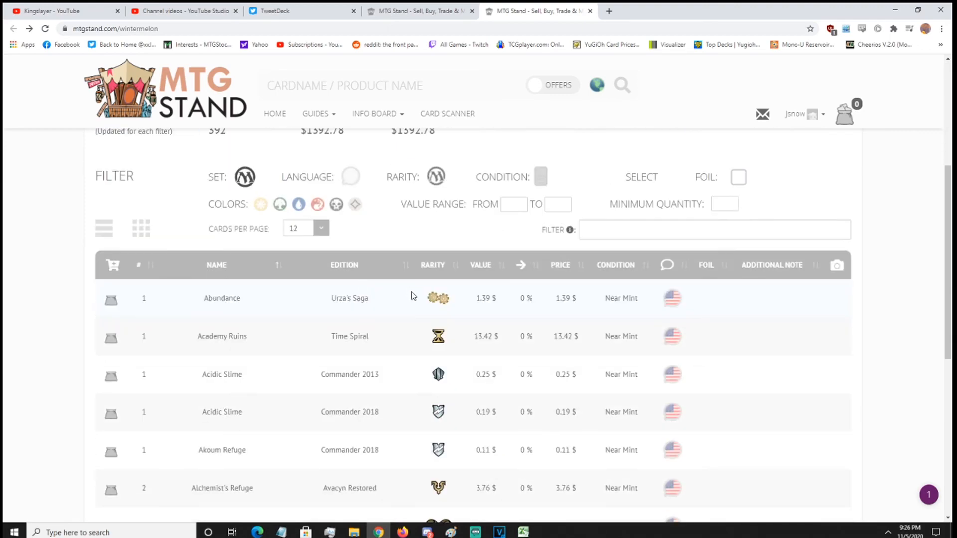
scroll("up", 3)
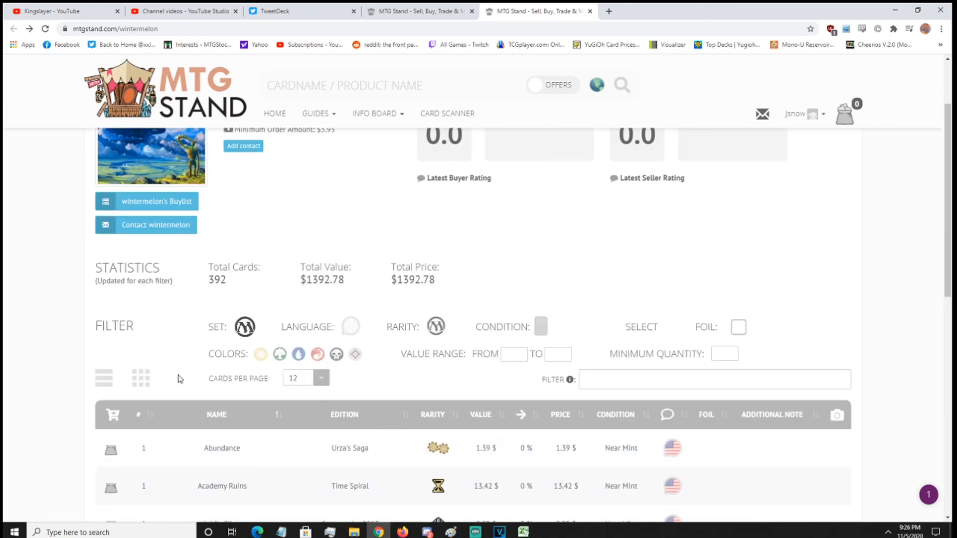
scroll("up", 3)
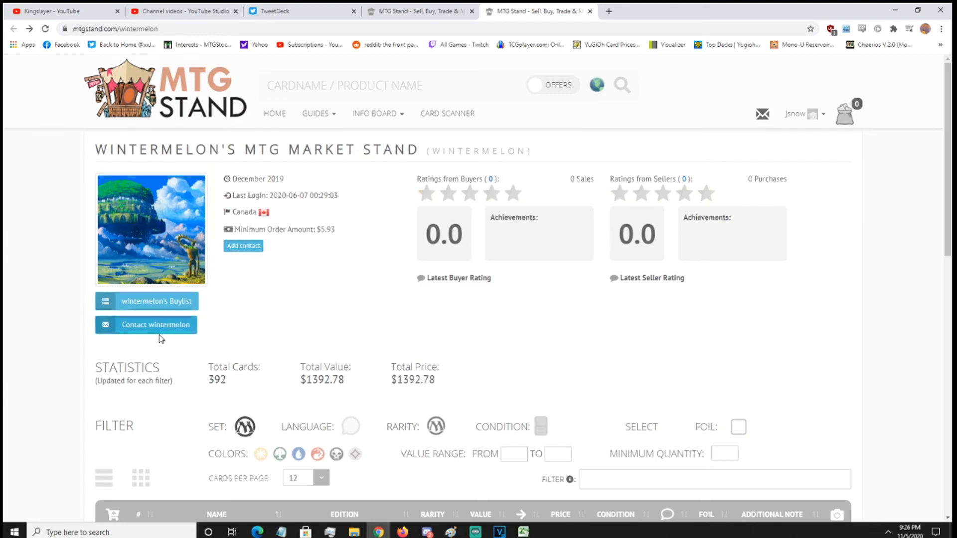
mouse_move(128, 254)
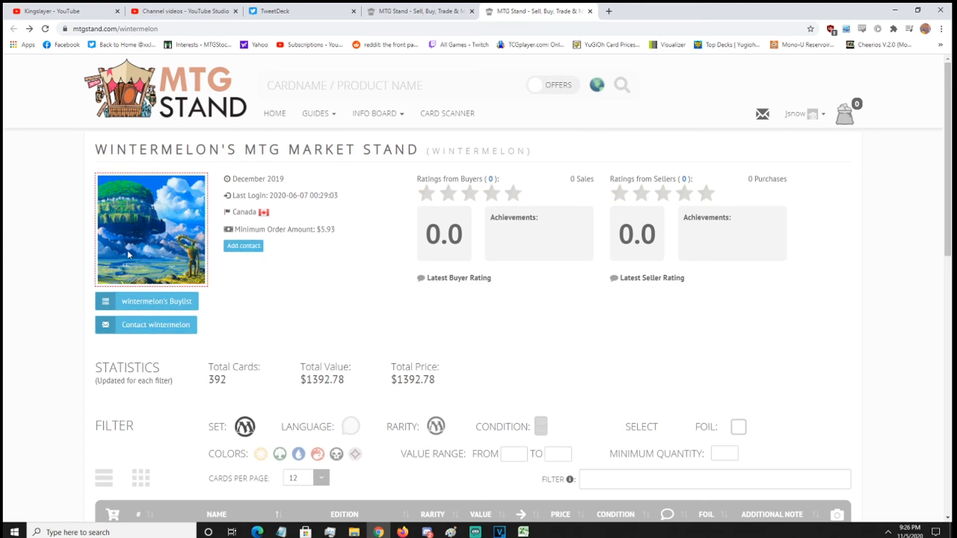
mouse_move(415, 314)
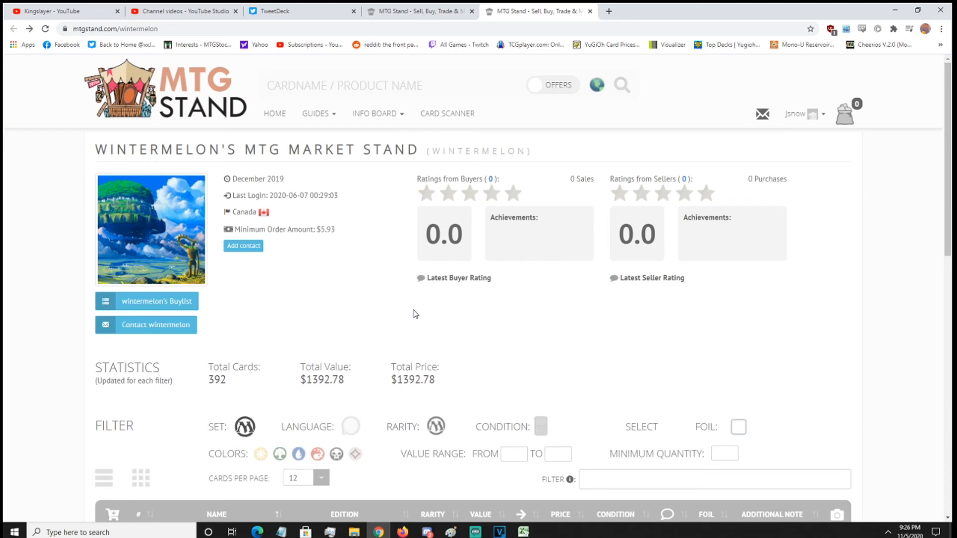
scroll("down", 3)
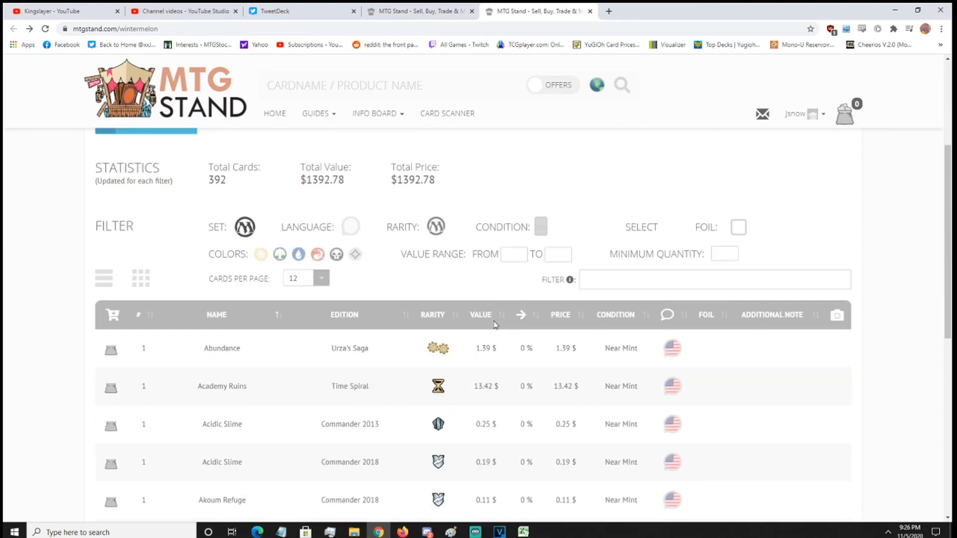
scroll("down", 3)
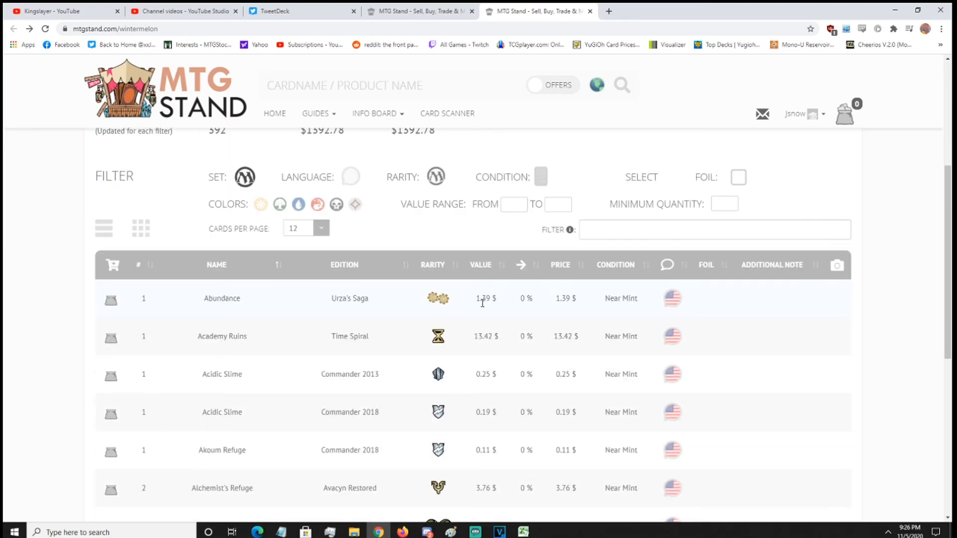
scroll("down", 3)
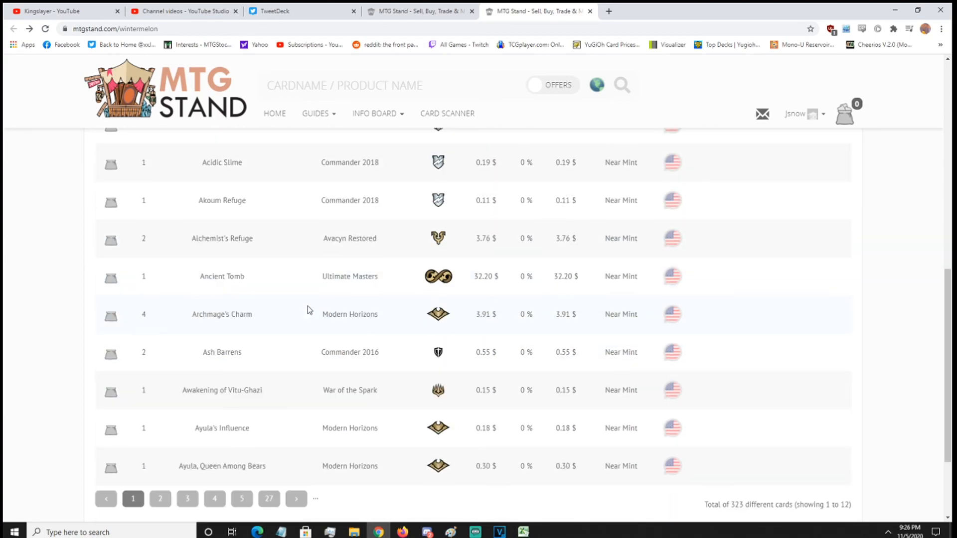
scroll("up", 3)
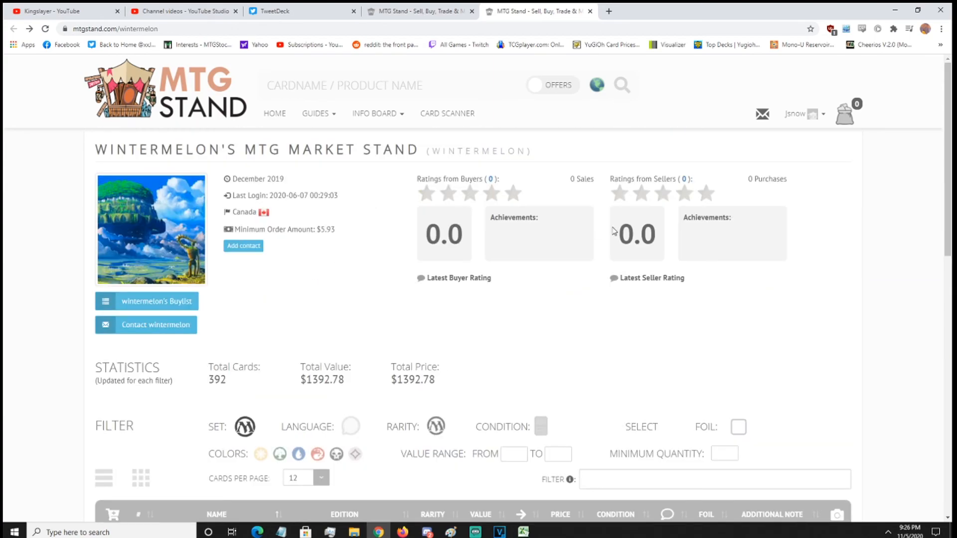
left_click(802, 114)
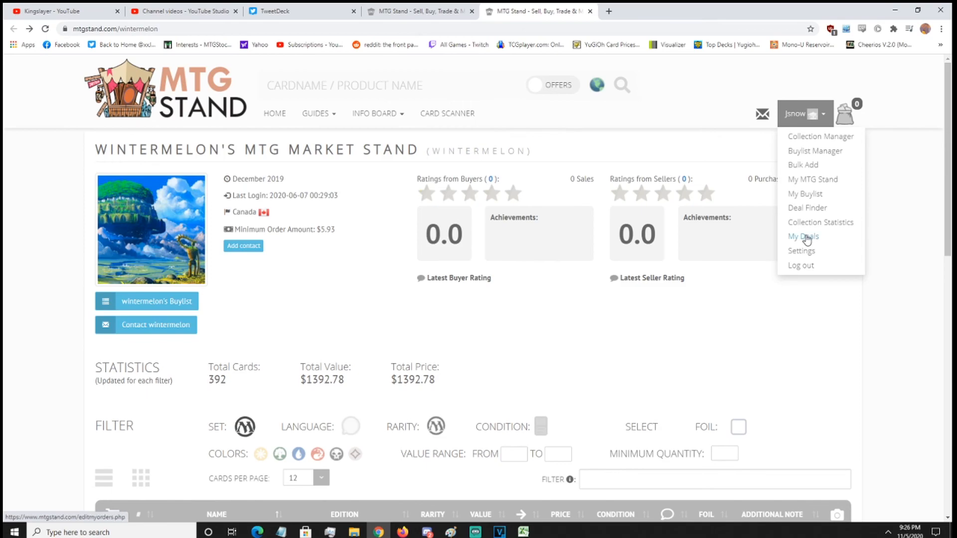
mouse_move(378, 113)
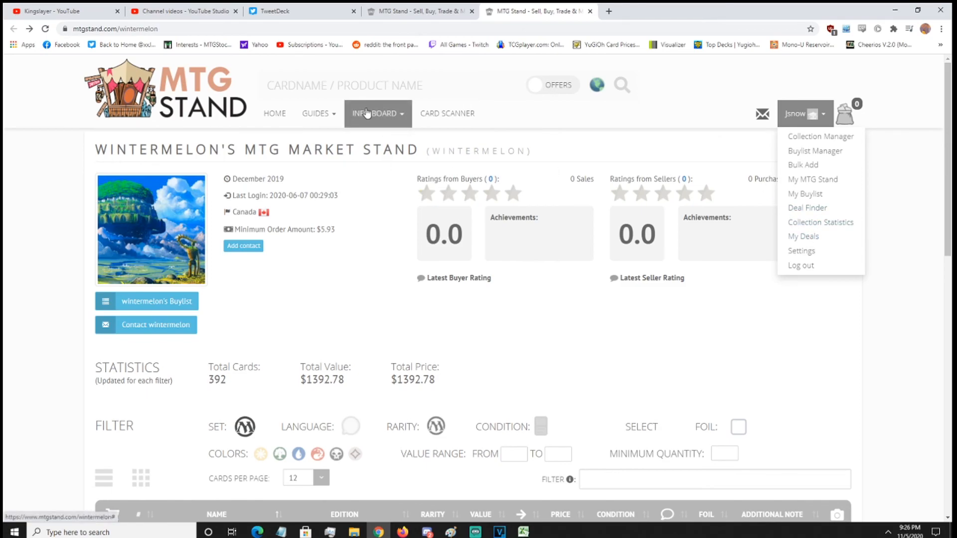
Step: Go to the MTG Stand Card Values page from the Info Board menu
left_click(448, 114)
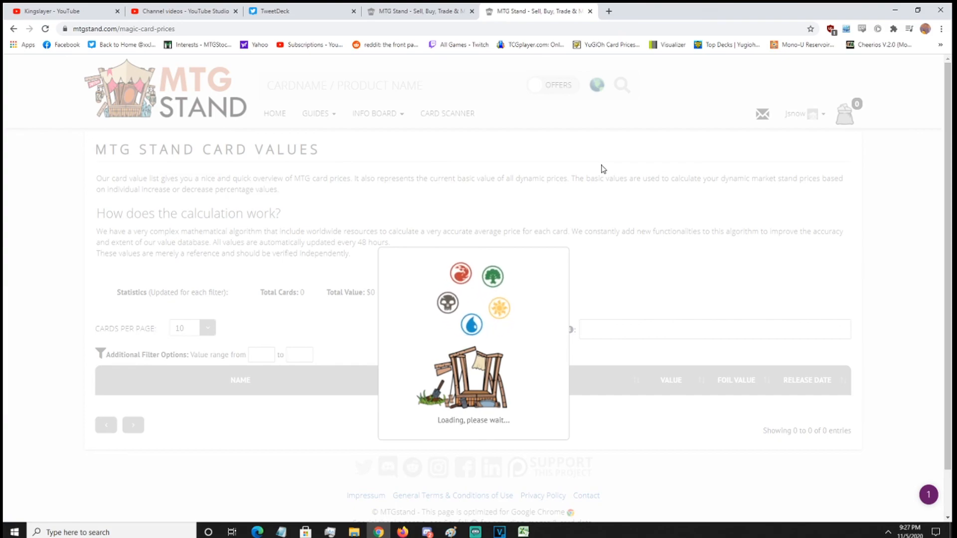
mouse_move(54, 425)
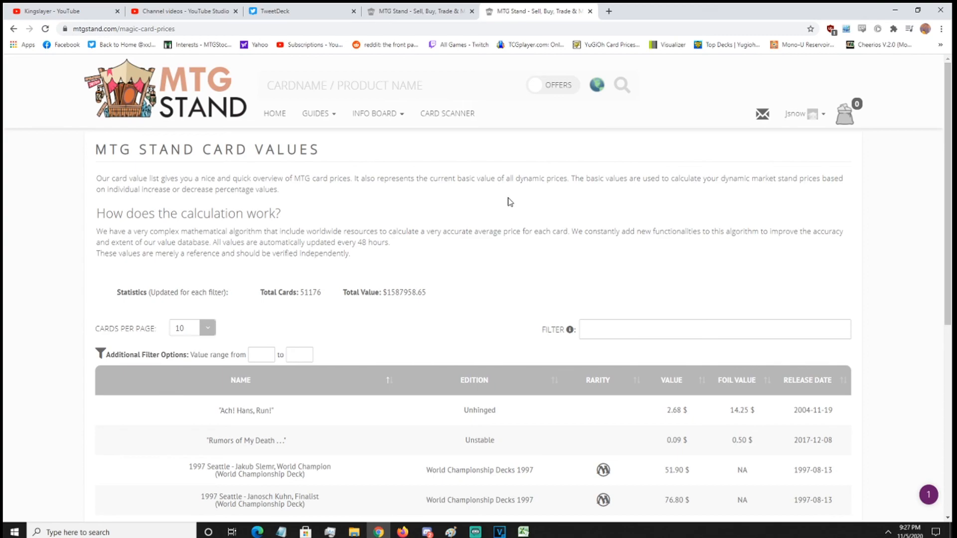
Step: Scroll through the Card Values list of 51,176 cards worth $1,587,958.65, then bring up the Guides menu
scroll("down", 3)
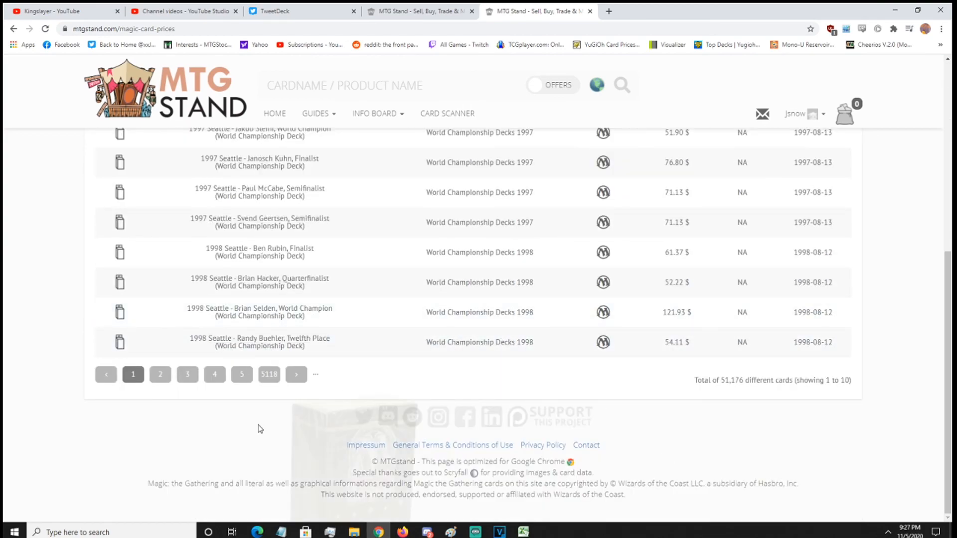
mouse_move(553, 420)
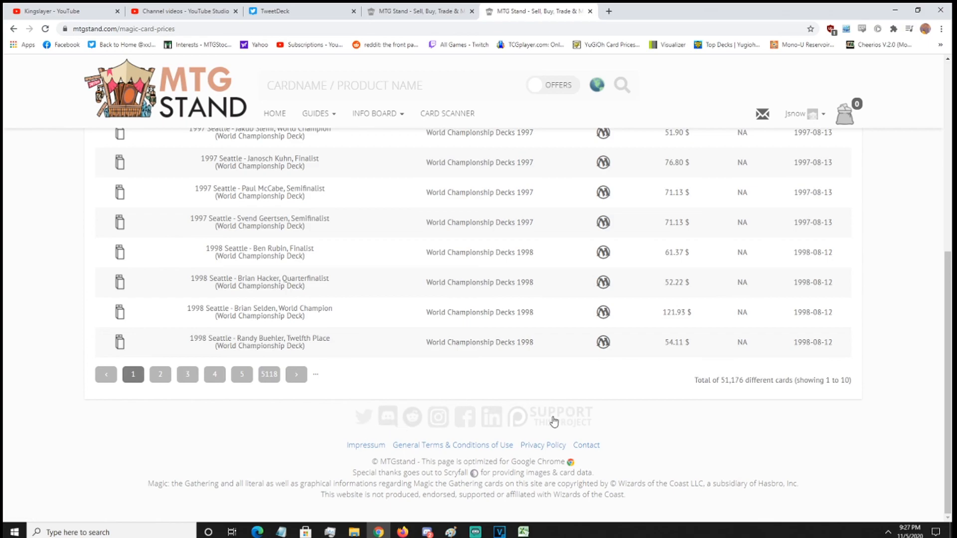
mouse_move(544, 429)
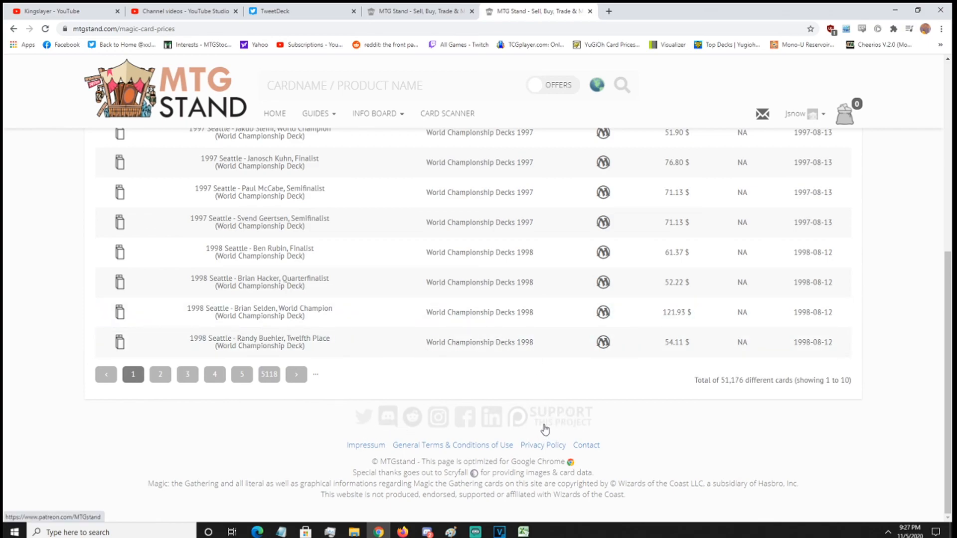
scroll("up", 3)
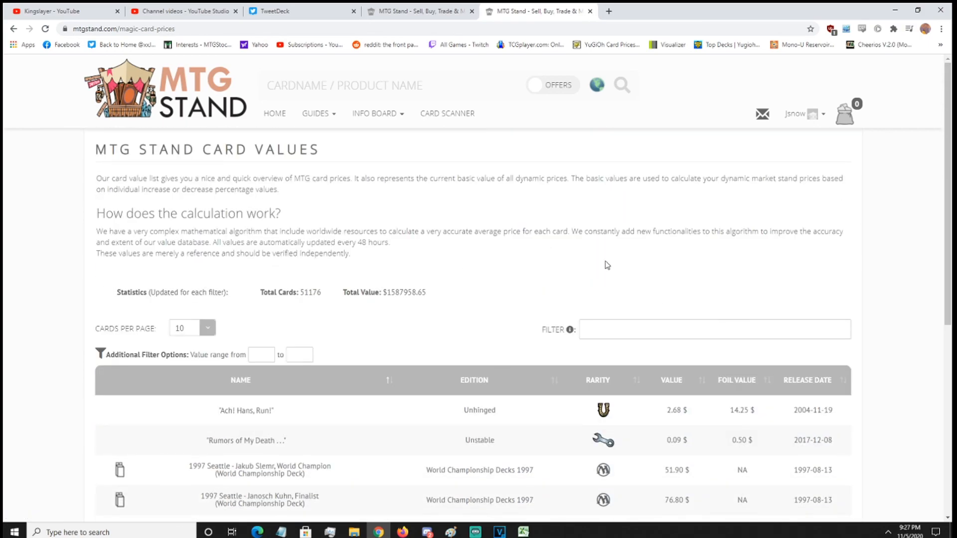
mouse_move(493, 309)
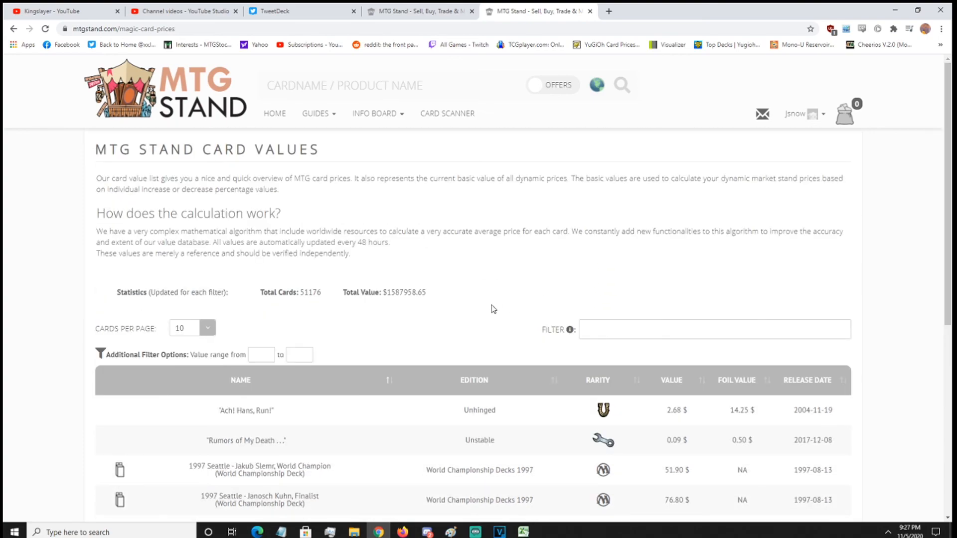
scroll("down", 3)
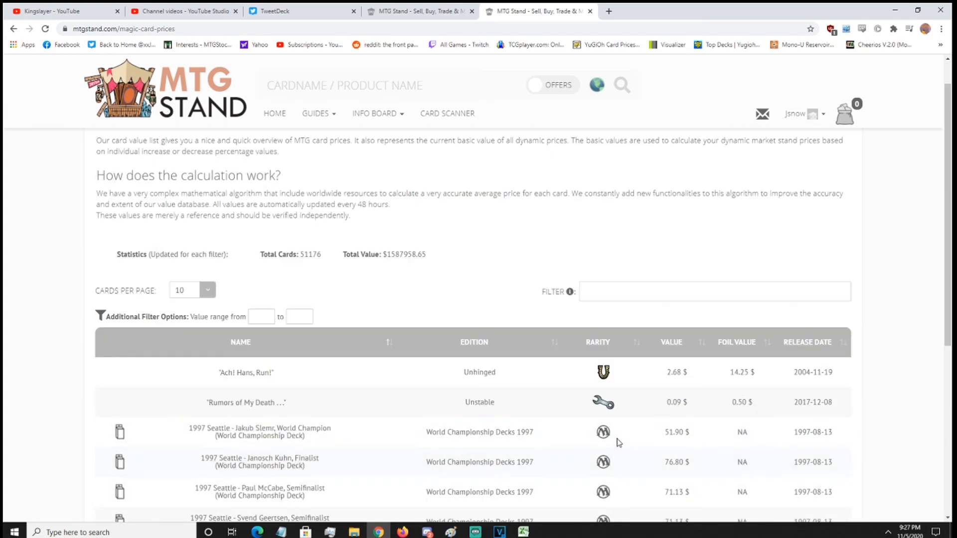
scroll("up", 3)
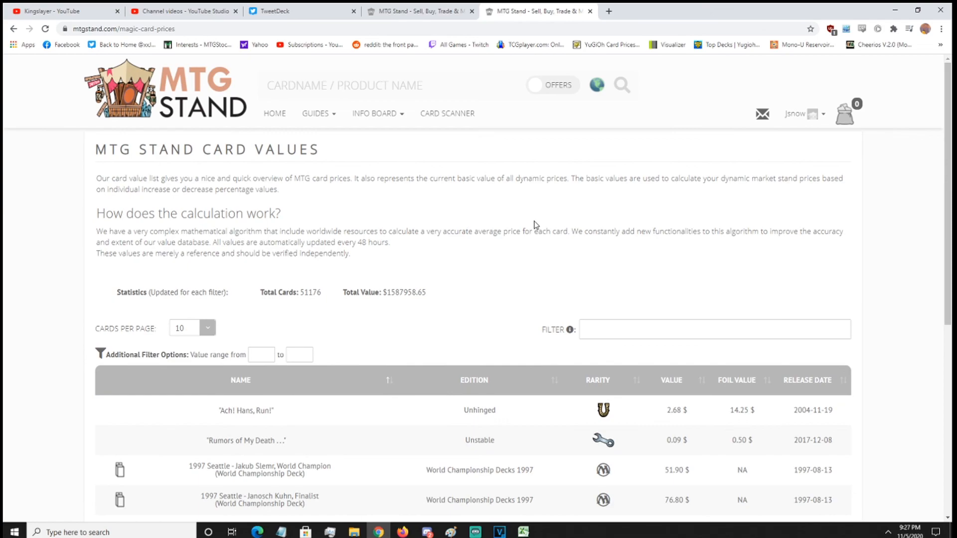
scroll("down", 3)
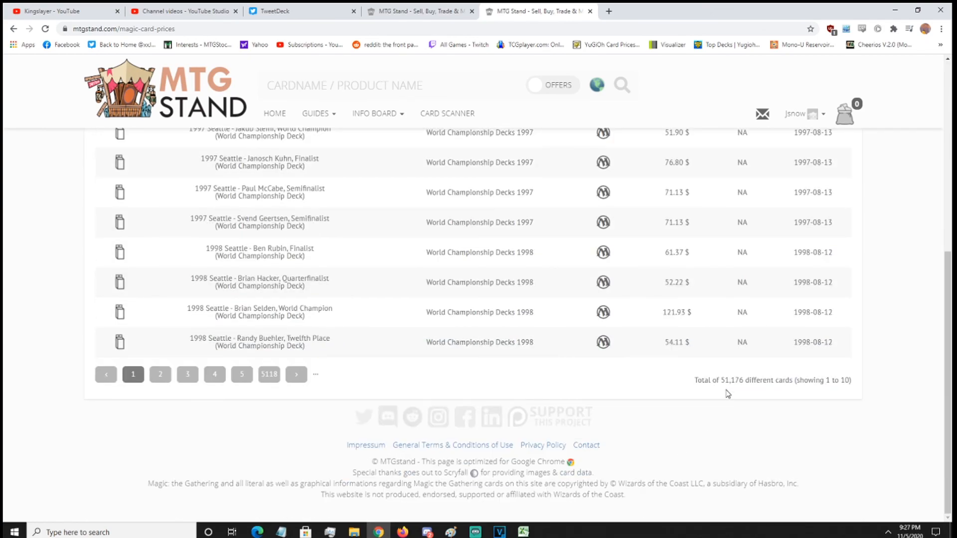
scroll("up", 3)
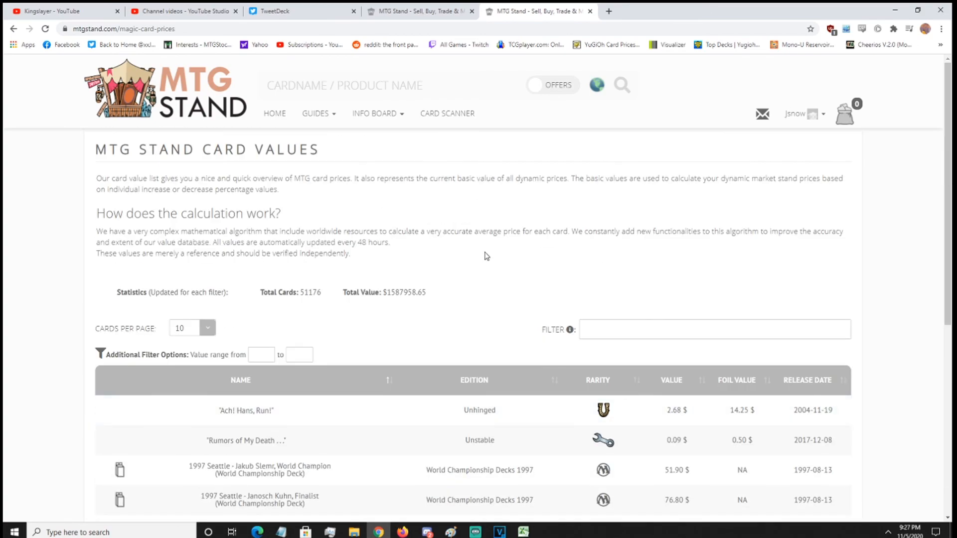
mouse_move(346, 292)
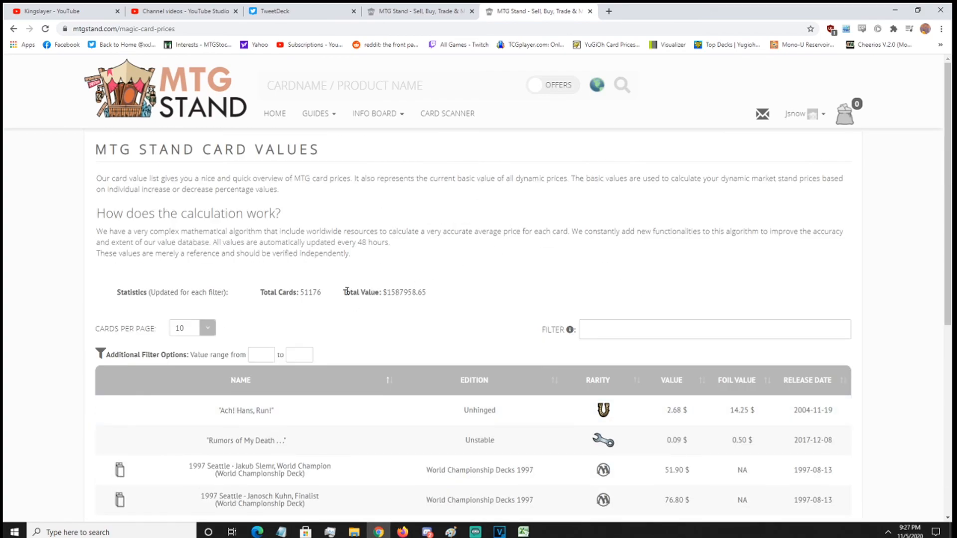
mouse_move(297, 288)
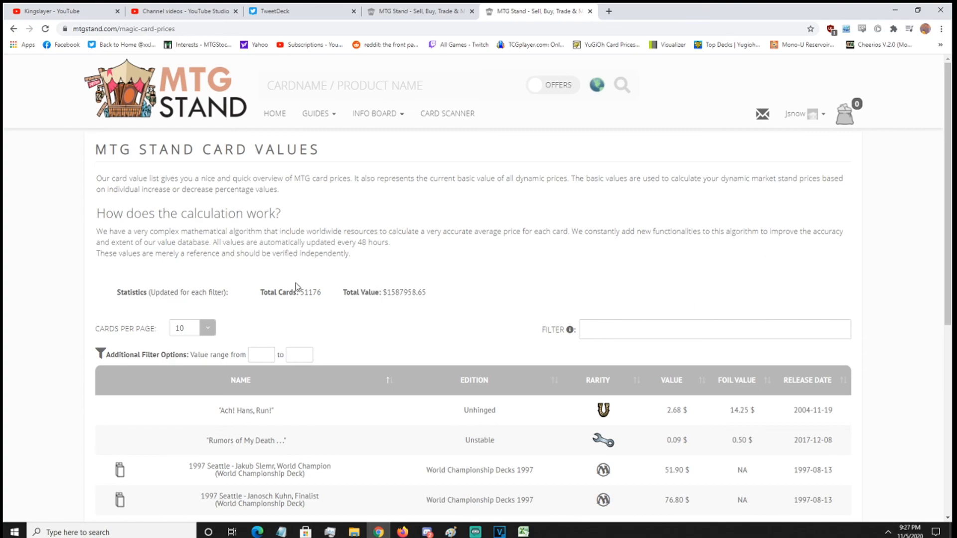
left_click(316, 113)
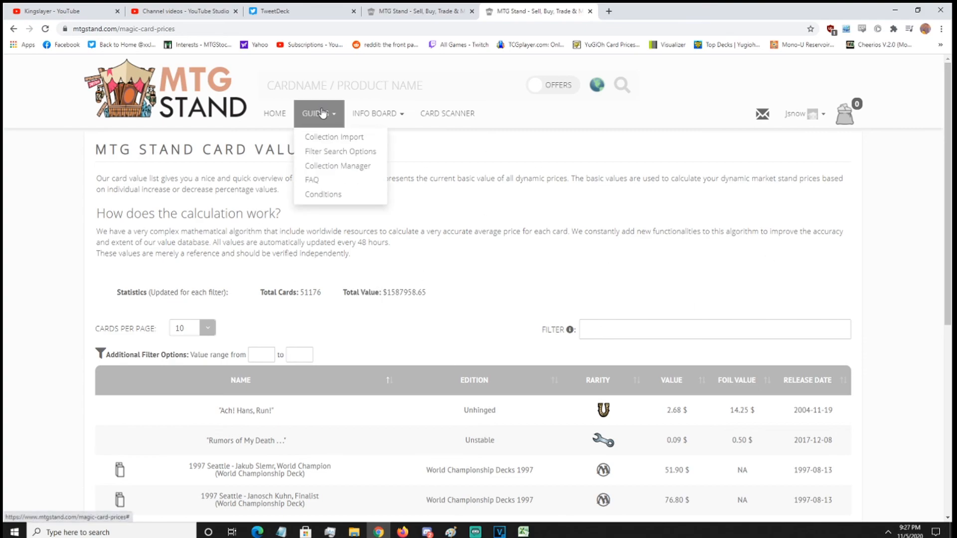